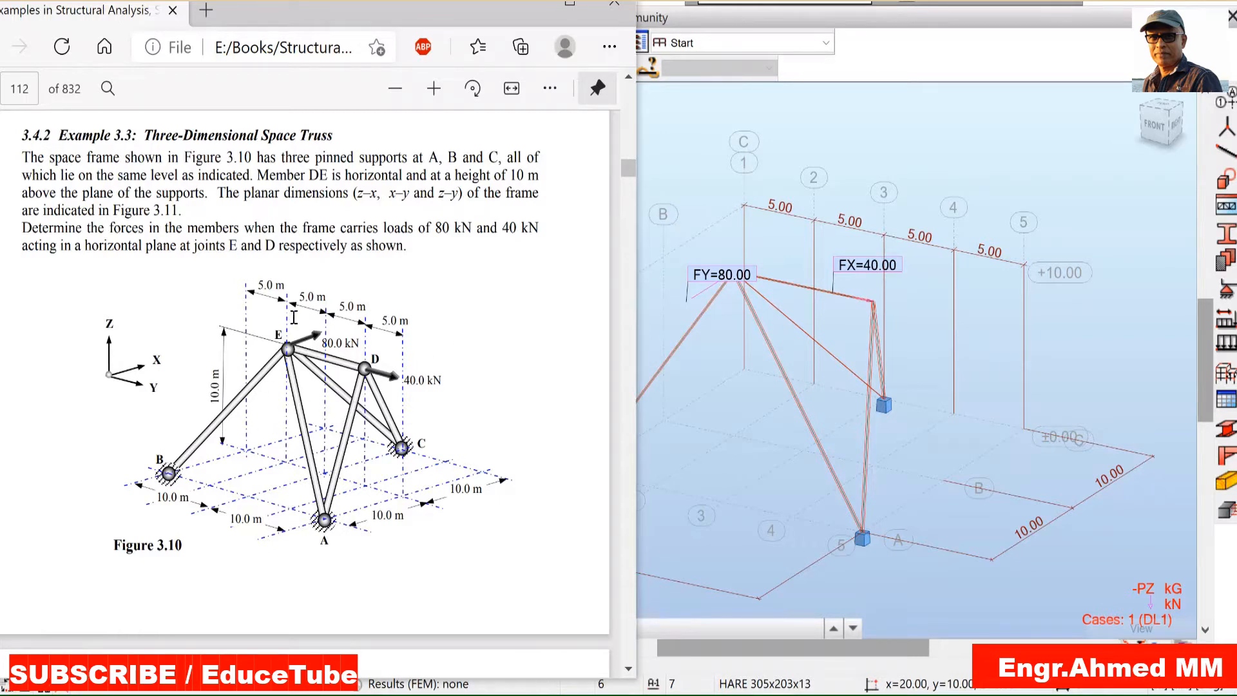
{"action": "mouse_move", "coordinate": [254, 343]}
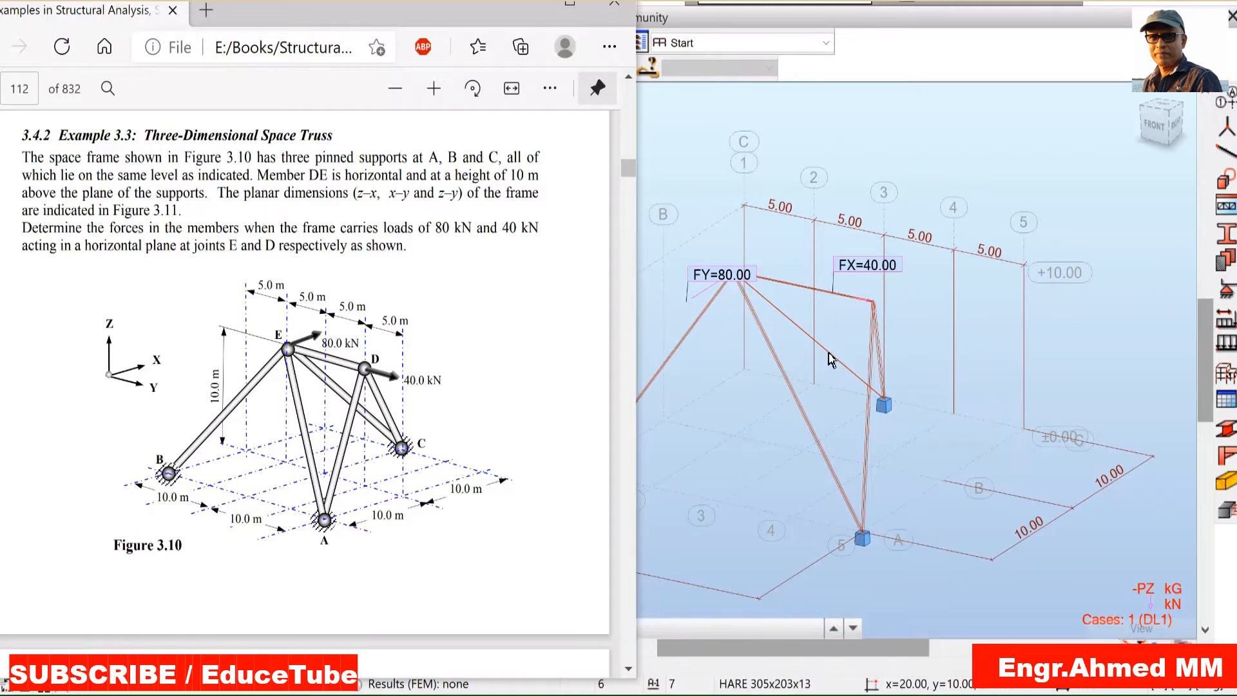
{"action": "mouse_move", "coordinate": [828, 359]}
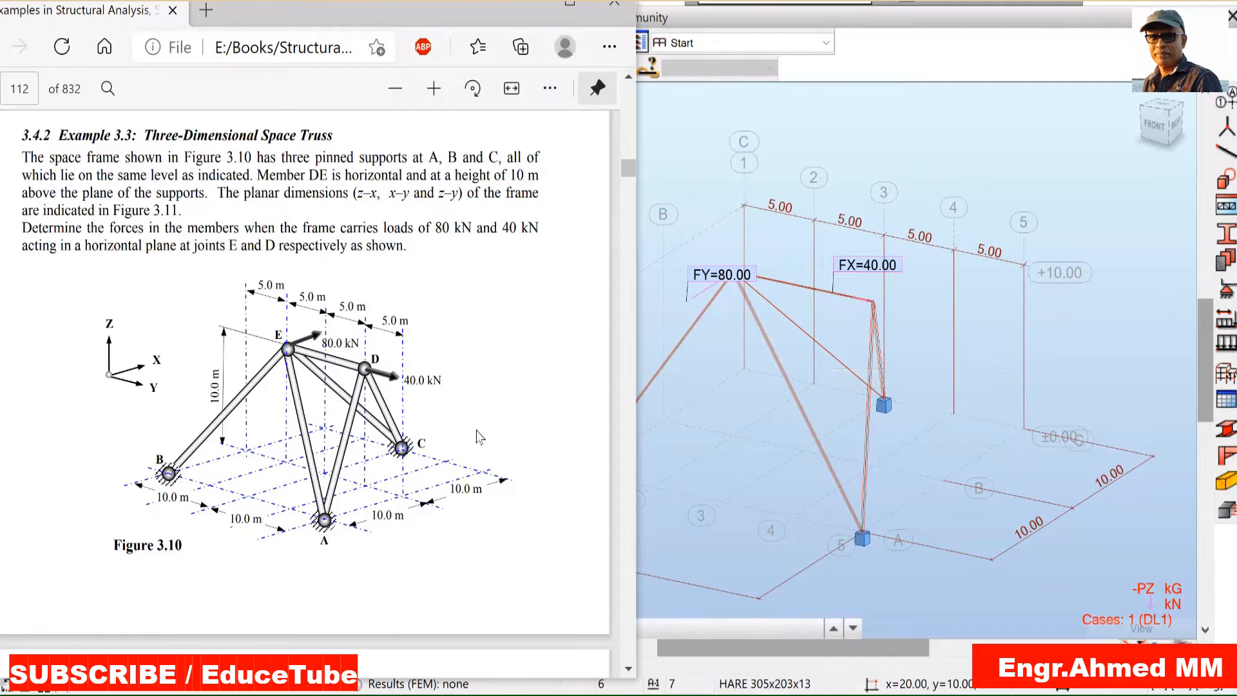
{"action": "mouse_move", "coordinate": [327, 448]}
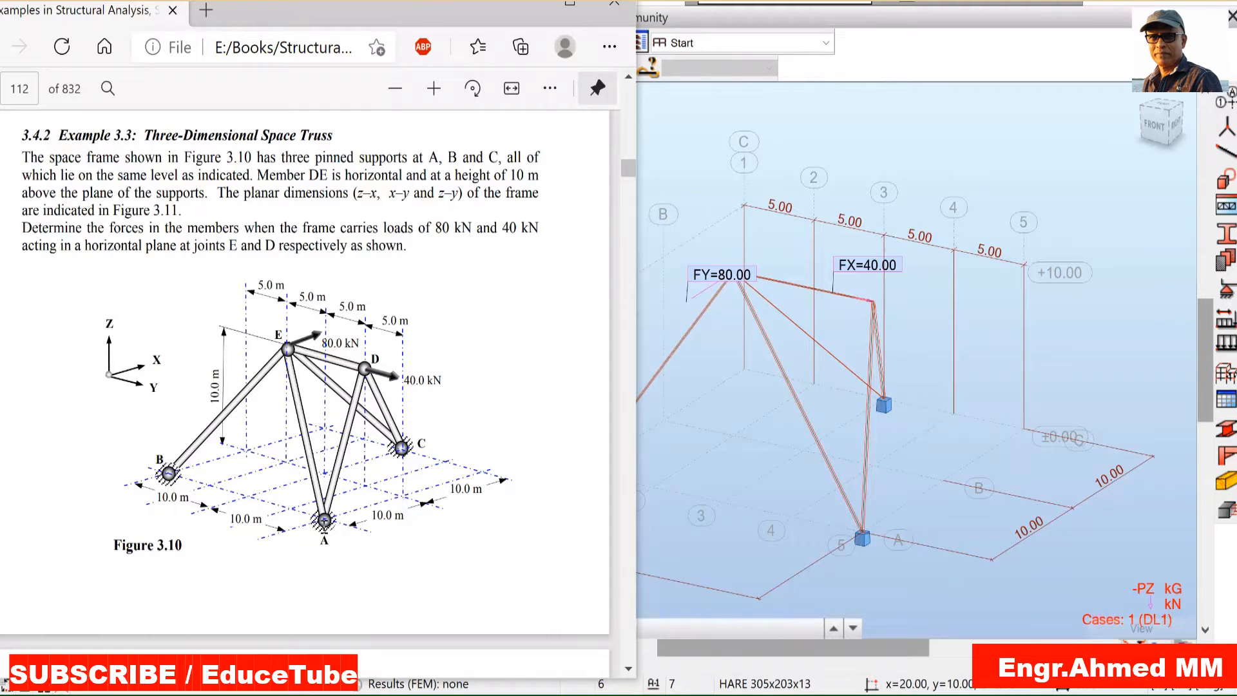
{"action": "mouse_move", "coordinate": [365, 462]}
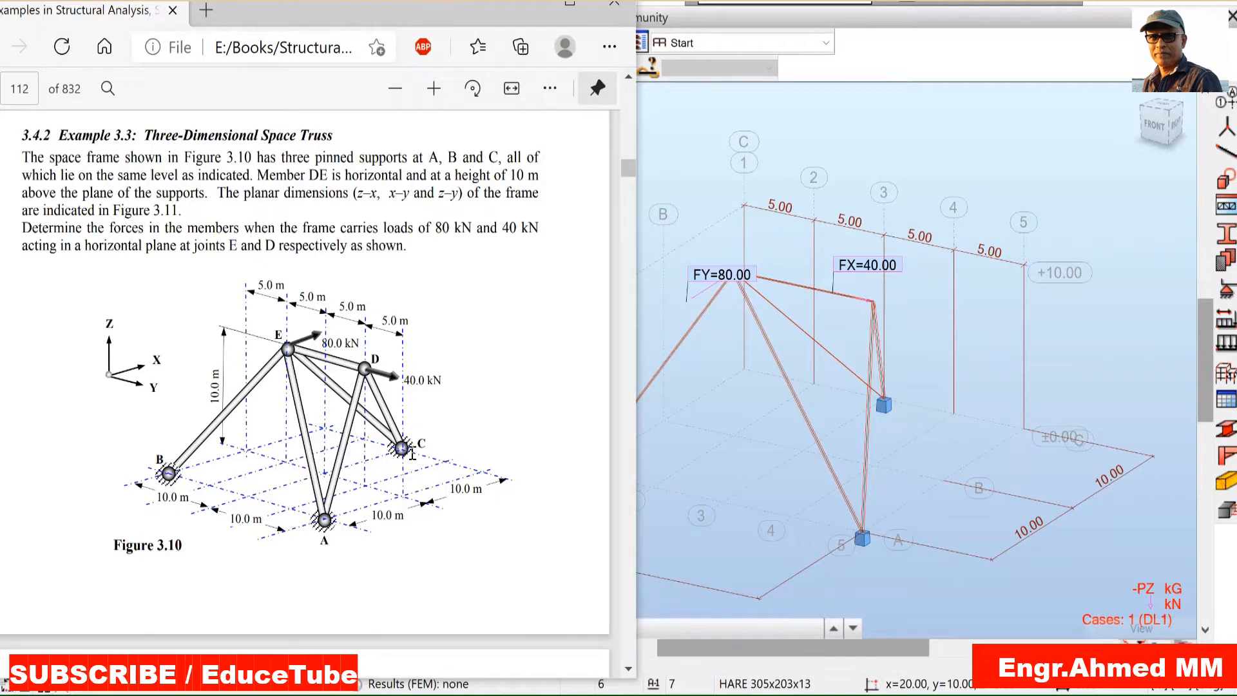
{"action": "mouse_move", "coordinate": [219, 473]}
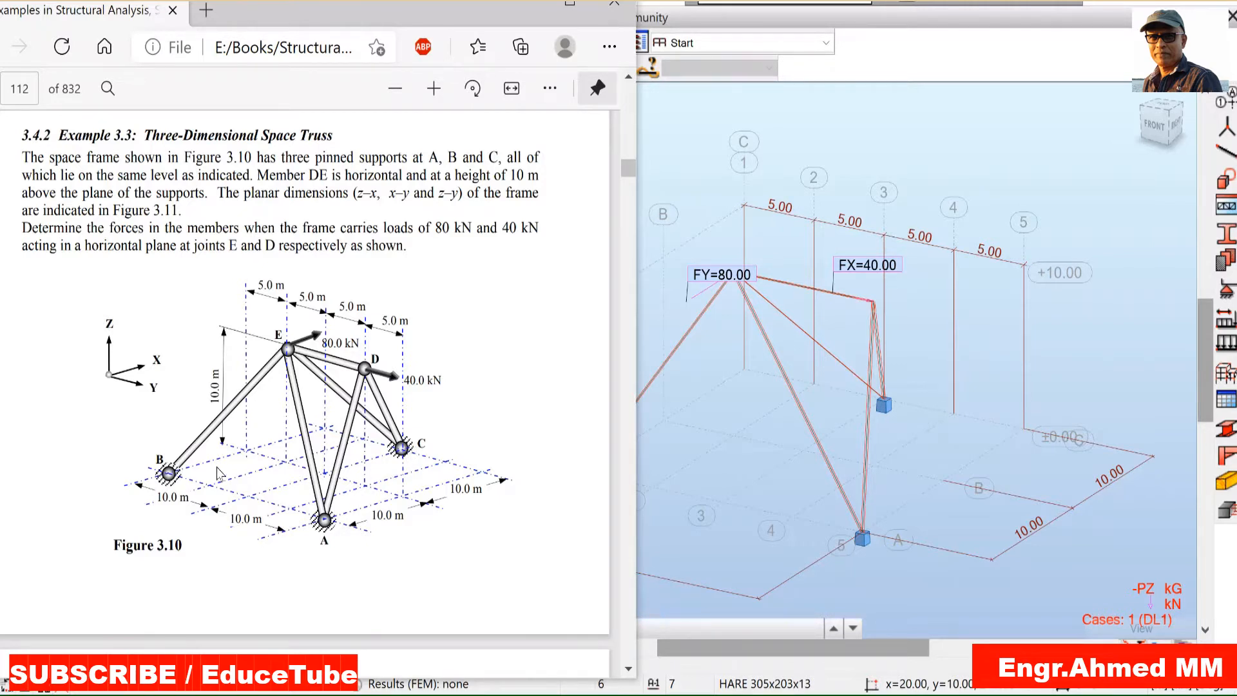
{"action": "mouse_move", "coordinate": [189, 398]}
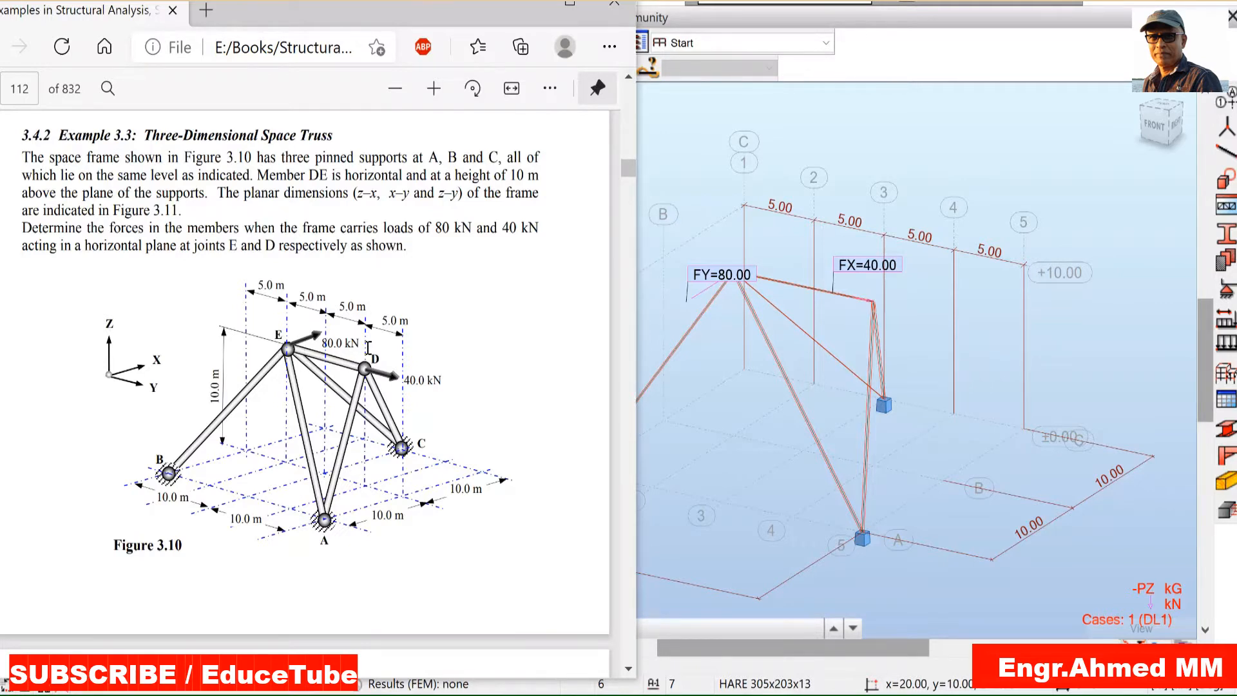
{"action": "mouse_move", "coordinate": [375, 499]}
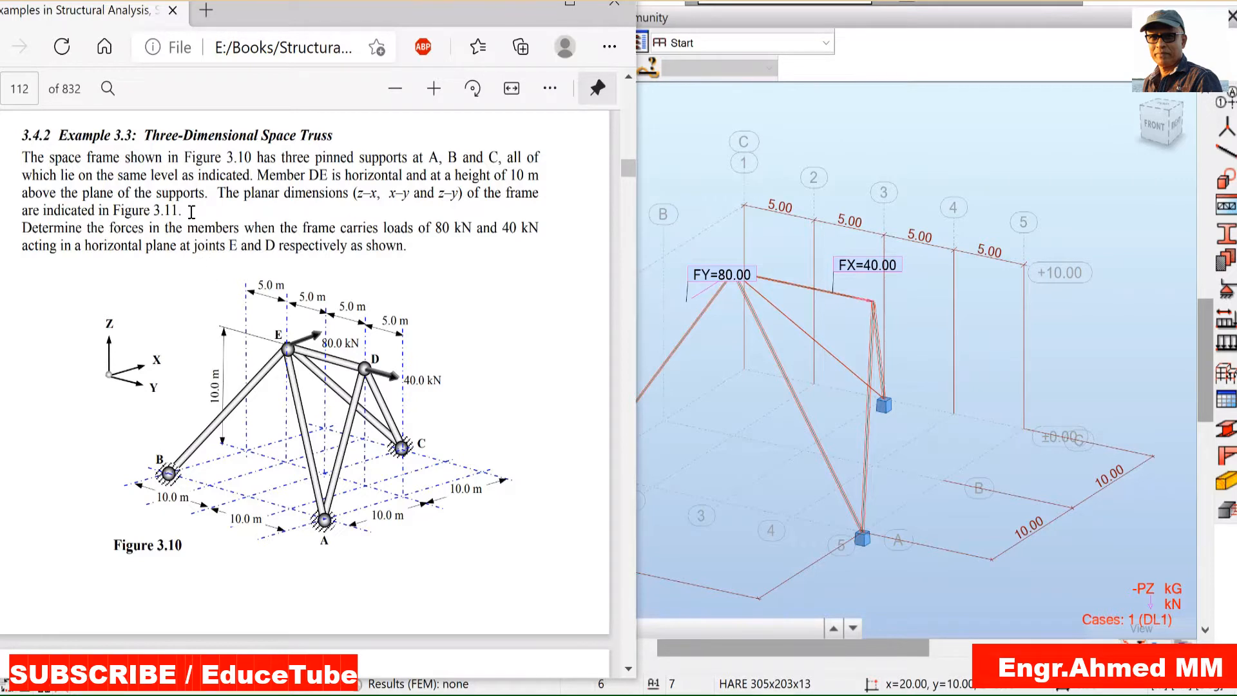
{"action": "mouse_move", "coordinate": [314, 500]}
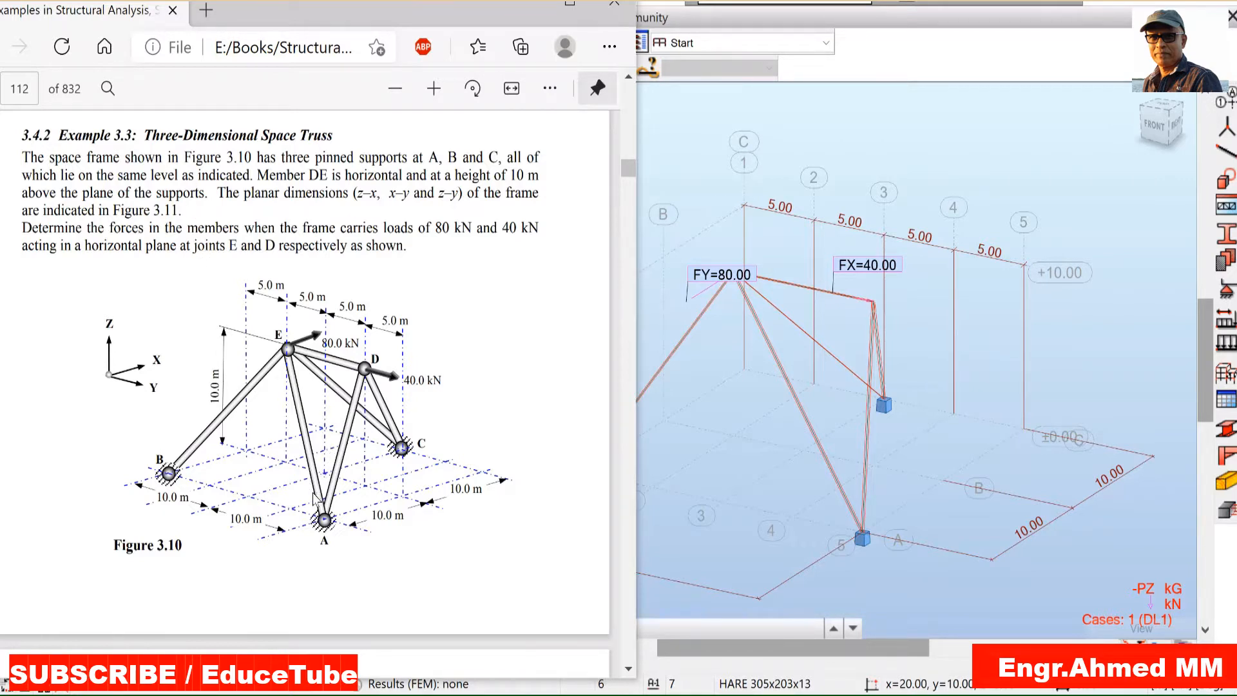
{"action": "mouse_move", "coordinate": [224, 420]}
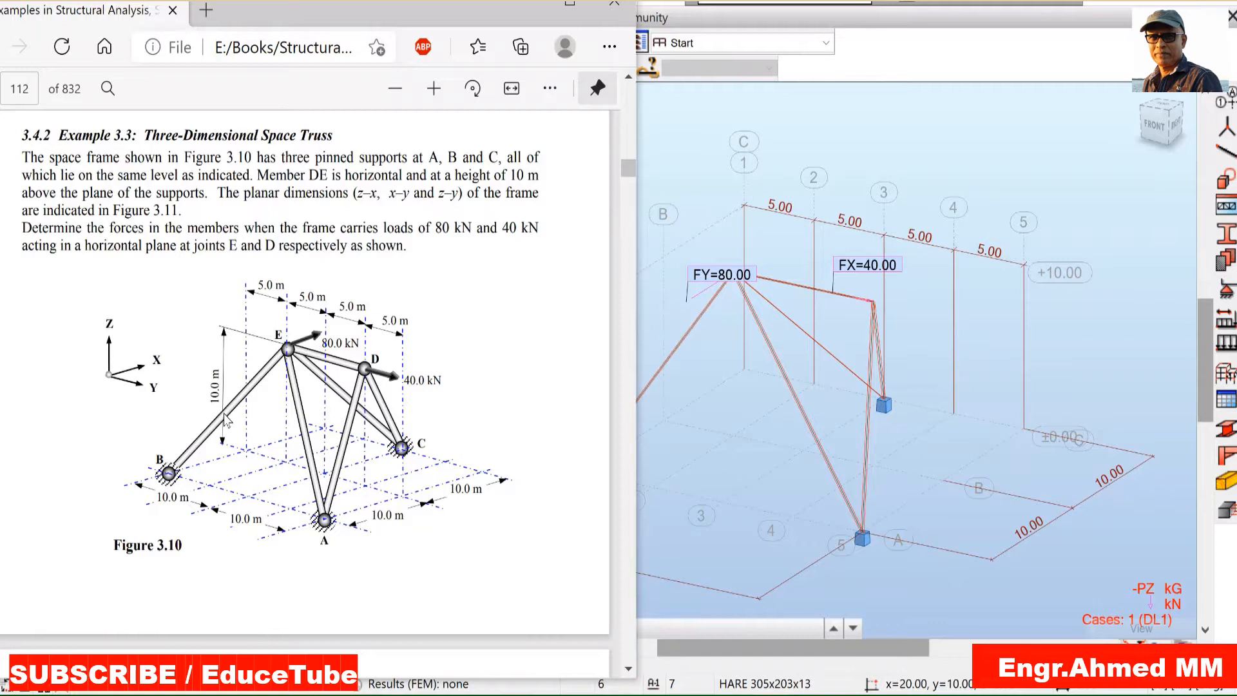
{"action": "mouse_move", "coordinate": [290, 406]}
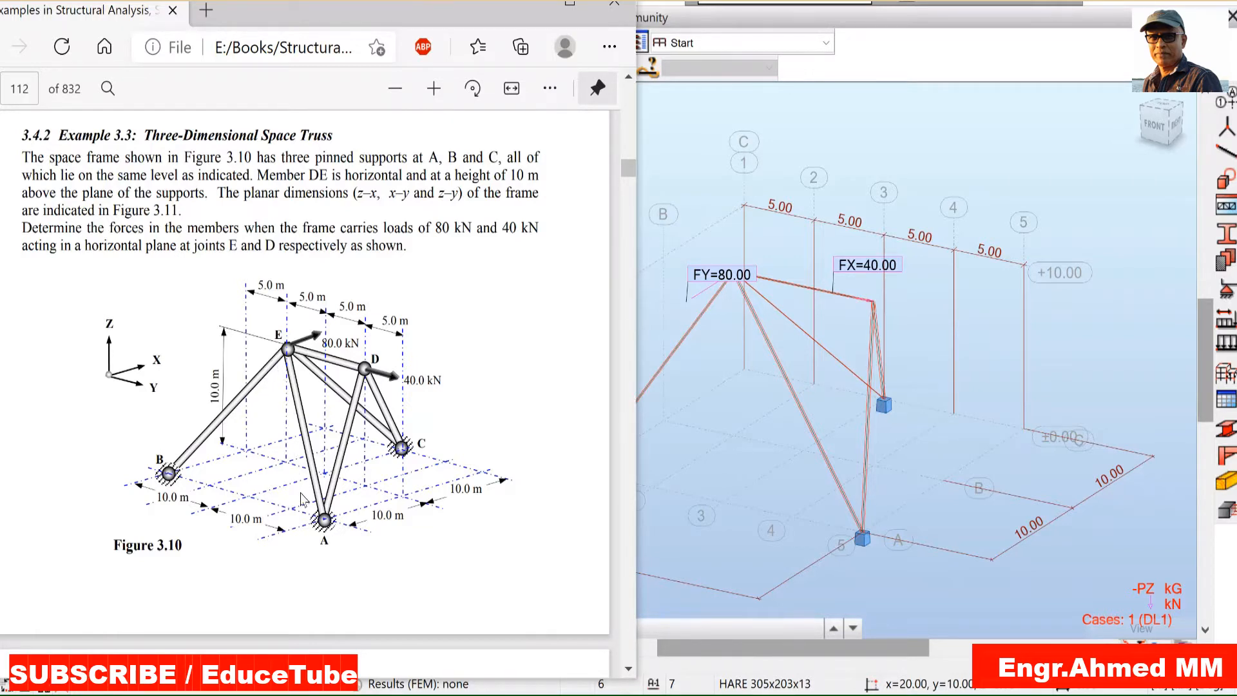
{"action": "mouse_move", "coordinate": [310, 384]}
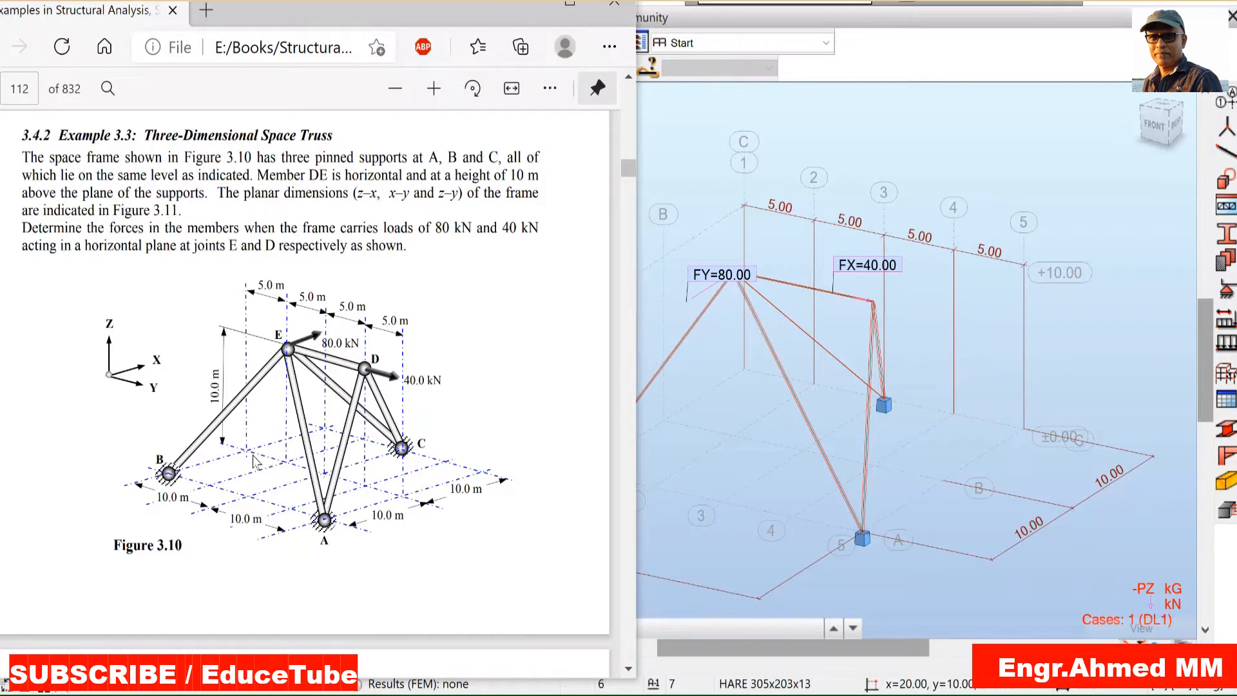
{"action": "mouse_move", "coordinate": [263, 289]}
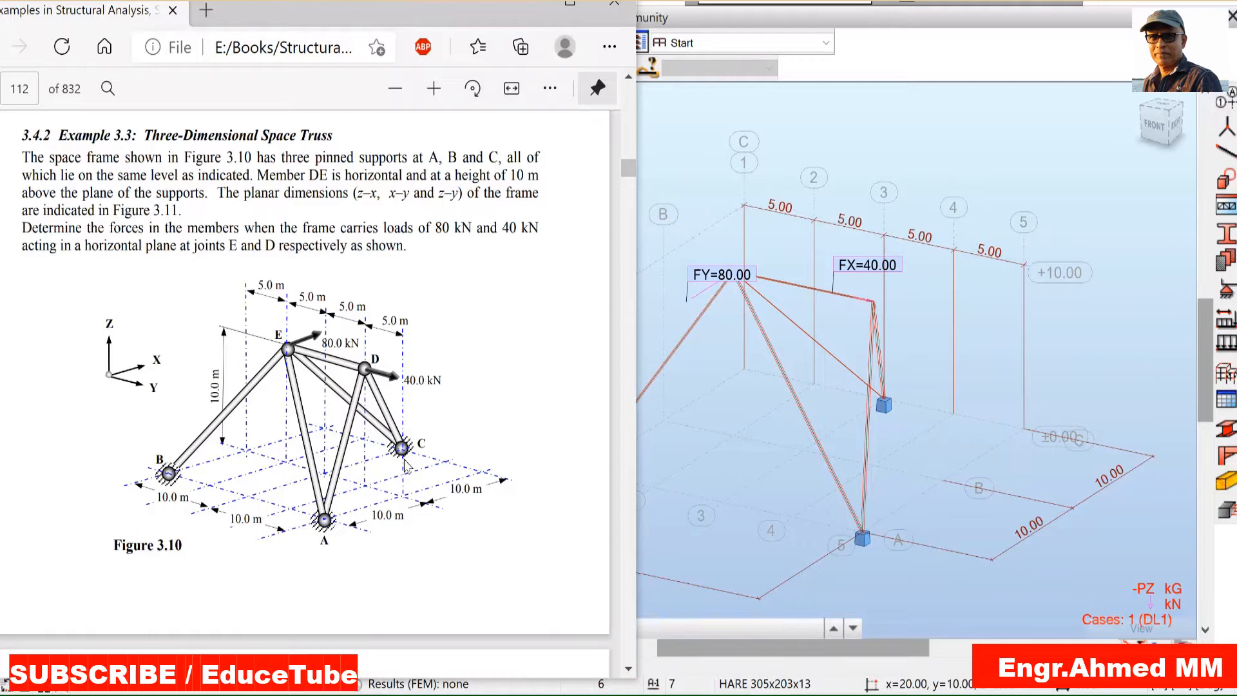
{"action": "mouse_move", "coordinate": [260, 439]}
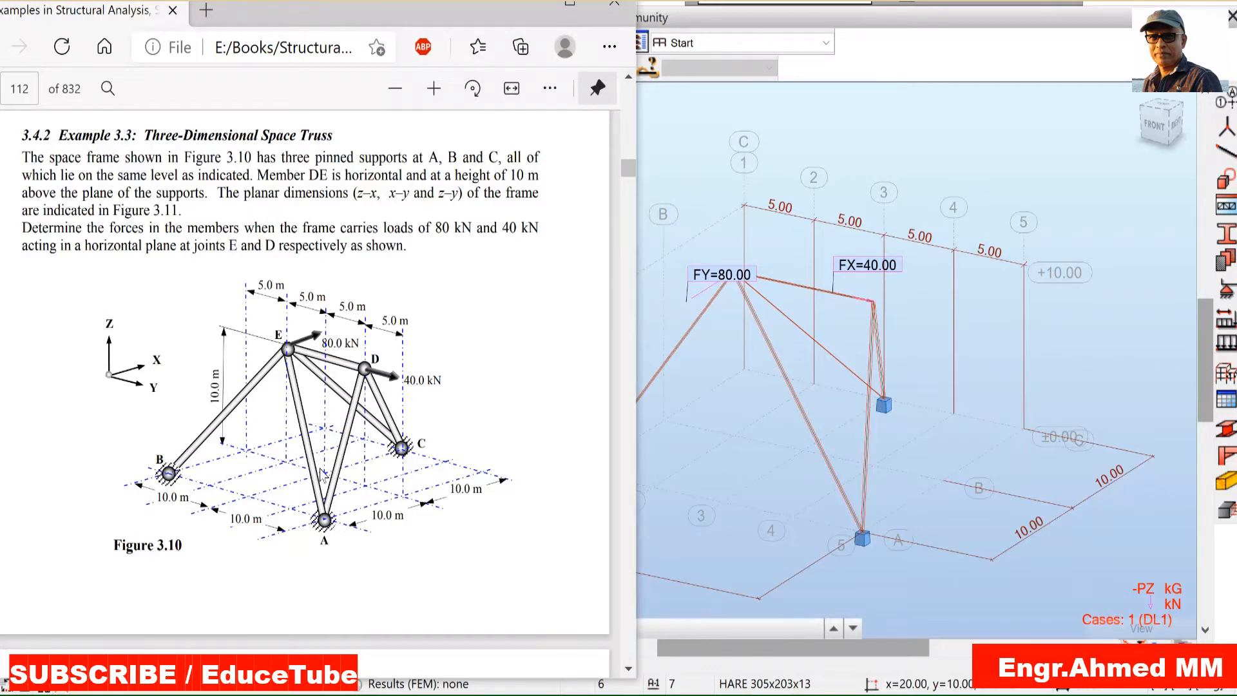
{"action": "mouse_move", "coordinate": [438, 528]}
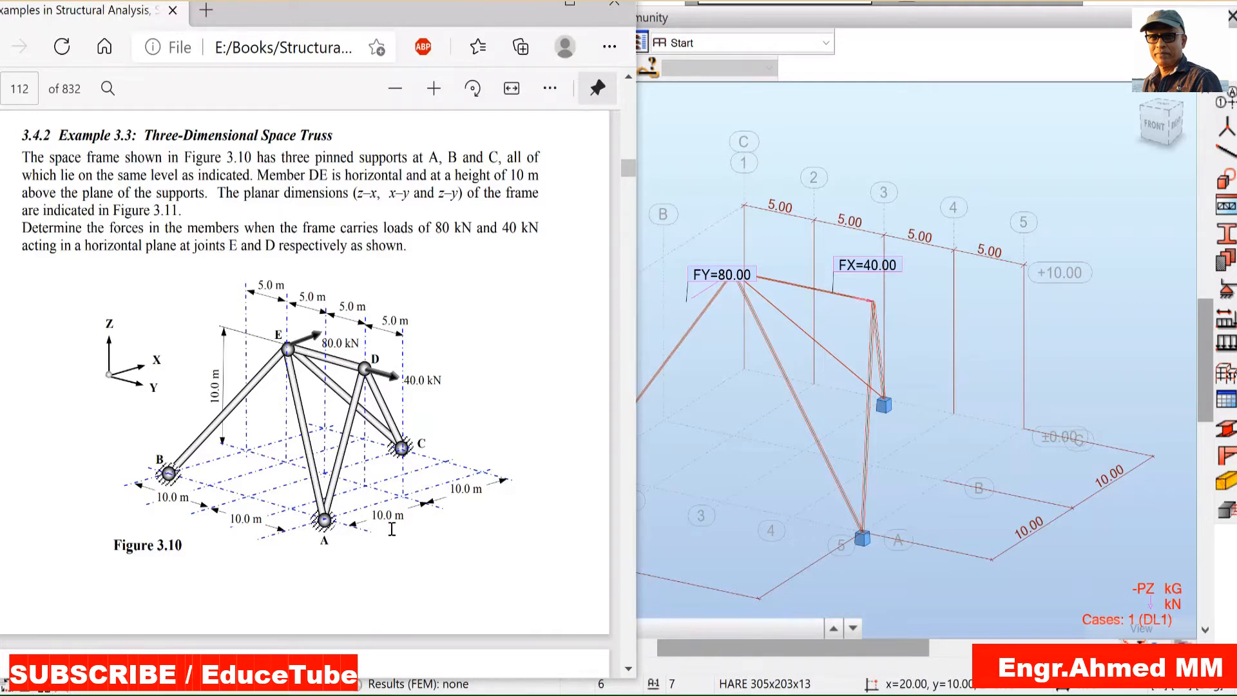
{"action": "mouse_move", "coordinate": [360, 457]}
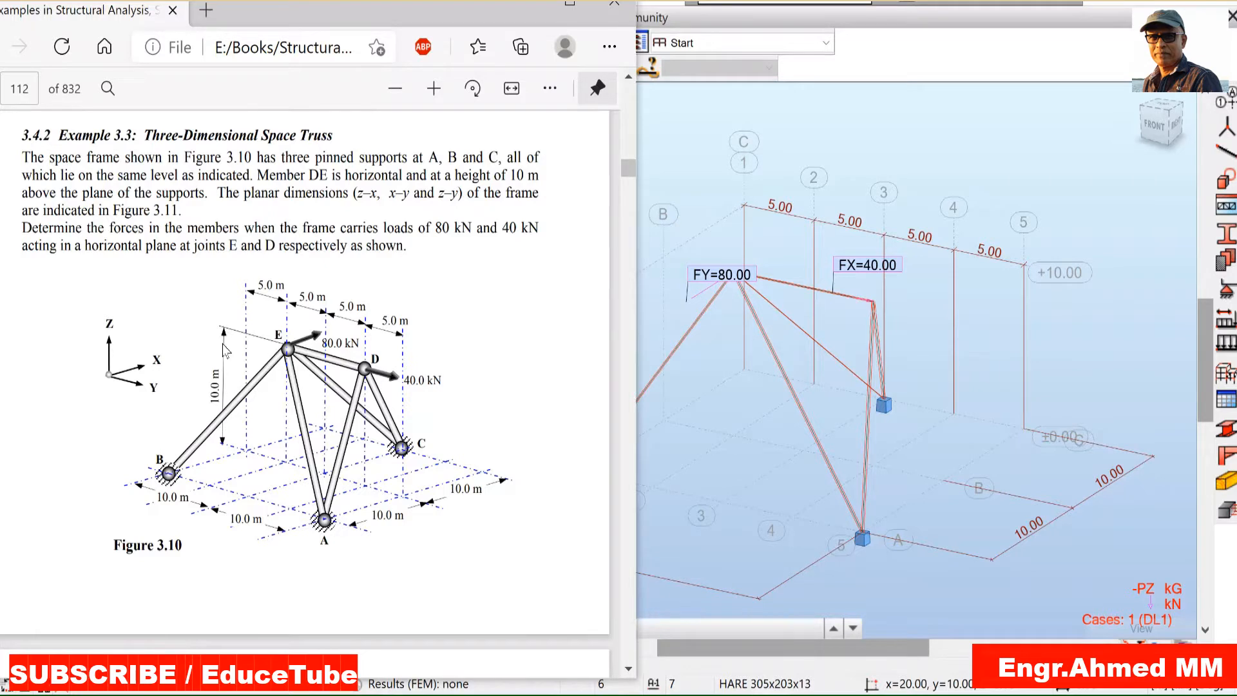
{"action": "mouse_move", "coordinate": [453, 365]}
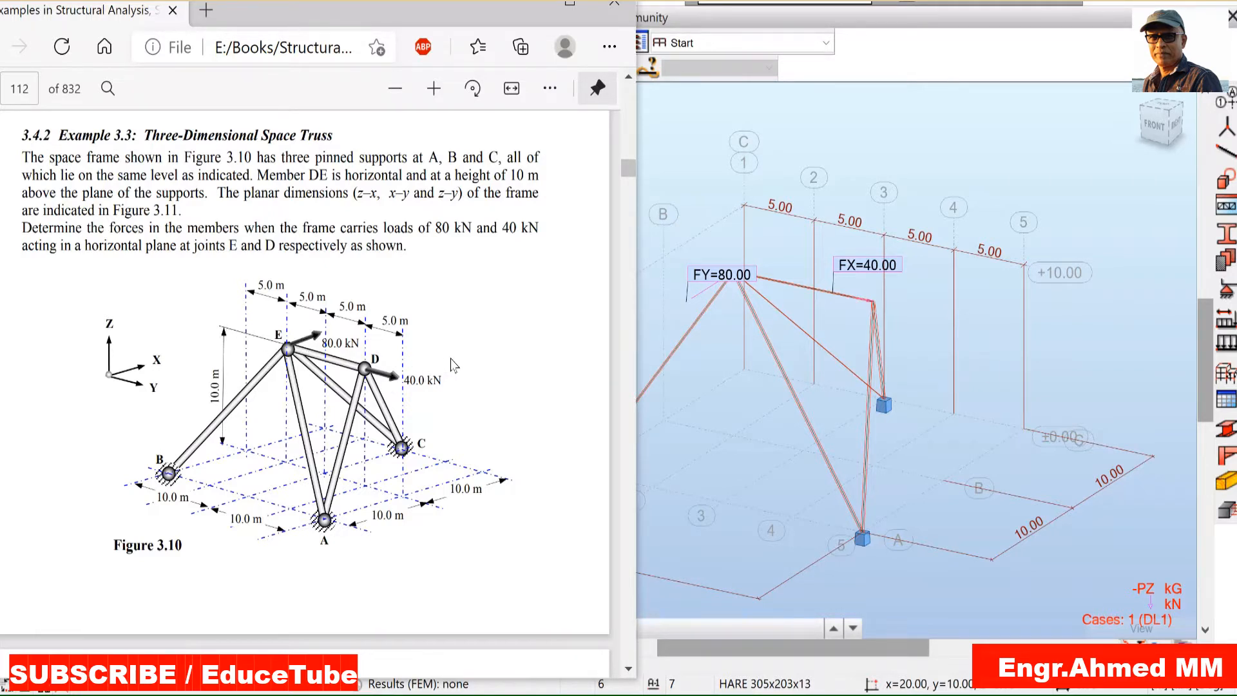
{"action": "mouse_move", "coordinate": [681, 155]}
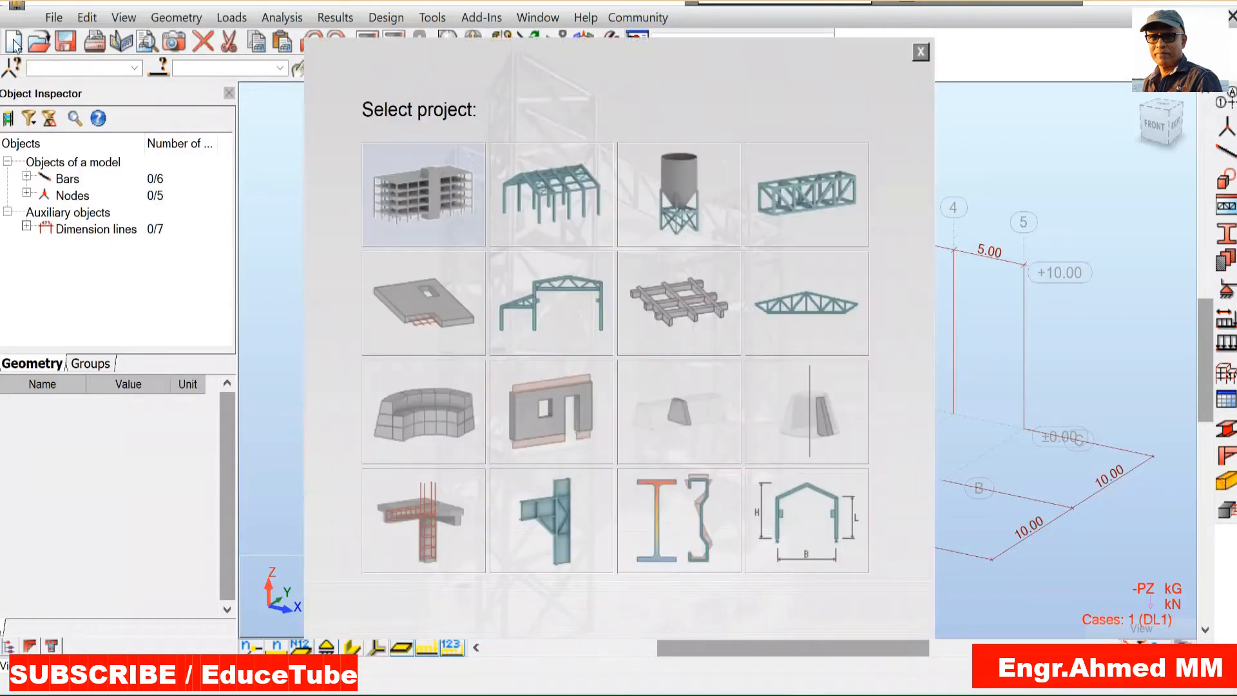
{"action": "mouse_move", "coordinate": [813, 194]}
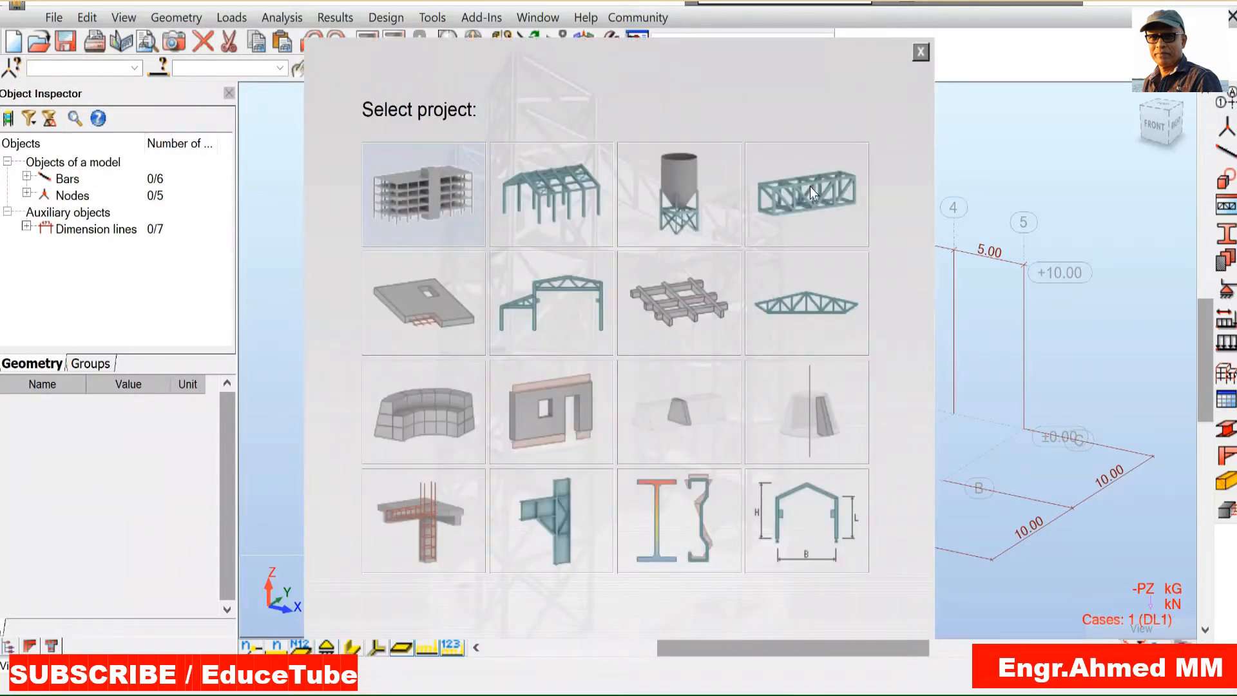
{"action": "mouse_move", "coordinate": [806, 195]}
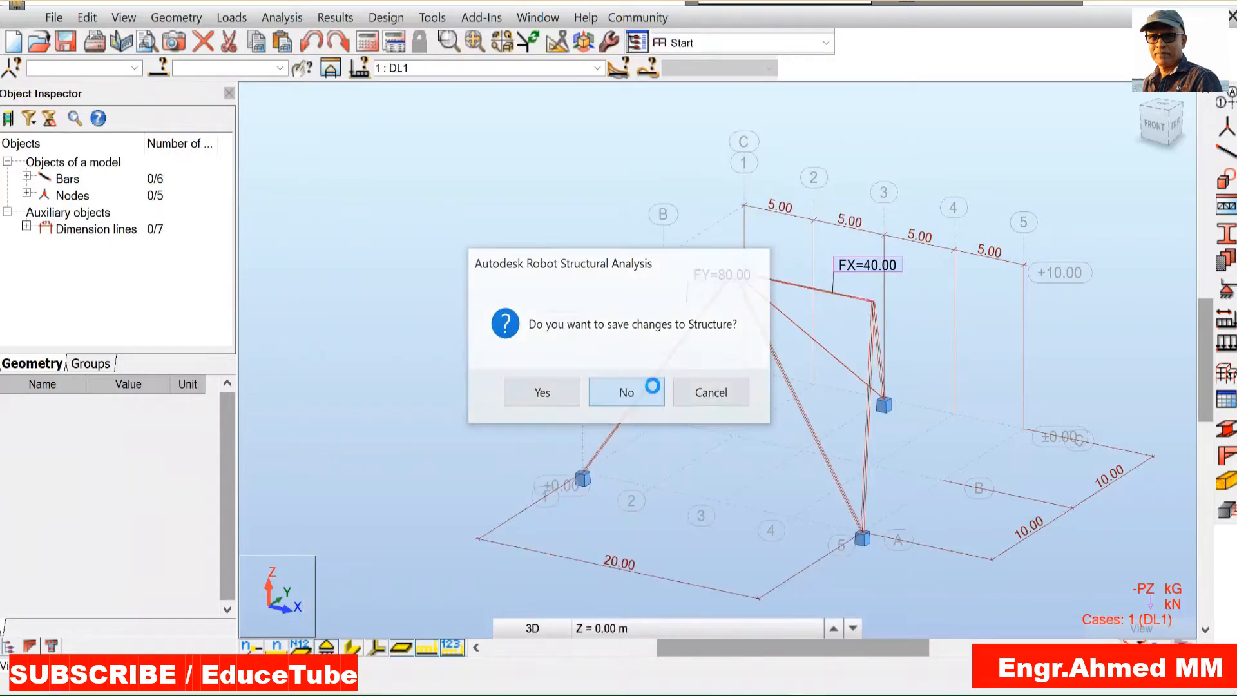
Step: Discard changes to the old structure so a new empty project opens
{"action": "left_click", "coordinate": [625, 392]}
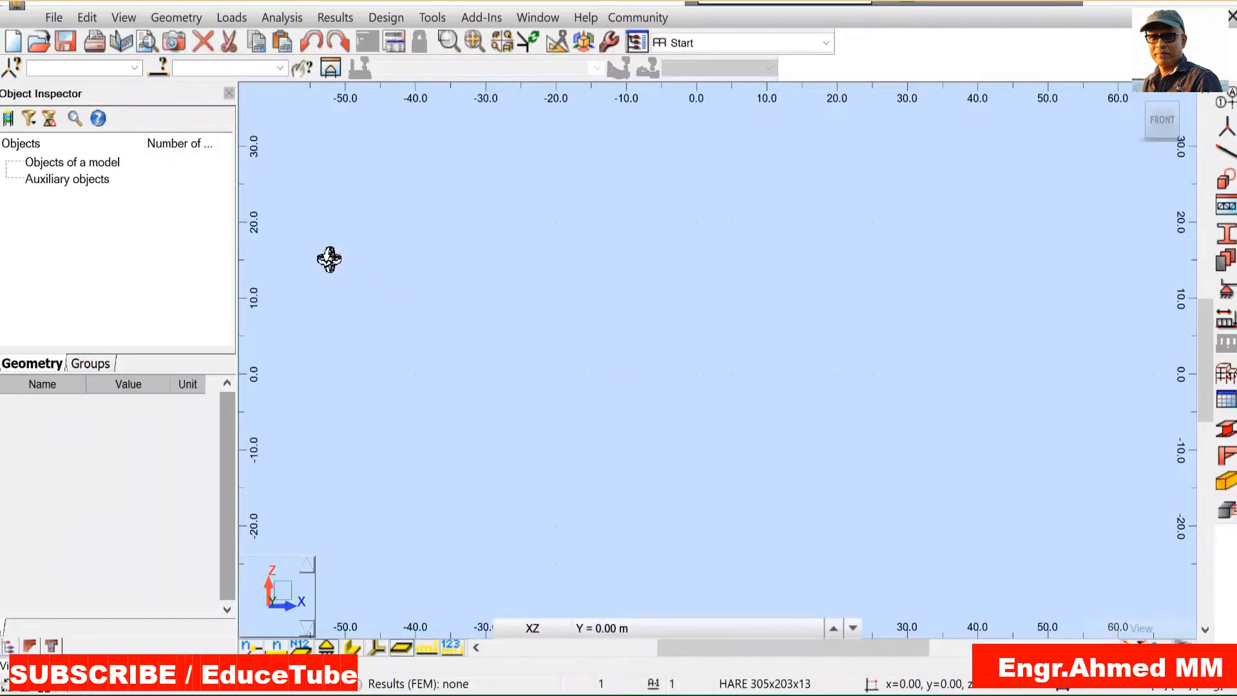
{"action": "mouse_move", "coordinate": [129, 63]}
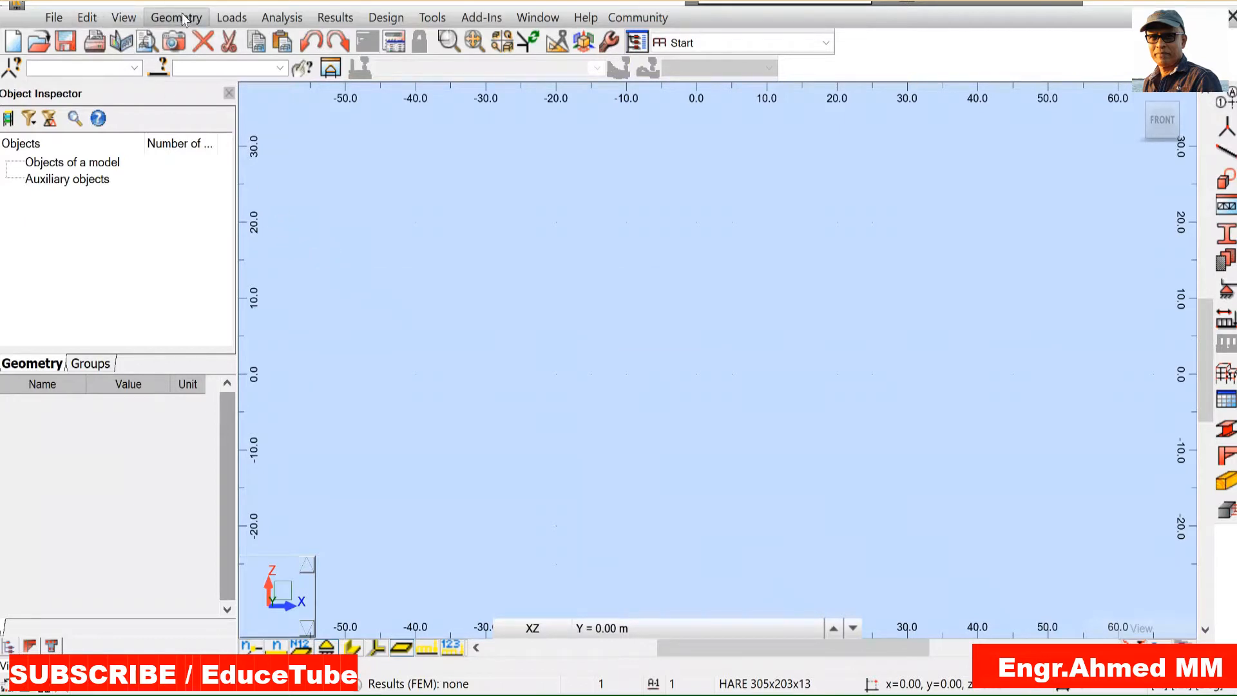
Step: Bring up the Structural Axis dialog from Geometry > Axis Definition
{"action": "left_click", "coordinate": [175, 17]}
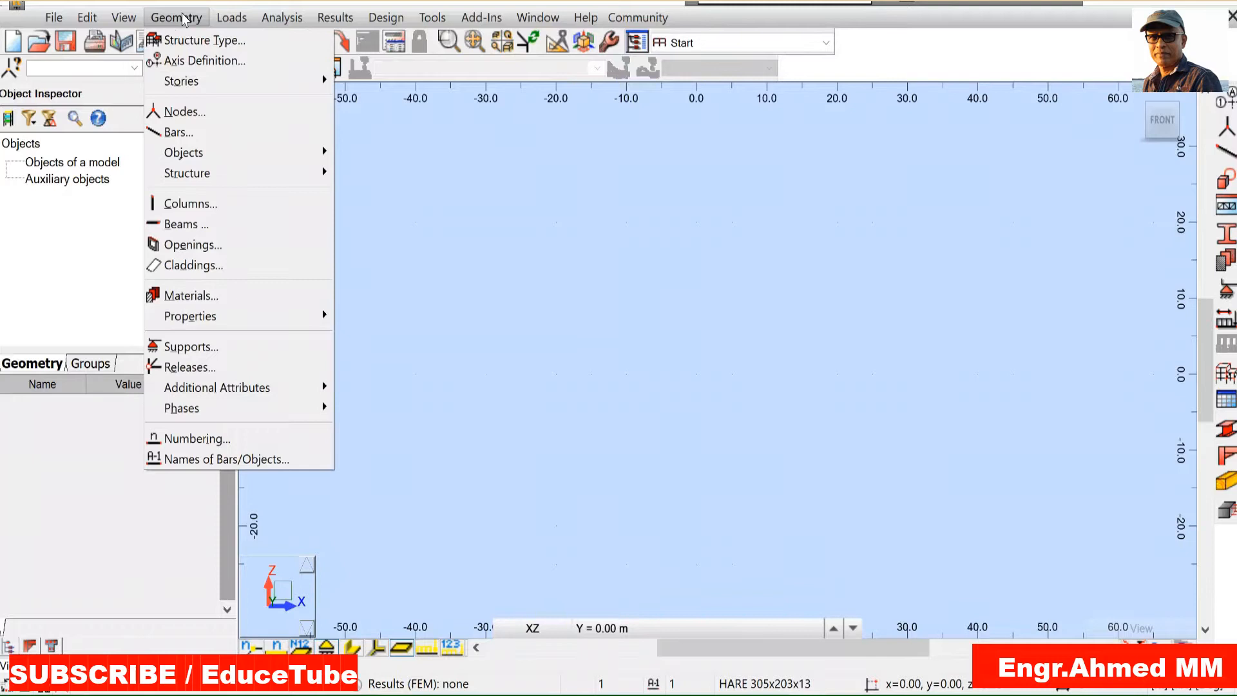
{"action": "left_click", "coordinate": [206, 60]}
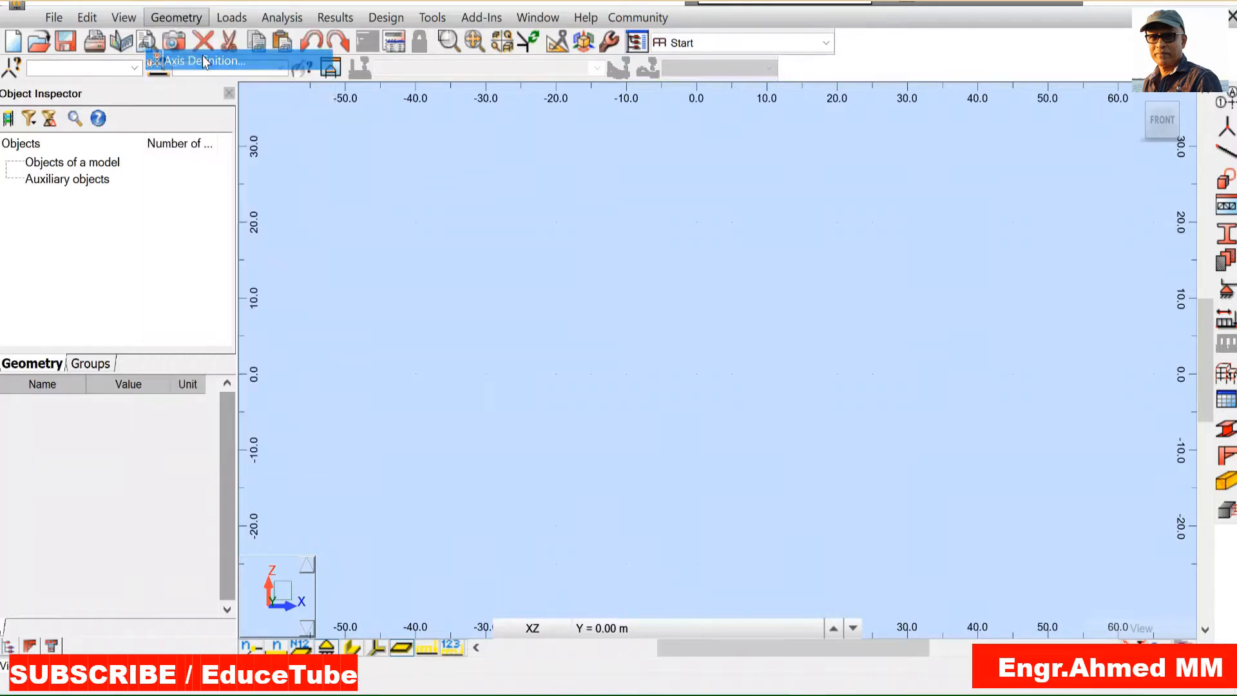
{"action": "left_click", "coordinate": [206, 61]}
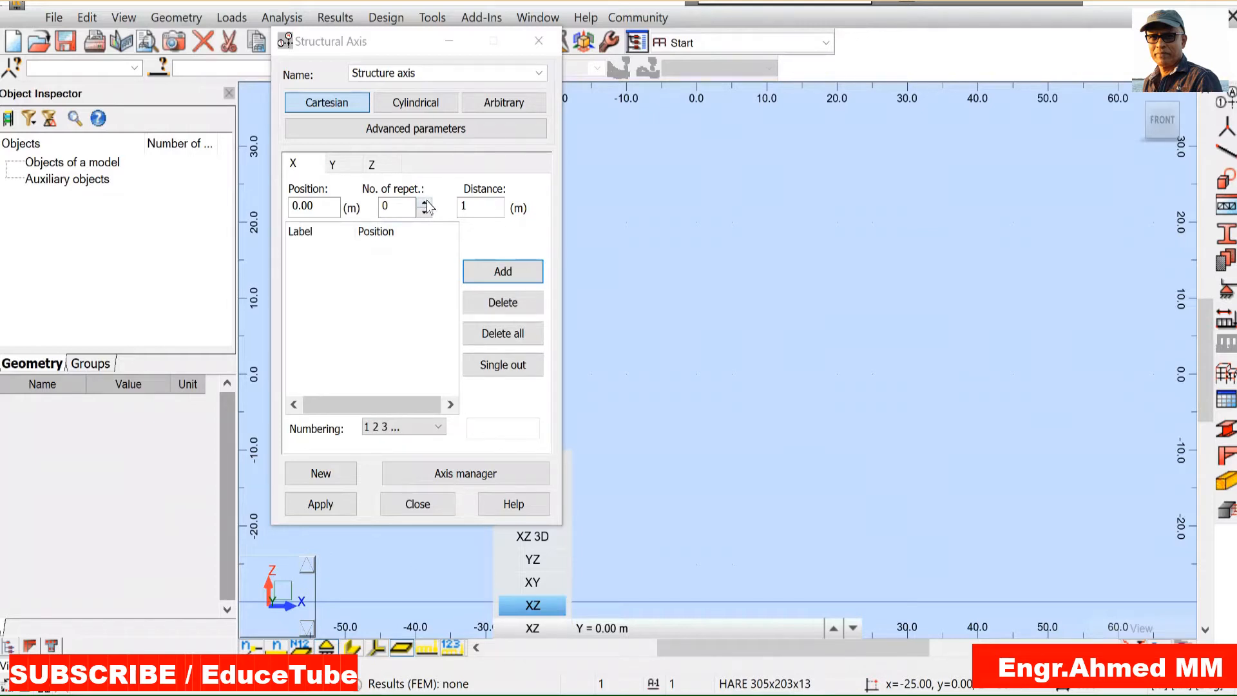
Step: Add five X axes at 5 m spacing (0 to 20 m) using 4 repetitions
{"action": "left_click", "coordinate": [426, 203]}
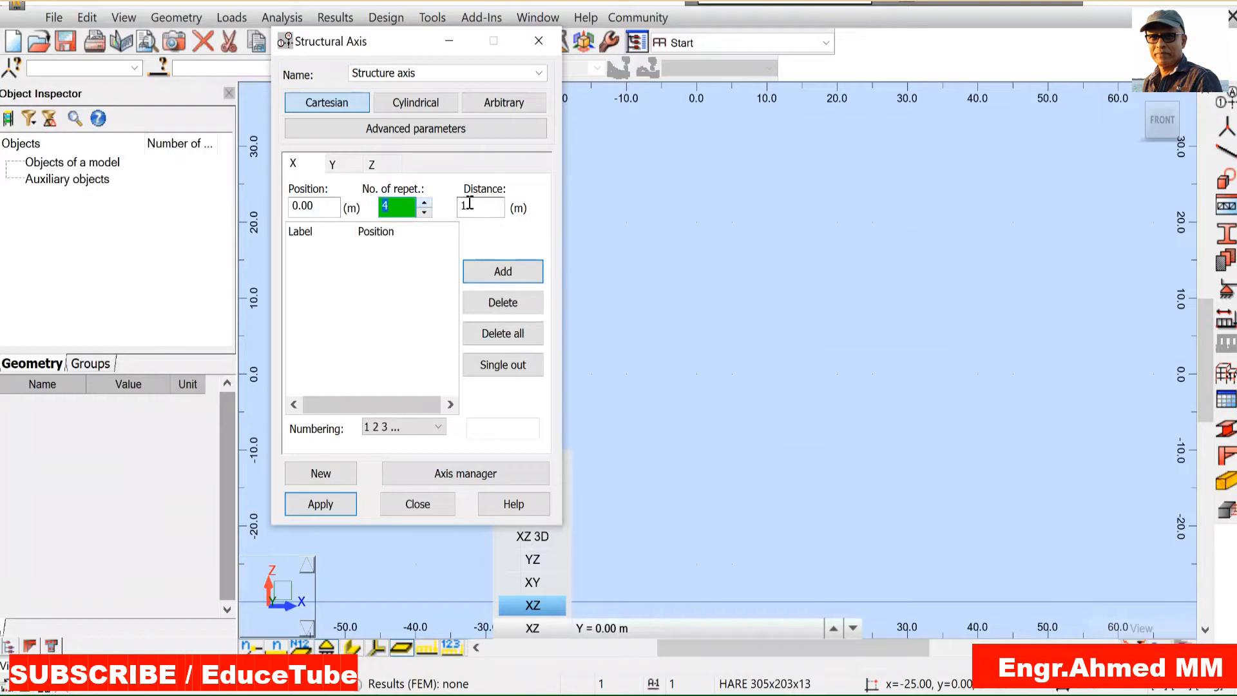
{"action": "left_click", "coordinate": [479, 206]}
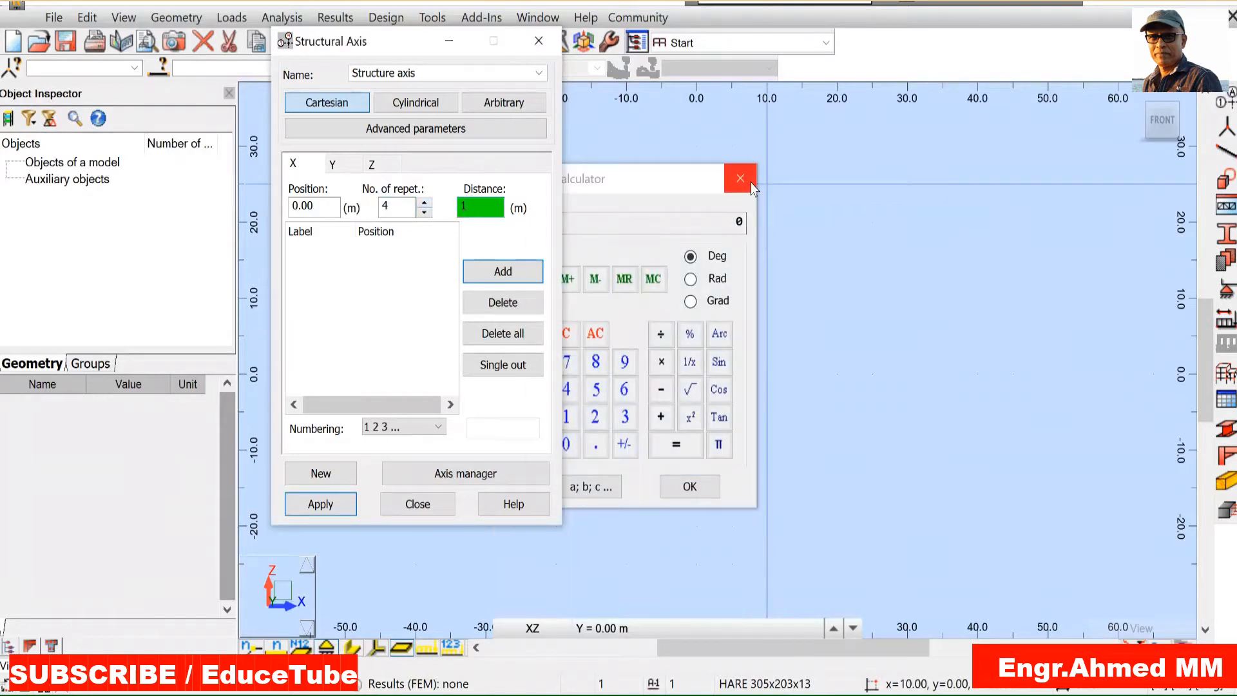
{"action": "left_click", "coordinate": [740, 178]}
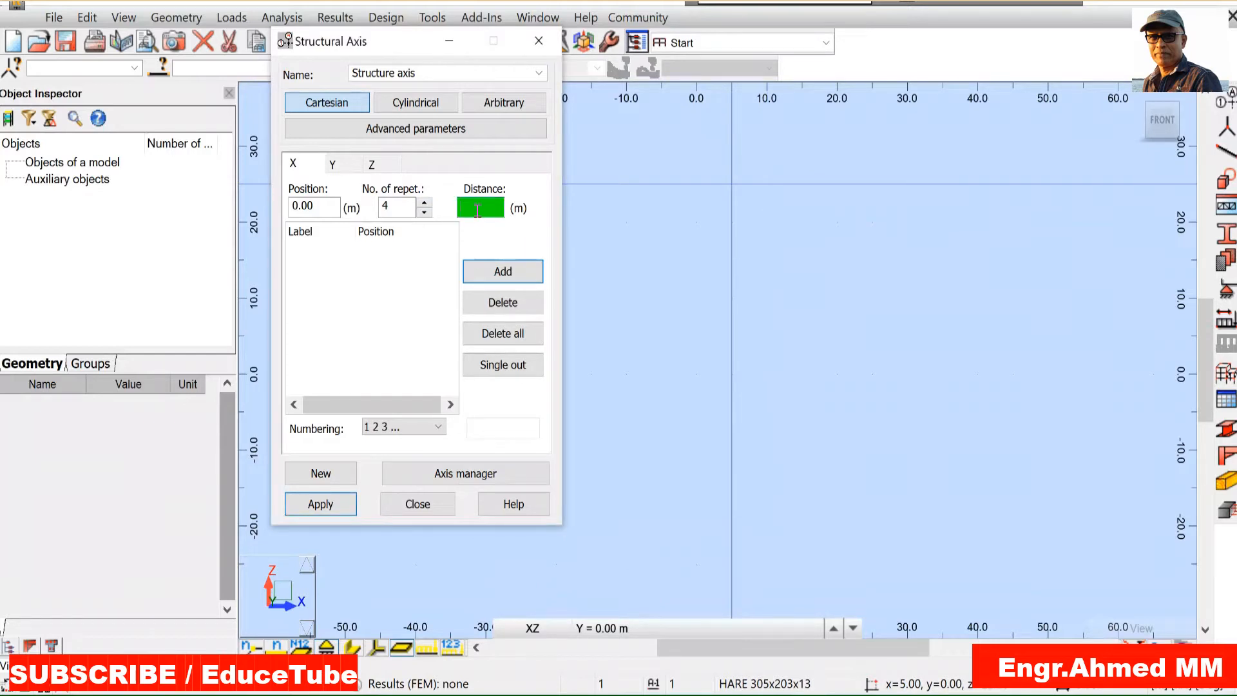
{"action": "type", "text": "5"}
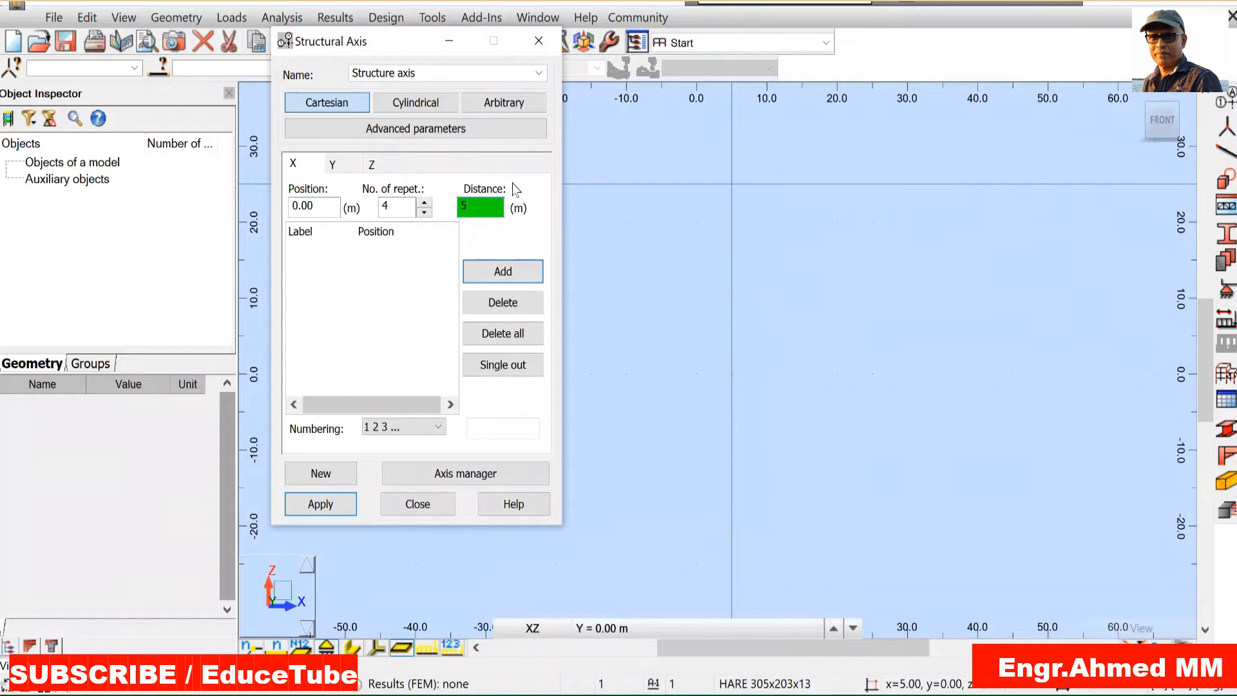
{"action": "left_click", "coordinate": [503, 271]}
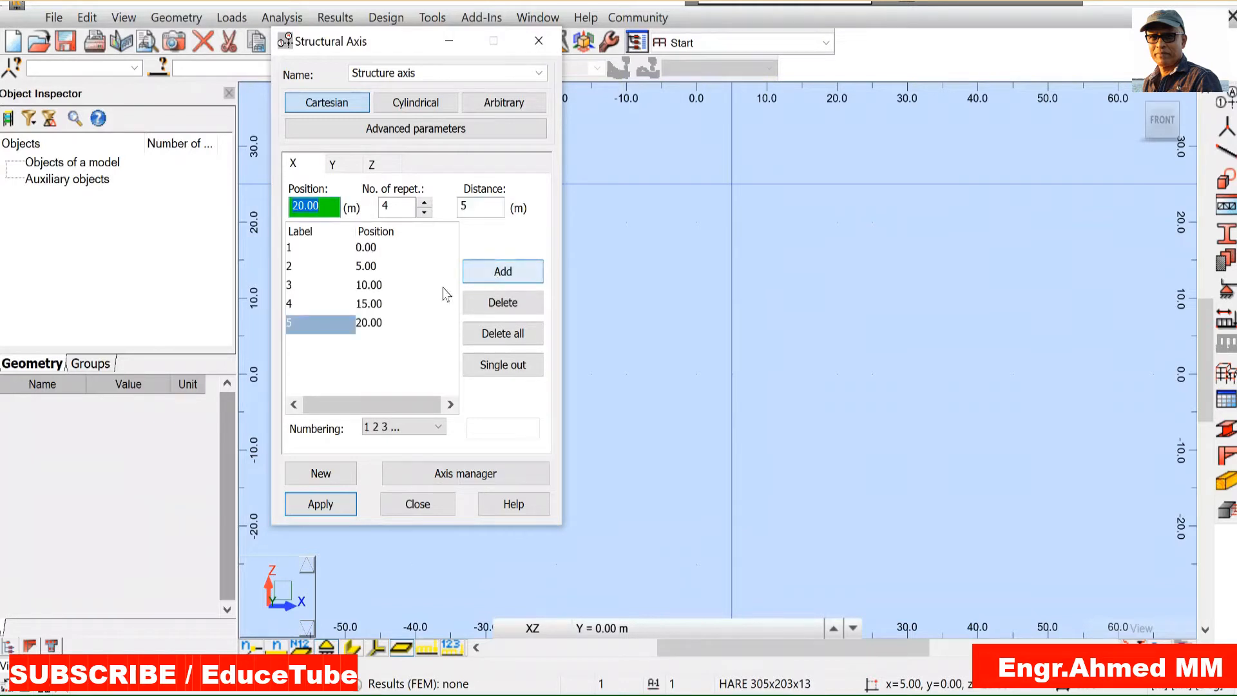
{"action": "left_click", "coordinate": [333, 164]}
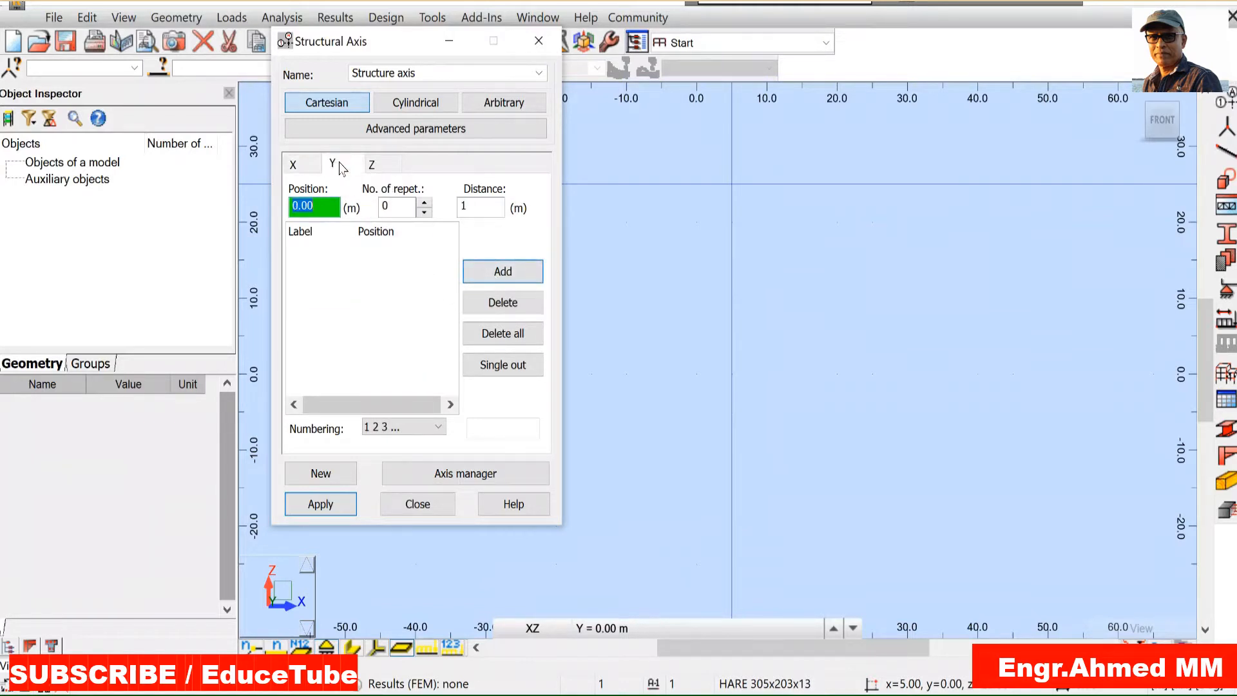
Step: Add three Y axes at 10 m spacing (0, 10, 20 m) using 2 repetitions
{"action": "left_click", "coordinate": [394, 206]}
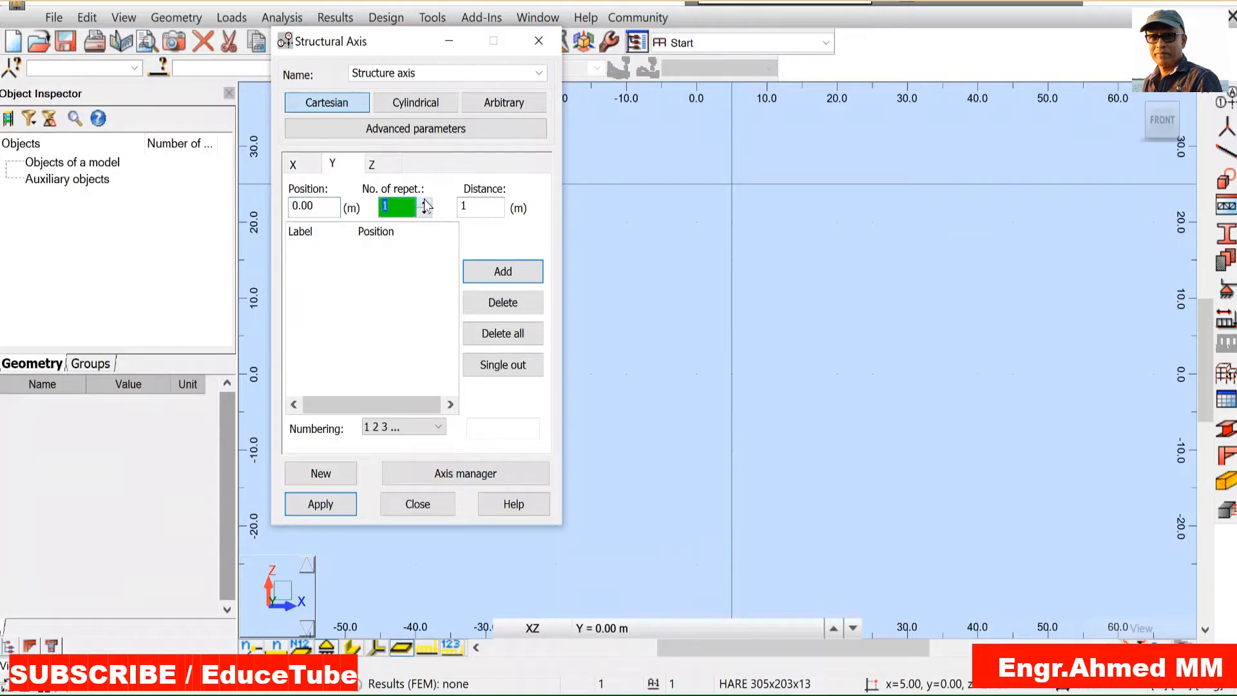
{"action": "left_click", "coordinate": [424, 203]}
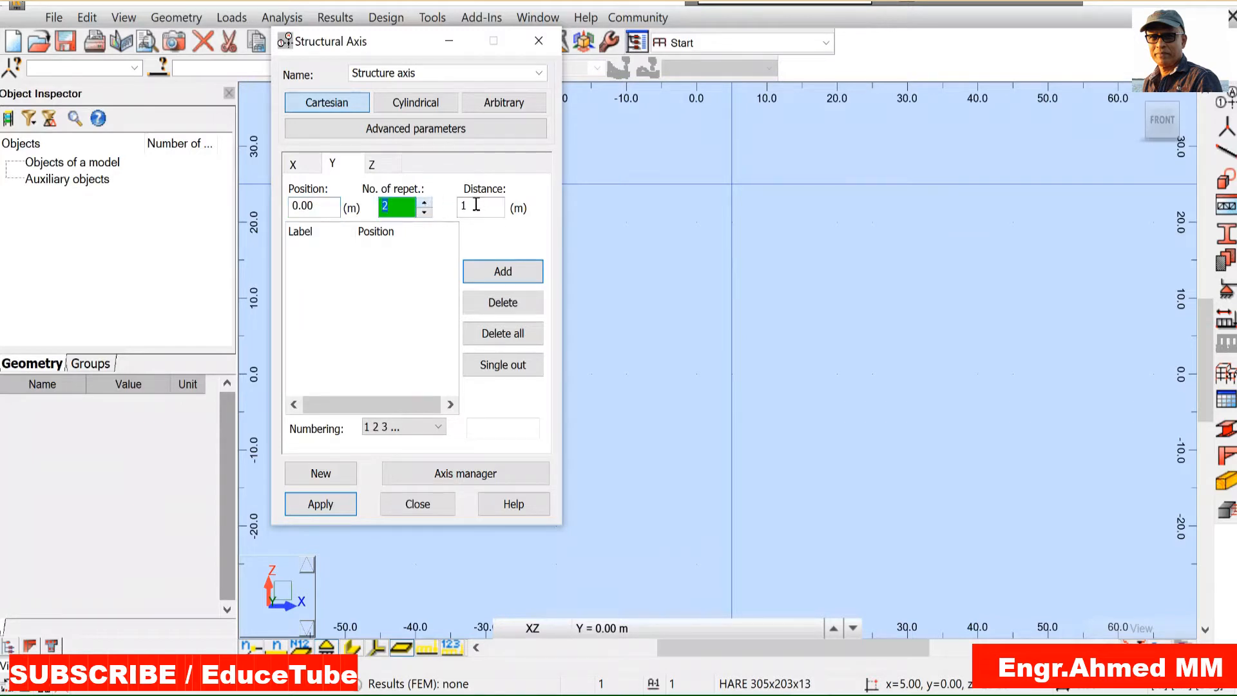
{"action": "left_click", "coordinate": [479, 206]}
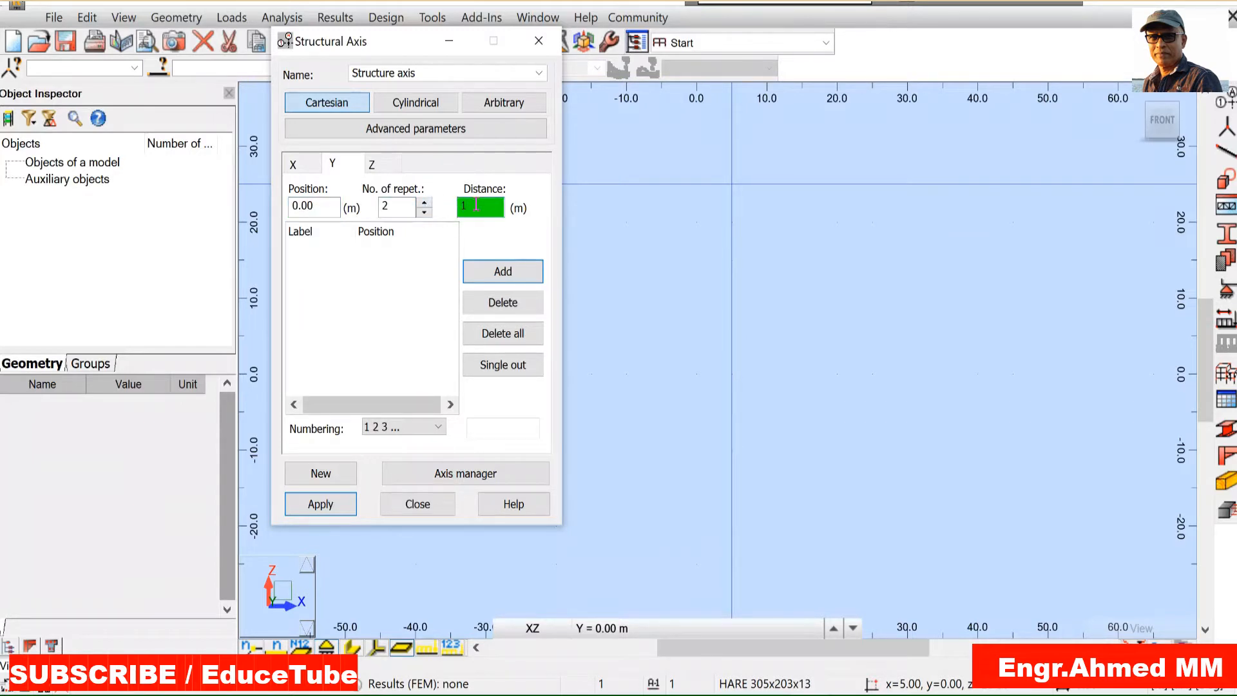
{"action": "type", "text": "10"}
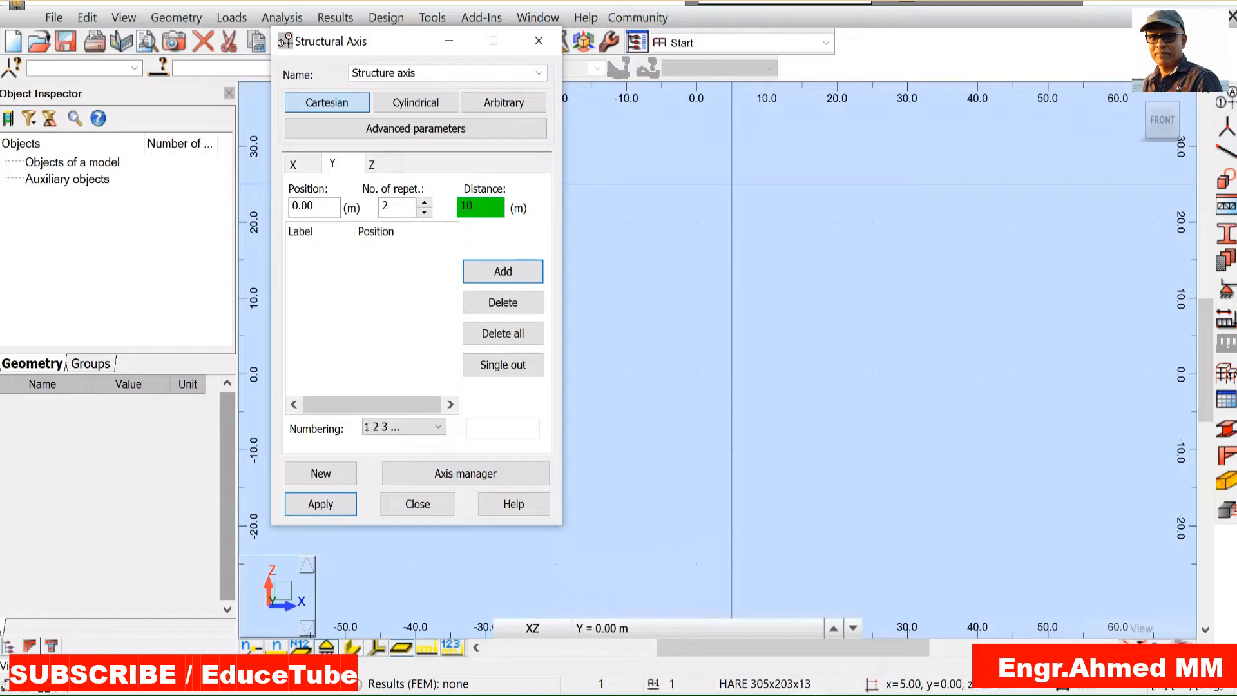
{"action": "left_click", "coordinate": [501, 272]}
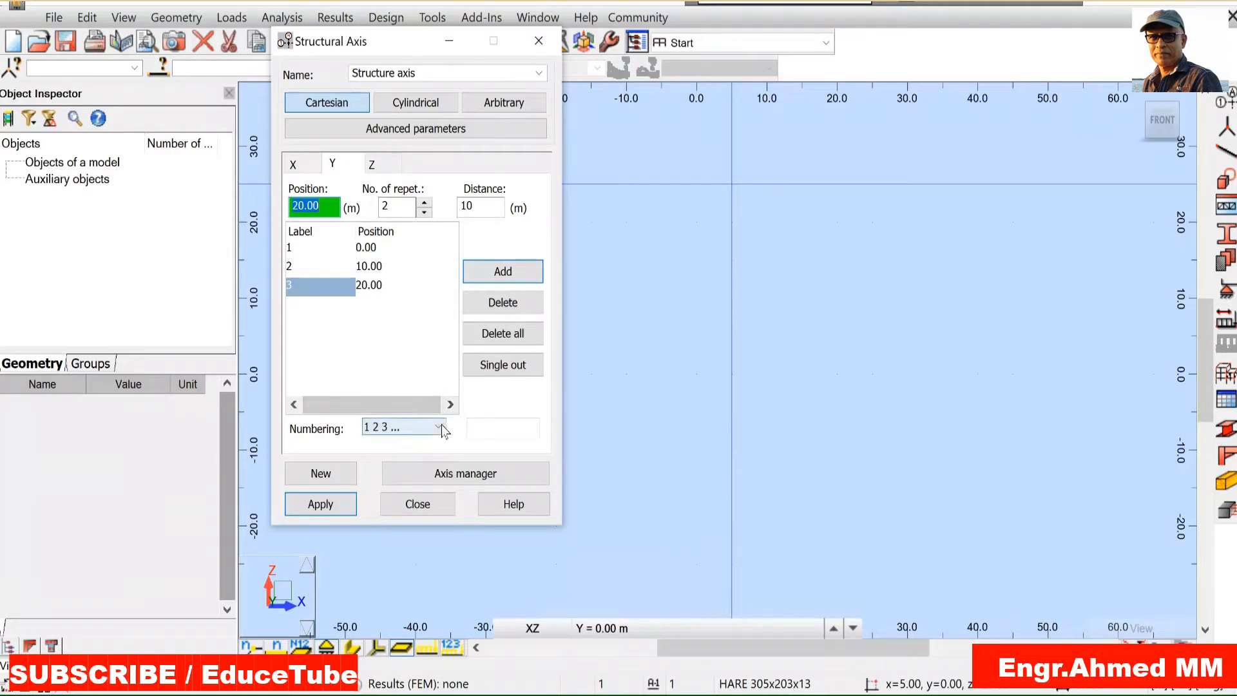
Step: Label the Y axes with letters A, B, C
{"action": "left_click", "coordinate": [438, 426]}
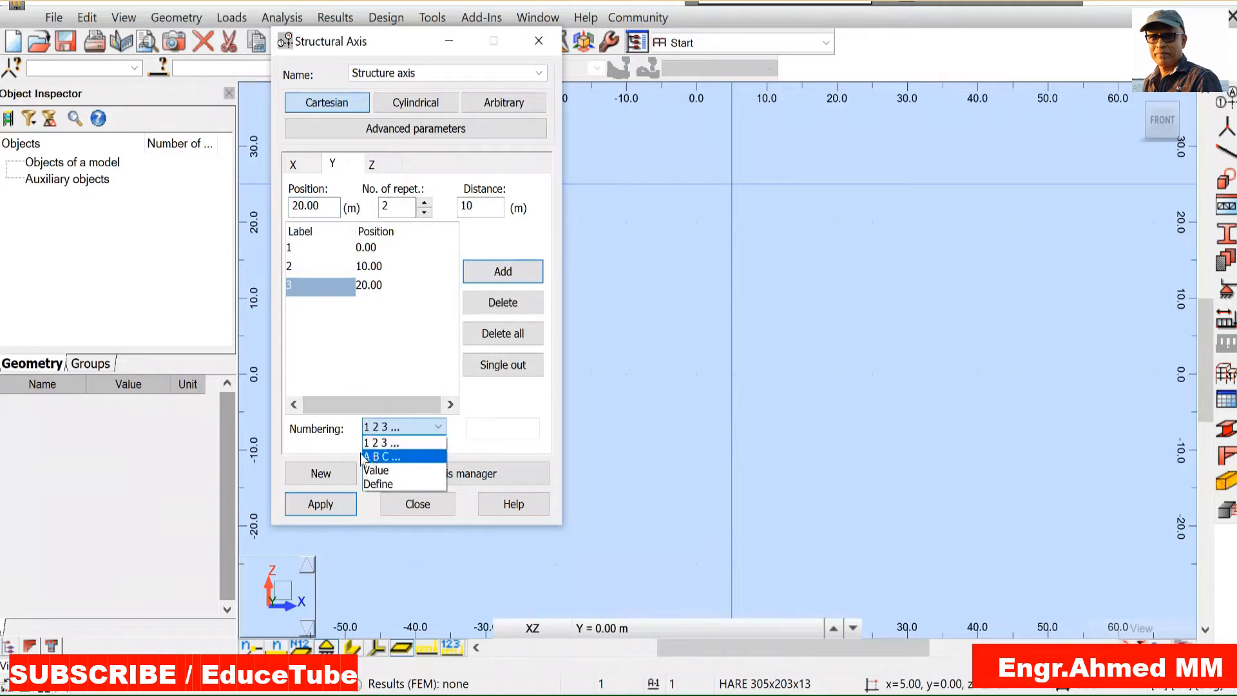
{"action": "left_click", "coordinate": [381, 456]}
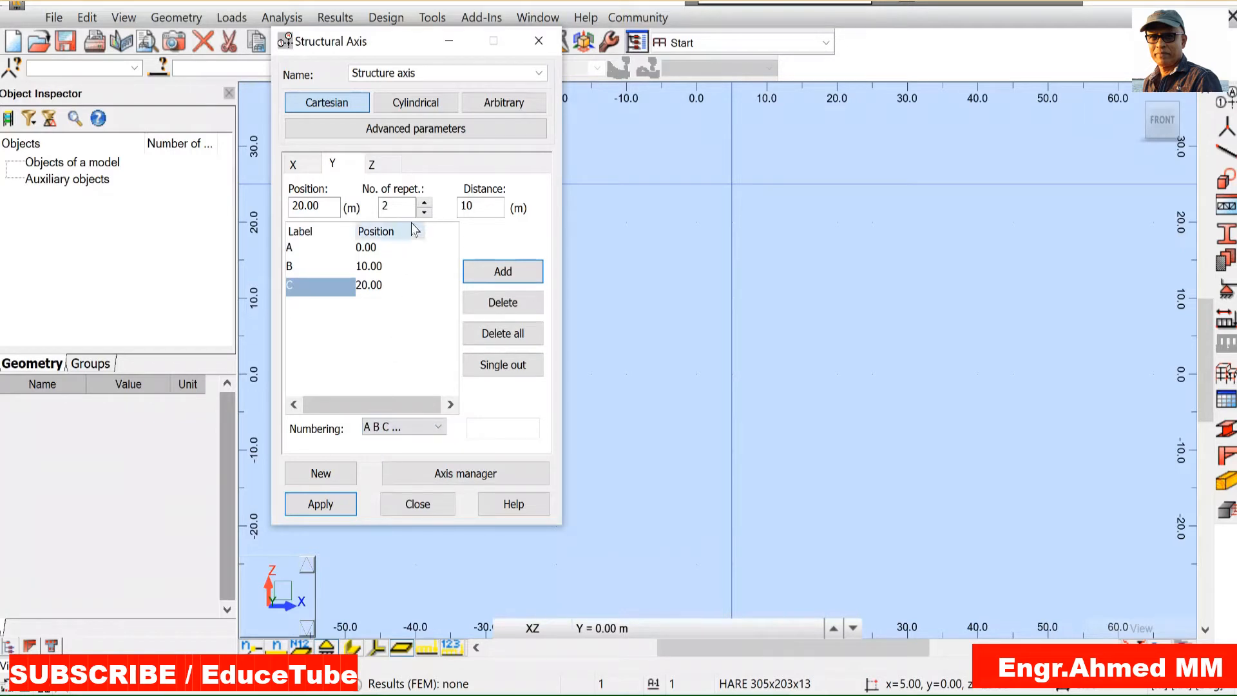
{"action": "left_click", "coordinate": [371, 163]}
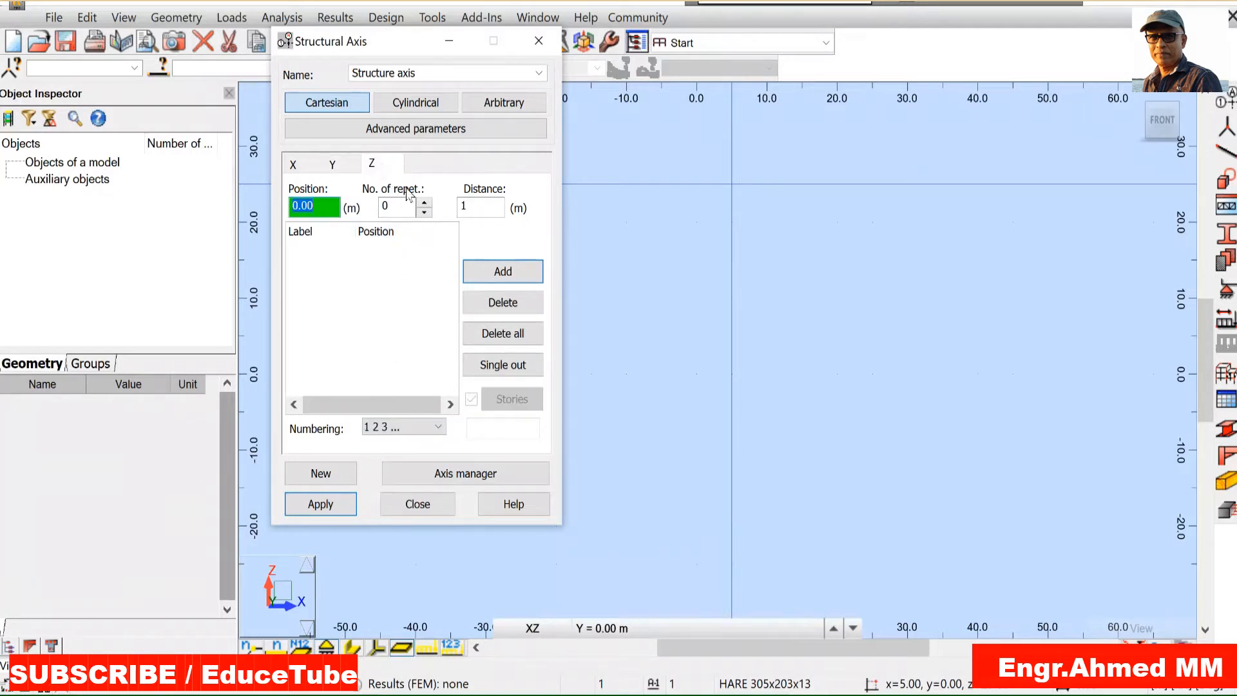
{"action": "mouse_move", "coordinate": [433, 206]}
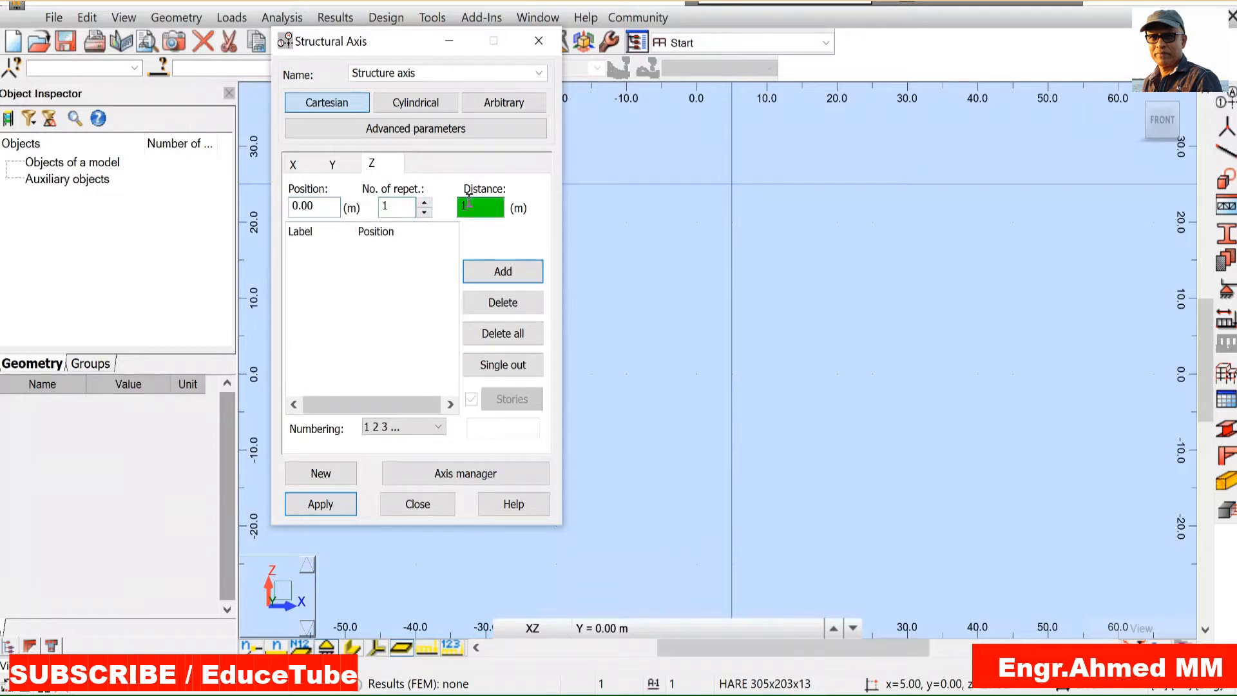
Step: Add two Z levels 10 m apart, numbered by elevation, and apply the axis grid to the model
{"action": "type", "text": "10"}
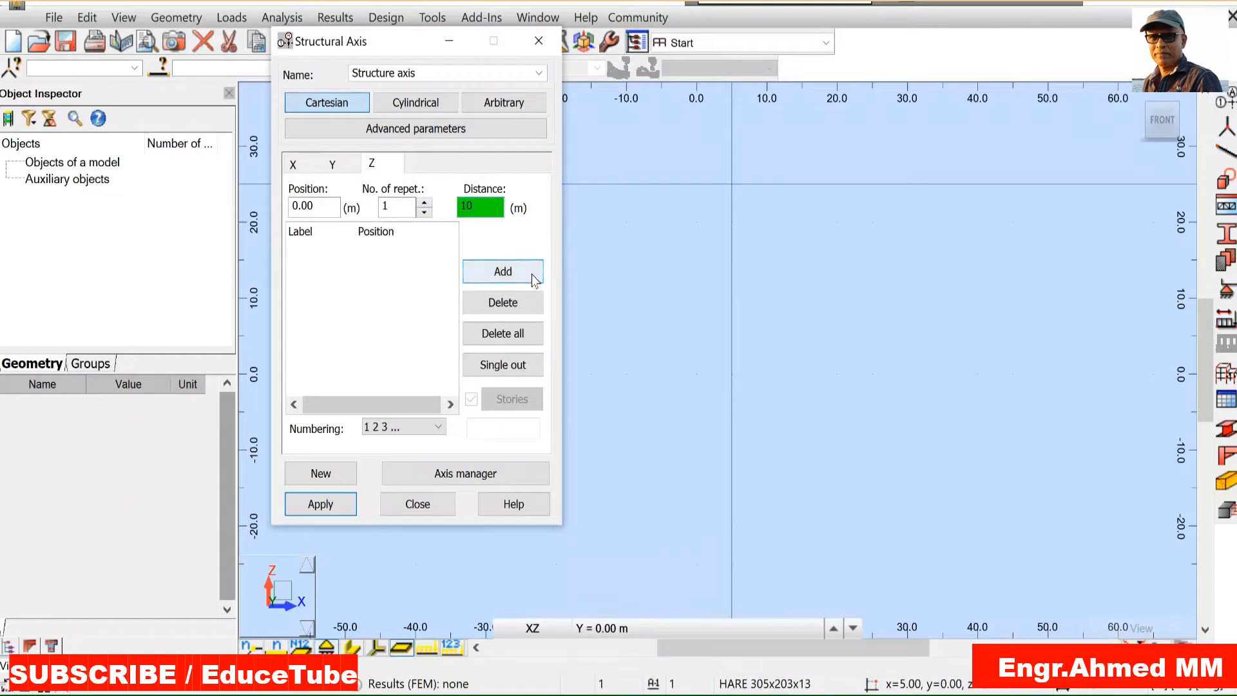
{"action": "left_click", "coordinate": [503, 272]}
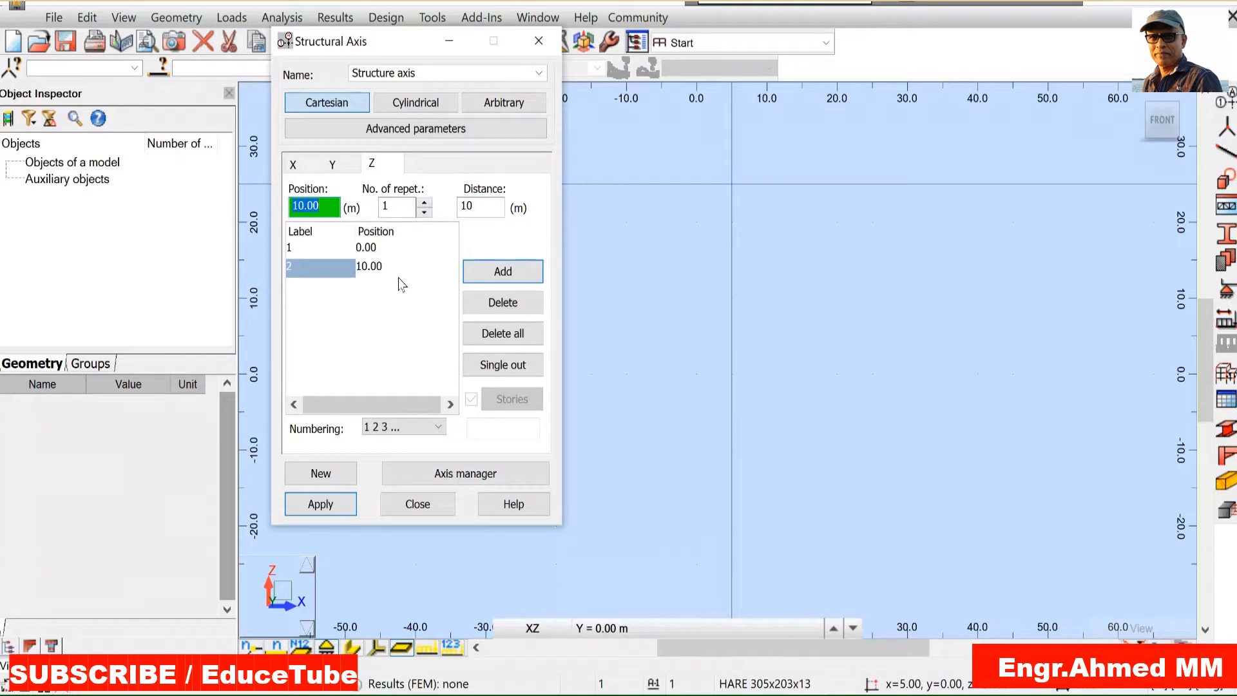
{"action": "left_click", "coordinate": [437, 426]}
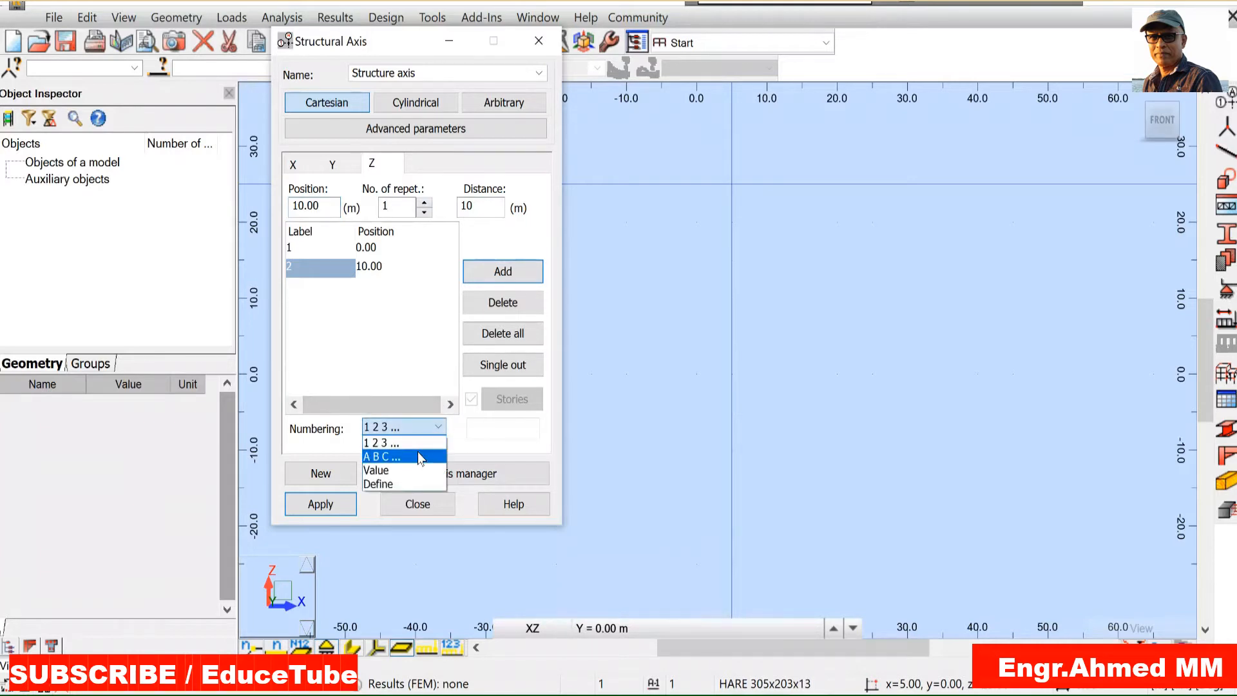
{"action": "left_click", "coordinate": [377, 469]}
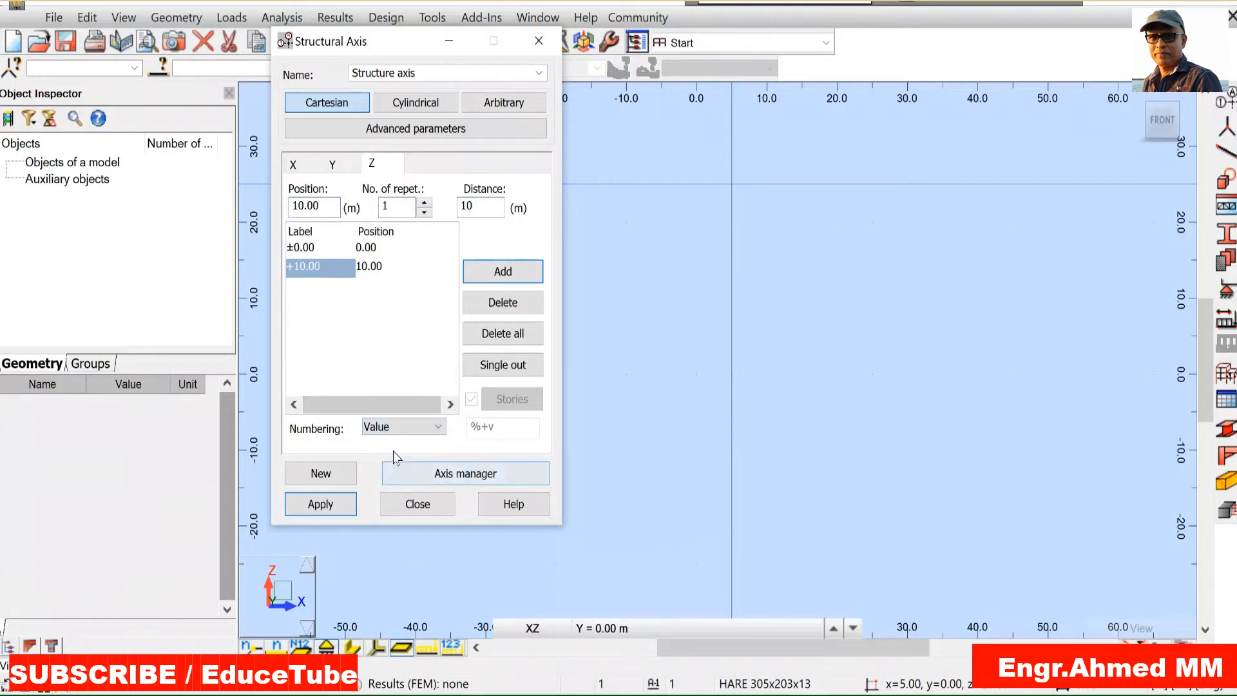
{"action": "left_click", "coordinate": [321, 504]}
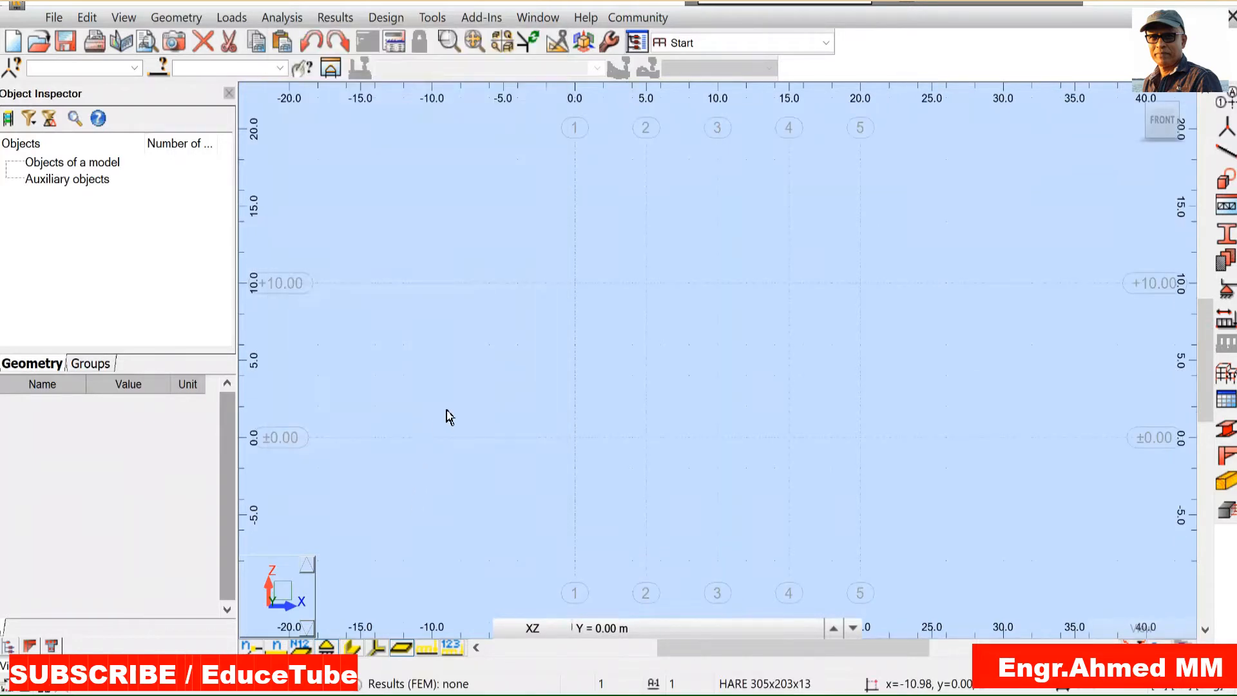
{"action": "mouse_move", "coordinate": [596, 495]}
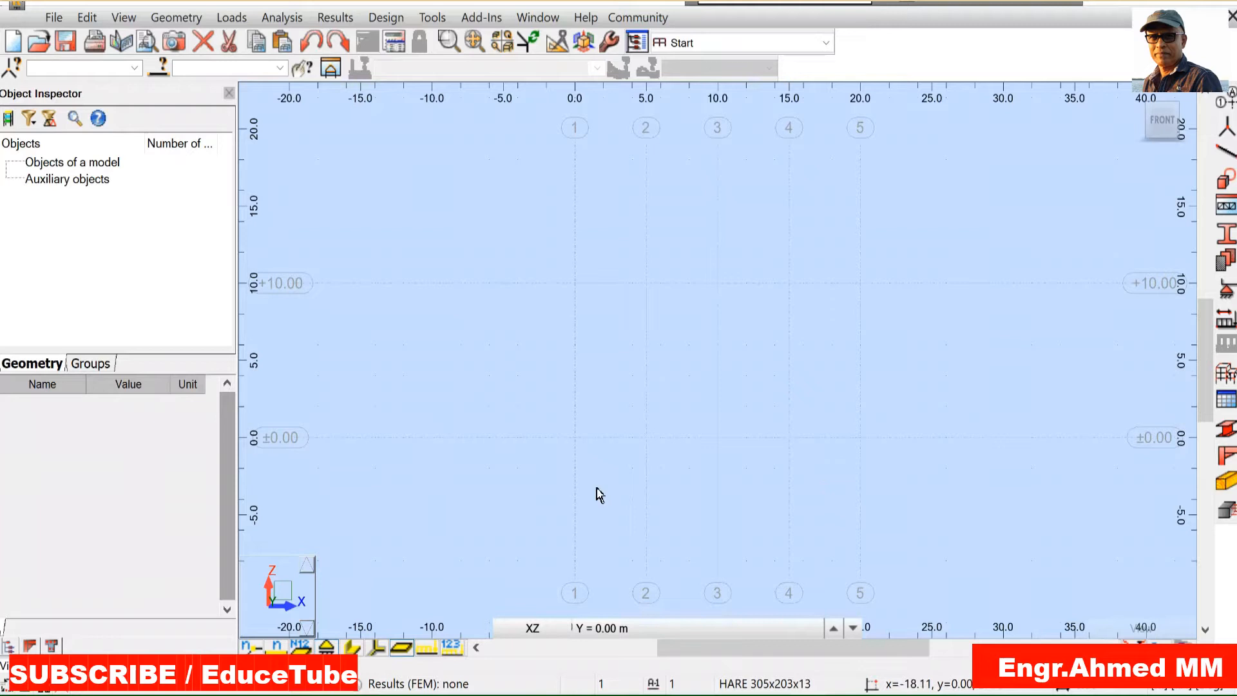
Step: Switch the drawing area to a 3D view of the axis grid
{"action": "left_click", "coordinate": [532, 627]}
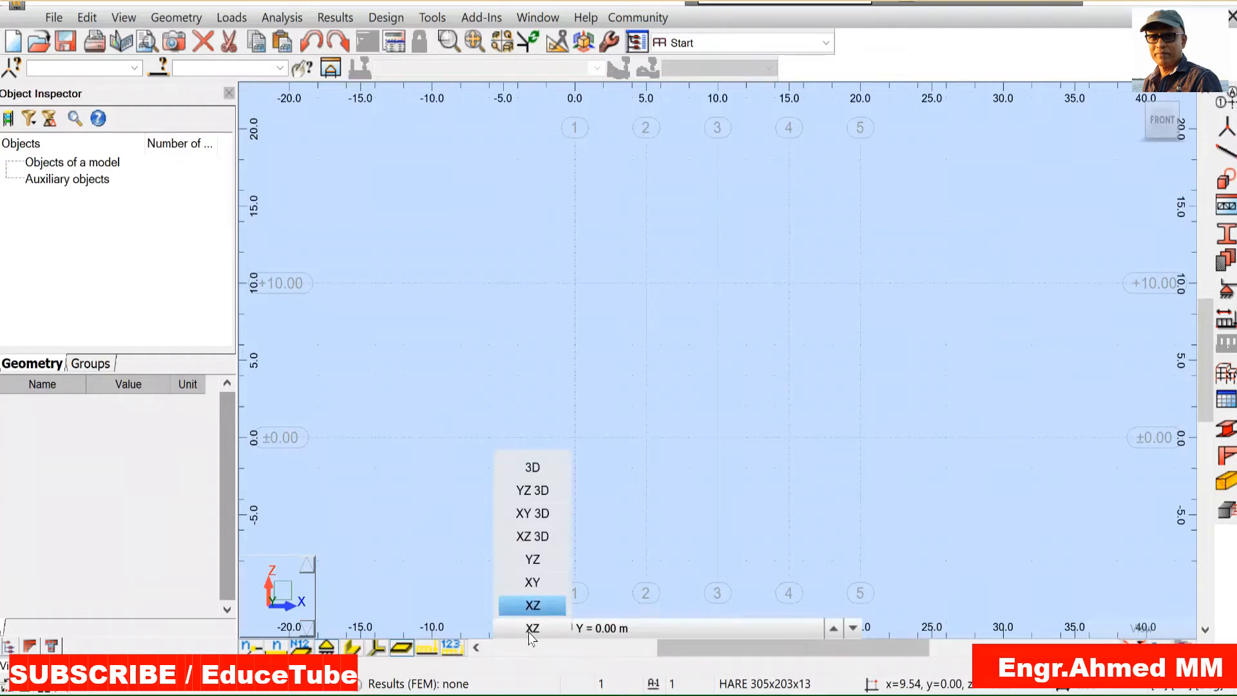
{"action": "left_click", "coordinate": [532, 466]}
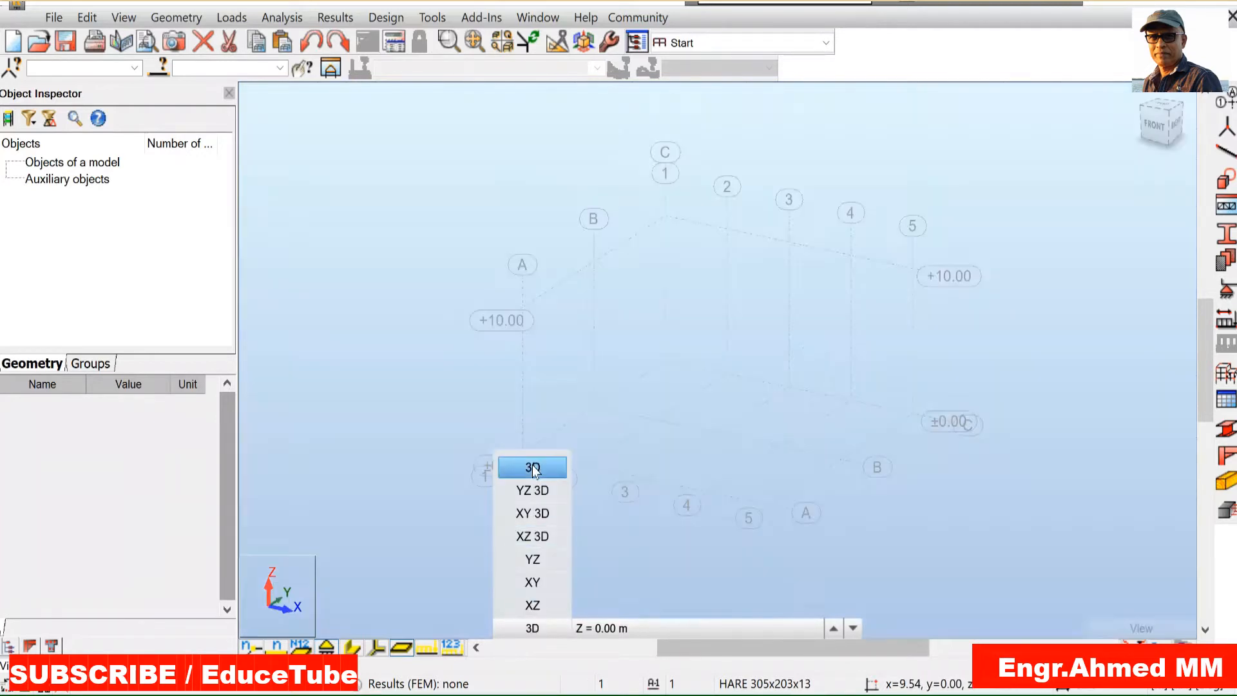
{"action": "left_click", "coordinate": [532, 467]}
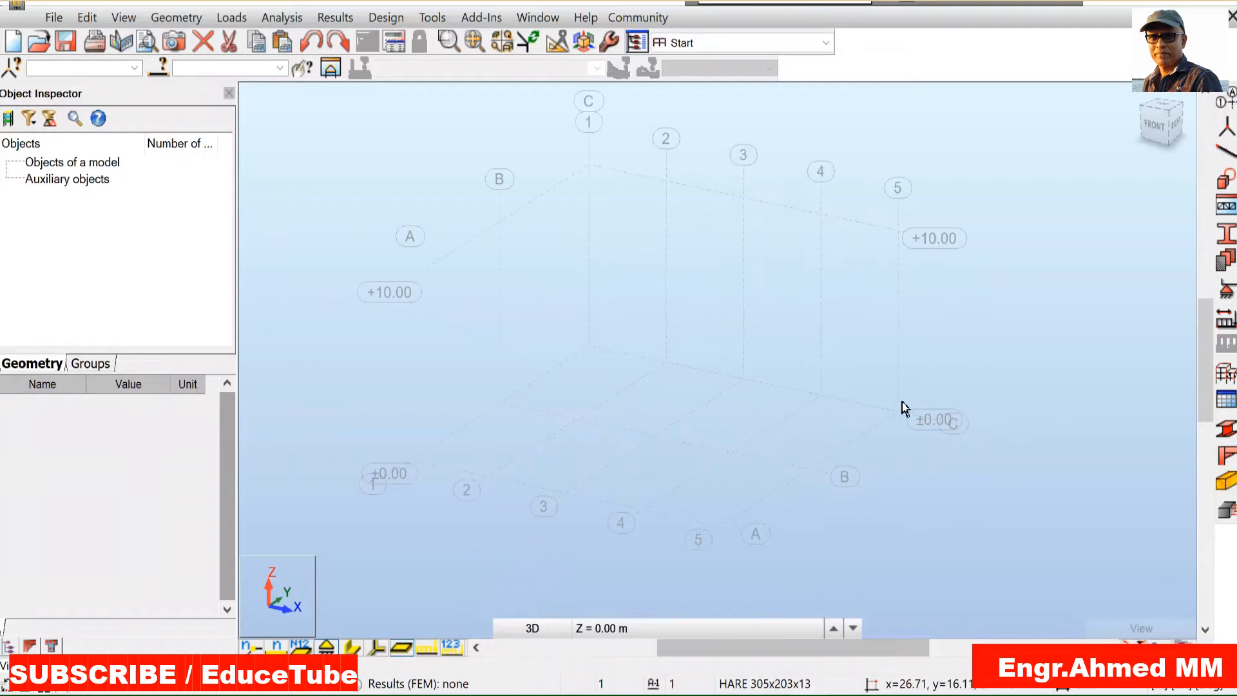
{"action": "mouse_move", "coordinate": [680, 401]}
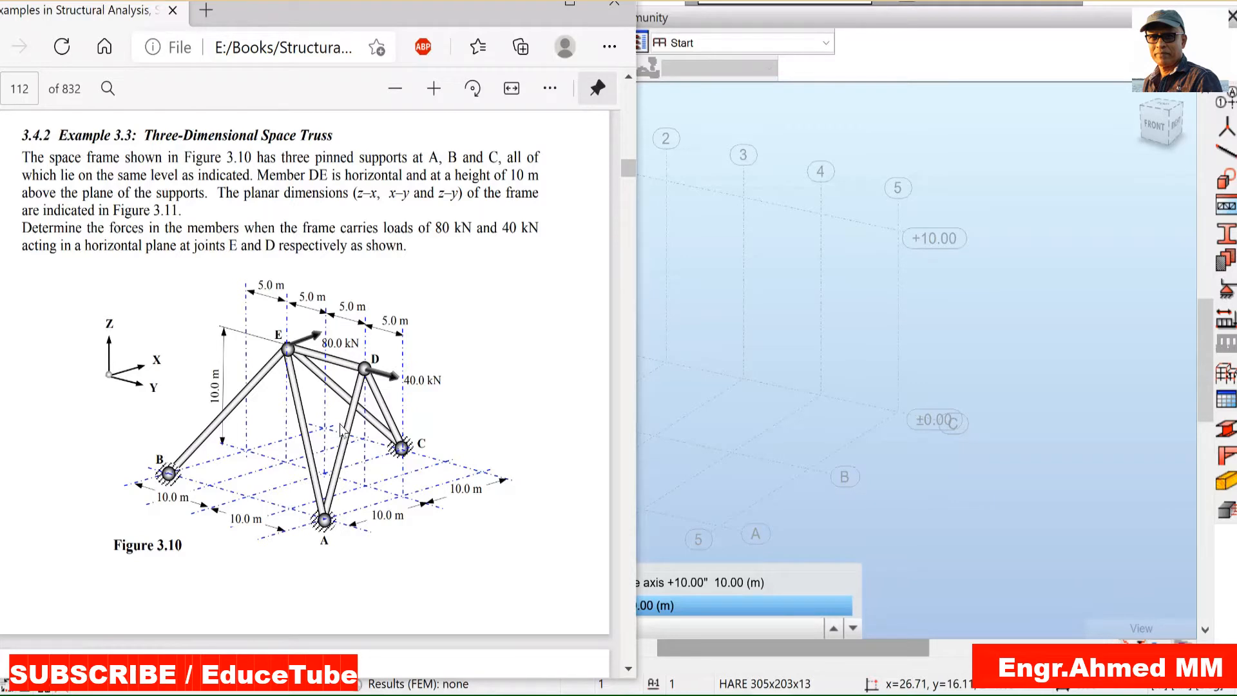
{"action": "mouse_move", "coordinate": [331, 479]}
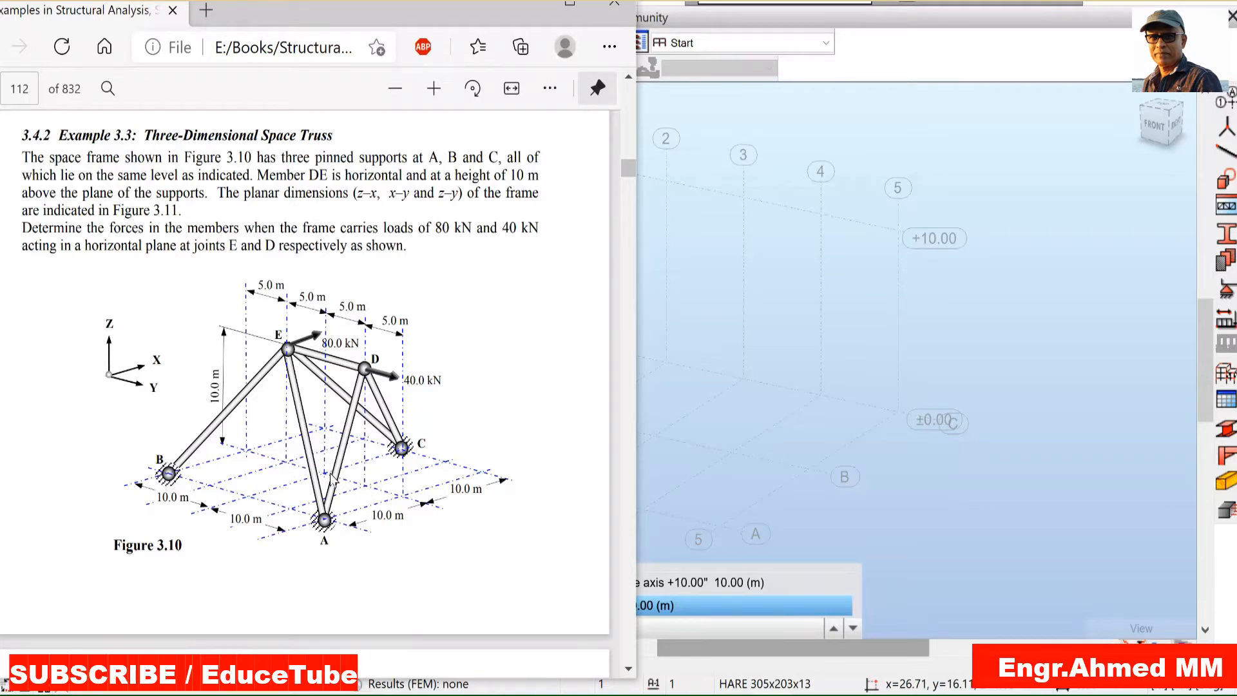
{"action": "mouse_move", "coordinate": [336, 364]}
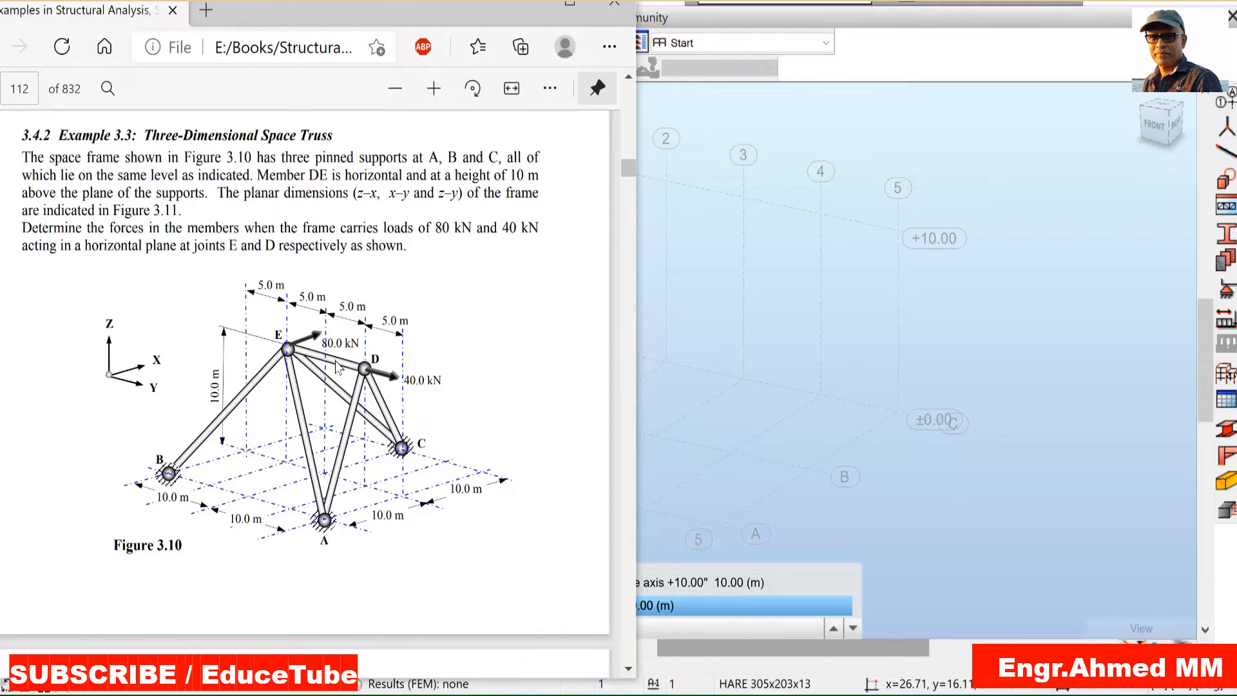
{"action": "mouse_move", "coordinate": [602, 308]}
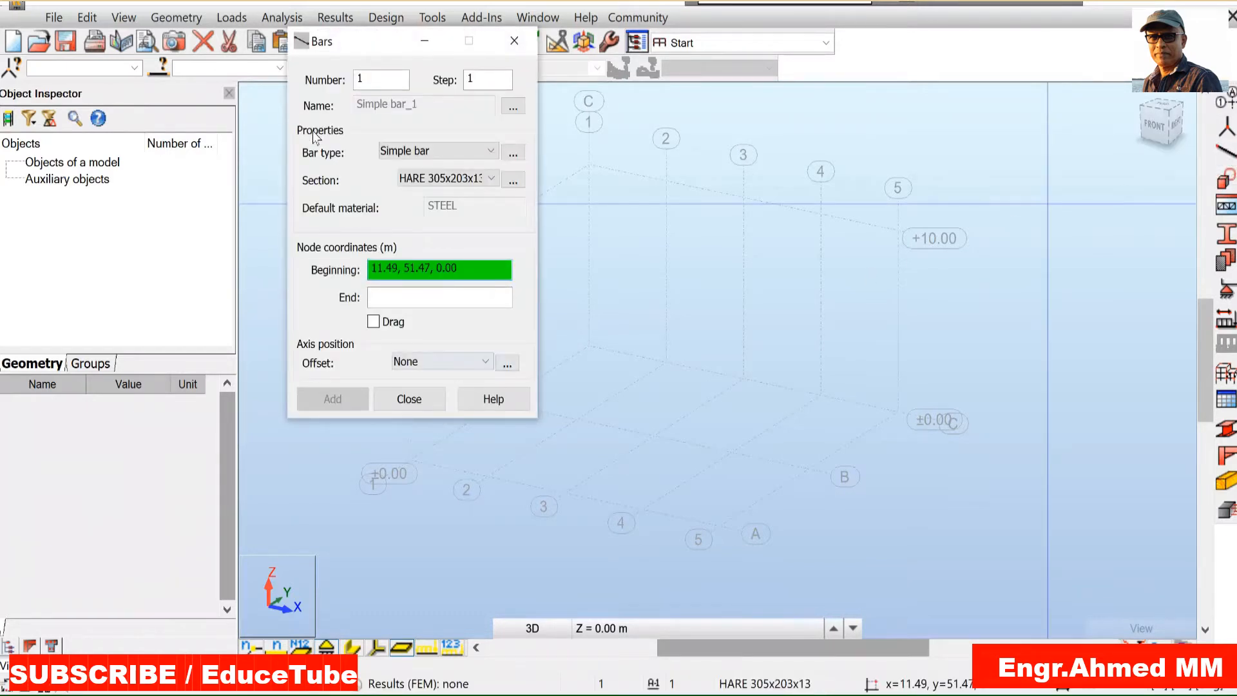
Step: Draw a 10 m bar at ground level from point (5, 10, 0) and select it
{"action": "left_click_drag", "start_coordinate": [339, 42], "coordinate": [255, 70]}
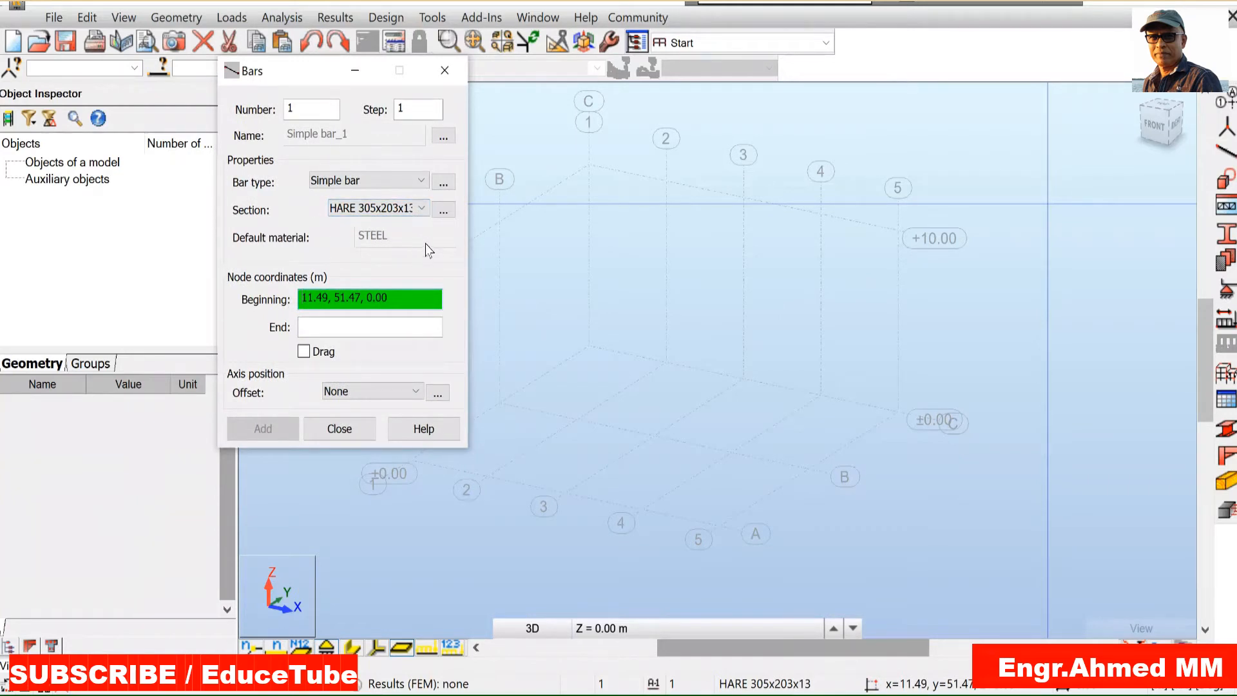
{"action": "left_click", "coordinate": [654, 254]}
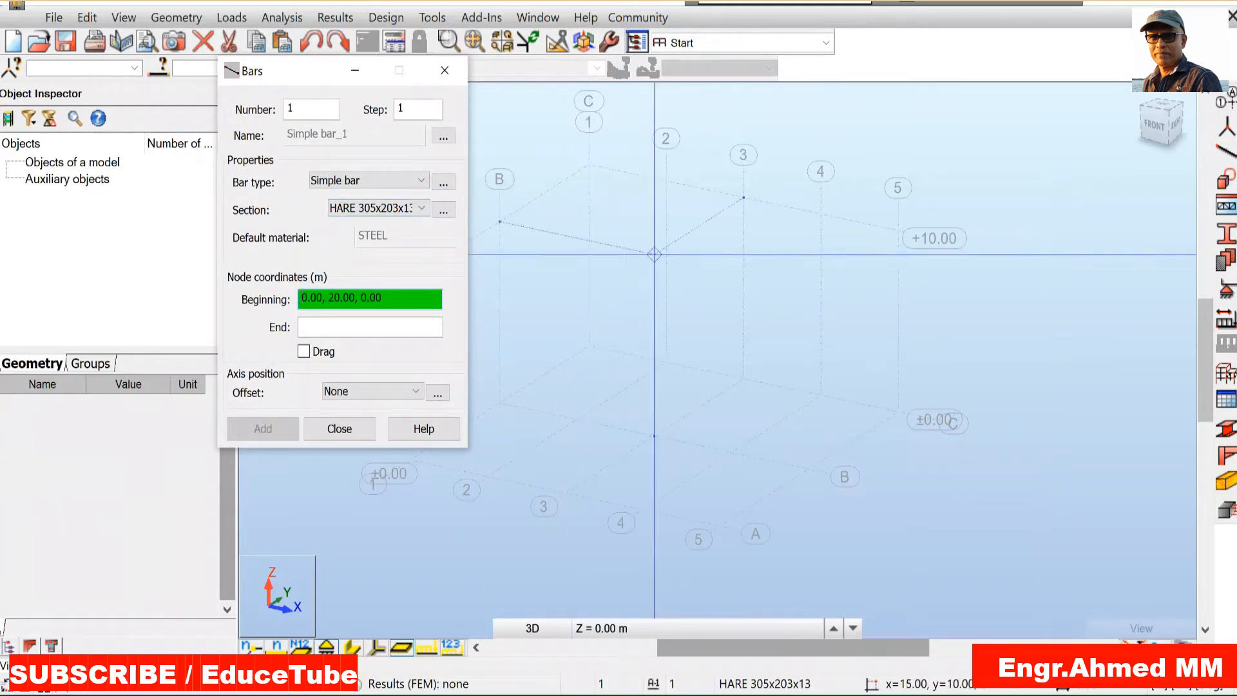
{"action": "left_click", "coordinate": [576, 418]}
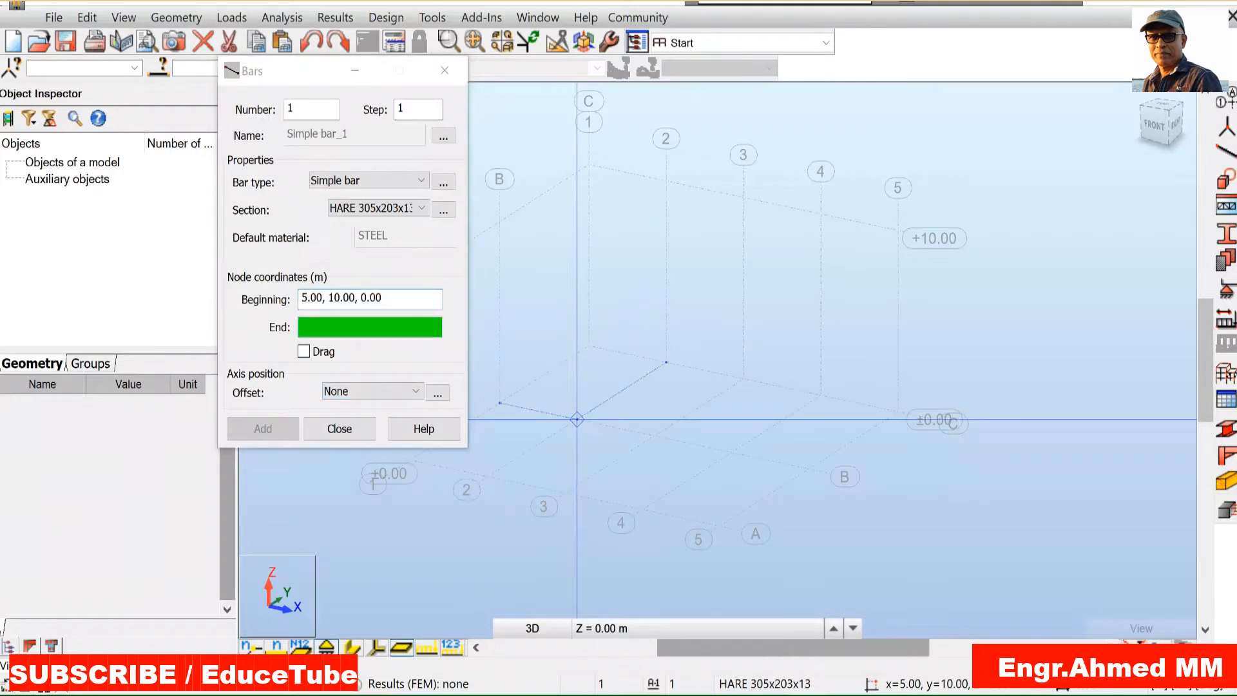
{"action": "left_click", "coordinate": [729, 452]}
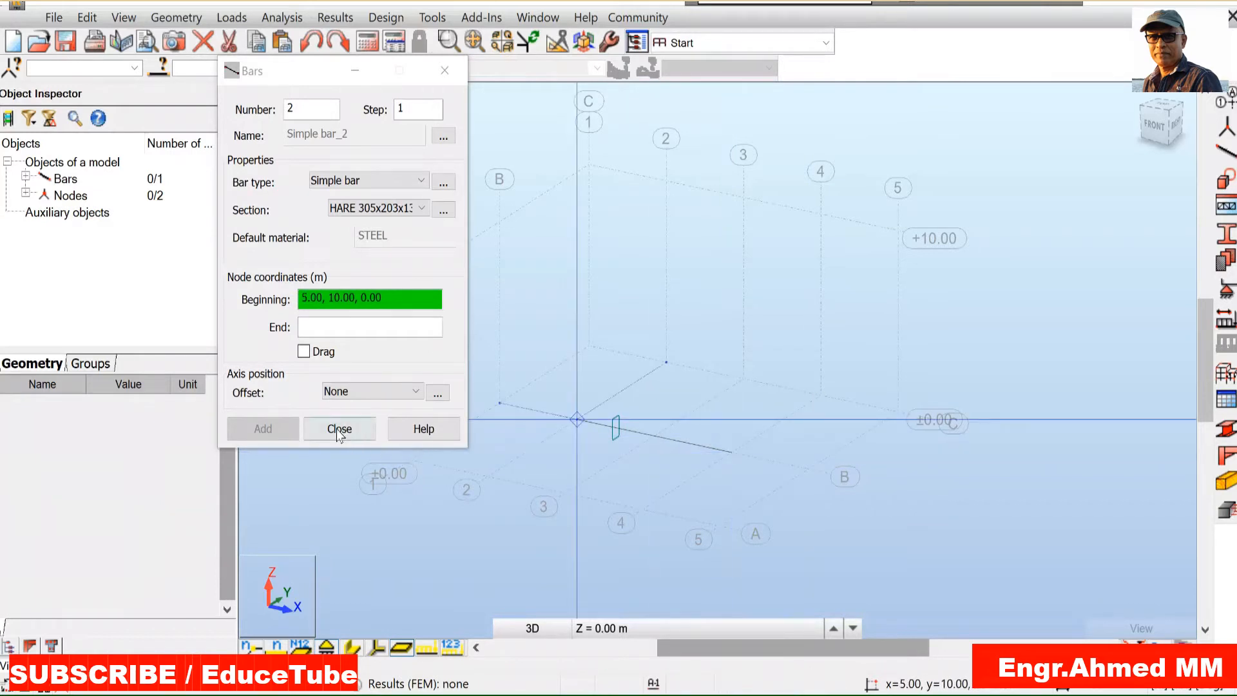
{"action": "left_click", "coordinate": [339, 428]}
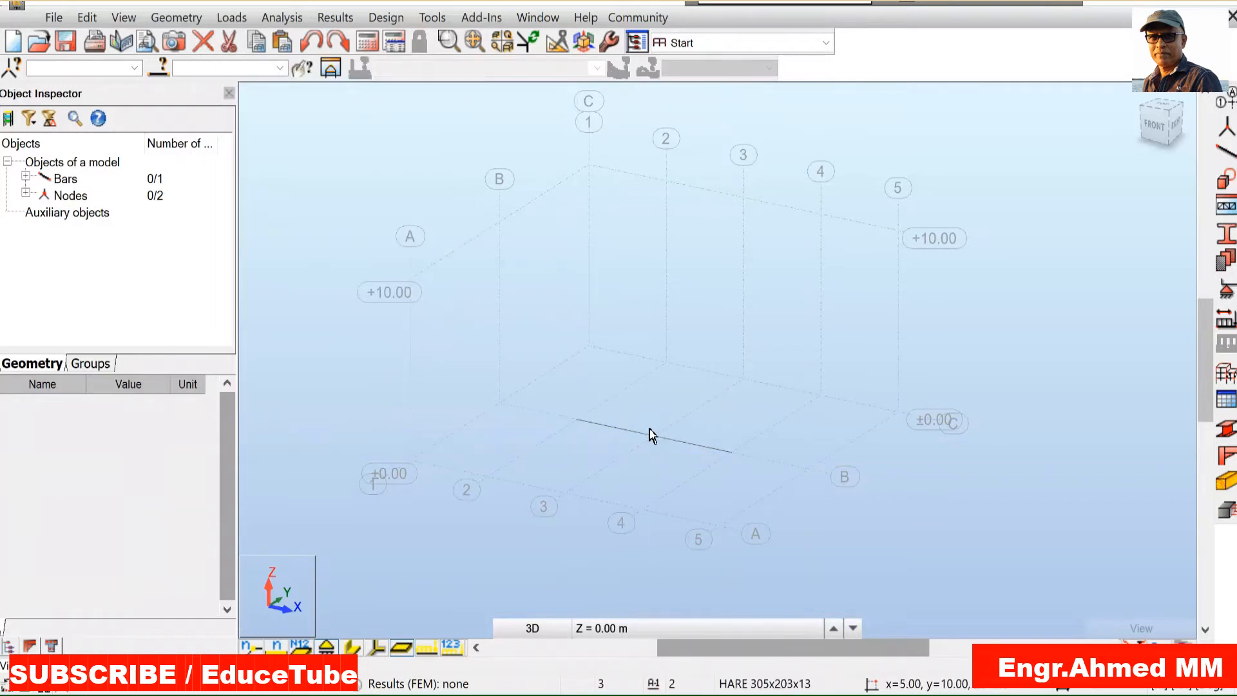
{"action": "left_click", "coordinate": [653, 433]}
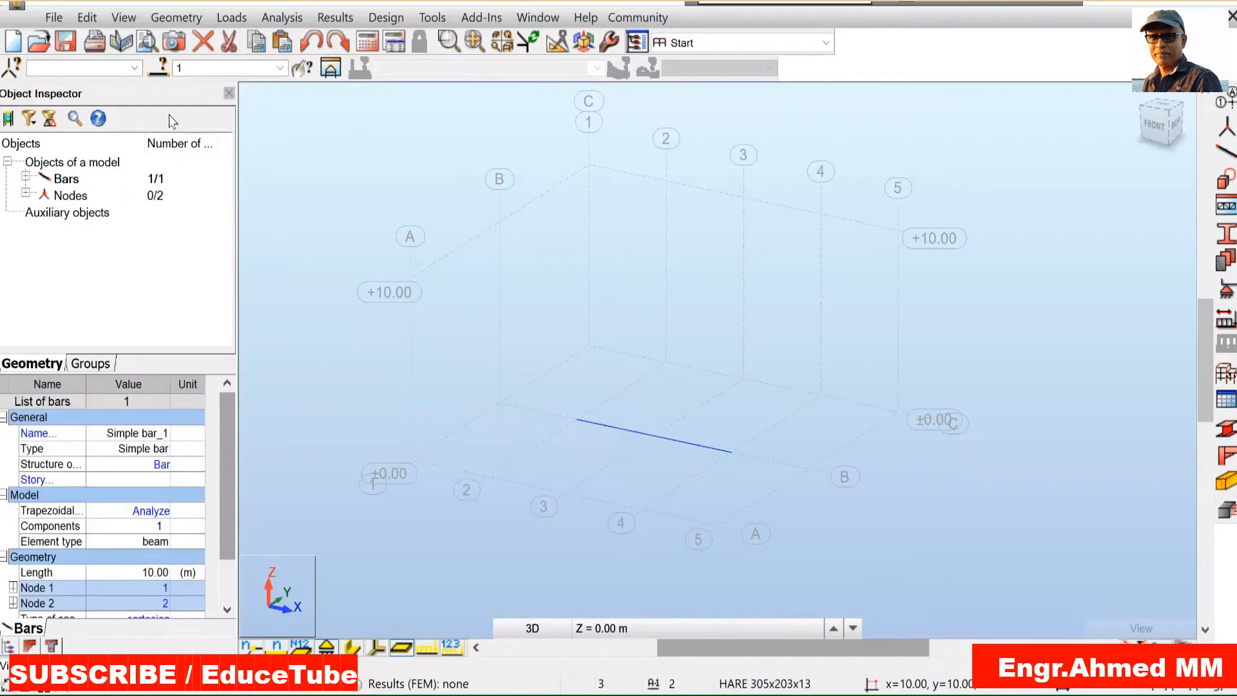
Step: Translate the bar by 0,0,10 in Move mode so it sits at the +10.00 level
{"action": "left_click", "coordinate": [86, 17]}
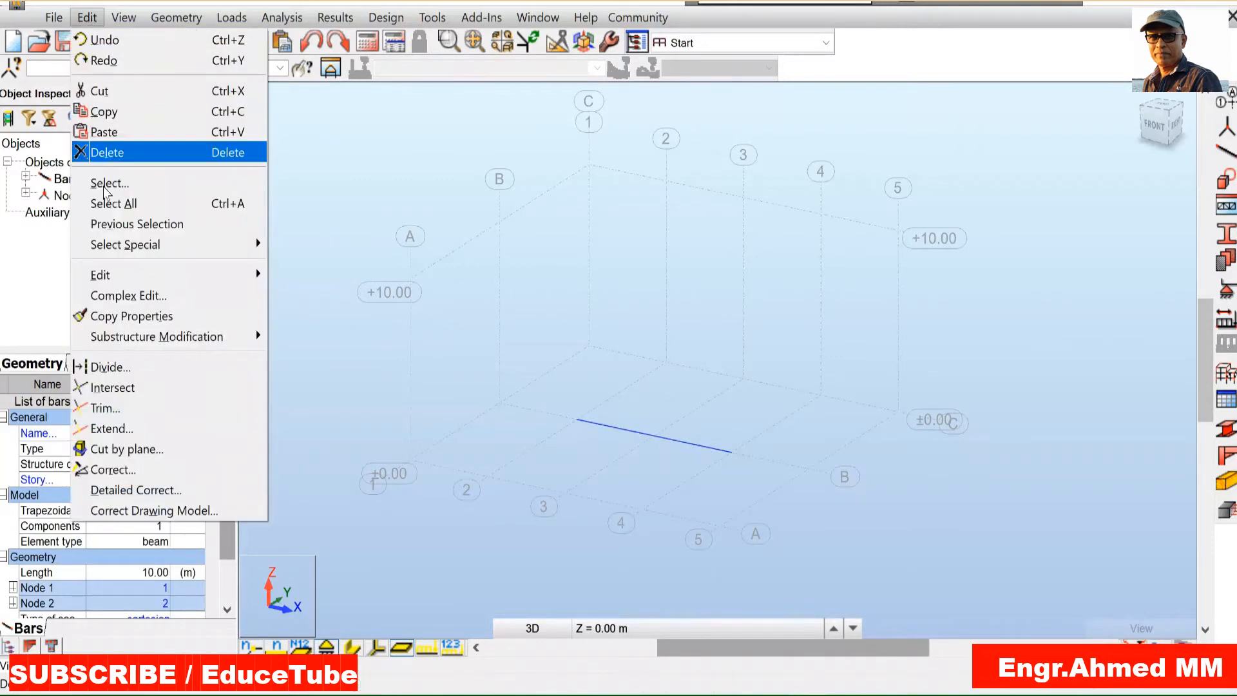
{"action": "mouse_move", "coordinate": [100, 273]}
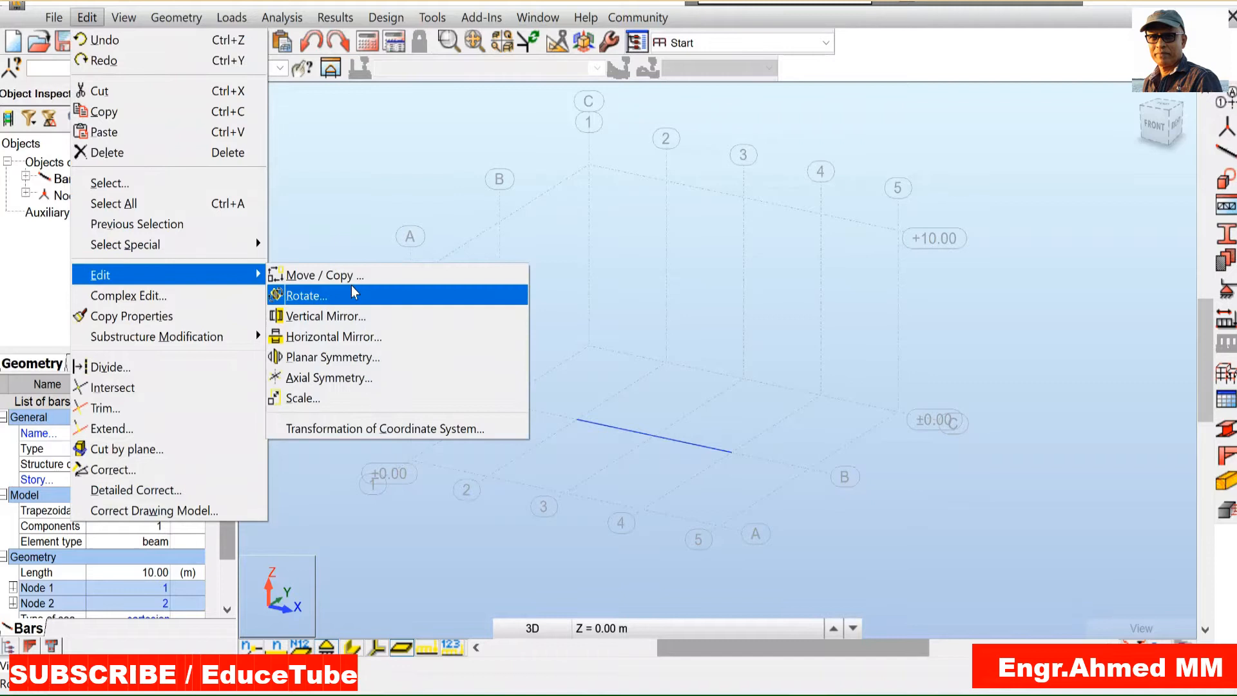
{"action": "left_click", "coordinate": [326, 274]}
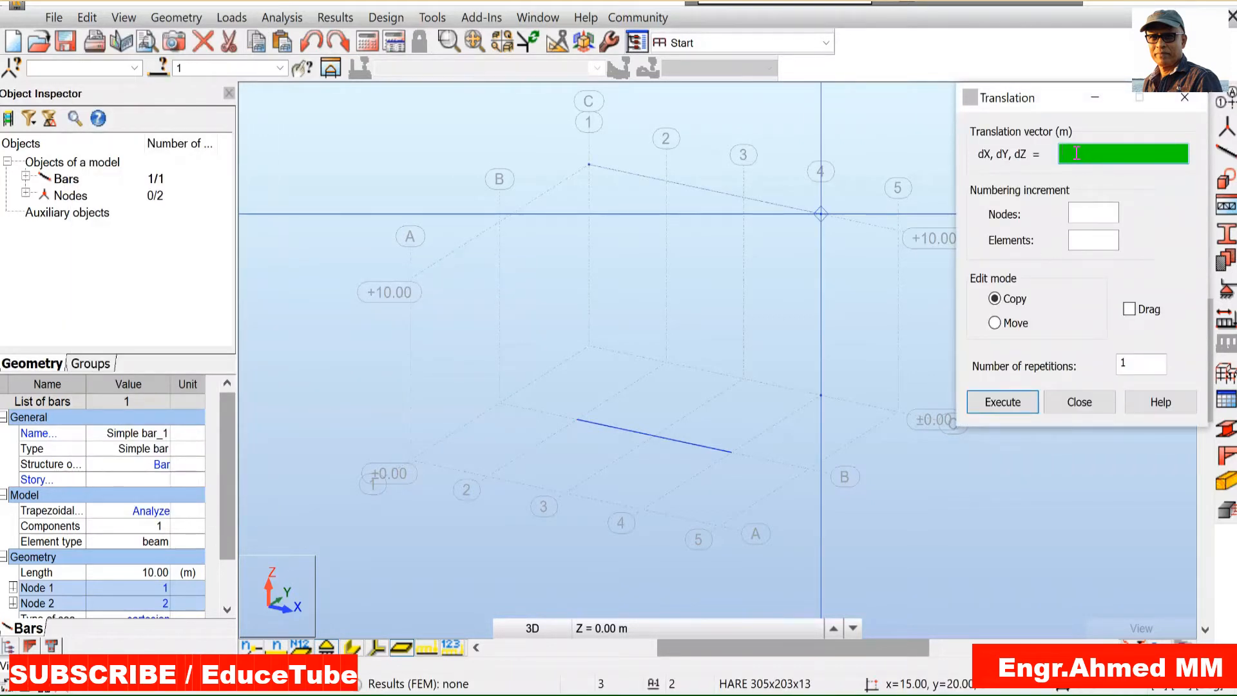
{"action": "type", "text": "0,"}
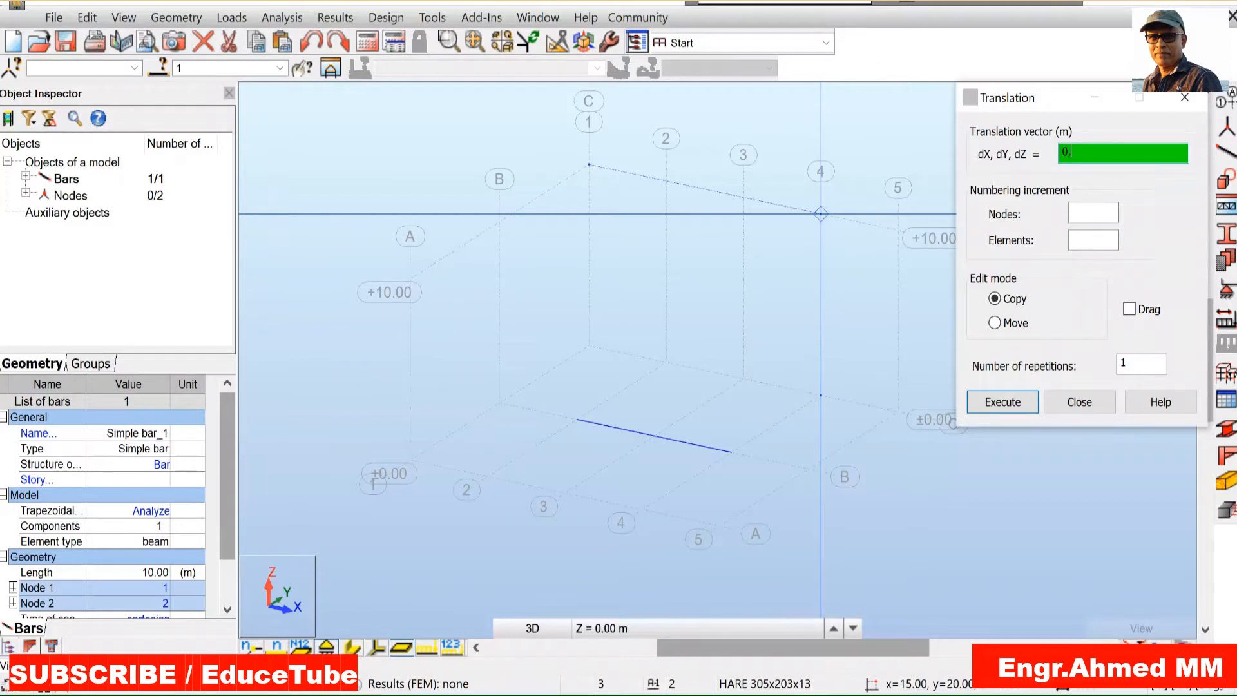
{"action": "type", "text": "0,0,10"}
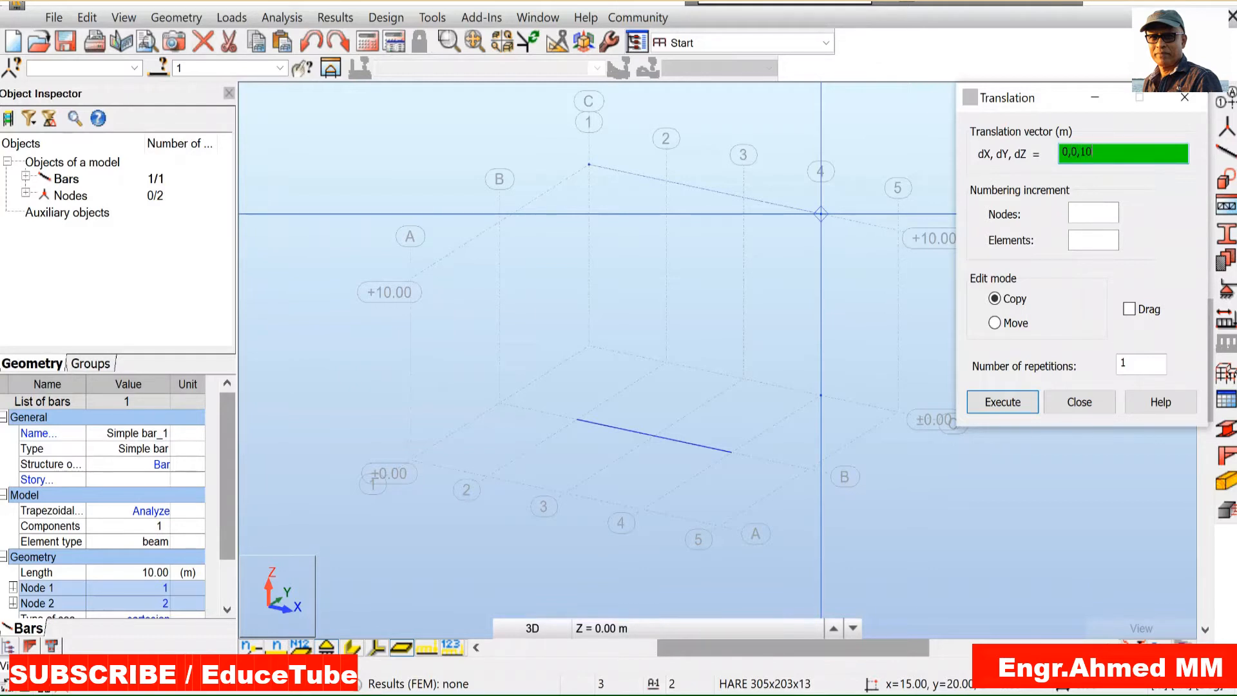
{"action": "mouse_move", "coordinate": [985, 328]}
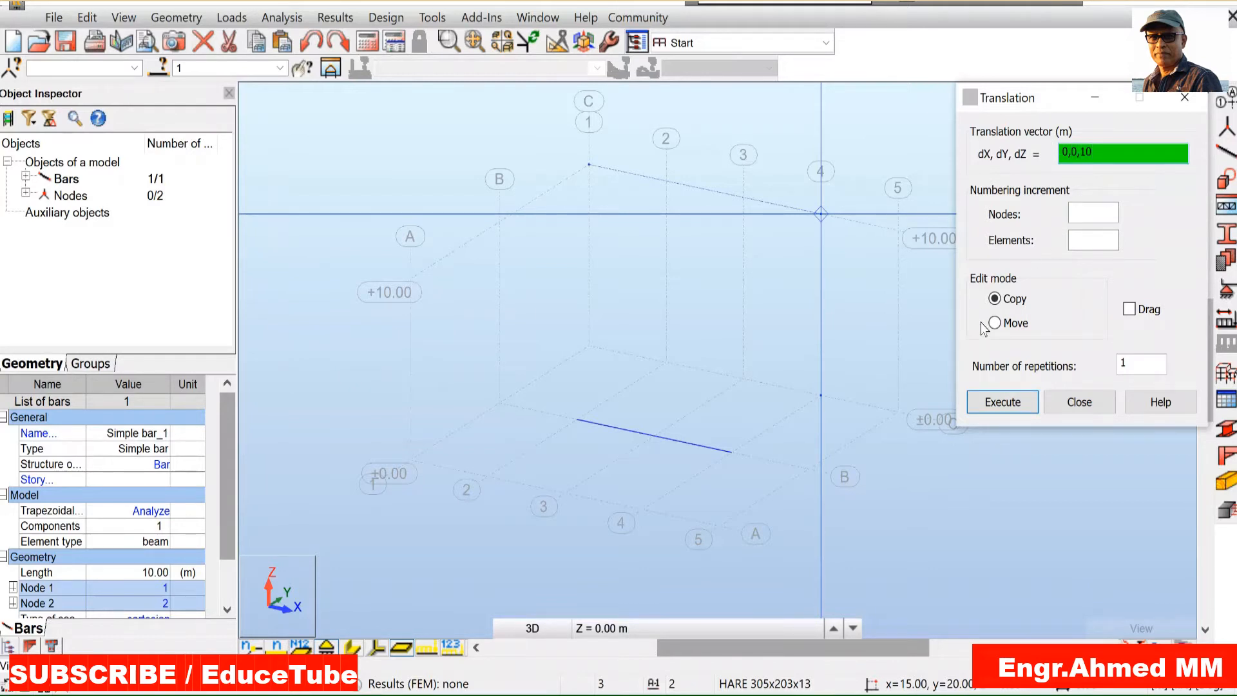
{"action": "left_click", "coordinate": [995, 322]}
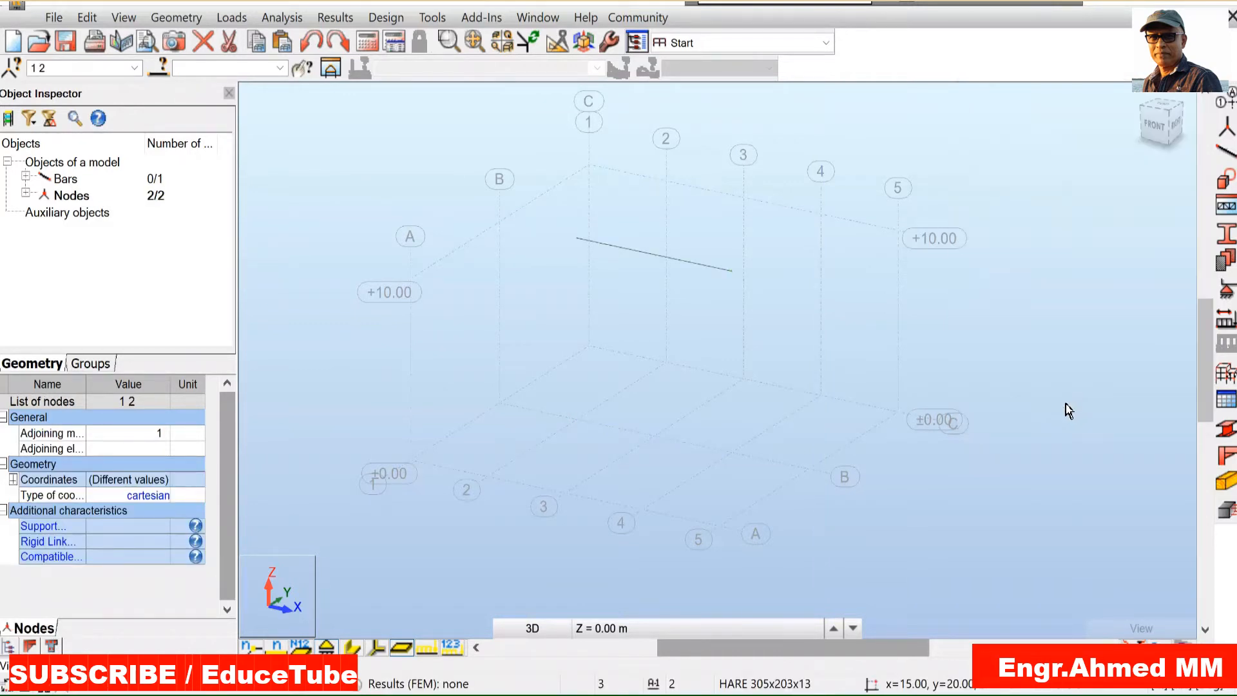
{"action": "mouse_move", "coordinate": [1173, 268]}
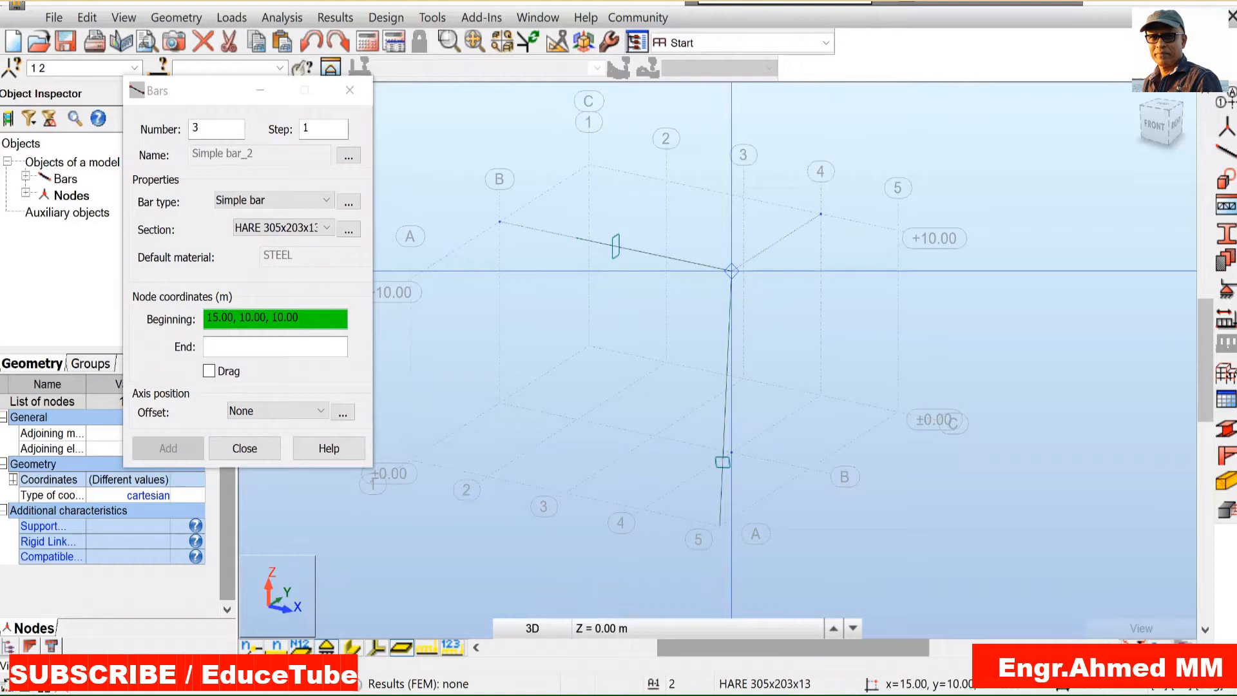
Step: Draw inclined bars from base points (20,0,0), (0,0,0), (10,20,0) up to the top joints
{"action": "left_click", "coordinate": [720, 524]}
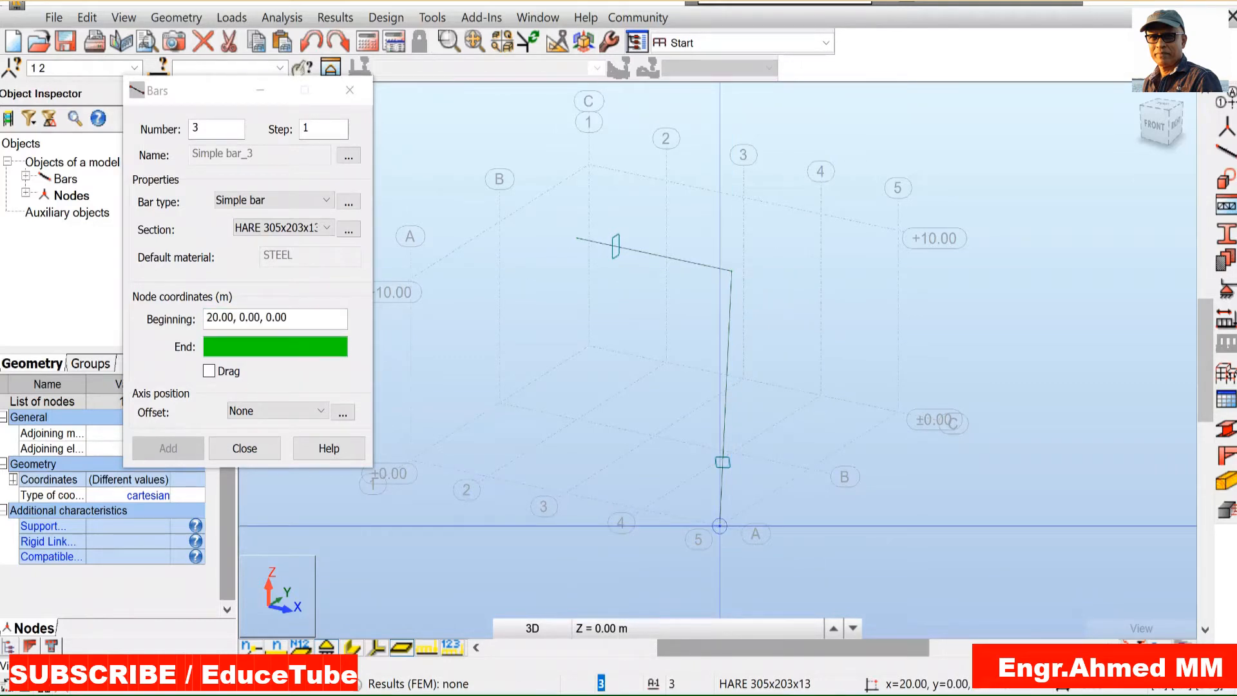
{"action": "left_click", "coordinate": [578, 238]}
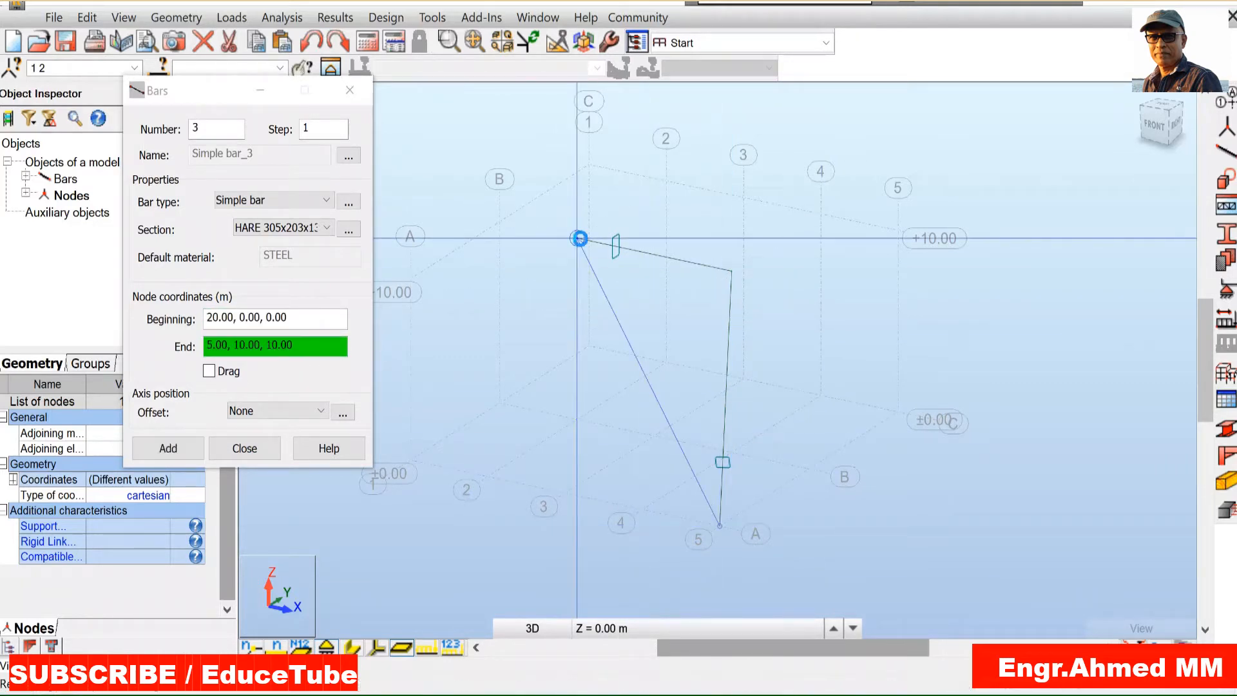
{"action": "left_click", "coordinate": [166, 448]}
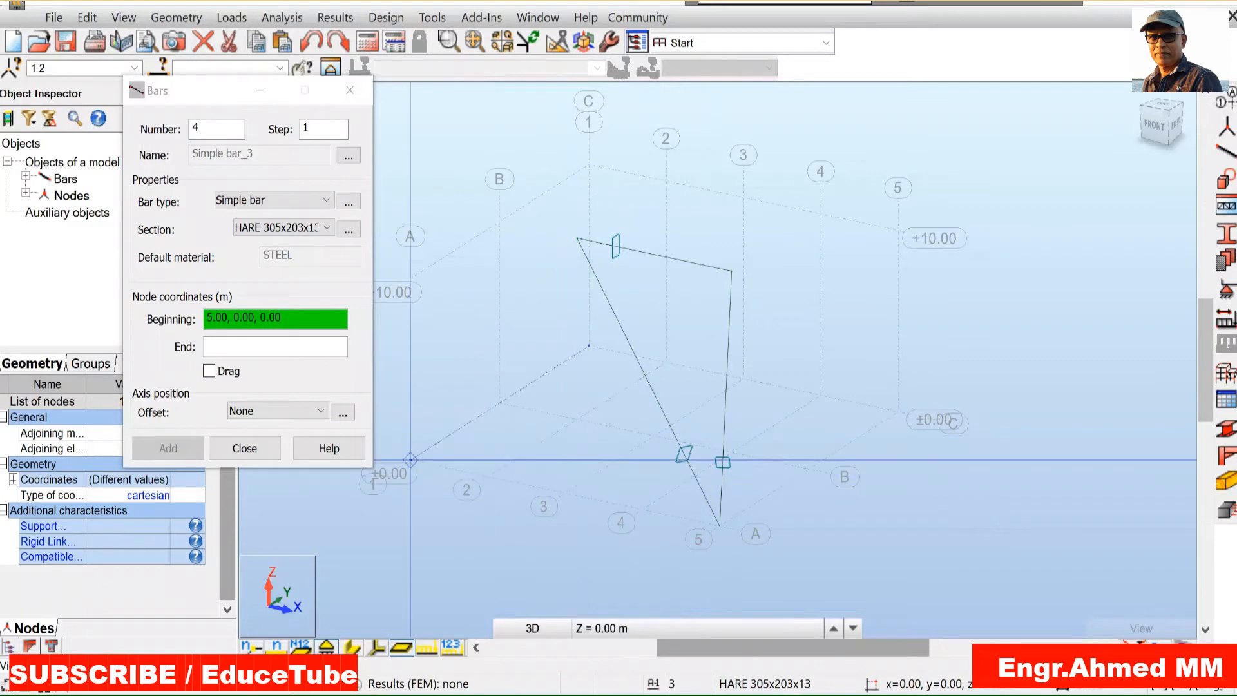
{"action": "left_click", "coordinate": [575, 239]}
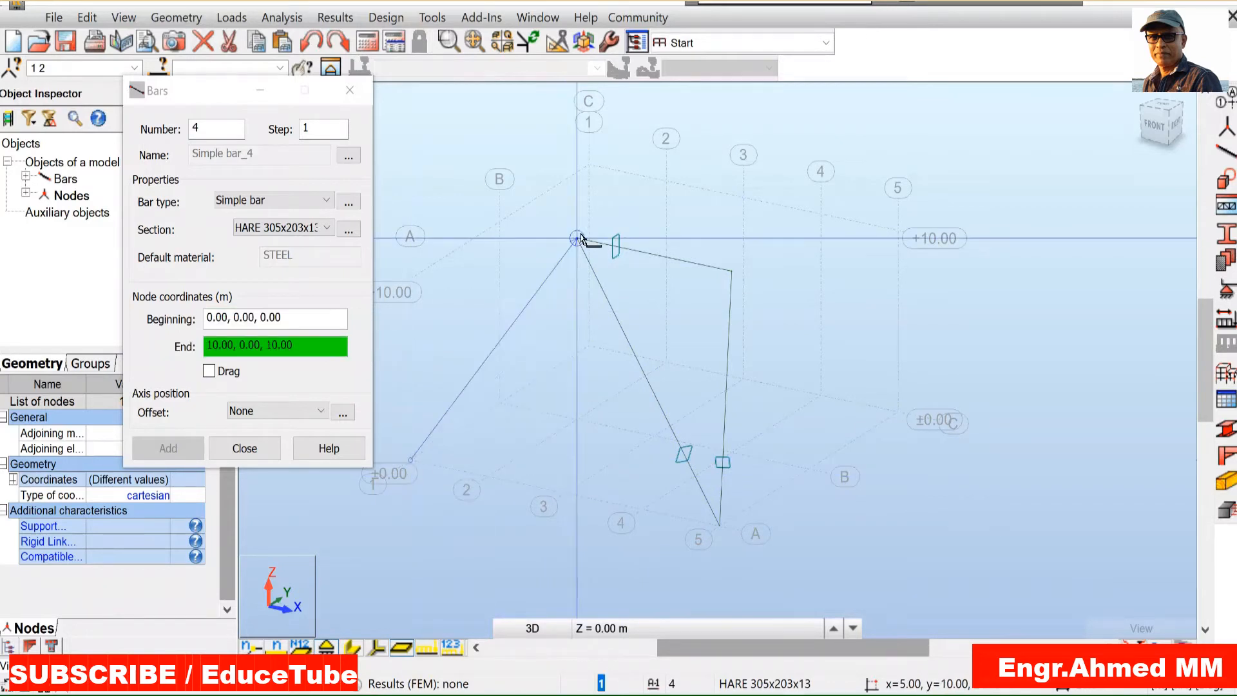
{"action": "left_click", "coordinate": [576, 238]}
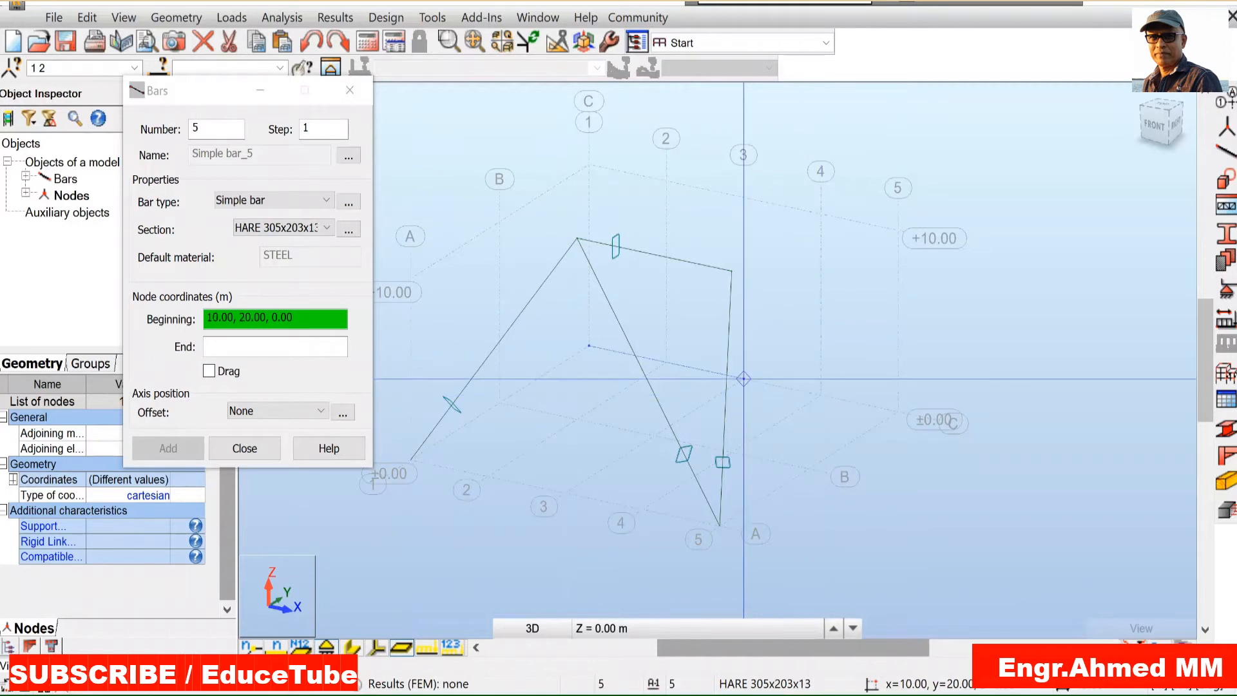
{"action": "left_click", "coordinate": [731, 270]}
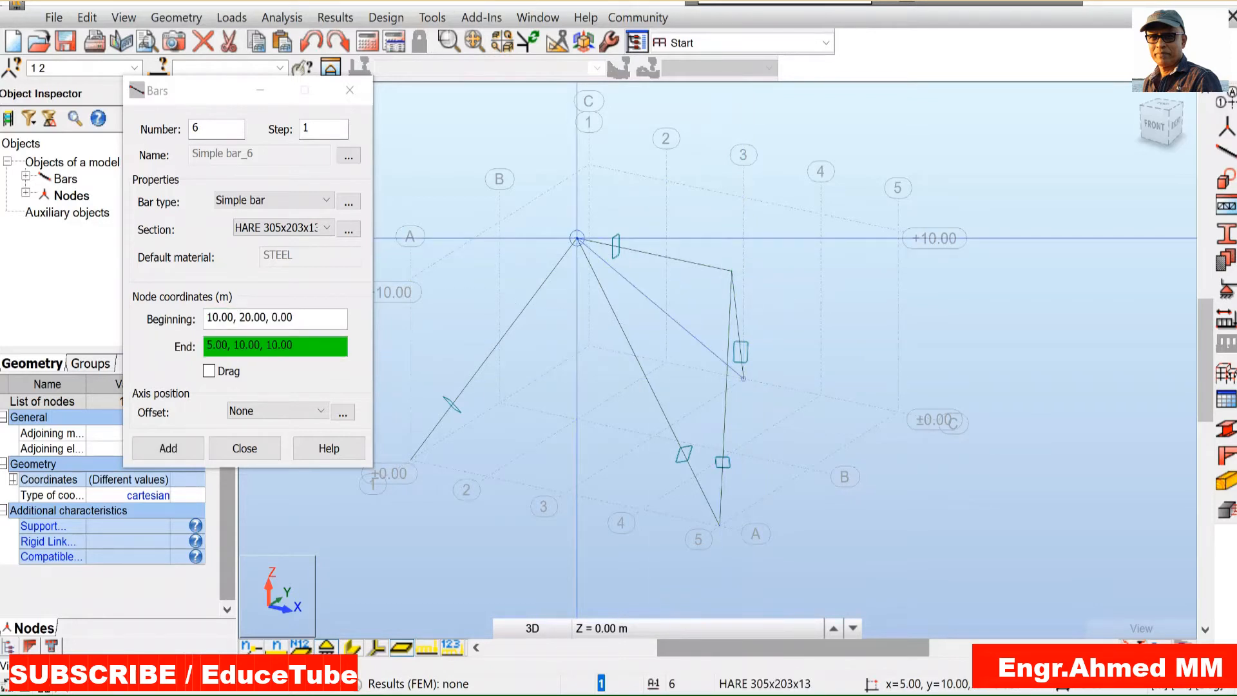
{"action": "left_click", "coordinate": [168, 447]}
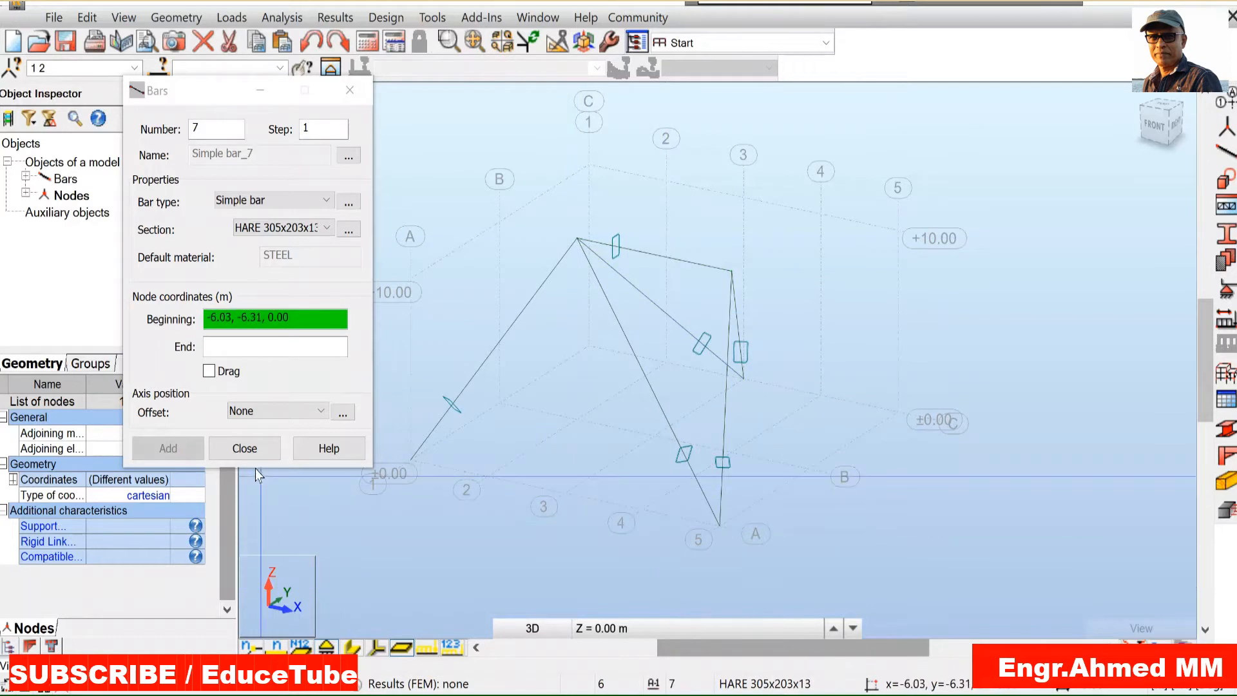
{"action": "left_click", "coordinate": [245, 449]}
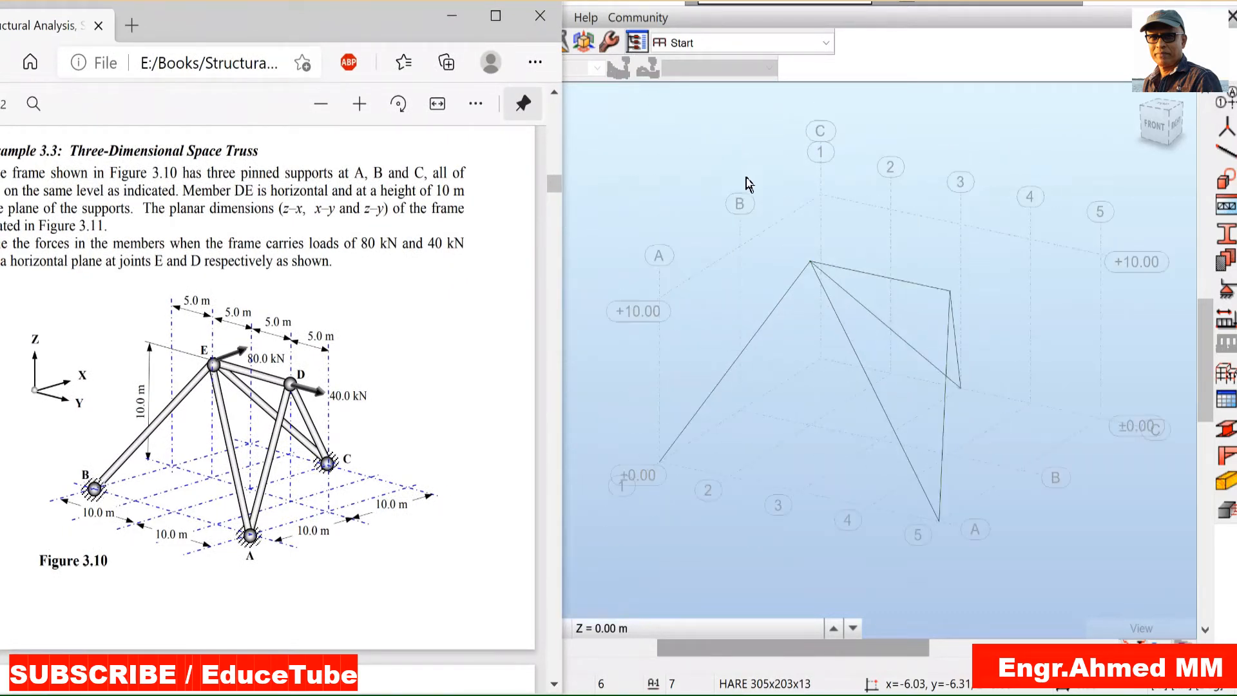
{"action": "mouse_move", "coordinate": [792, 392]}
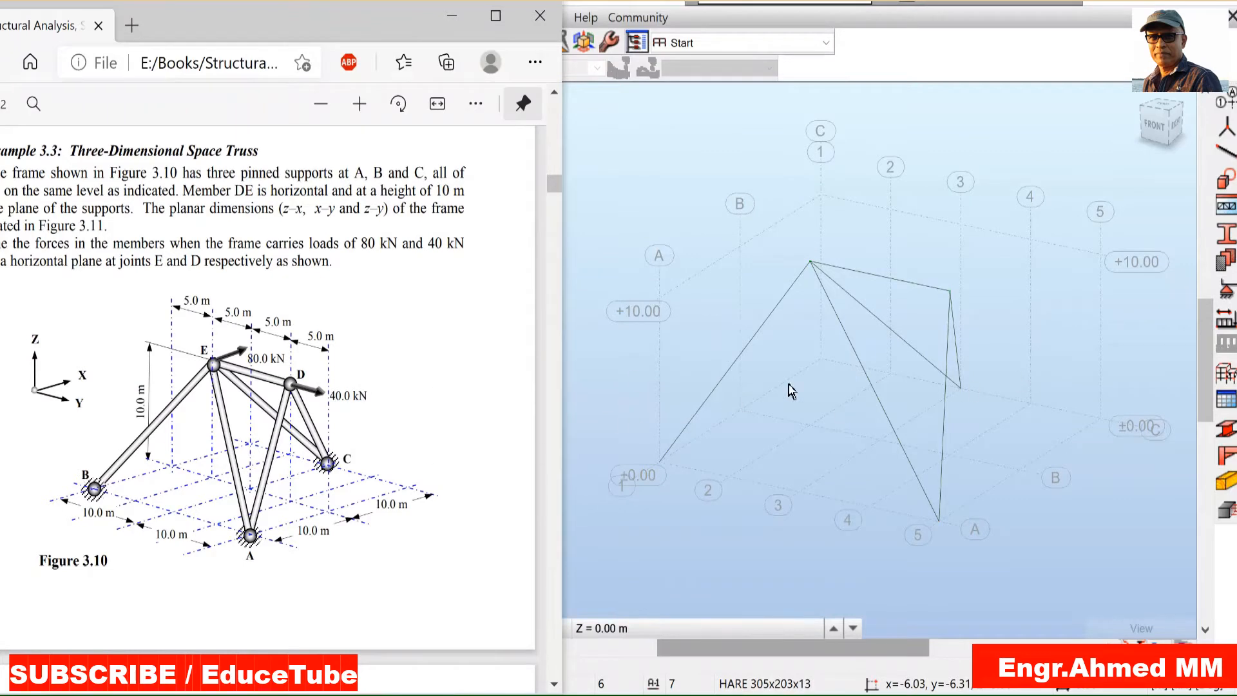
{"action": "mouse_move", "coordinate": [490, 447]}
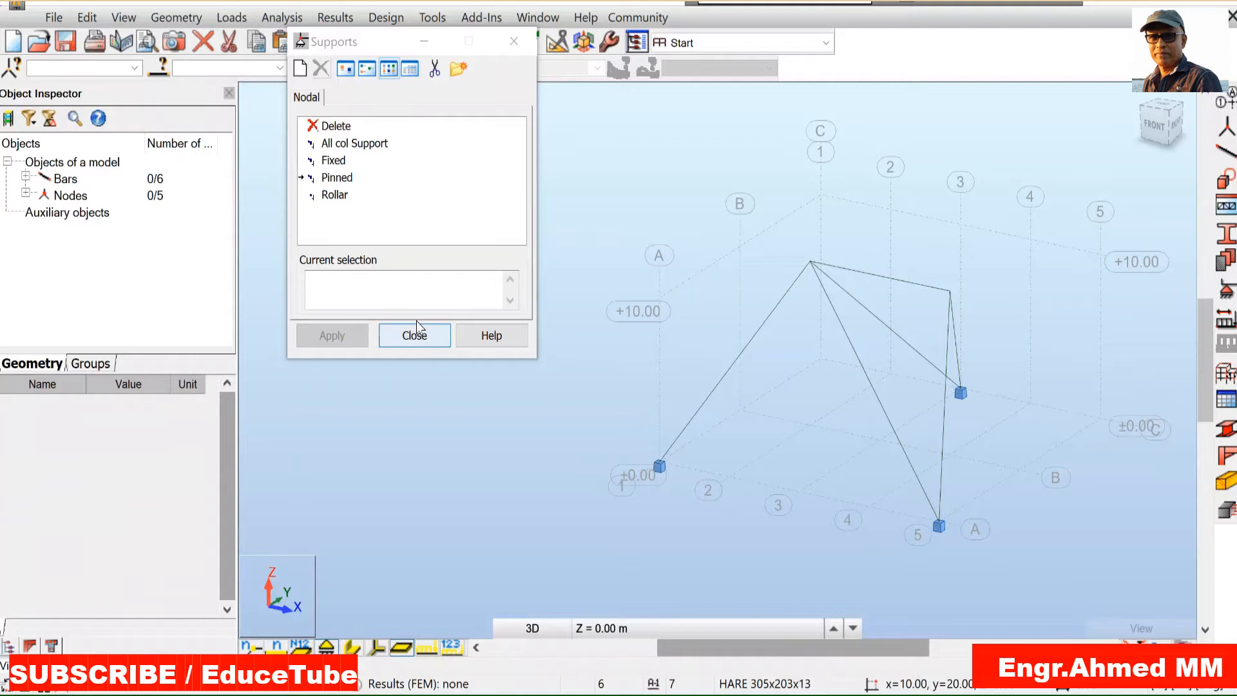
Step: Finish assigning pinned supports to the three base nodes and close the Supports window
{"action": "left_click", "coordinate": [414, 335]}
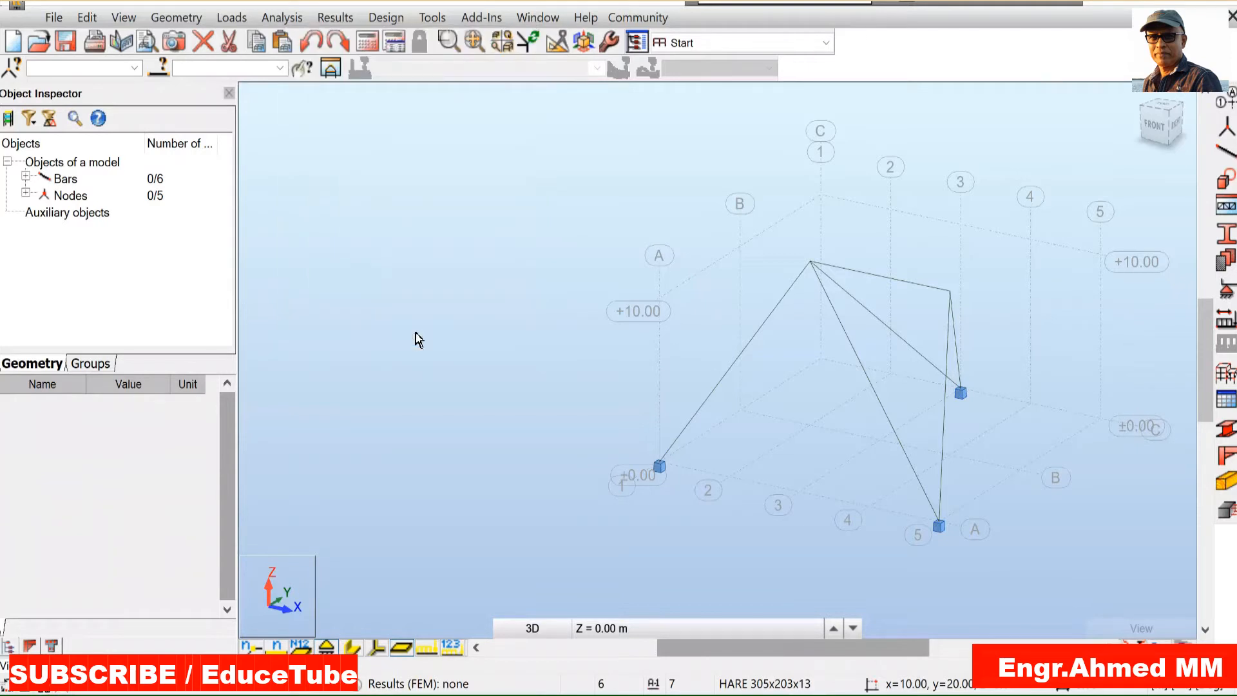
{"action": "mouse_move", "coordinate": [419, 339]}
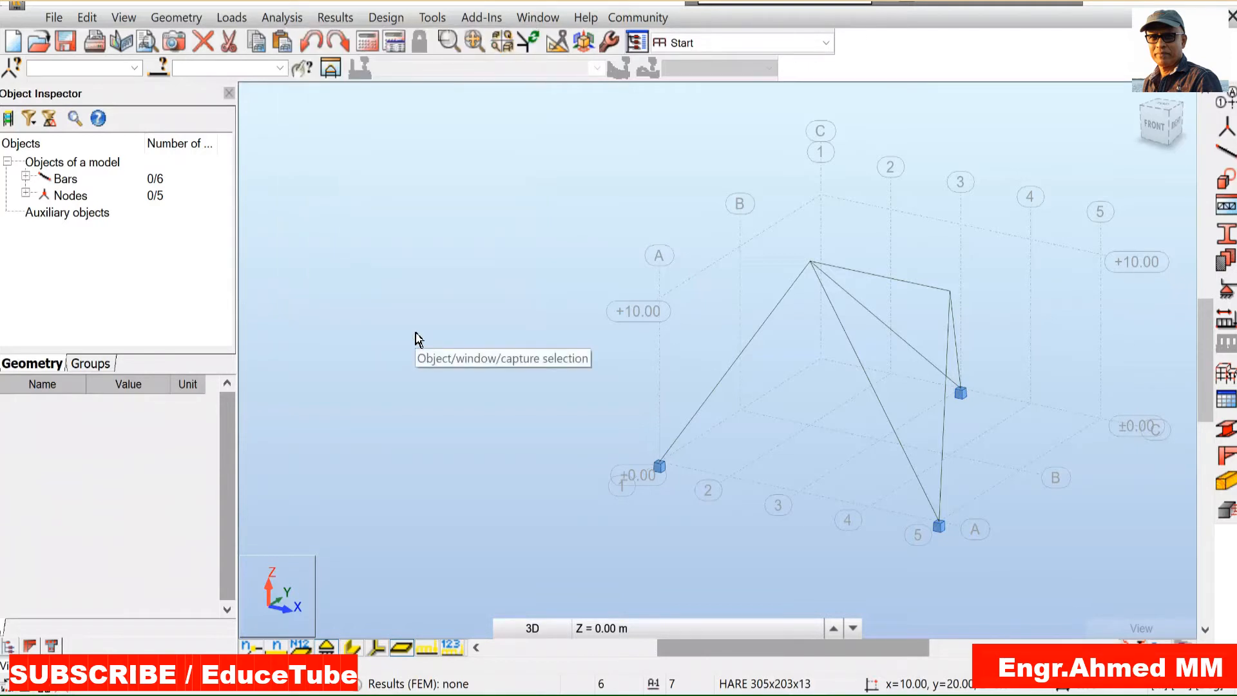
{"action": "mouse_move", "coordinate": [1095, 384]}
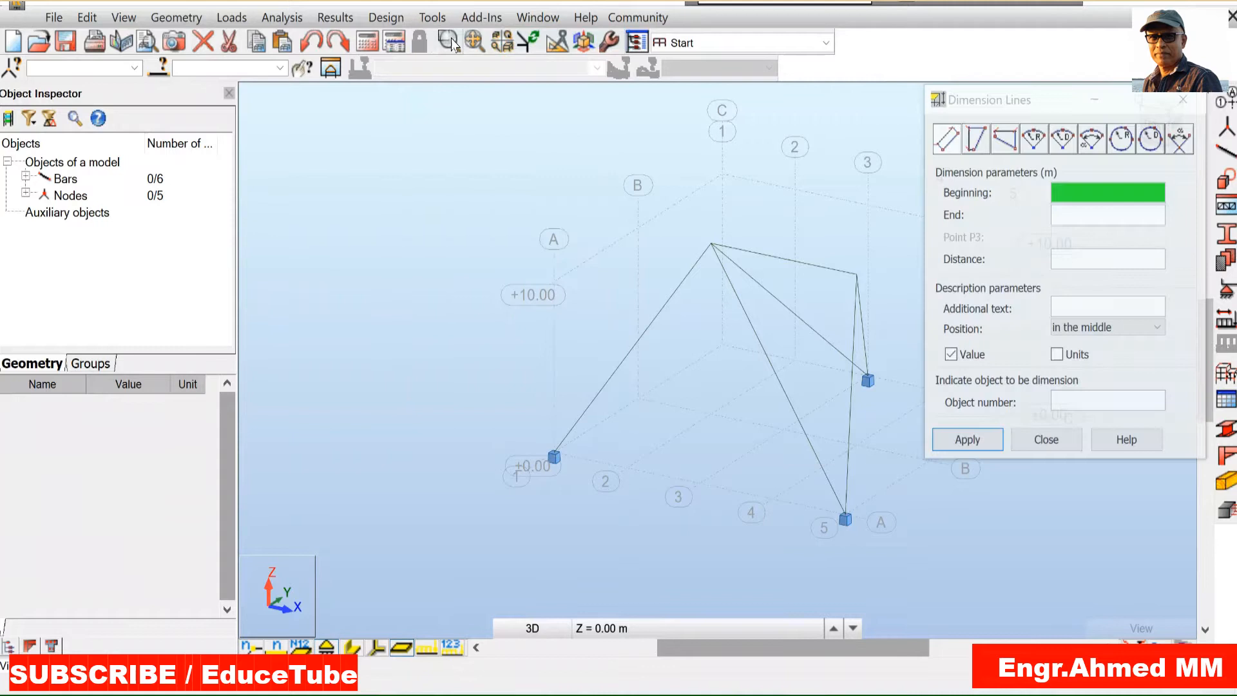
{"action": "left_click", "coordinate": [553, 453]}
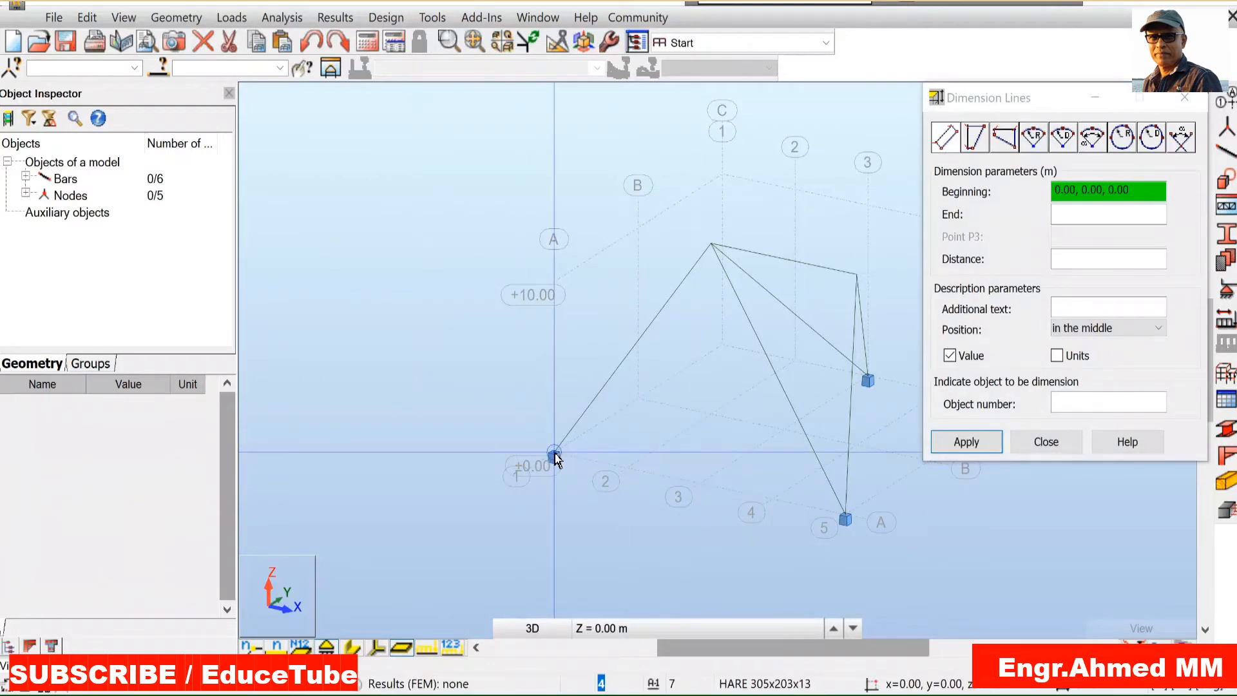
{"action": "left_click", "coordinate": [844, 519]}
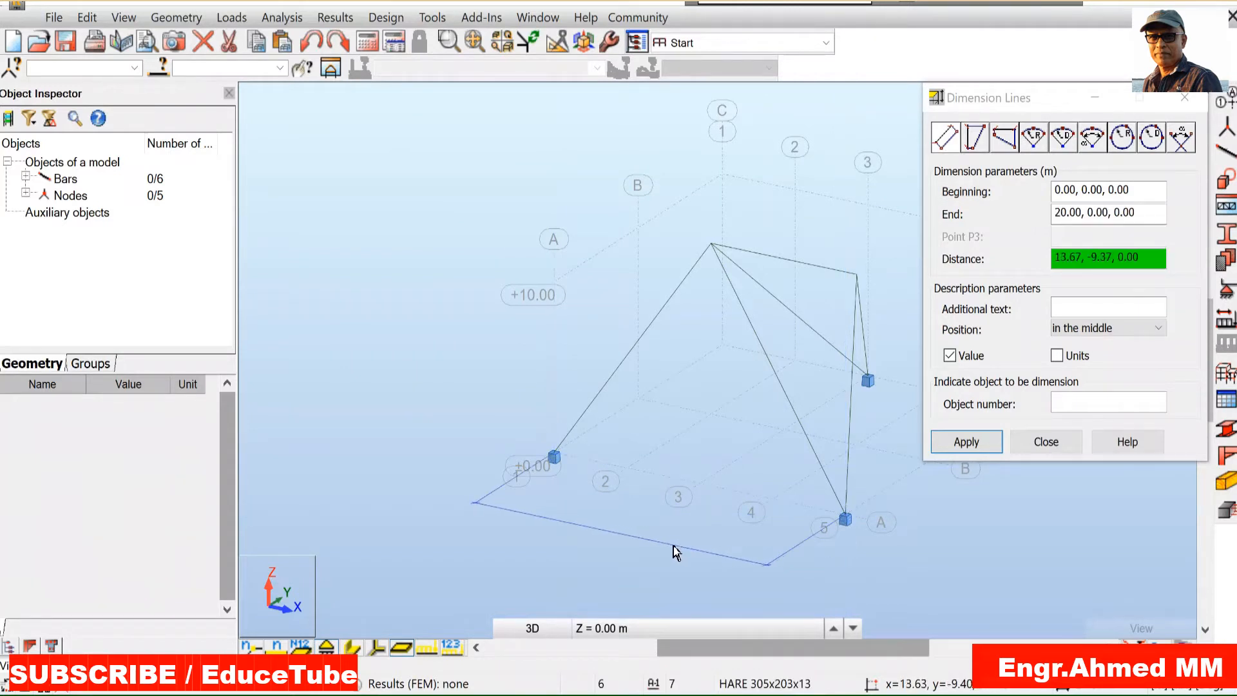
{"action": "left_click", "coordinate": [965, 441]}
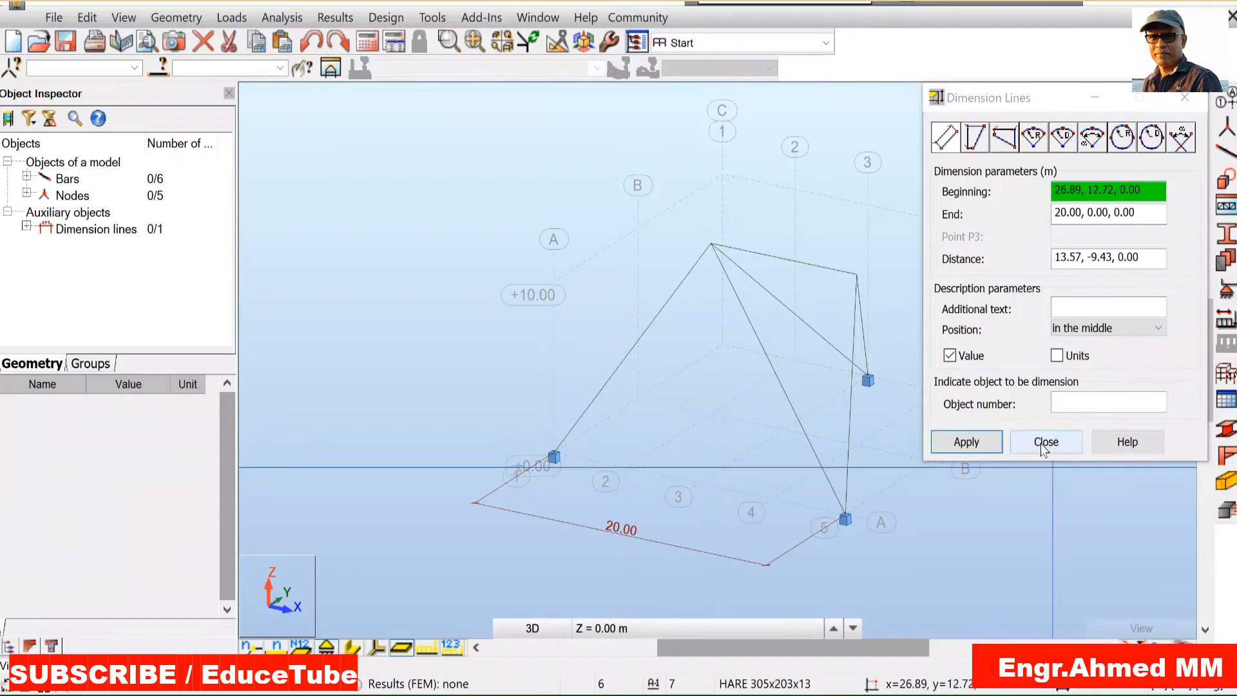
{"action": "left_click_drag", "start_coordinate": [980, 96], "coordinate": [892, 107]}
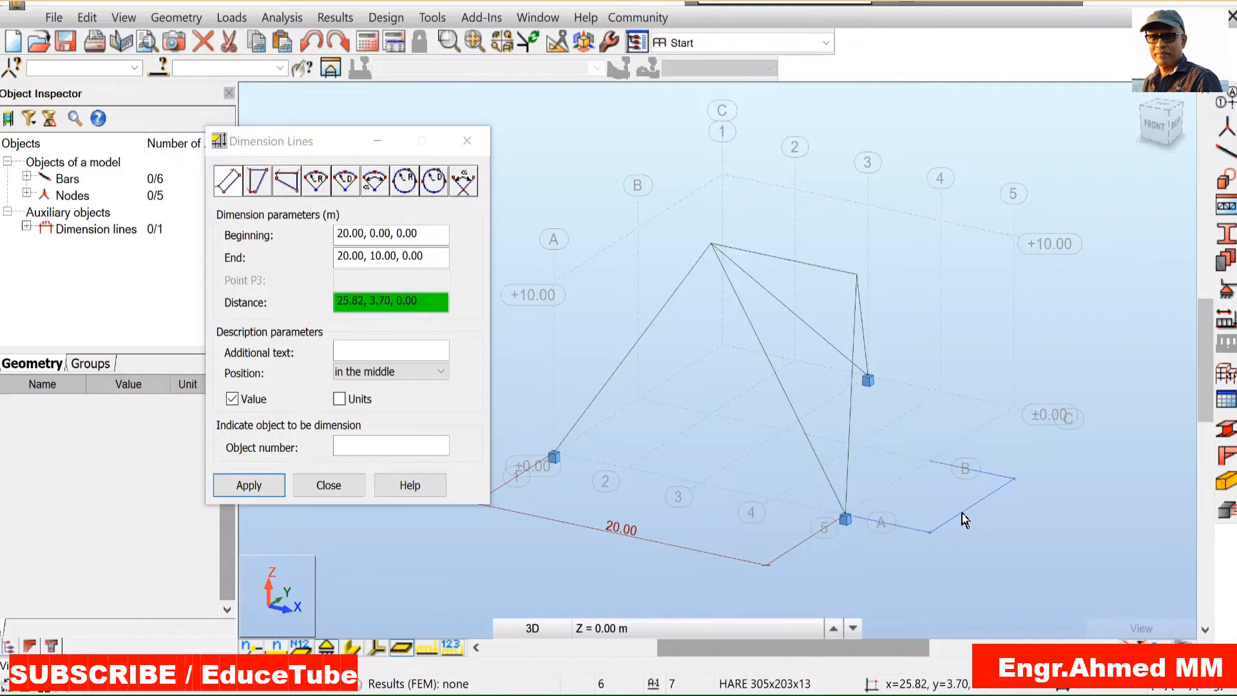
{"action": "left_click", "coordinate": [930, 461]}
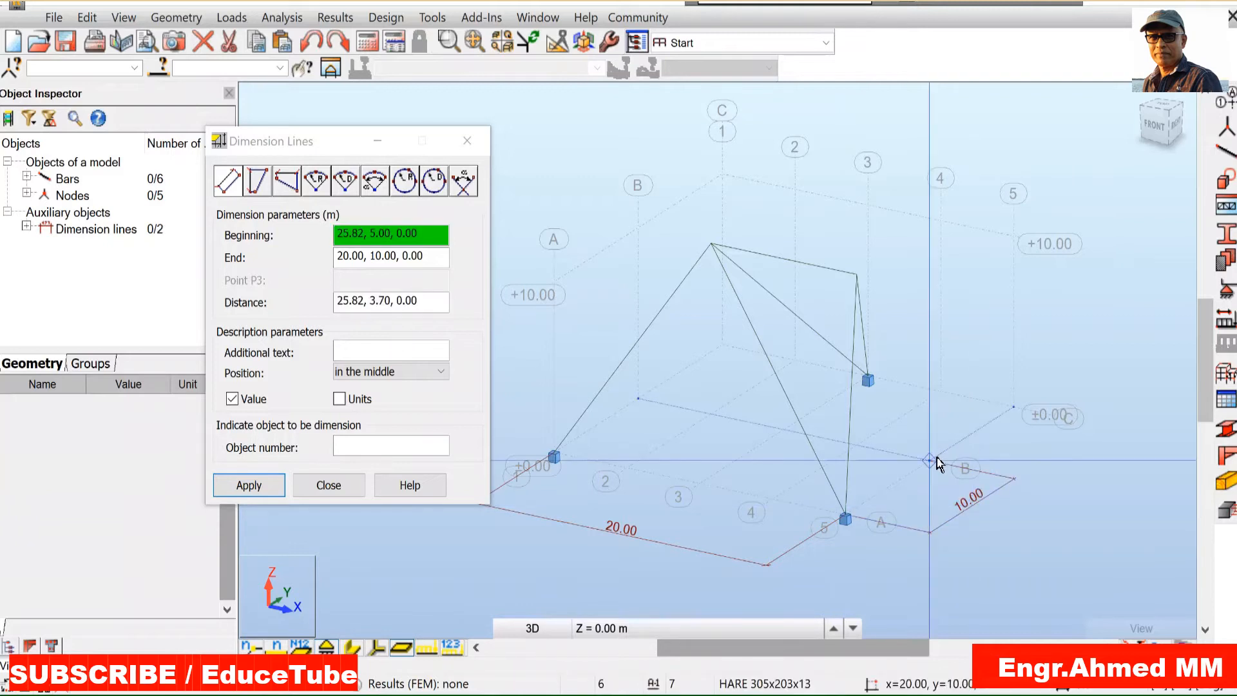
{"action": "left_click", "coordinate": [1018, 408]}
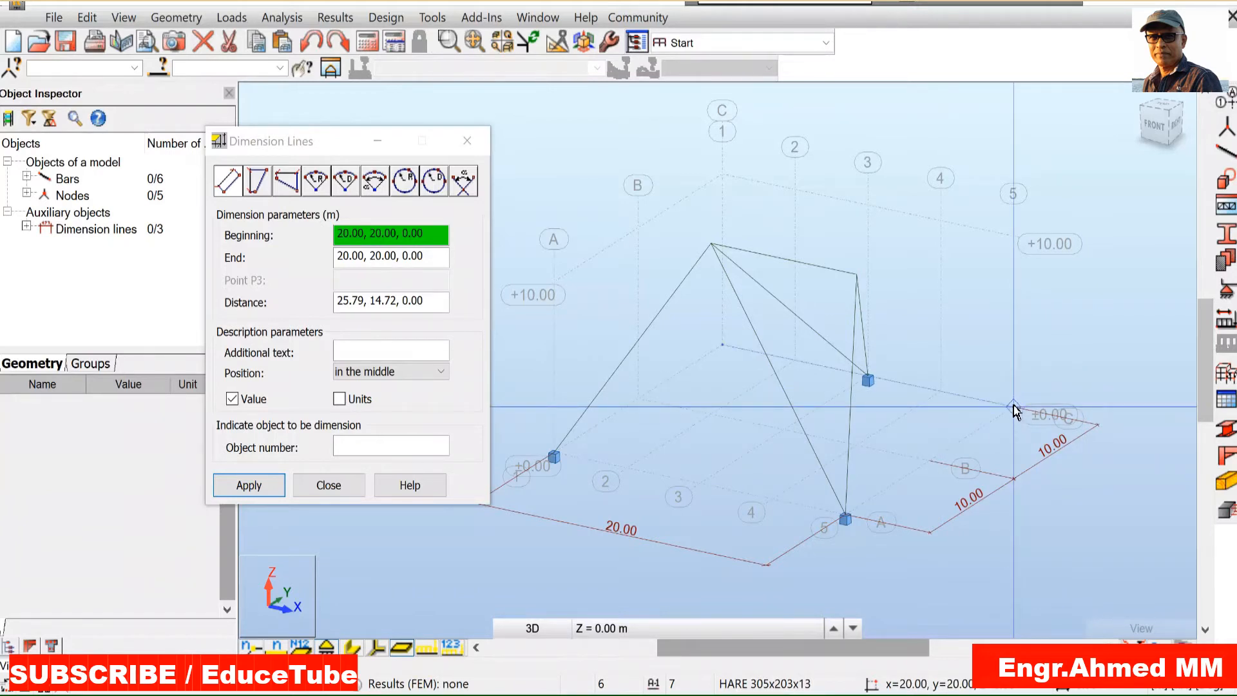
{"action": "left_click", "coordinate": [944, 395]}
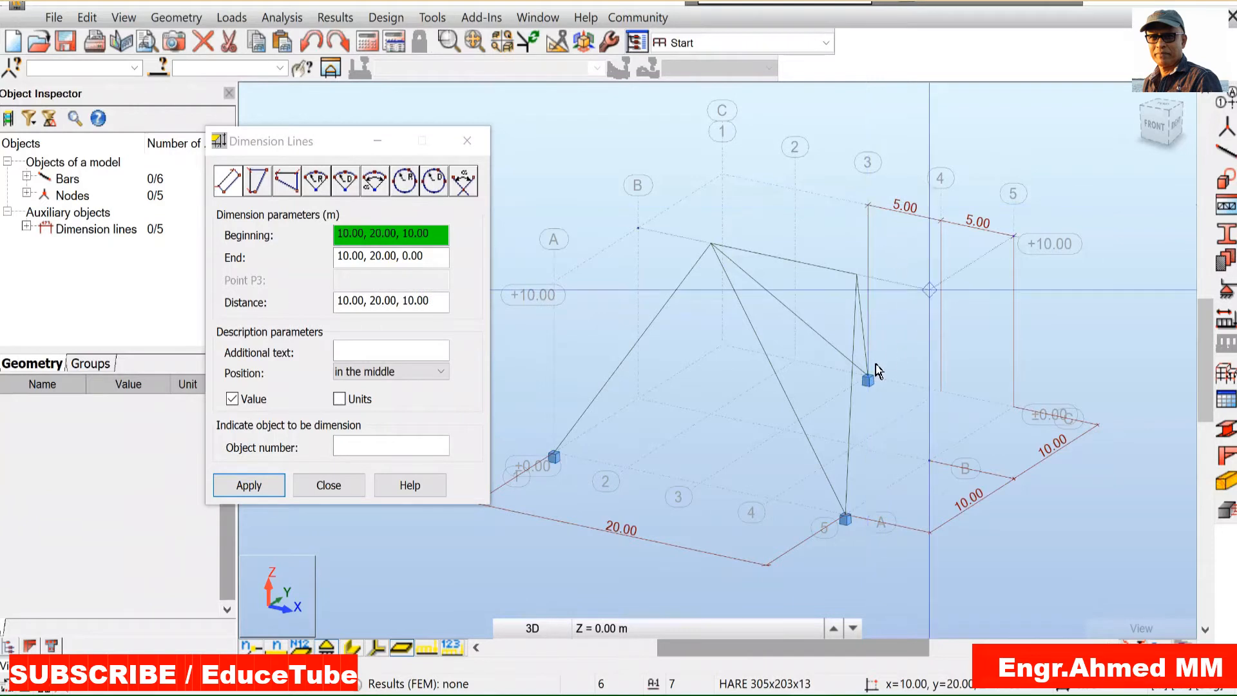
{"action": "left_click", "coordinate": [867, 379]}
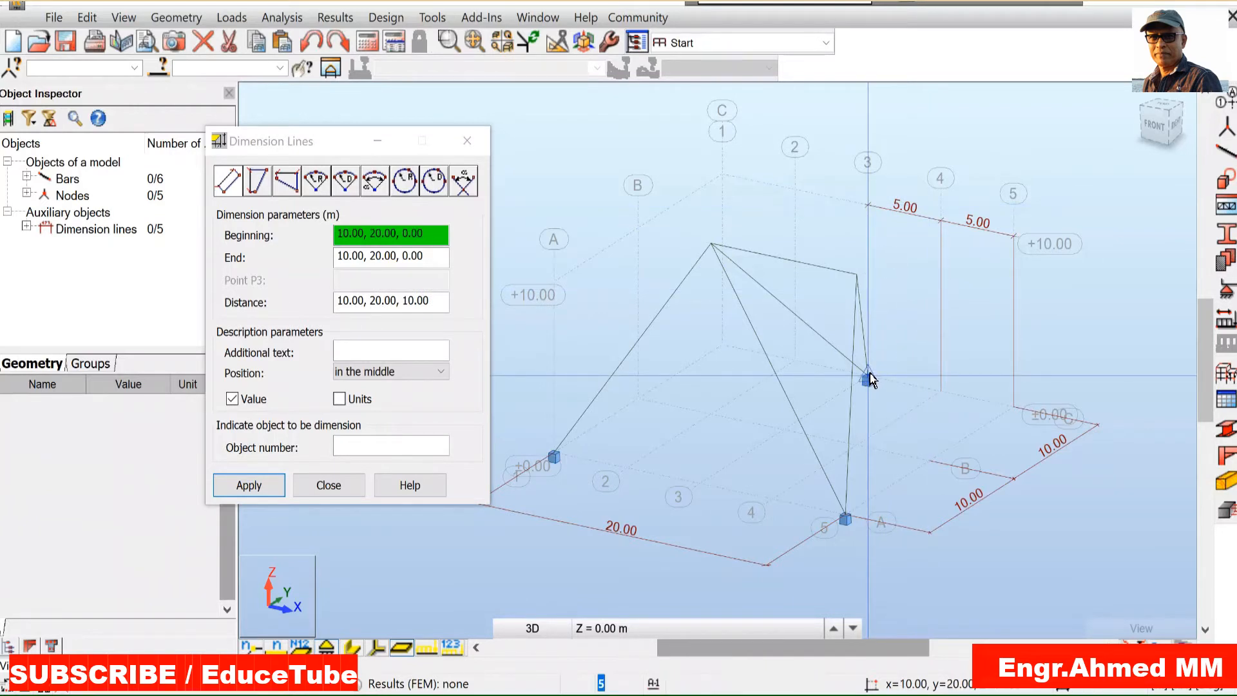
{"action": "left_click", "coordinate": [792, 361]}
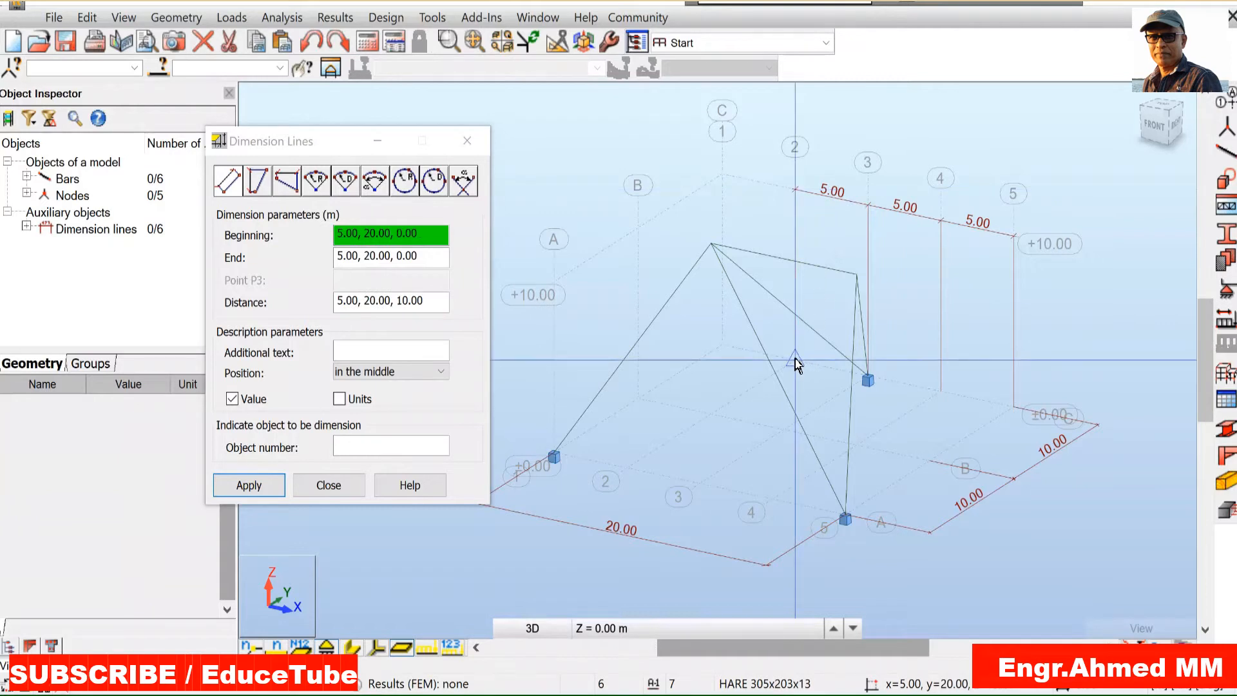
{"action": "left_click", "coordinate": [722, 351]}
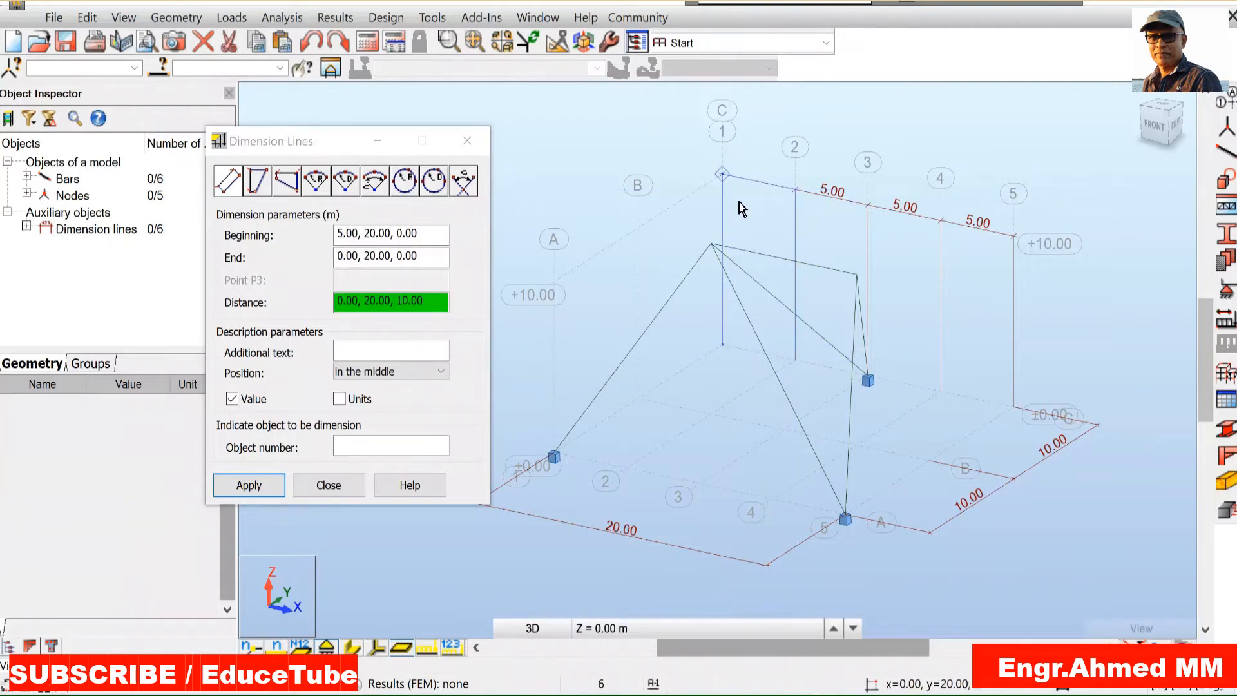
{"action": "left_click", "coordinate": [248, 485]}
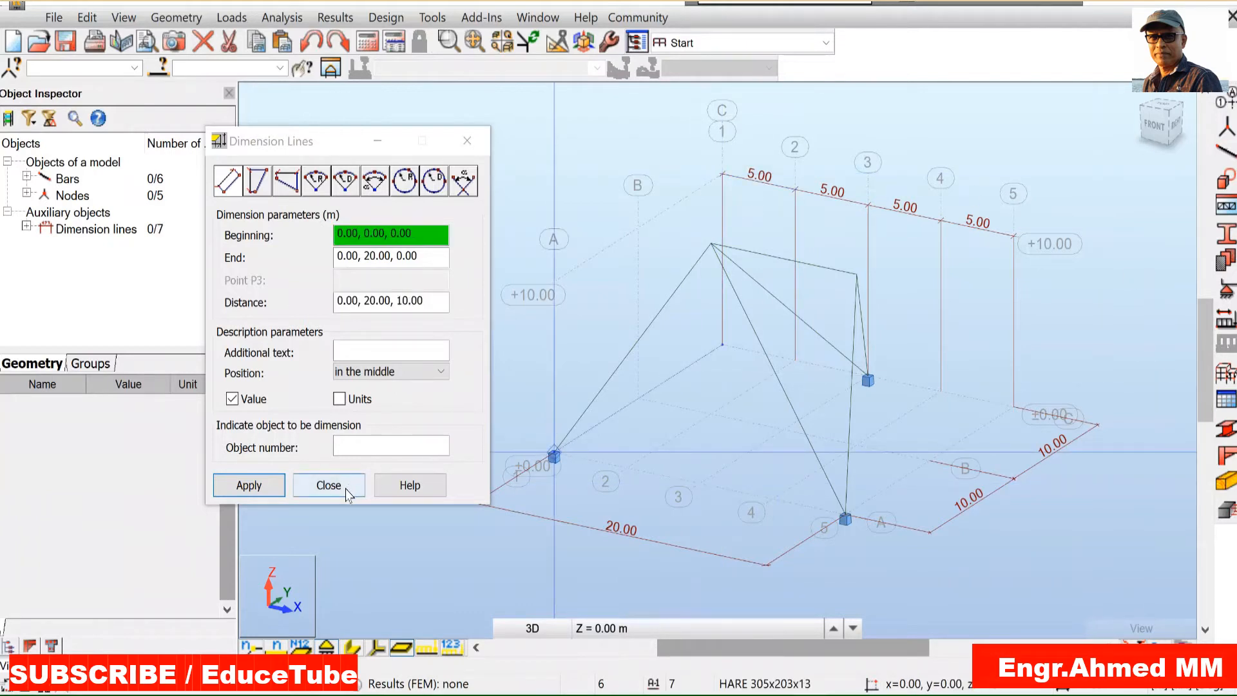
{"action": "left_click", "coordinate": [329, 485]}
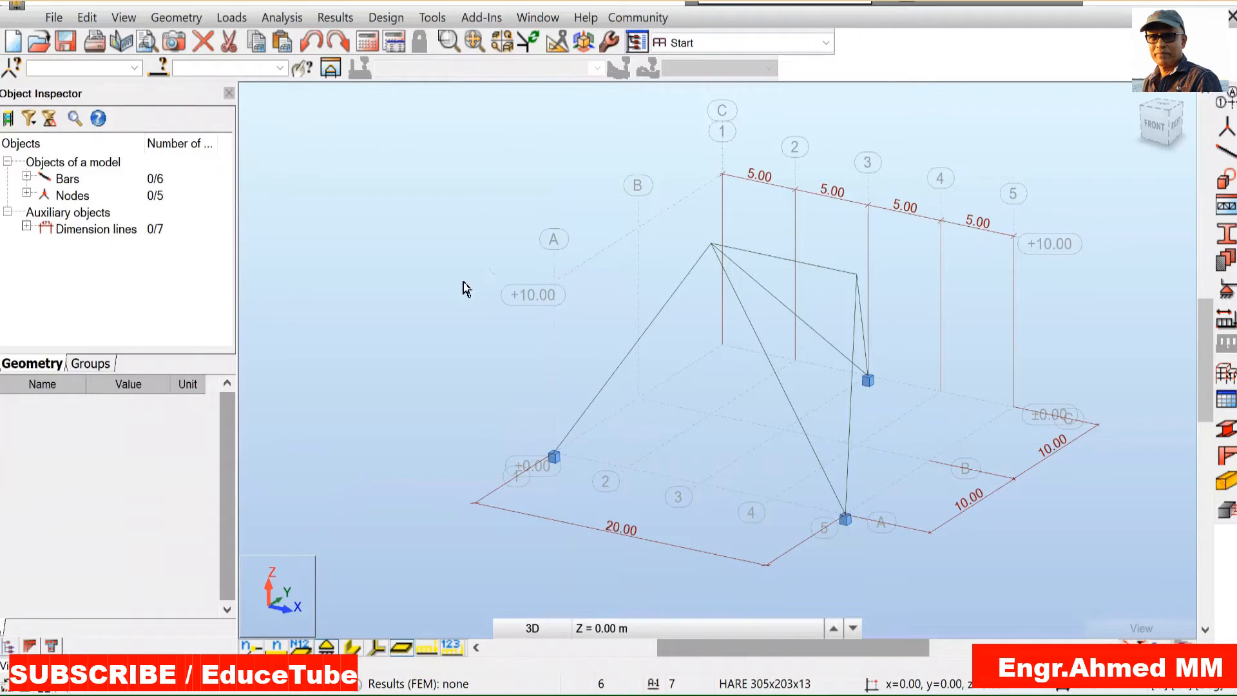
{"action": "mouse_move", "coordinate": [563, 601]}
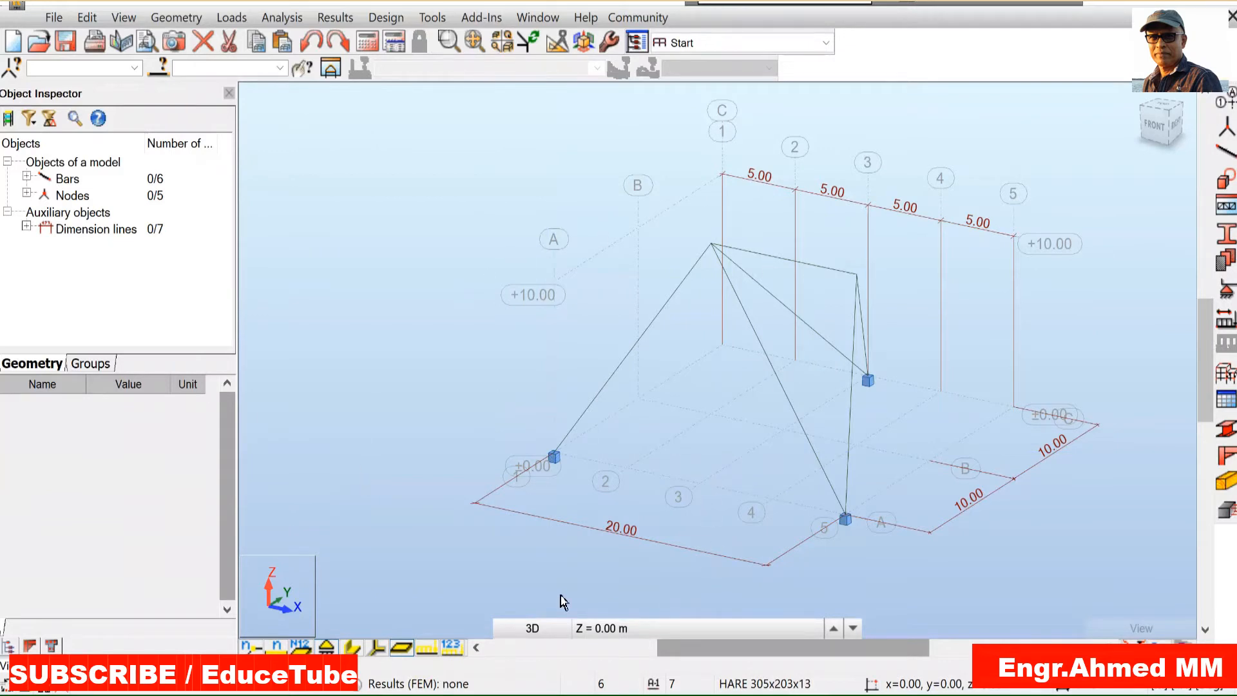
{"action": "mouse_move", "coordinate": [940, 505]}
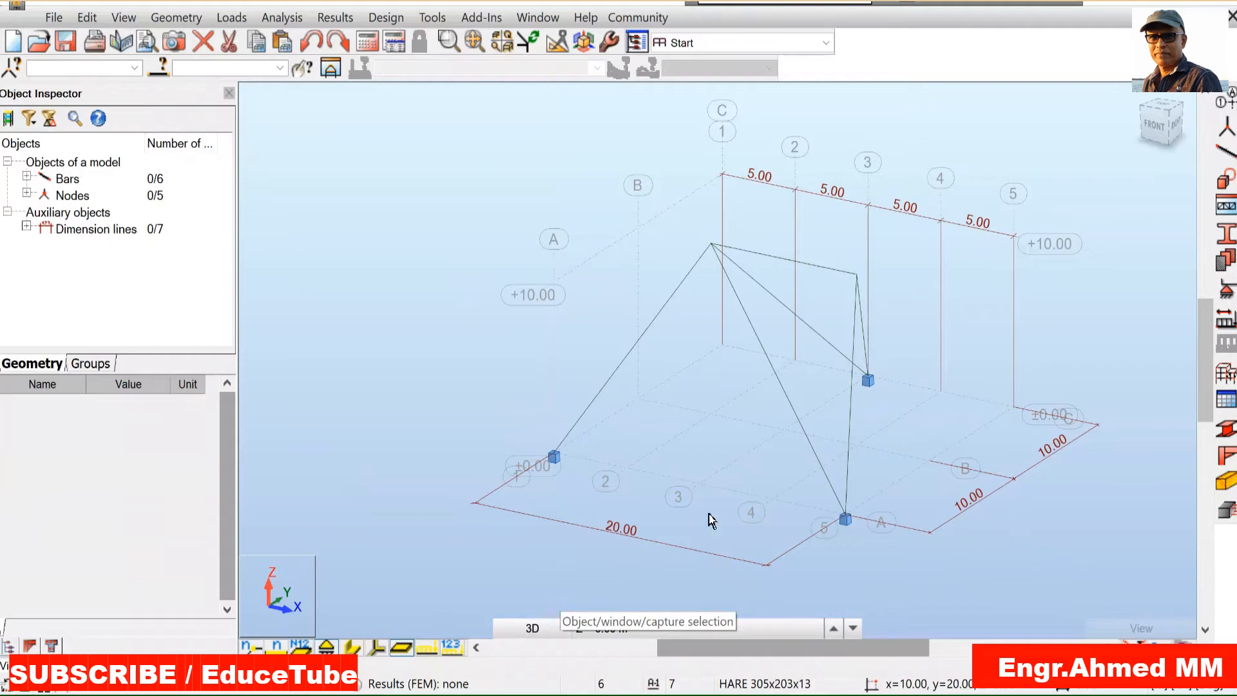
{"action": "mouse_move", "coordinate": [878, 286]}
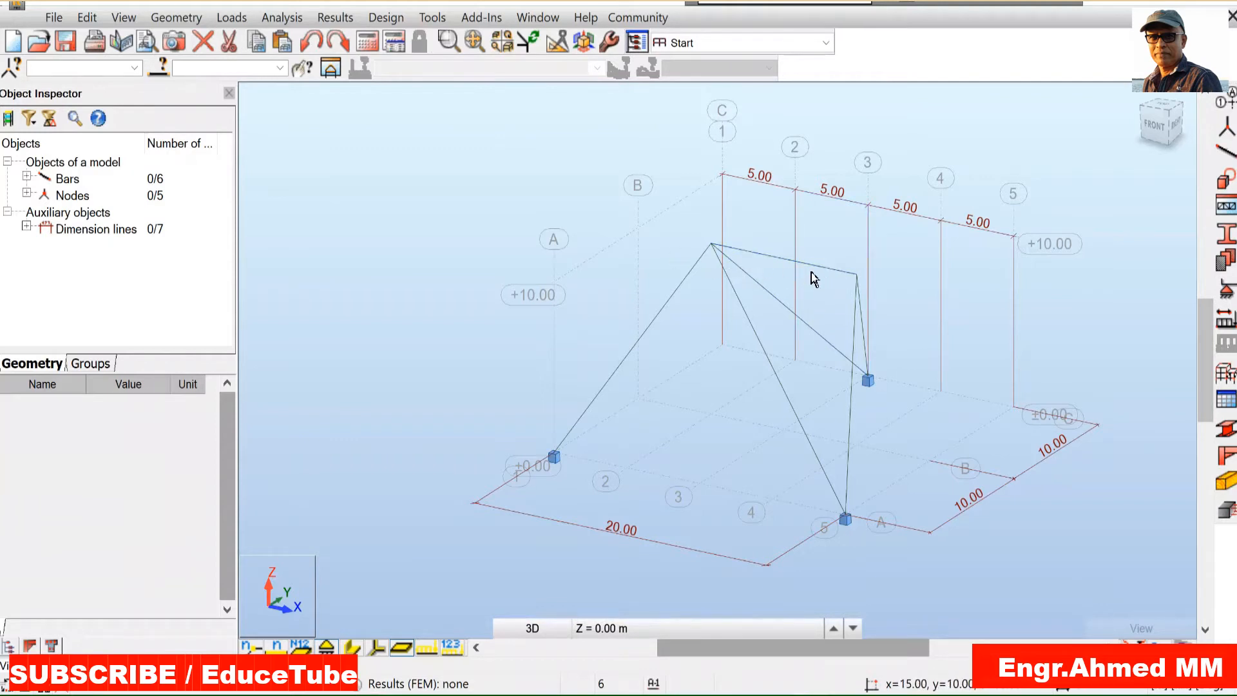
{"action": "mouse_move", "coordinate": [795, 257]}
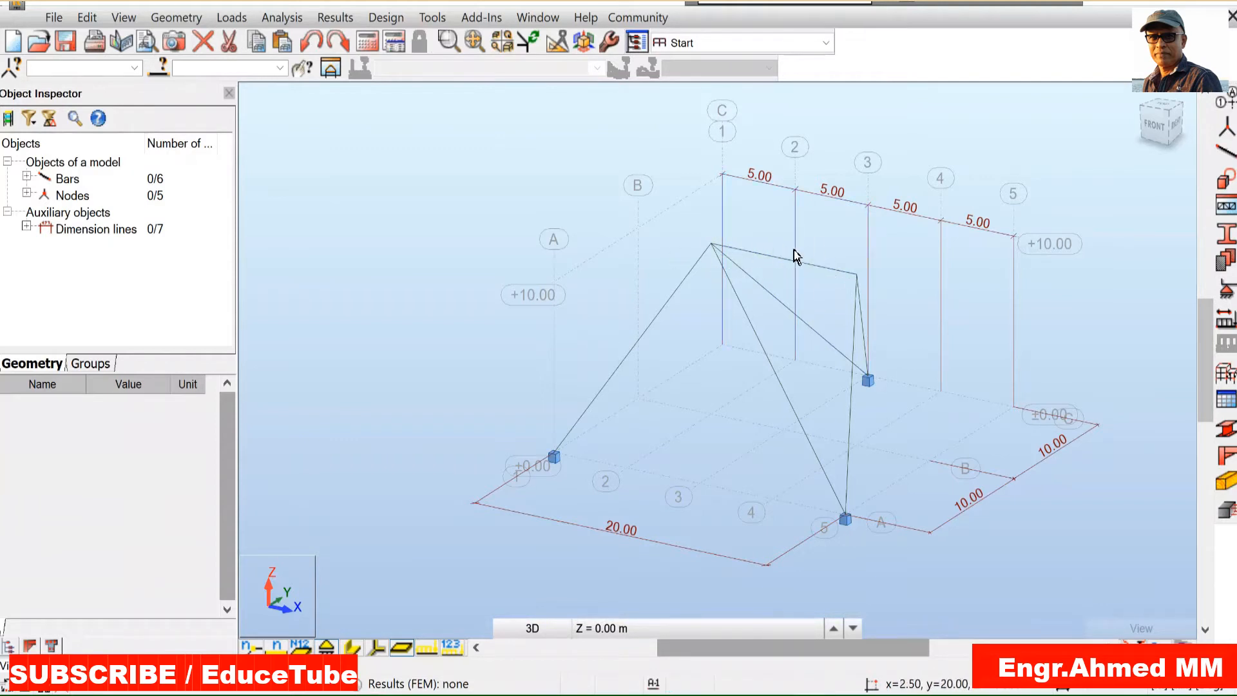
{"action": "mouse_move", "coordinate": [818, 286]}
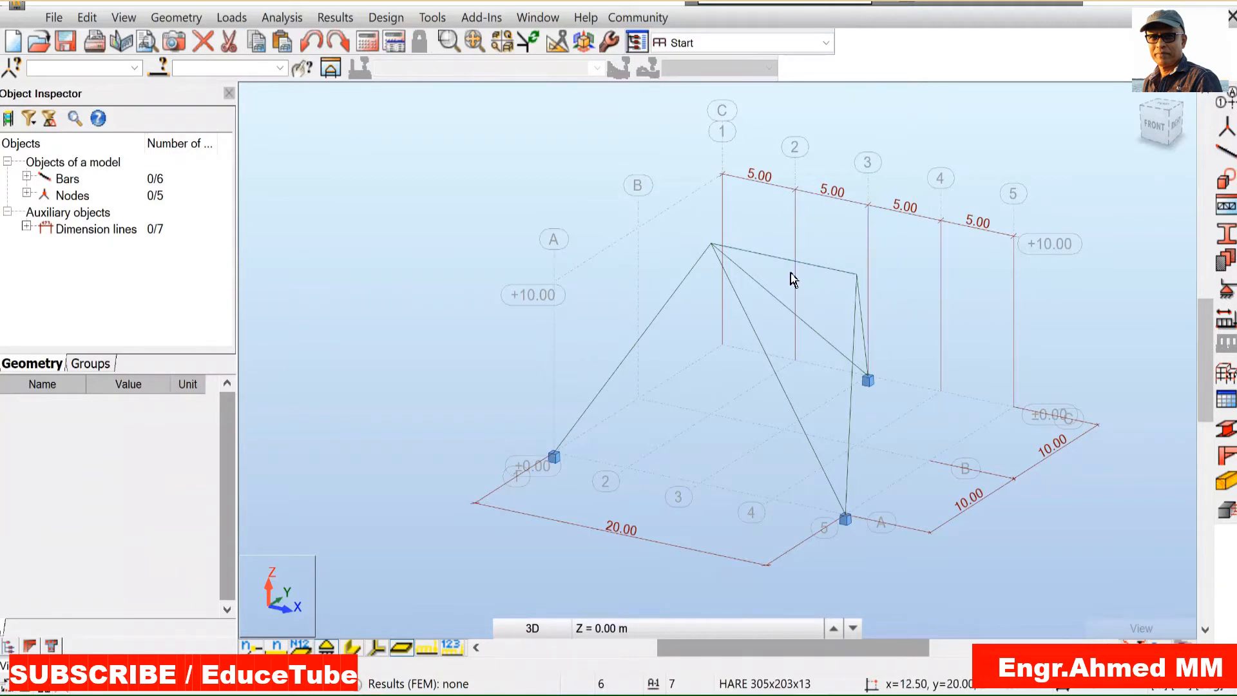
{"action": "mouse_move", "coordinate": [951, 331]}
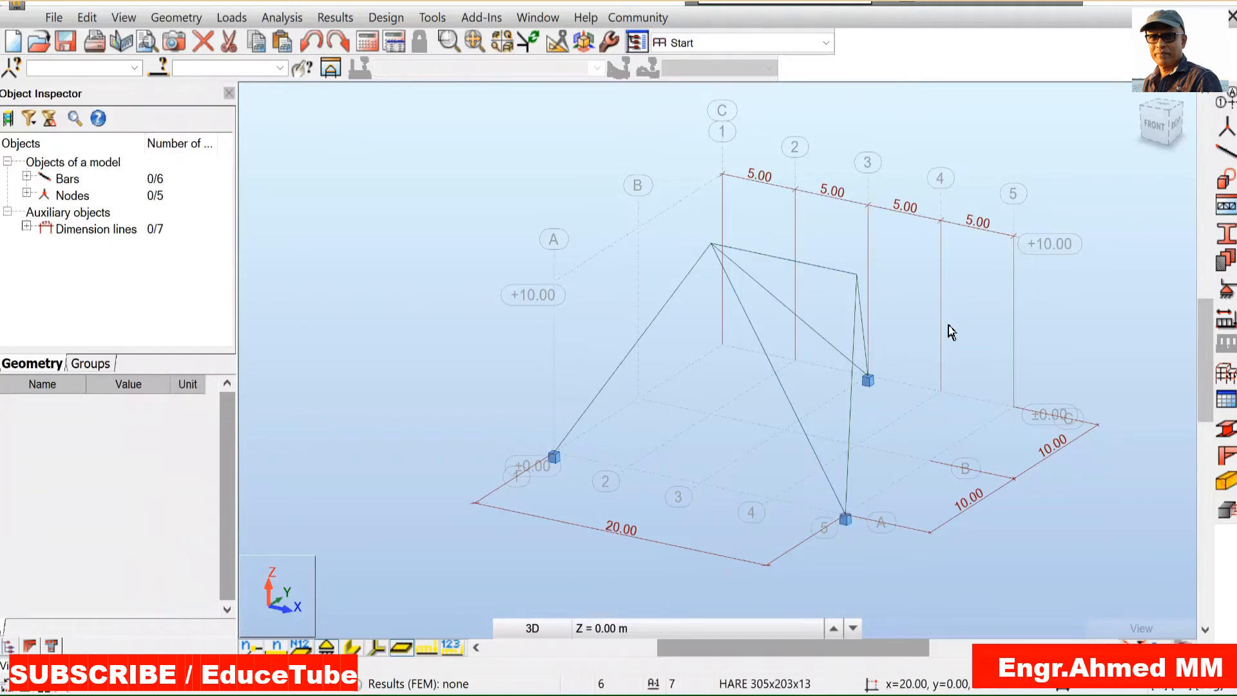
{"action": "mouse_move", "coordinate": [1091, 233]}
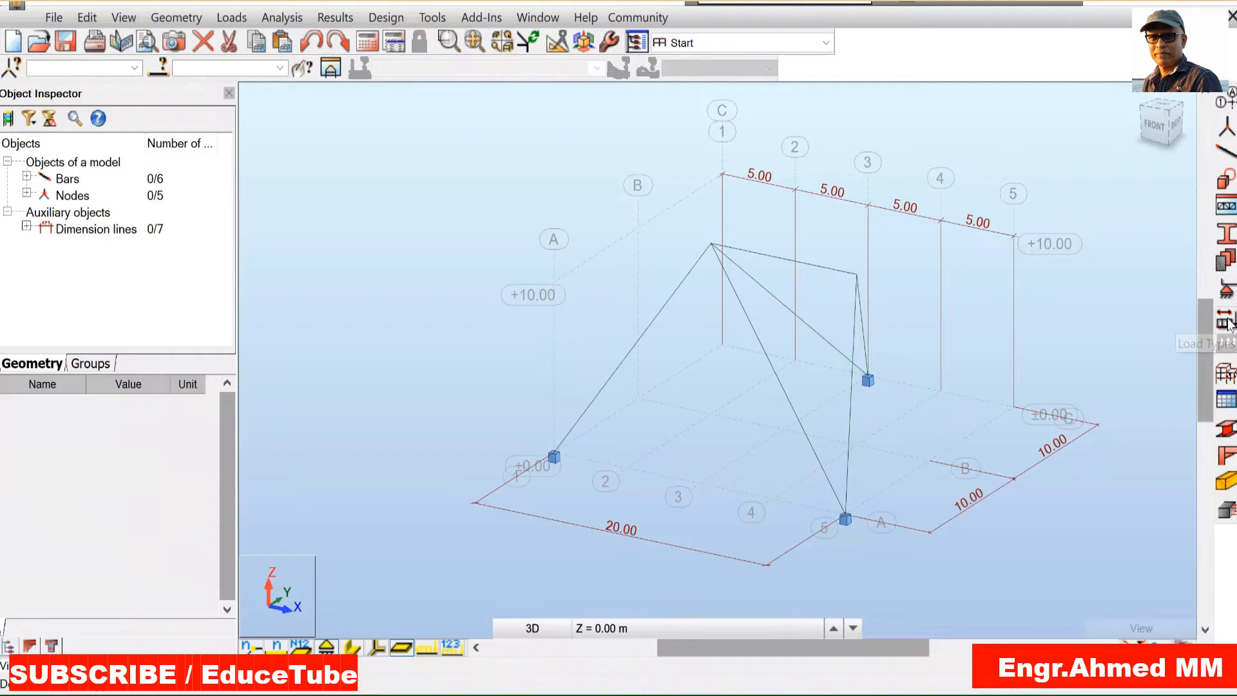
Step: Create the dead load case DL1 in Load Types and close the dialog
{"action": "left_click", "coordinate": [1225, 319]}
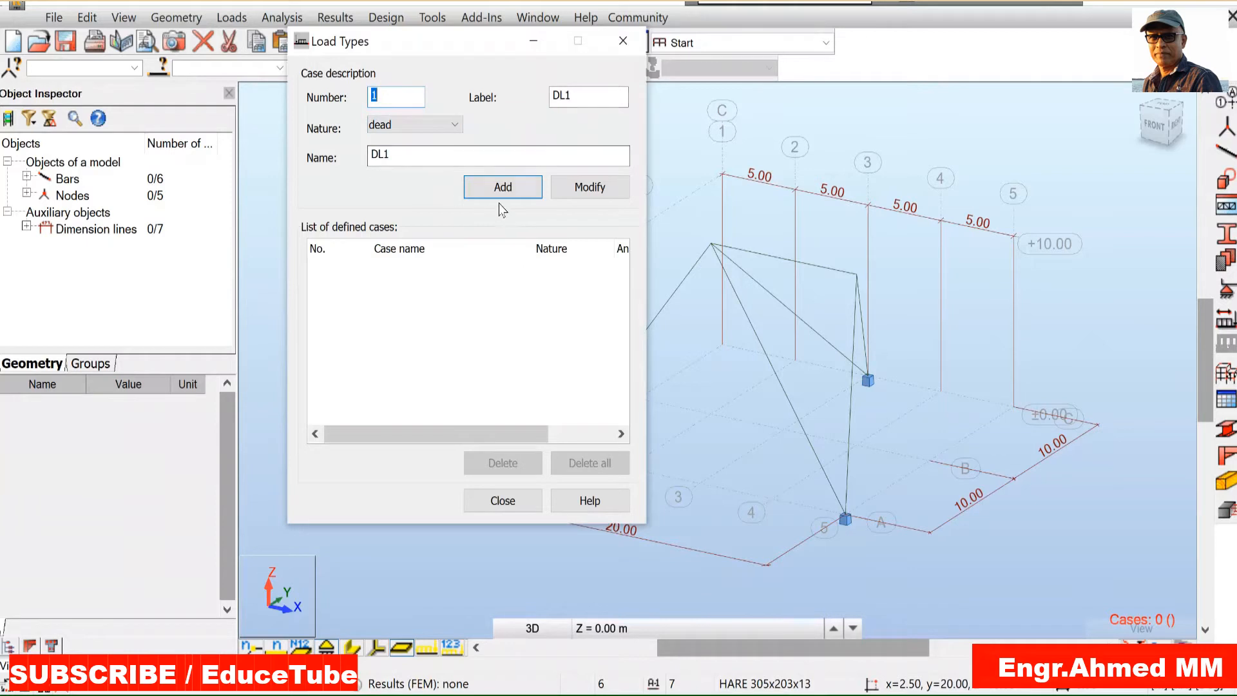
{"action": "left_click", "coordinate": [501, 187]}
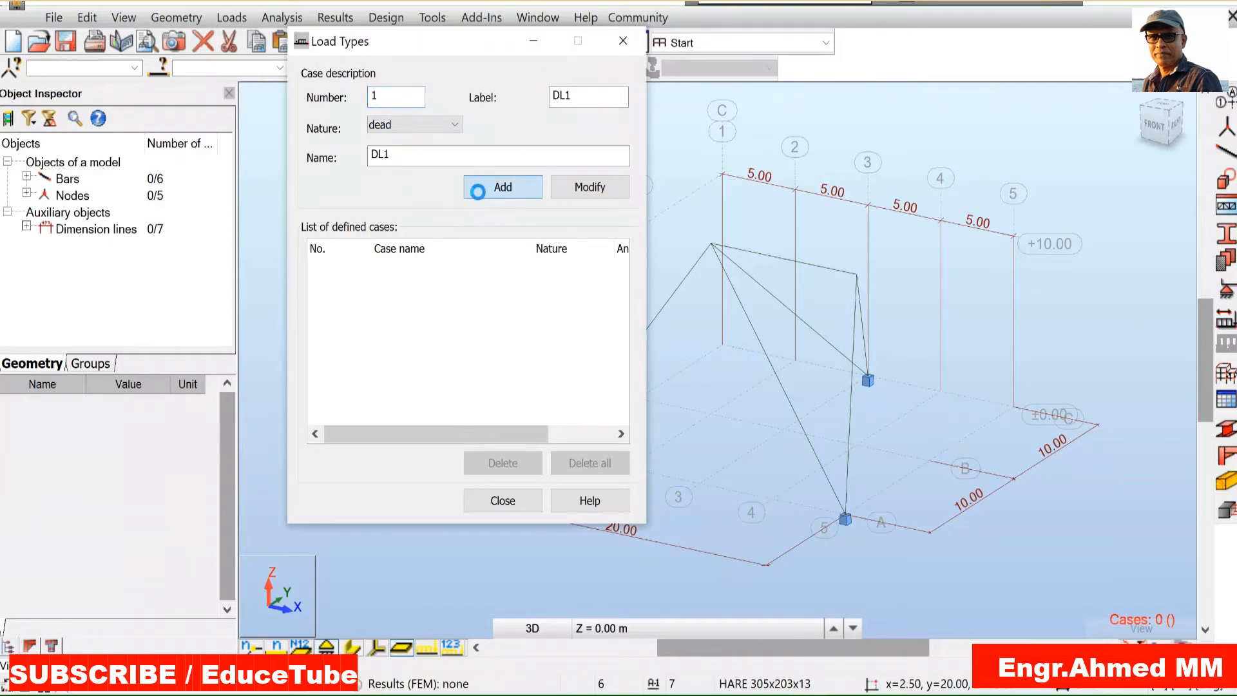
{"action": "left_click", "coordinate": [501, 186]}
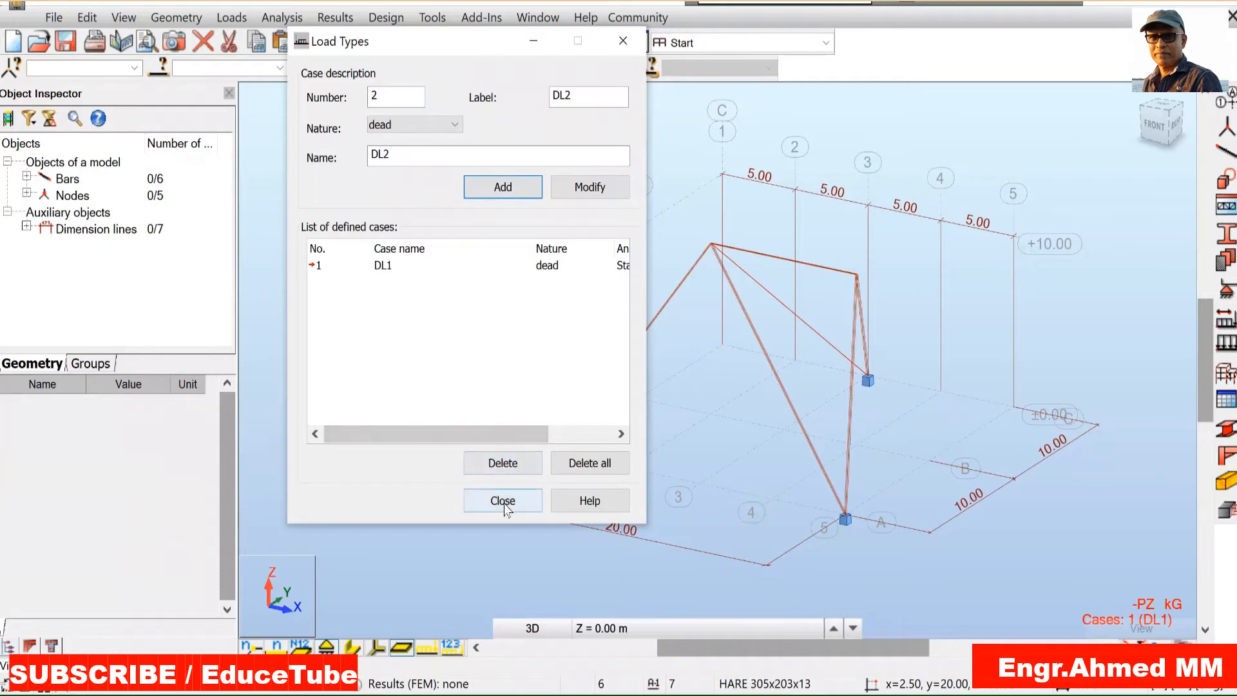
{"action": "left_click", "coordinate": [502, 499]}
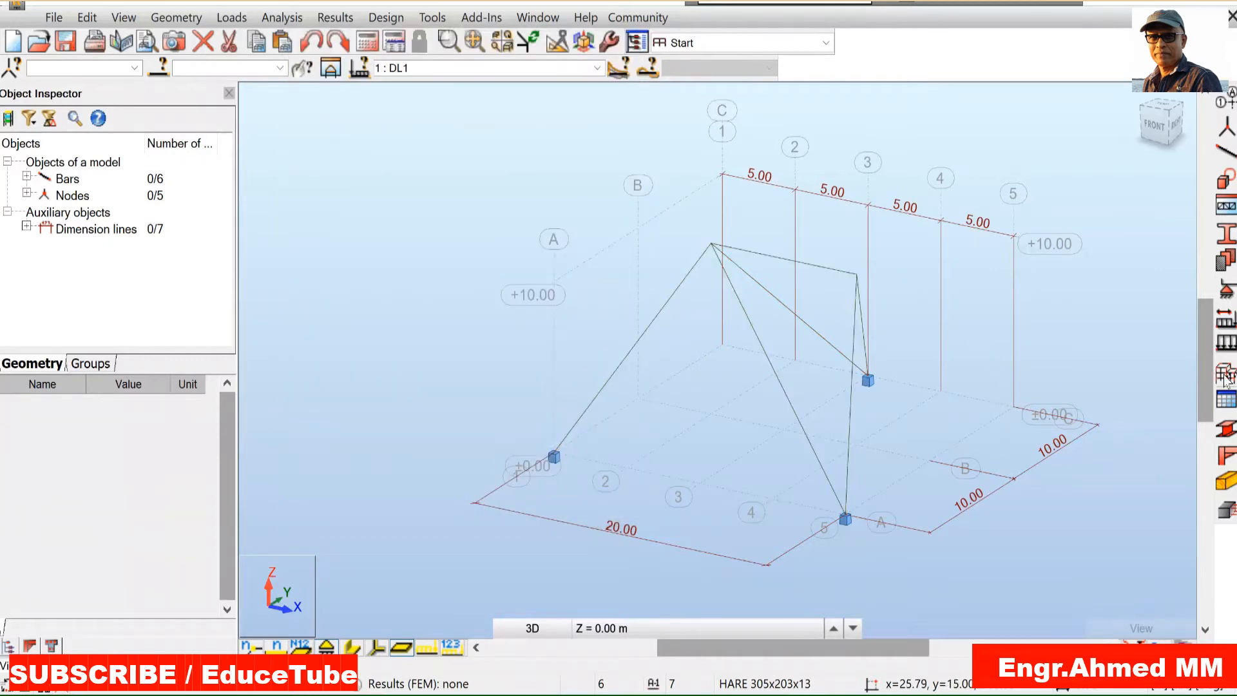
{"action": "mouse_move", "coordinate": [1226, 342]}
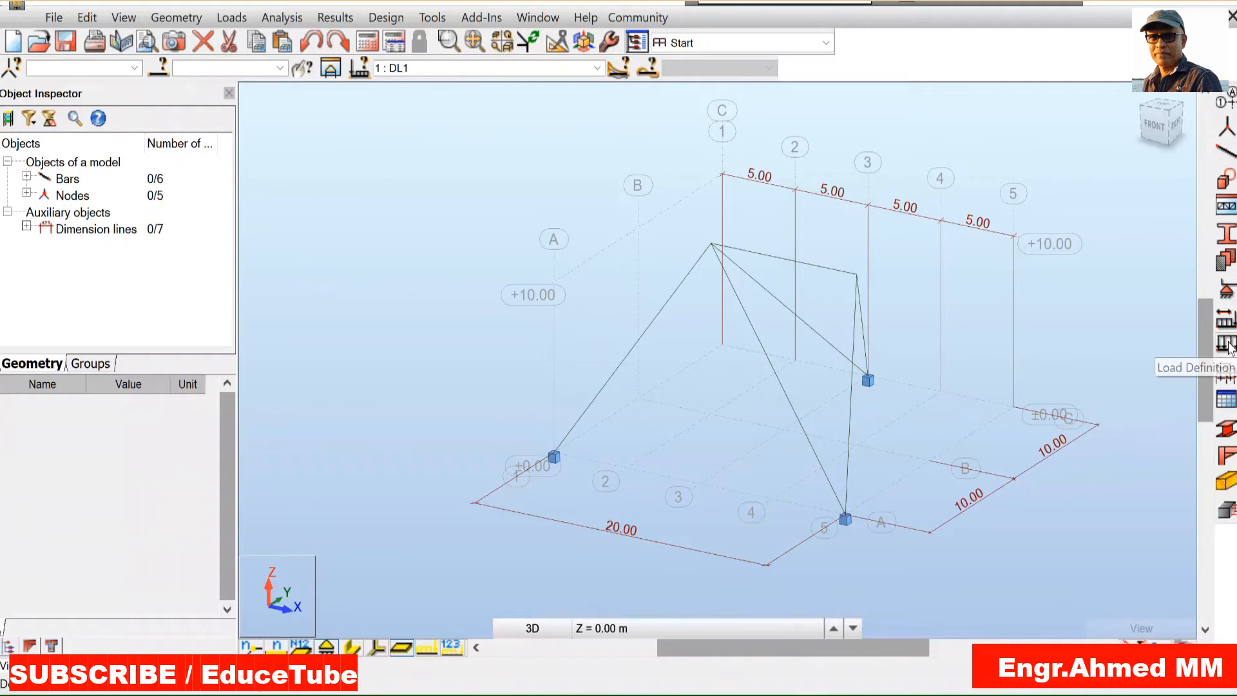
Step: Define nodal forces FX=40 kN and FY=80 kN and apply them to the two top nodes
{"action": "left_click", "coordinate": [1225, 340]}
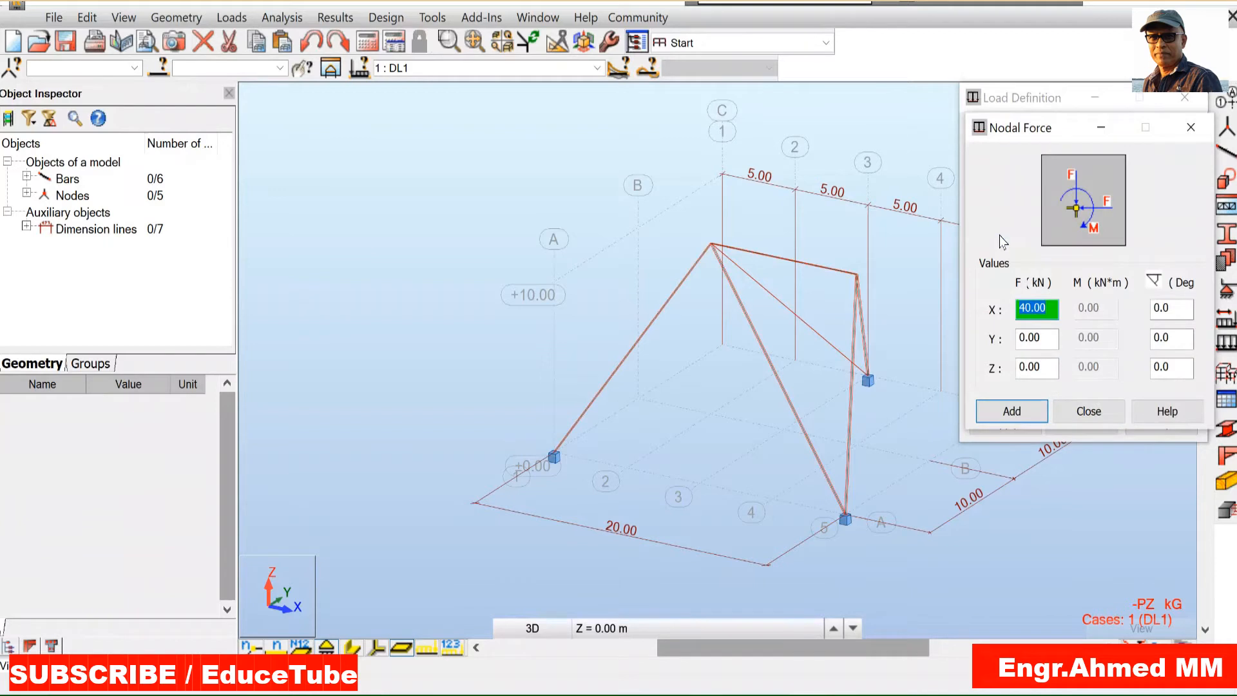
{"action": "mouse_move", "coordinate": [1045, 327]}
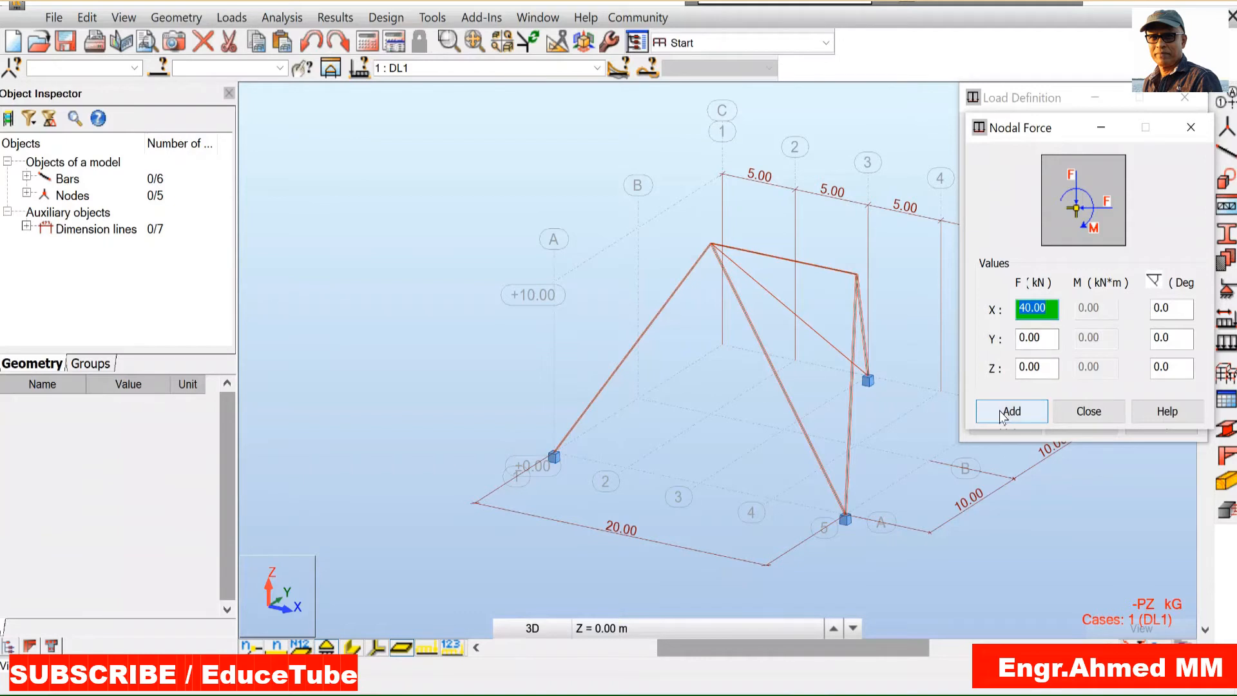
{"action": "left_click", "coordinate": [1010, 411]}
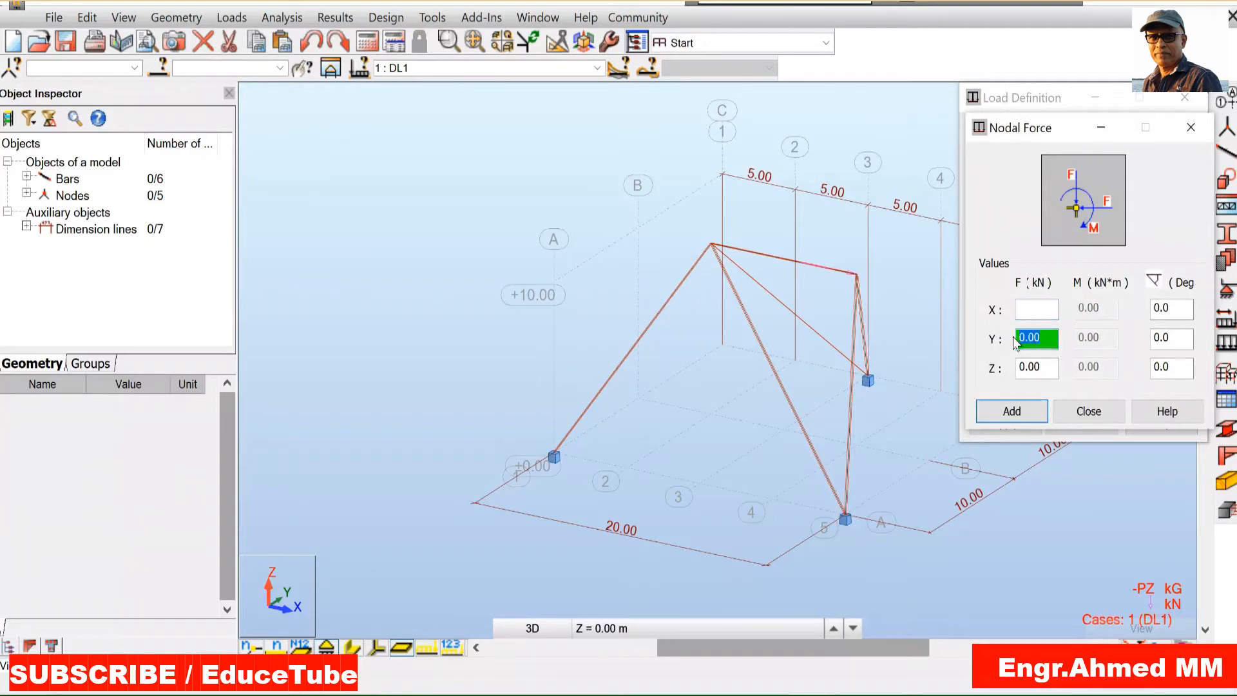
{"action": "type", "text": "80"}
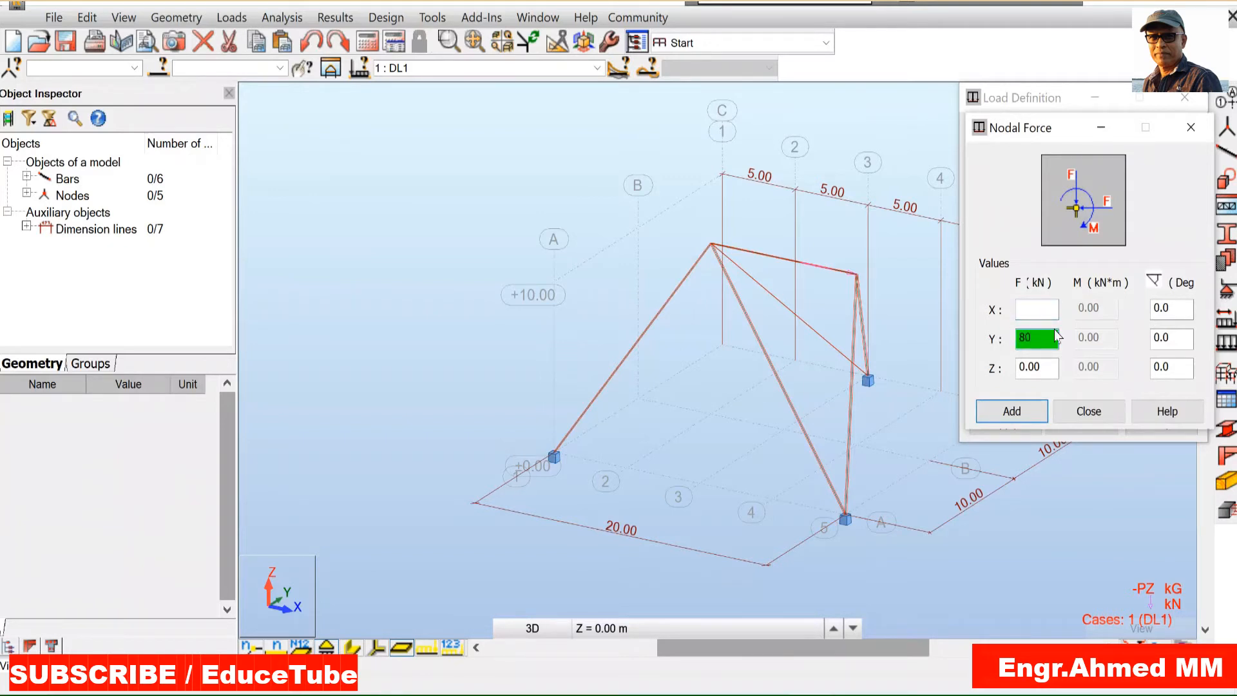
{"action": "left_click", "coordinate": [1010, 409]}
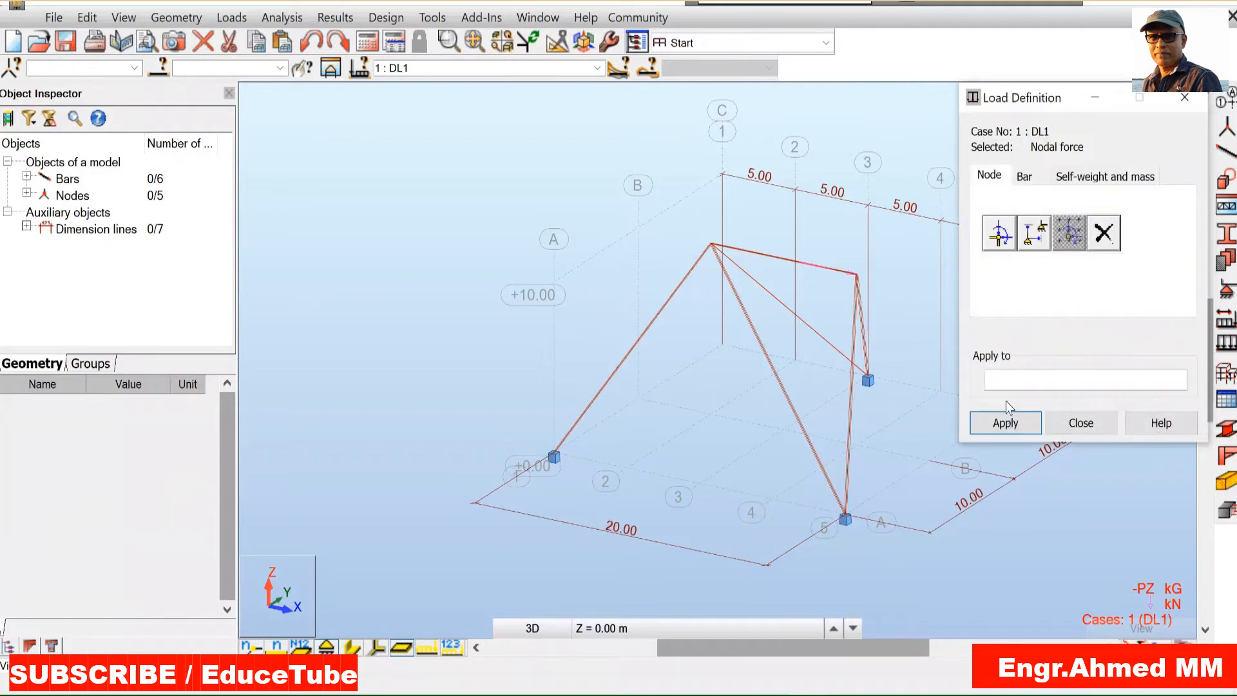
{"action": "left_click", "coordinate": [709, 248]}
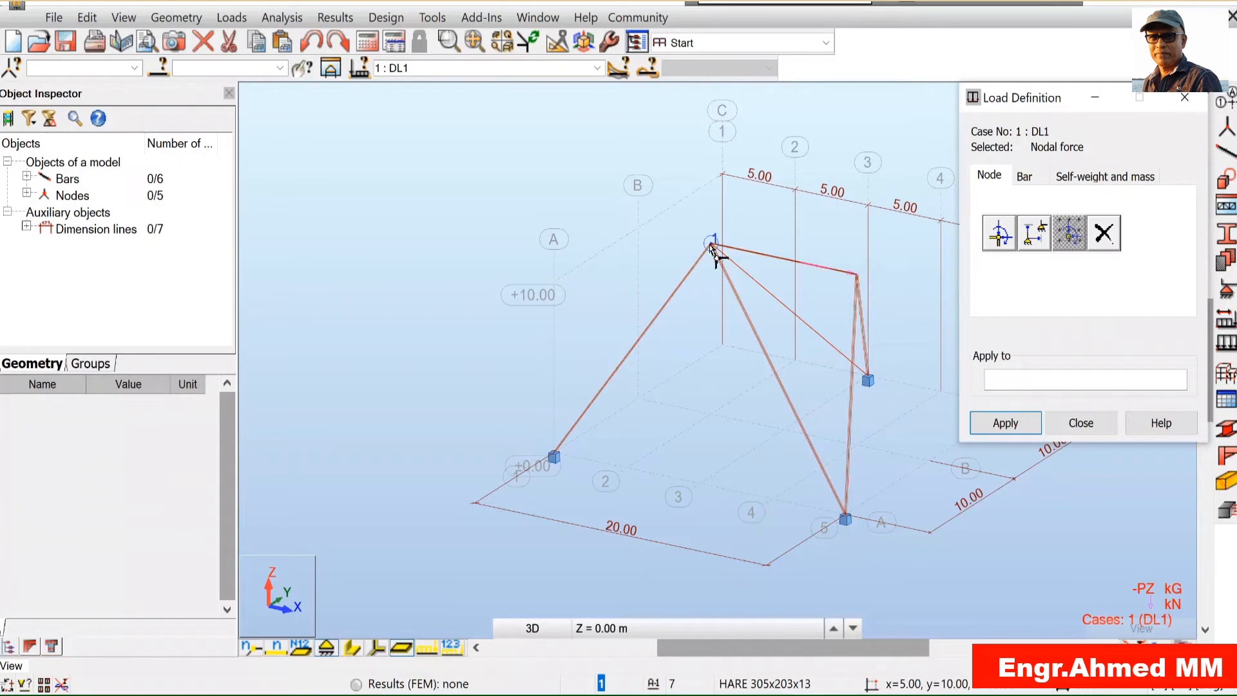
{"action": "mouse_move", "coordinate": [710, 251]}
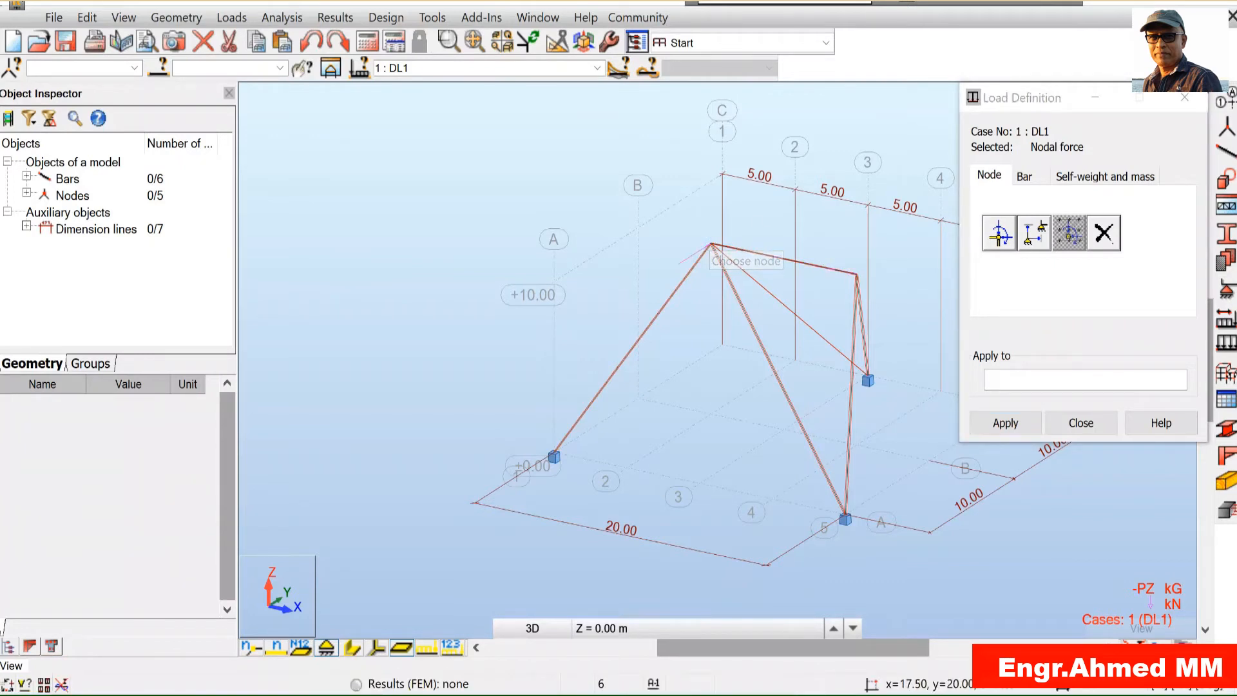
{"action": "left_click", "coordinate": [1079, 422]}
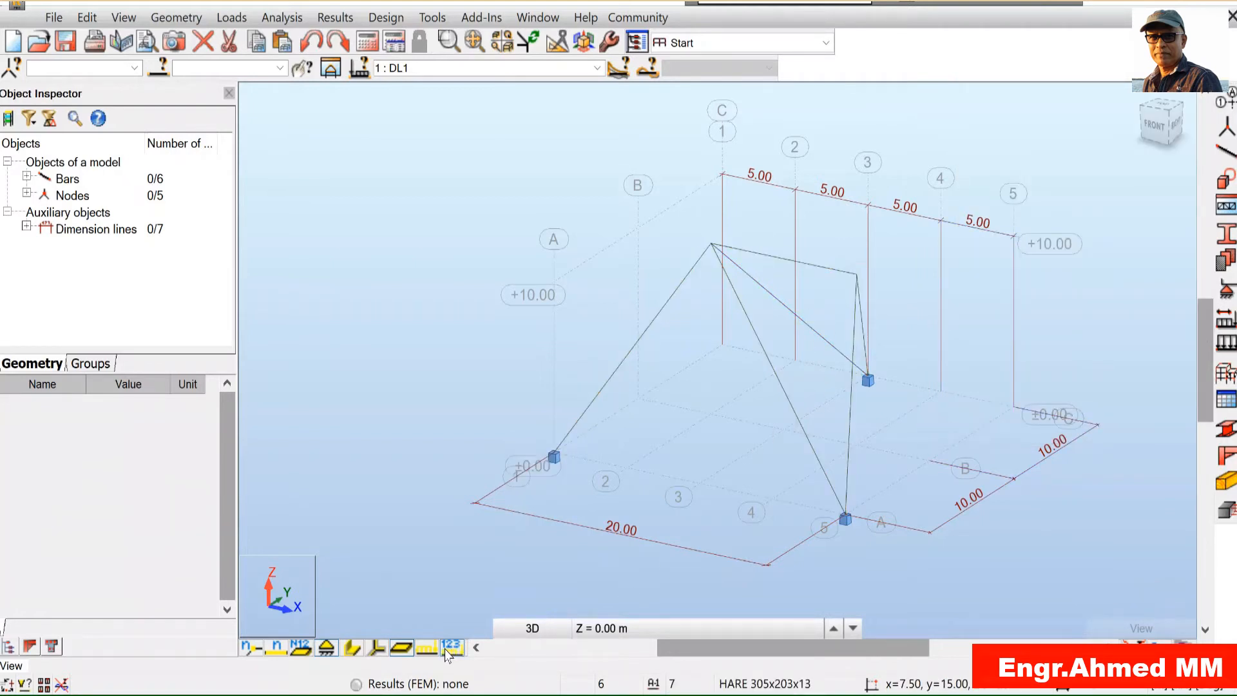
Step: Display load value labels FY=80.00 and FX=40.00 at the top nodes
{"action": "left_click", "coordinate": [452, 647]}
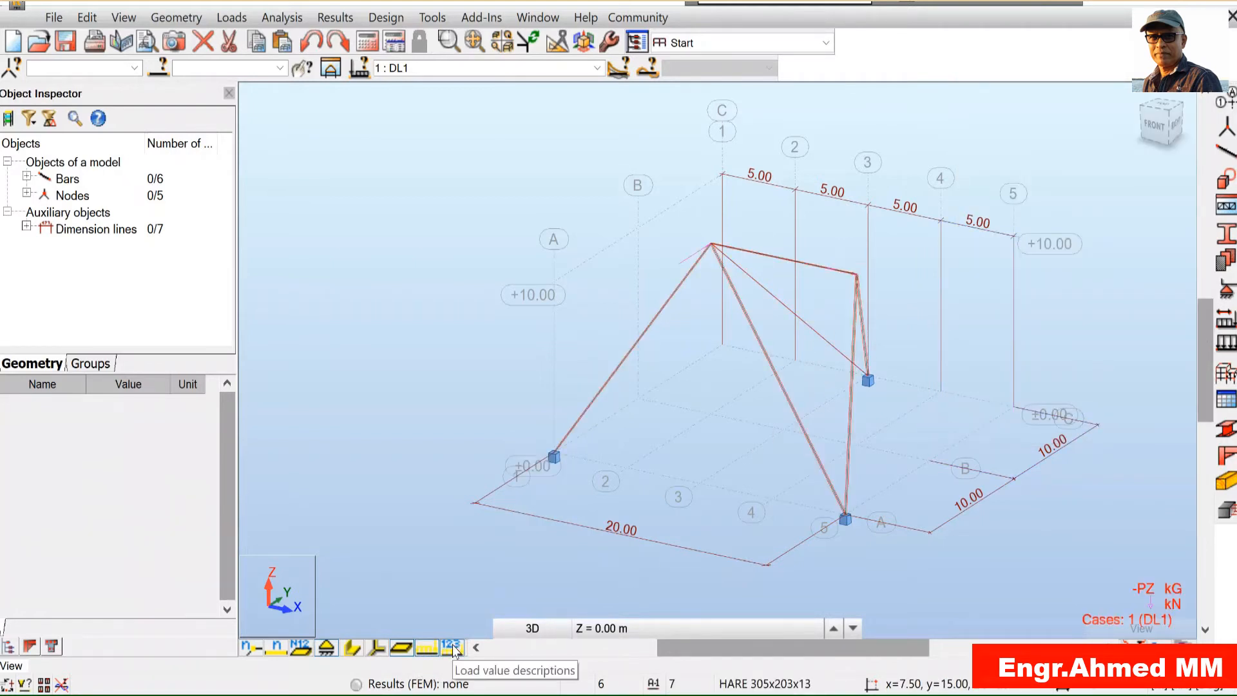
{"action": "left_click", "coordinate": [451, 647]}
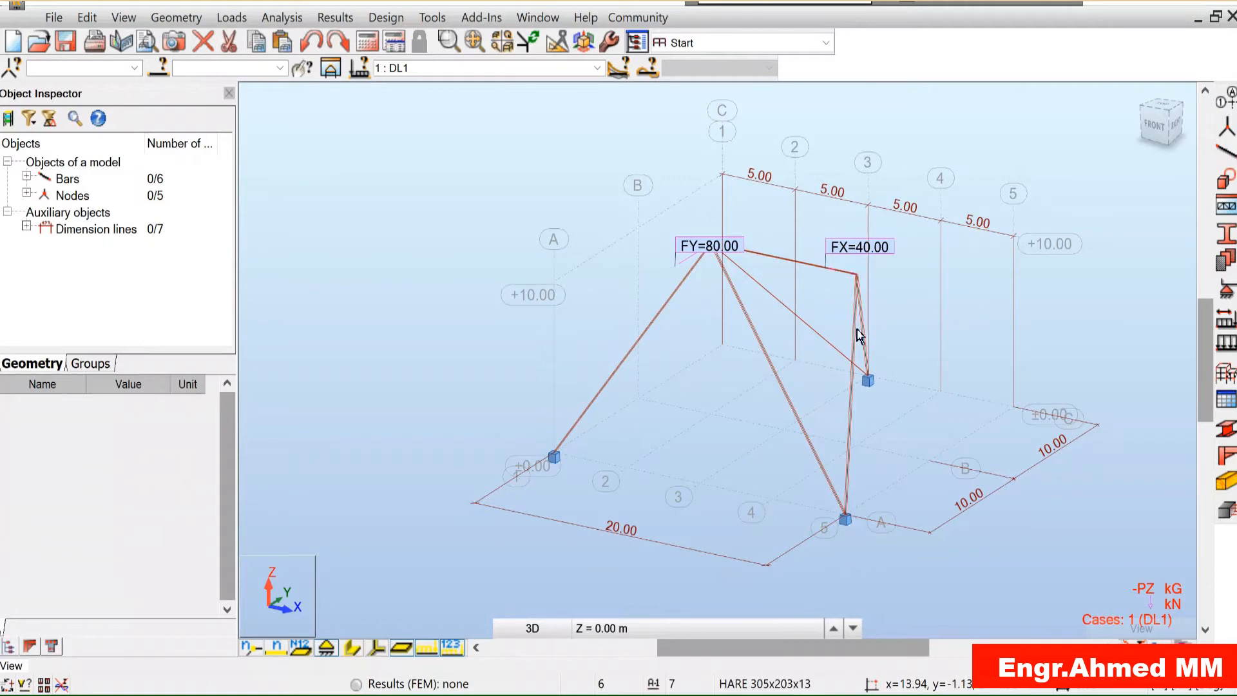
{"action": "mouse_move", "coordinate": [489, 300]}
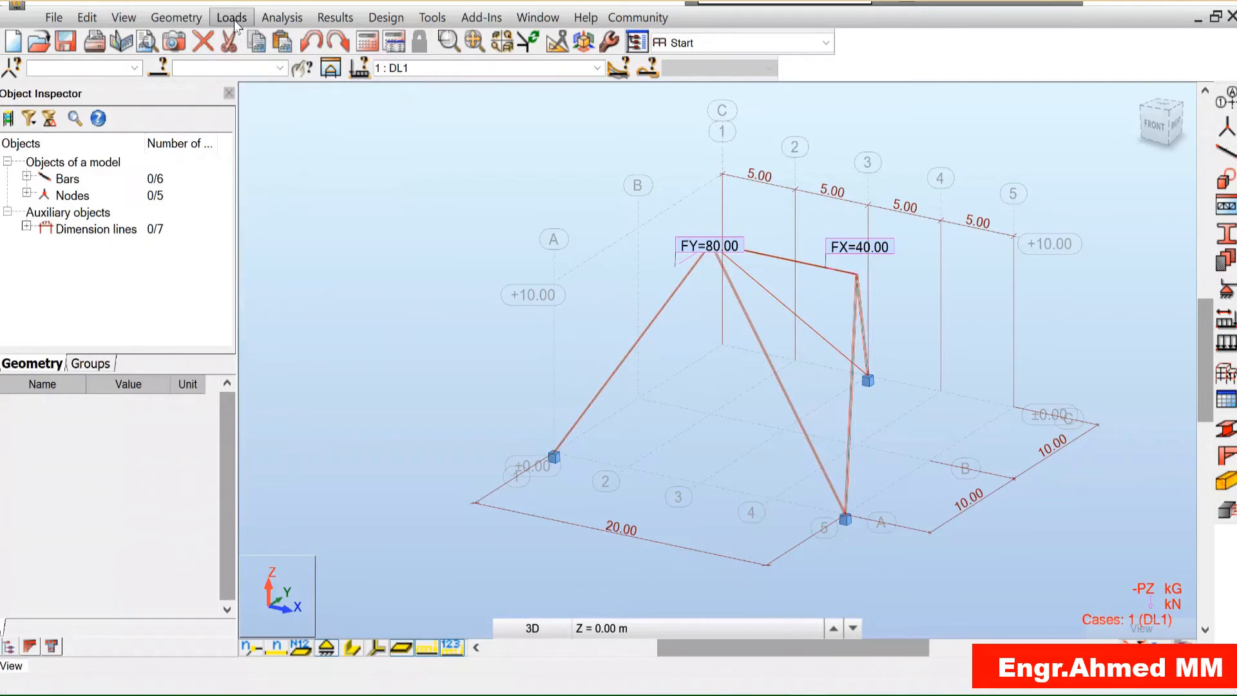
{"action": "left_click", "coordinate": [231, 17]}
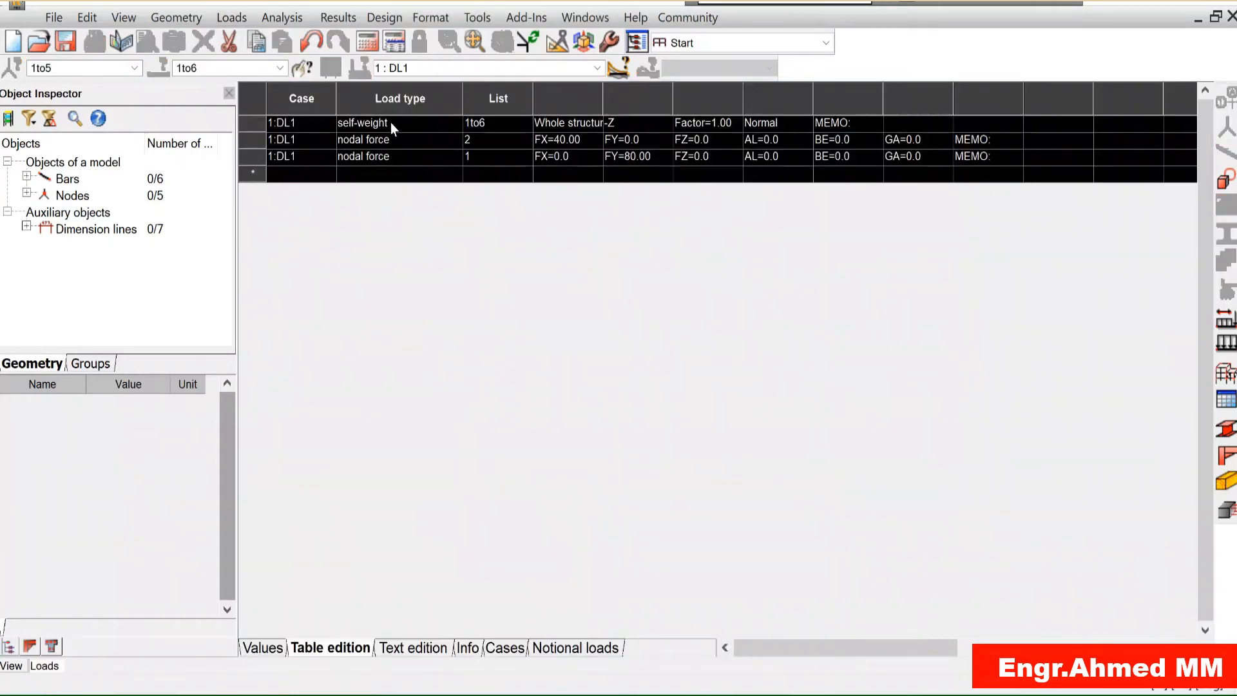
{"action": "left_click", "coordinate": [253, 123]}
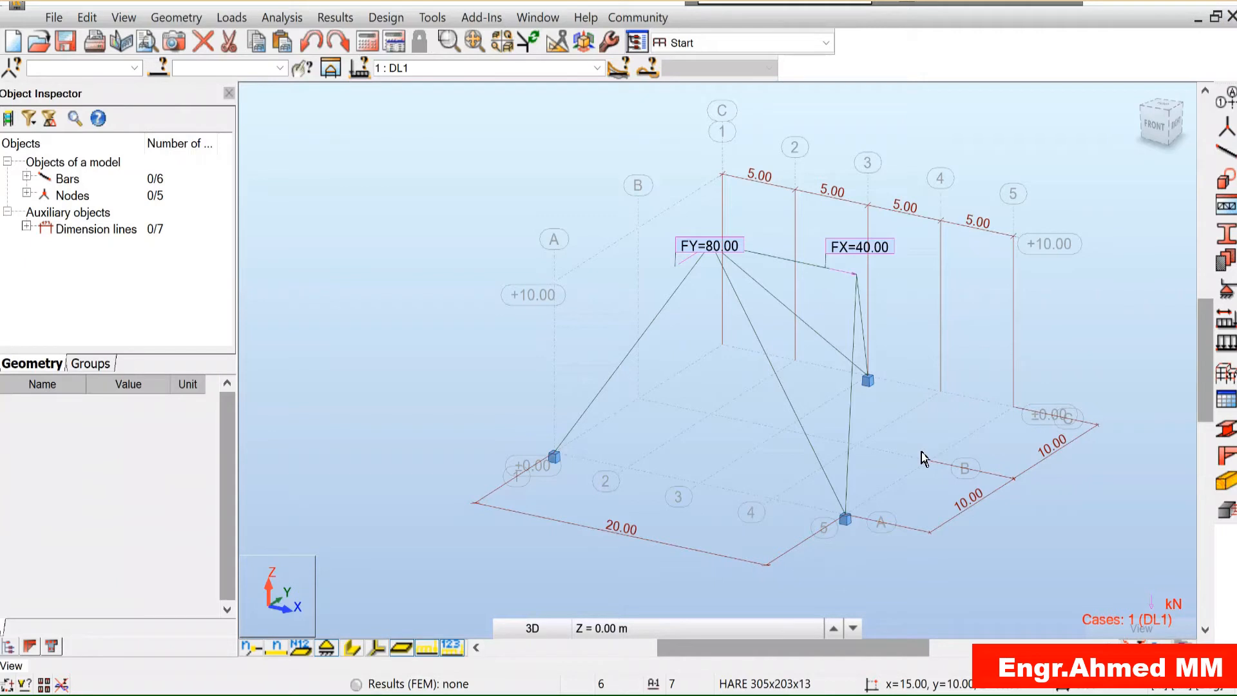
{"action": "mouse_move", "coordinate": [807, 484]}
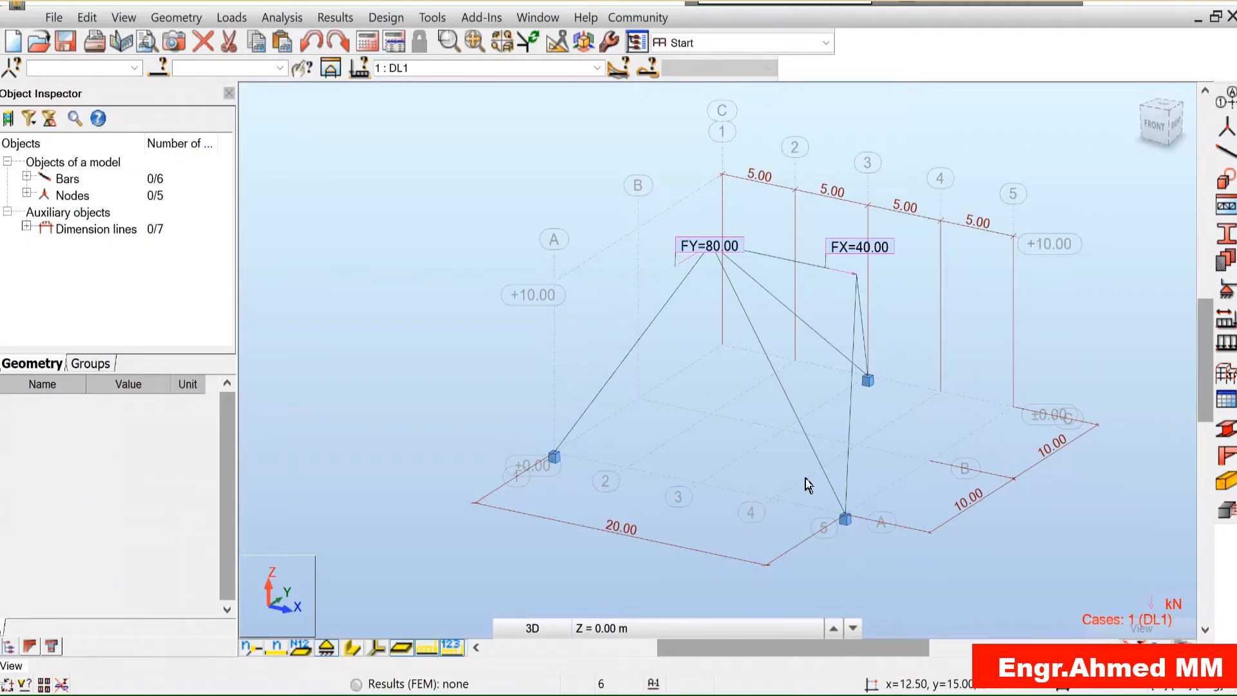
{"action": "mouse_move", "coordinate": [536, 314]}
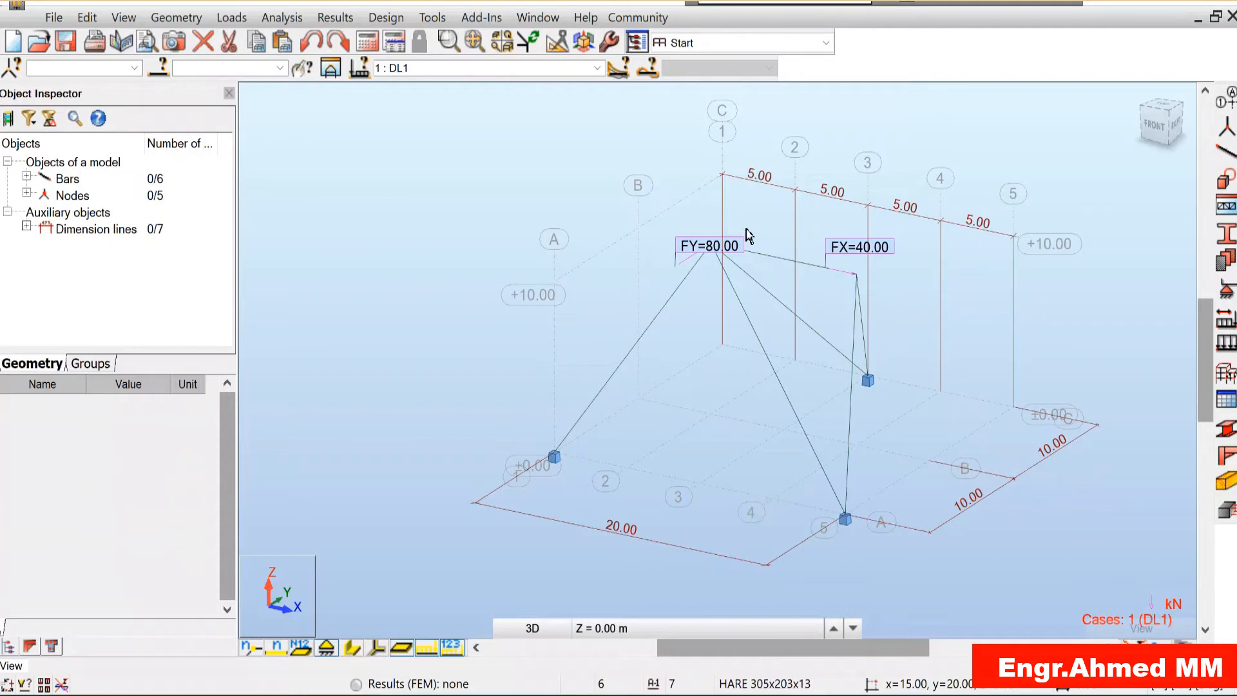
{"action": "mouse_move", "coordinate": [844, 435]}
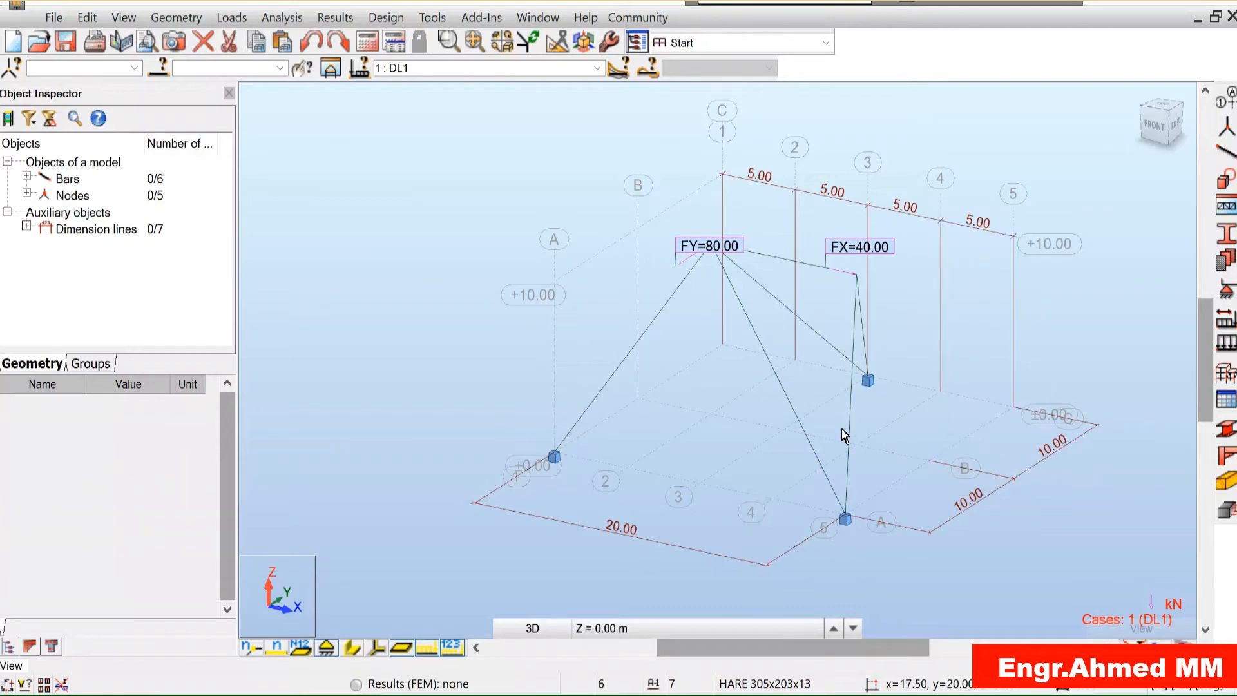
{"action": "mouse_move", "coordinate": [780, 417]}
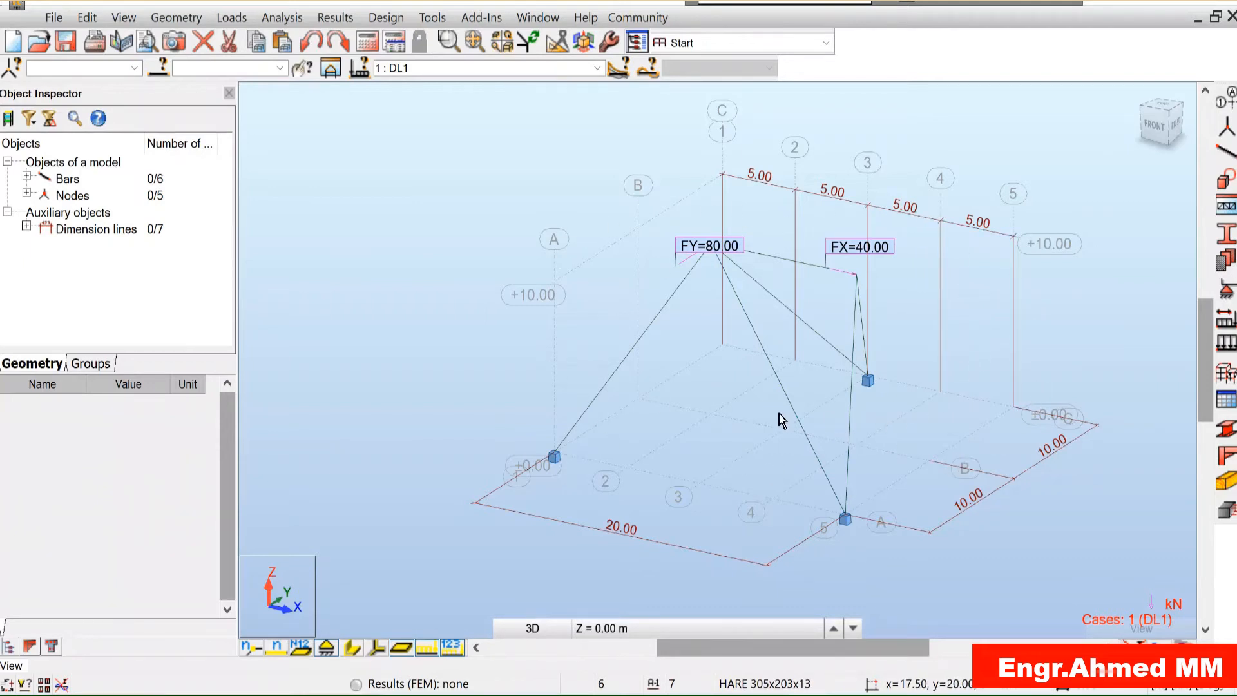
{"action": "mouse_move", "coordinate": [692, 402]}
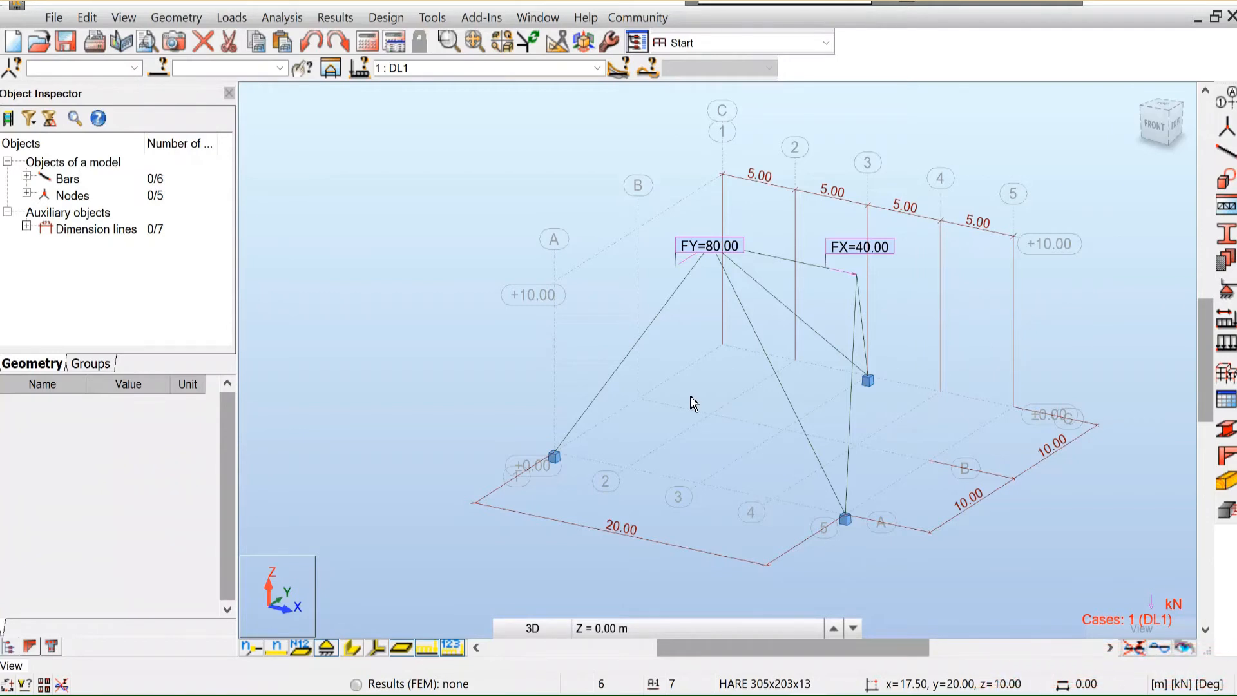
{"action": "mouse_move", "coordinate": [655, 344]}
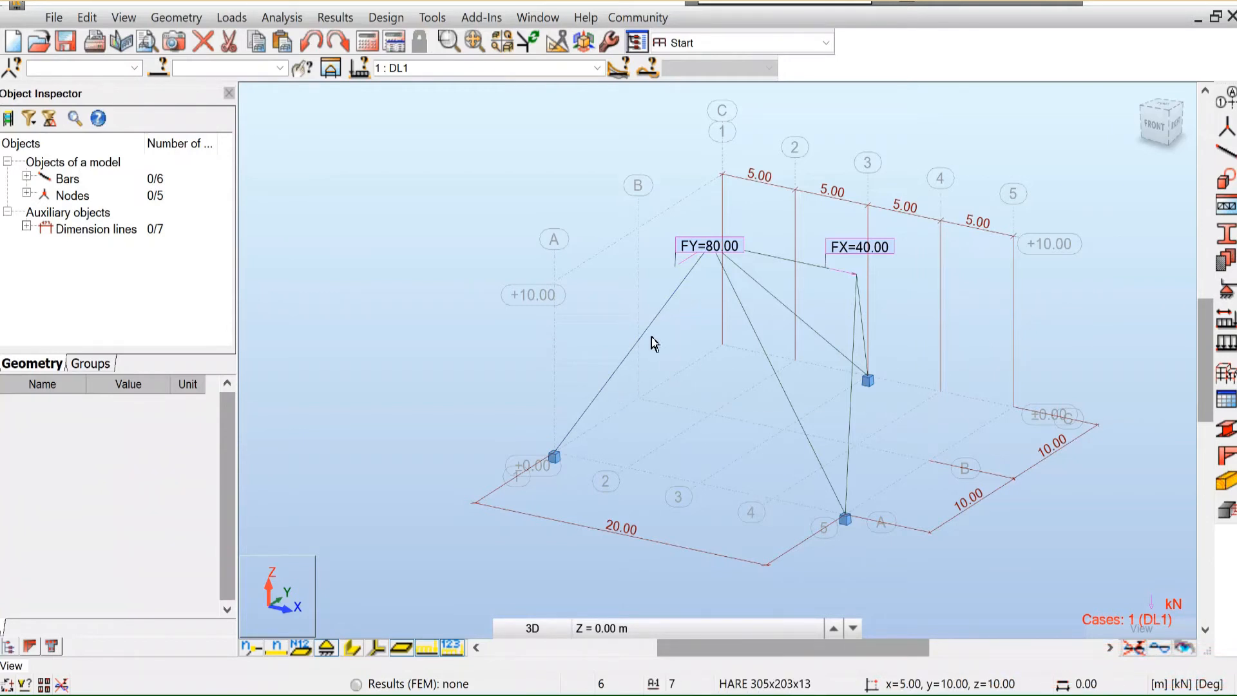
{"action": "mouse_move", "coordinate": [575, 529]}
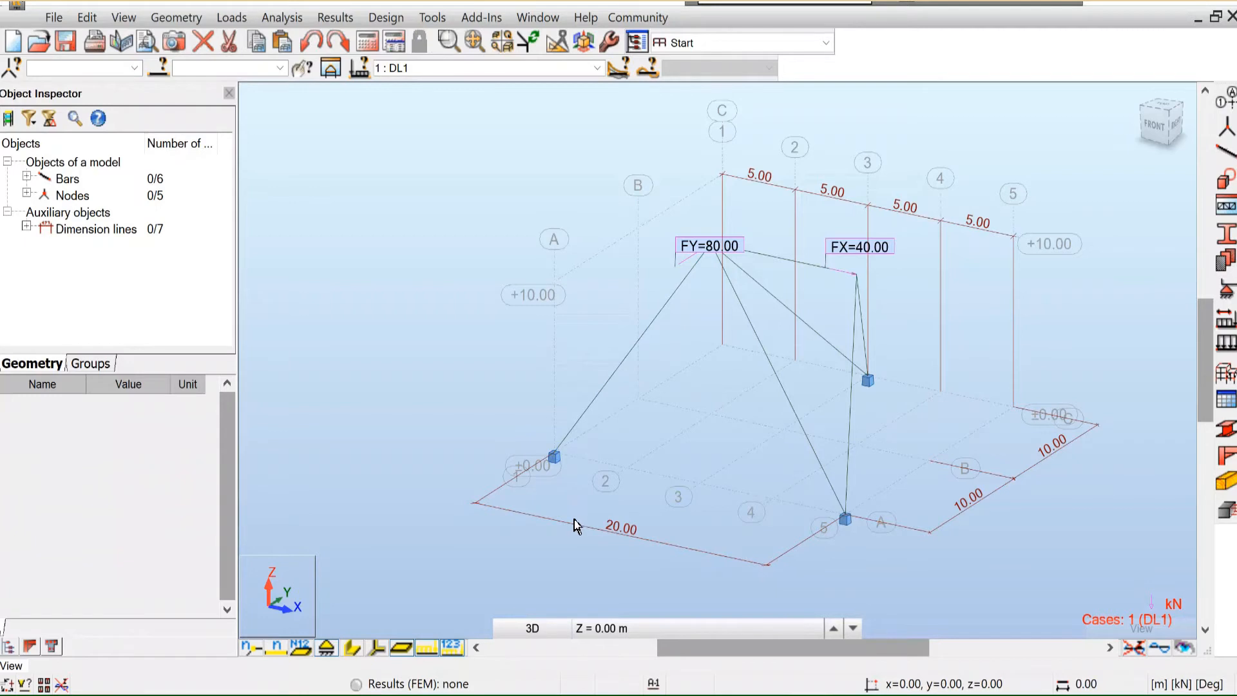
{"action": "mouse_move", "coordinate": [367, 44]}
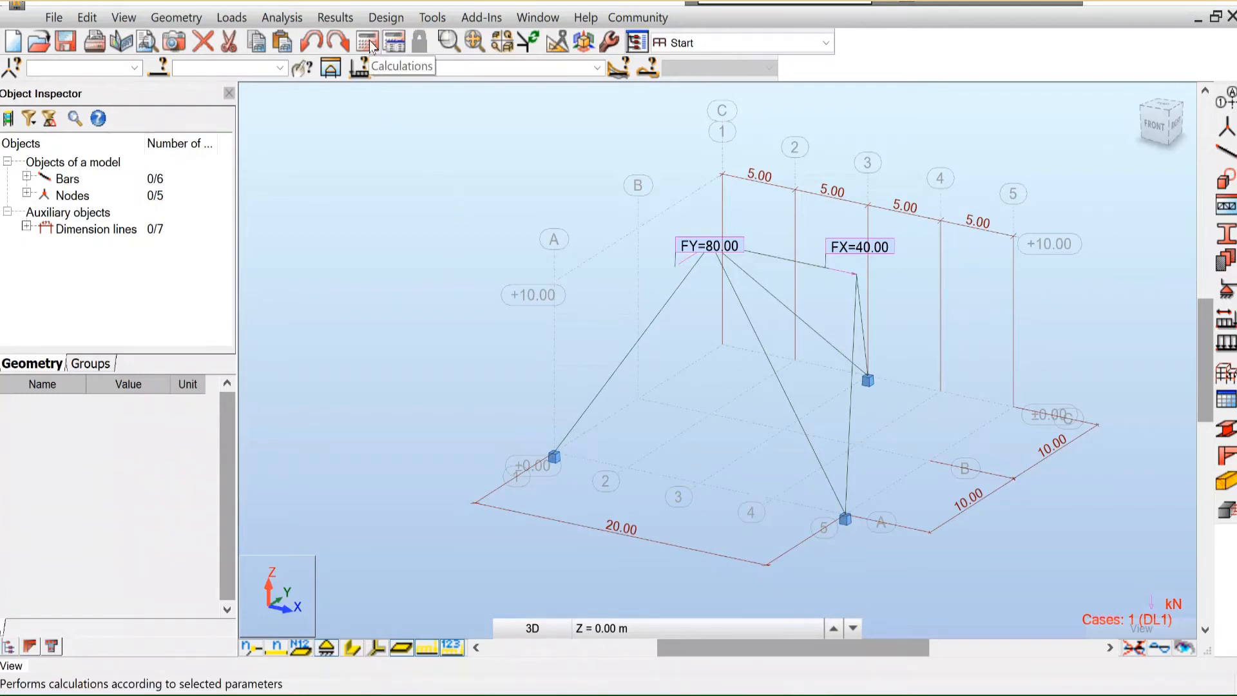
Step: Run the structural calculations for DL1 and go to the Results menu
{"action": "left_click", "coordinate": [365, 42]}
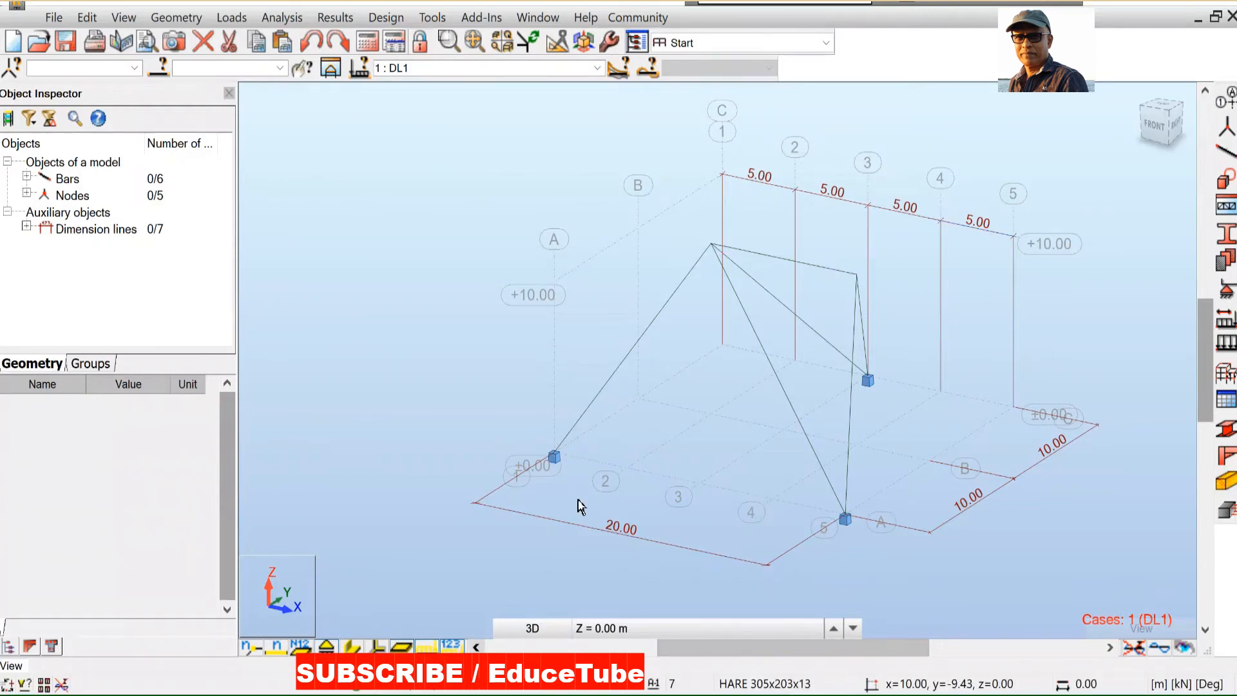
{"action": "mouse_move", "coordinate": [706, 387]}
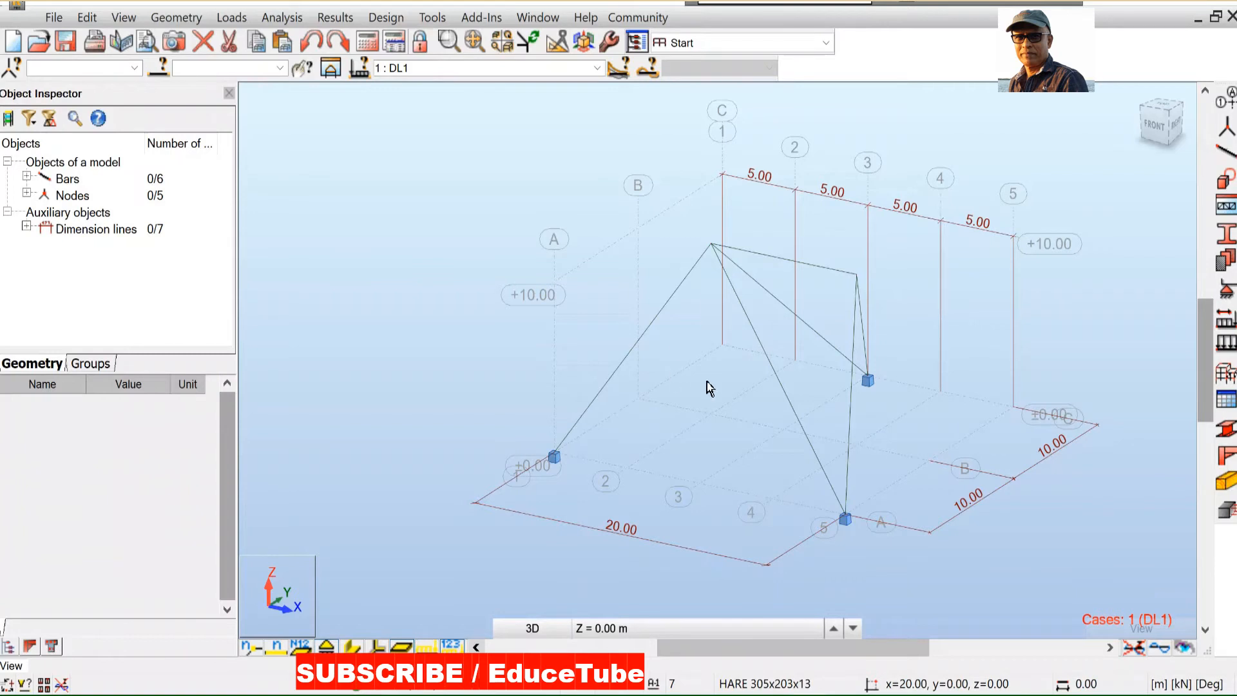
{"action": "mouse_move", "coordinate": [505, 268]}
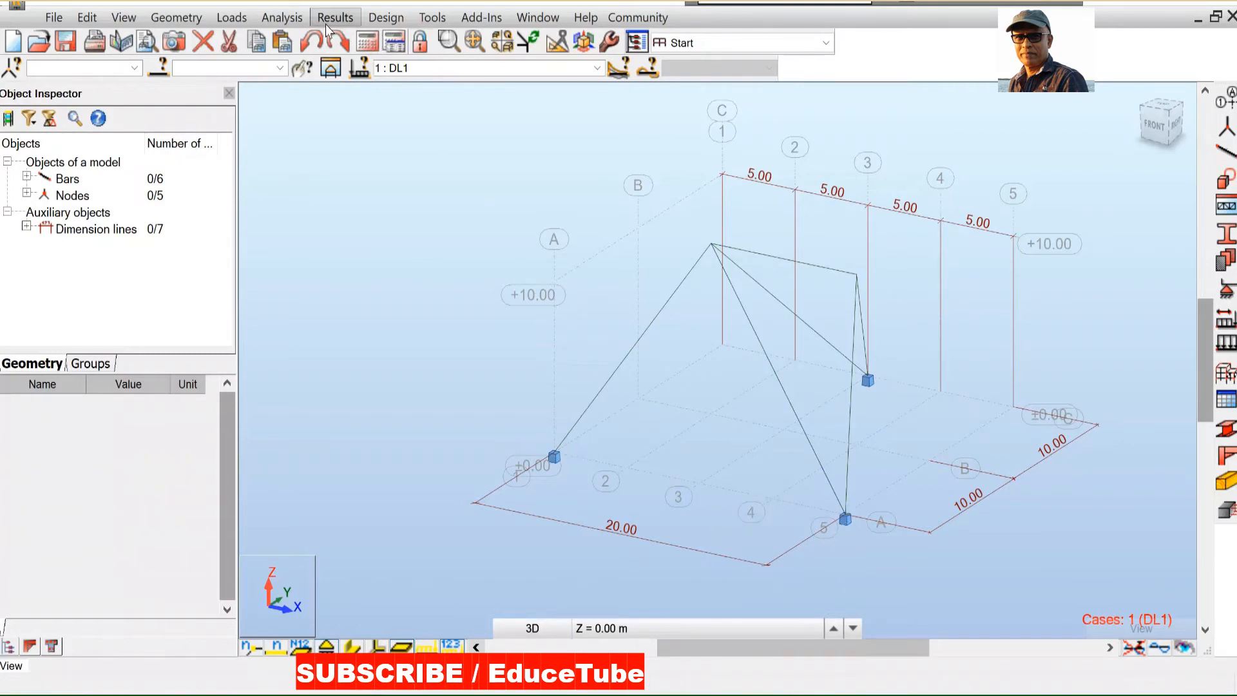
{"action": "left_click", "coordinate": [335, 17]}
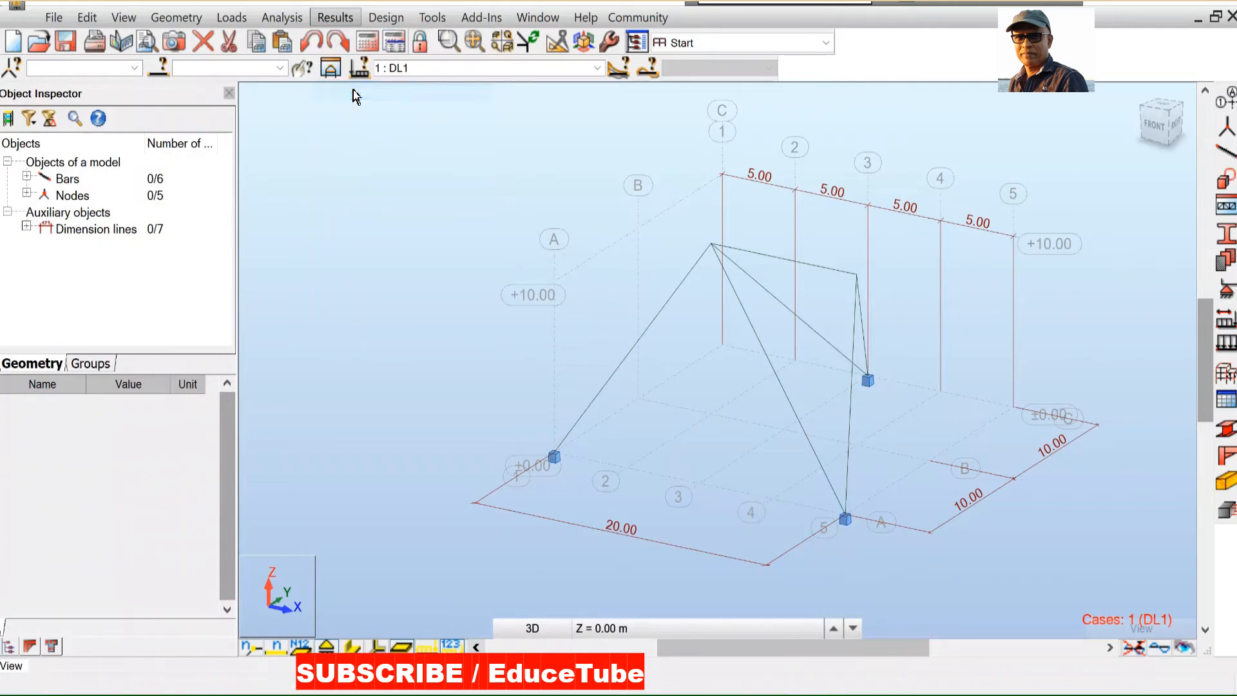
Step: Show FX, FY, FZ support reactions with numeric descriptions on the three base nodes
{"action": "left_click", "coordinate": [335, 16]}
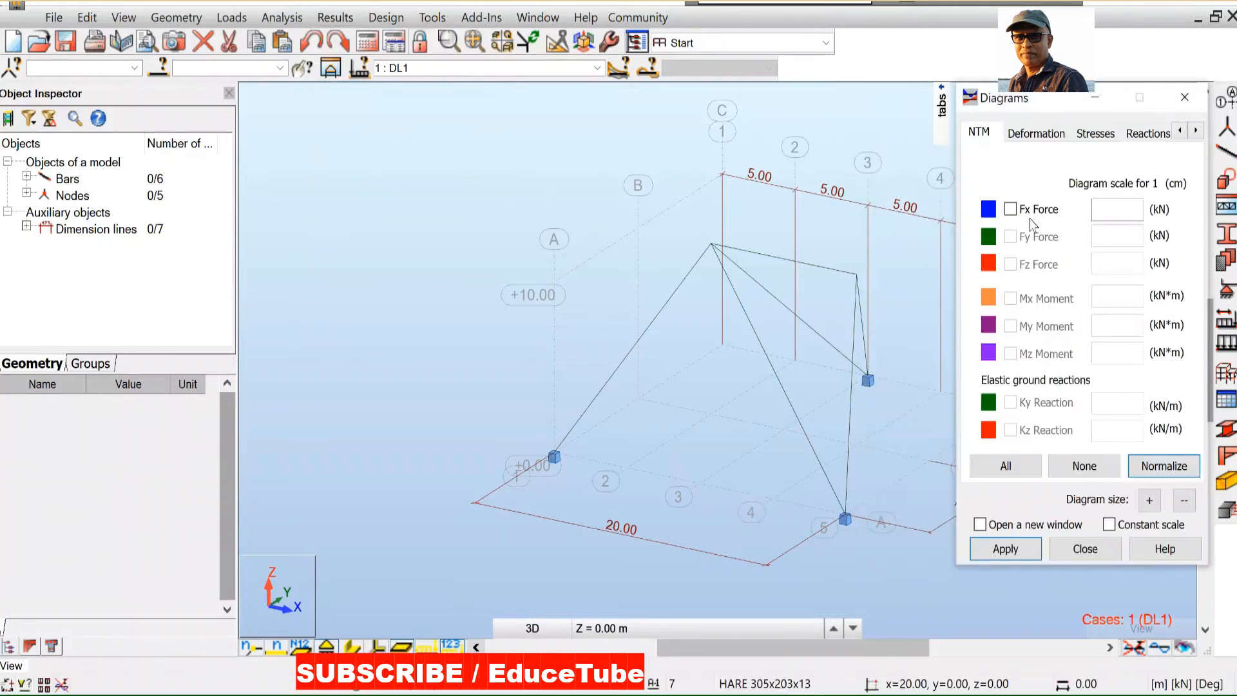
{"action": "left_click", "coordinate": [1108, 133]}
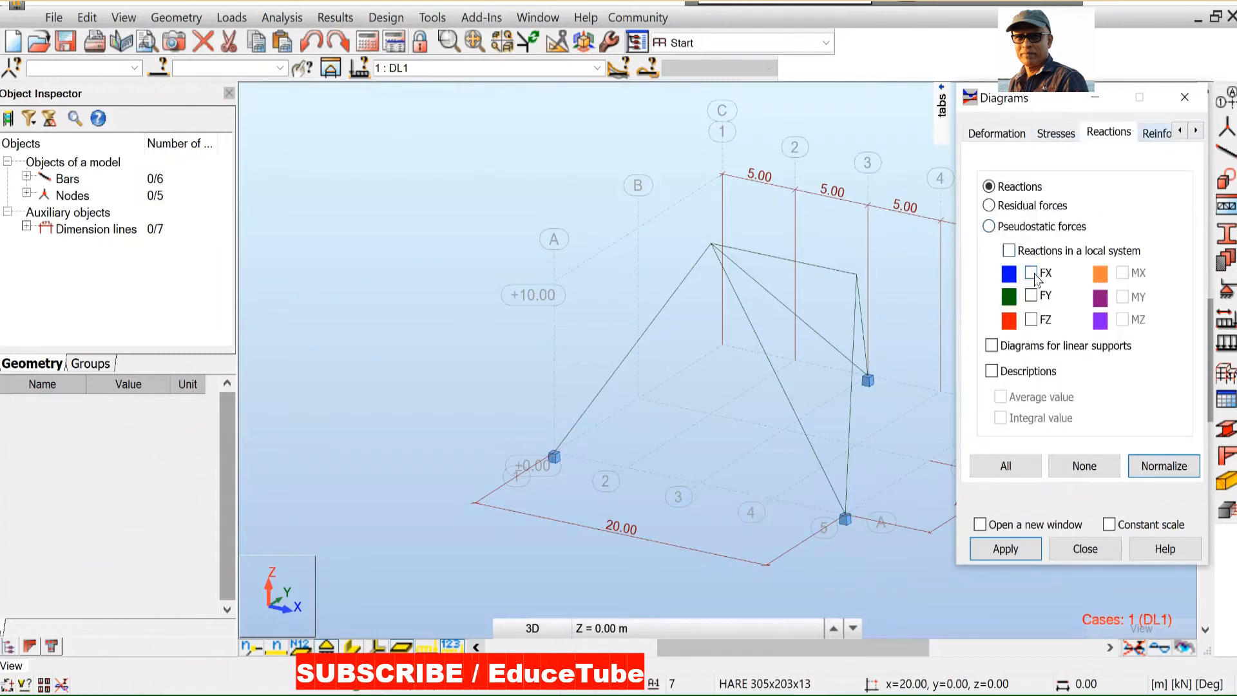
{"action": "left_click", "coordinate": [1031, 273]}
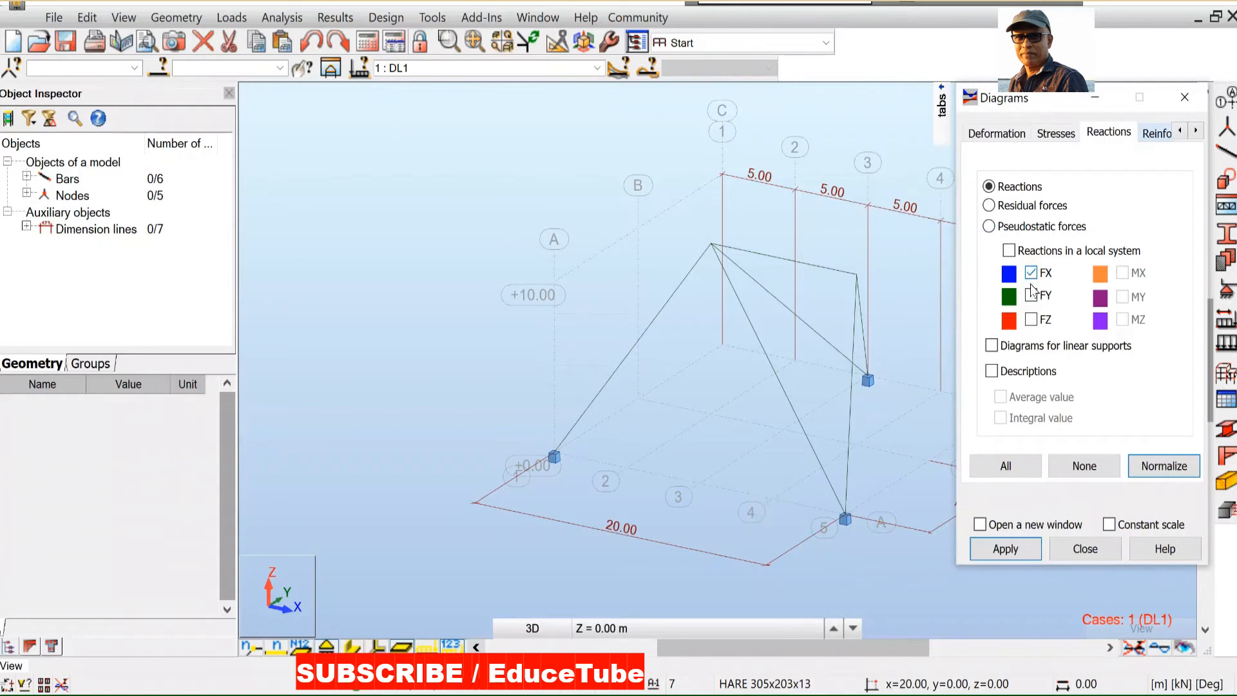
{"action": "left_click", "coordinate": [1031, 295]}
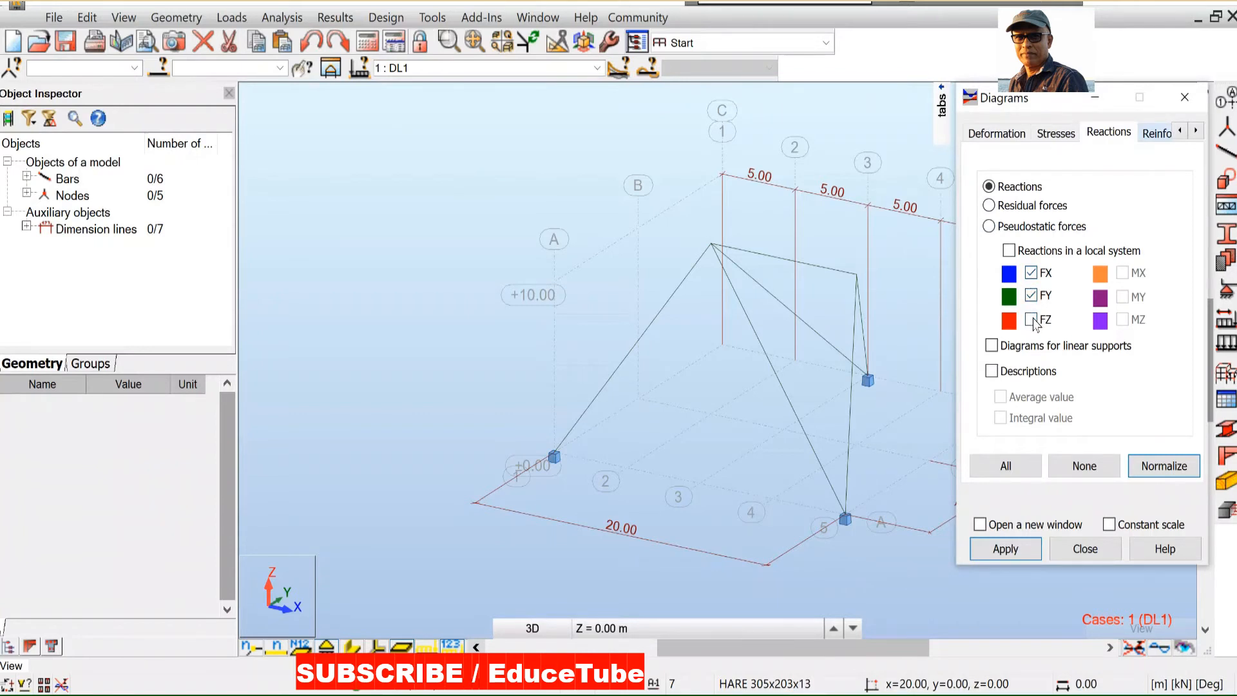
{"action": "left_click", "coordinate": [1030, 319]}
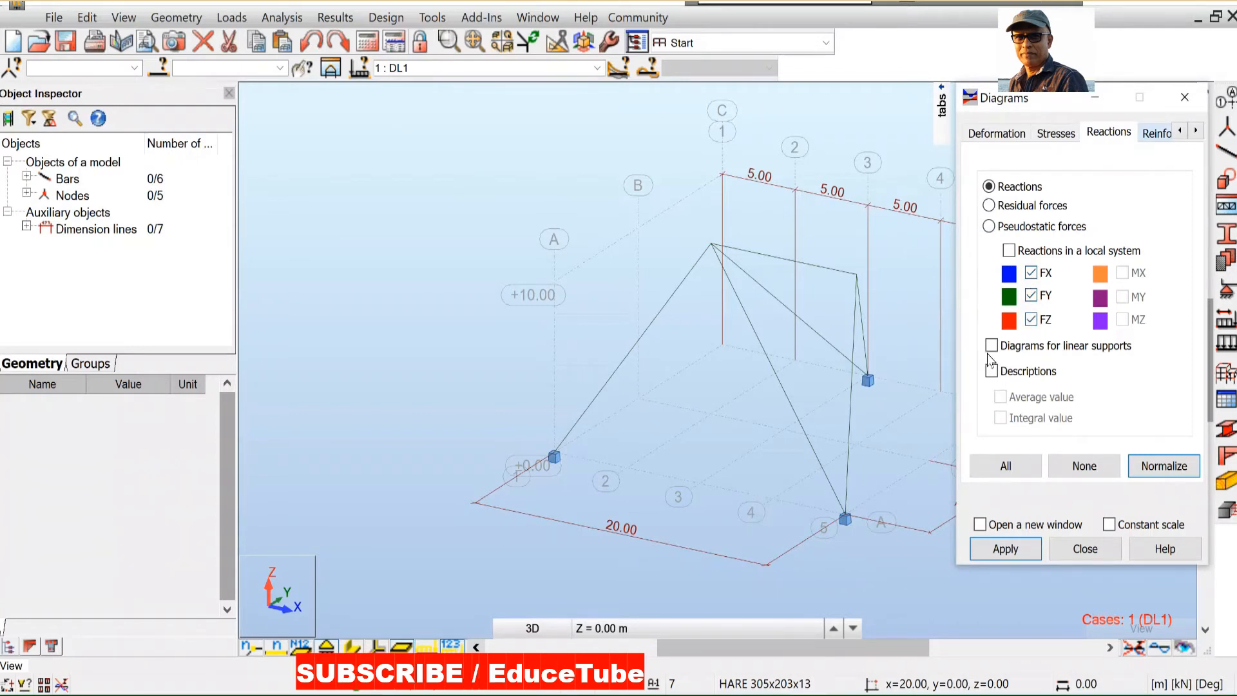
{"action": "left_click", "coordinate": [992, 346]}
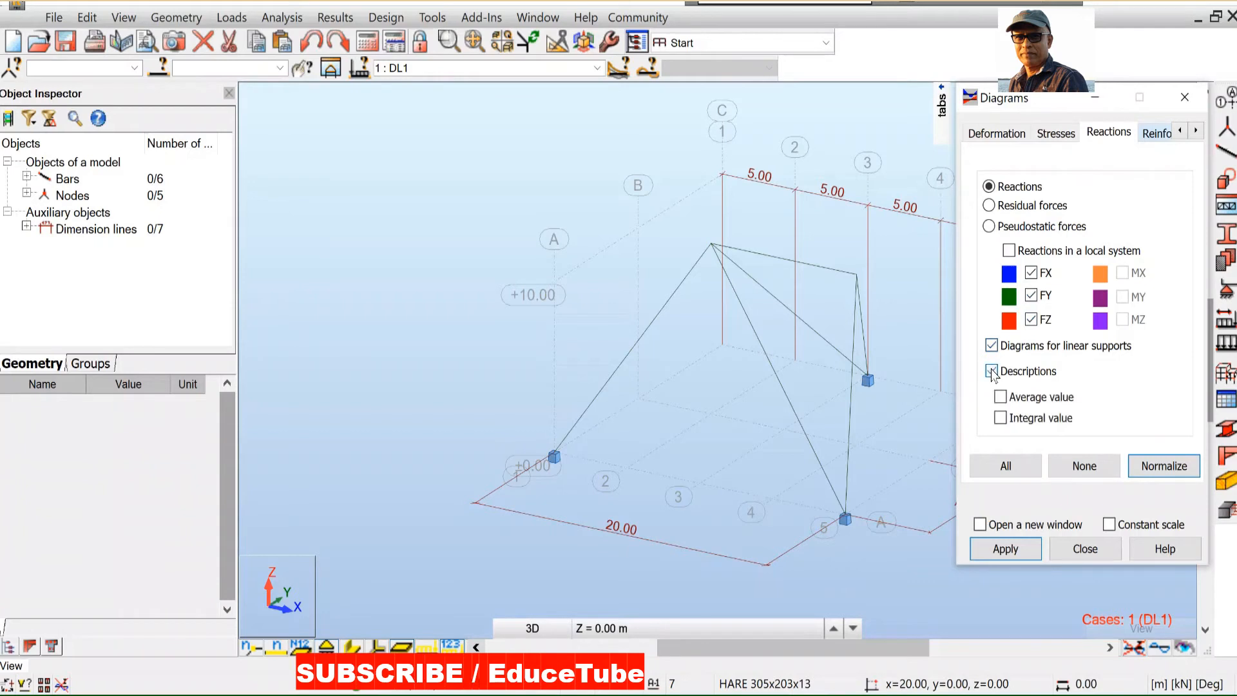
{"action": "left_click", "coordinate": [992, 371]}
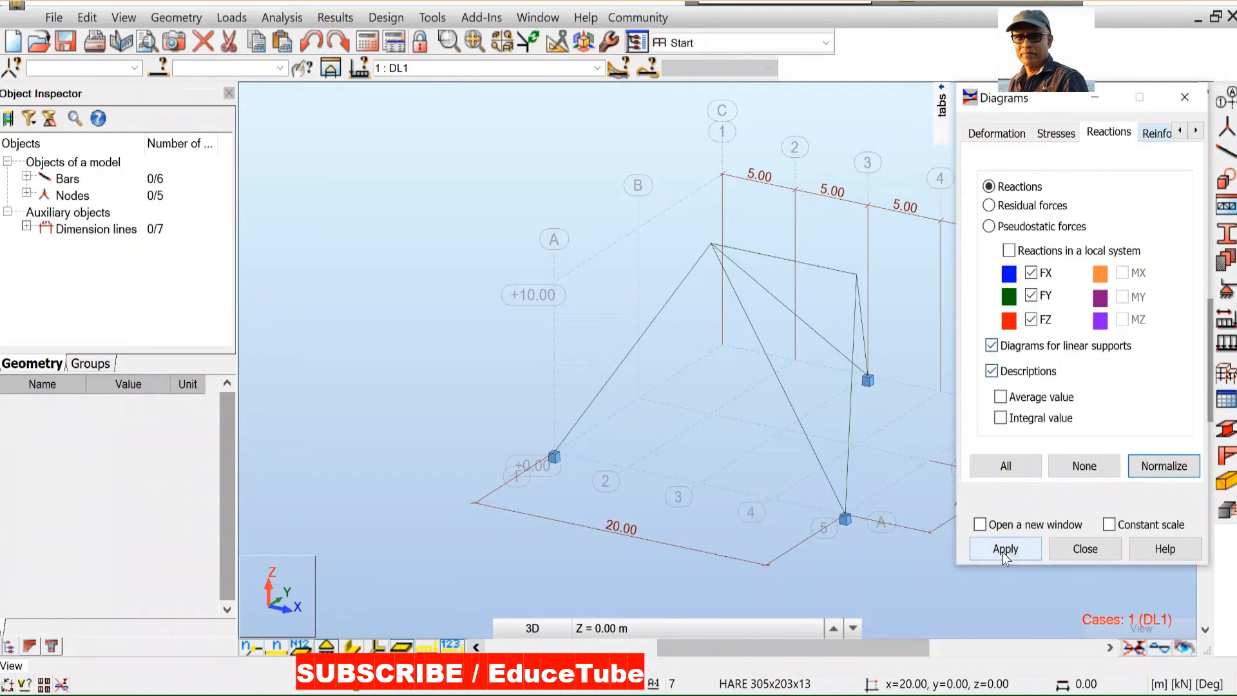
{"action": "left_click", "coordinate": [1005, 548]}
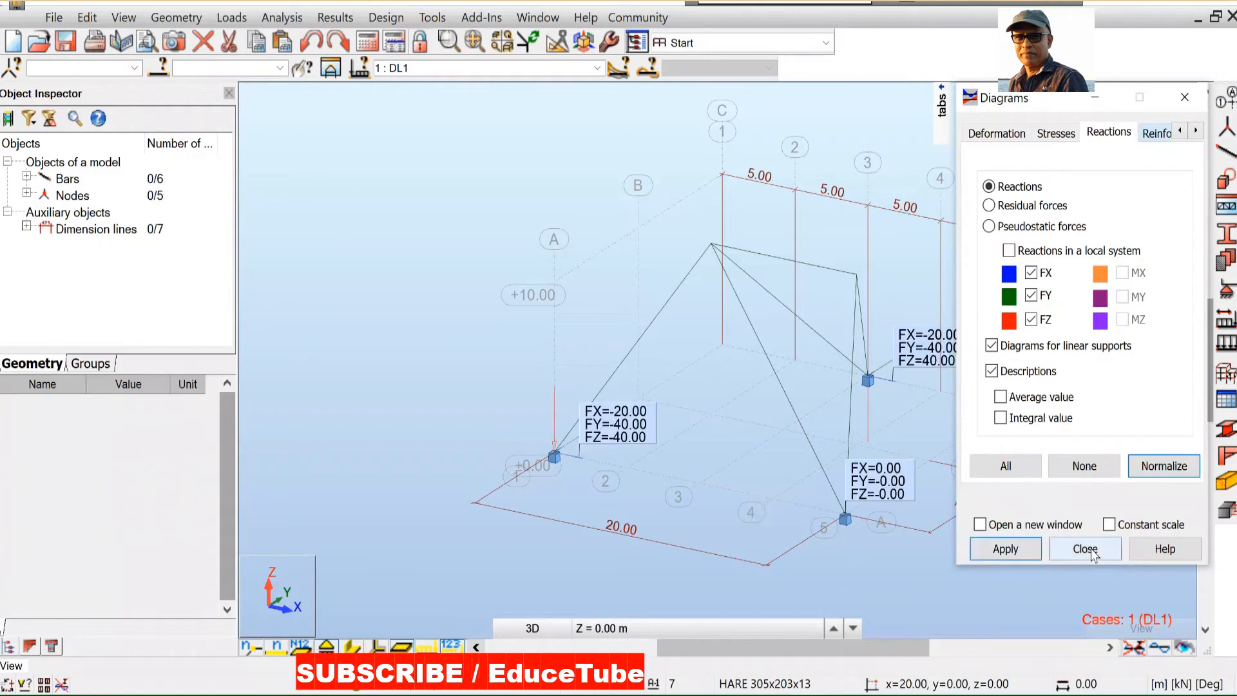
{"action": "left_click", "coordinate": [1085, 549]}
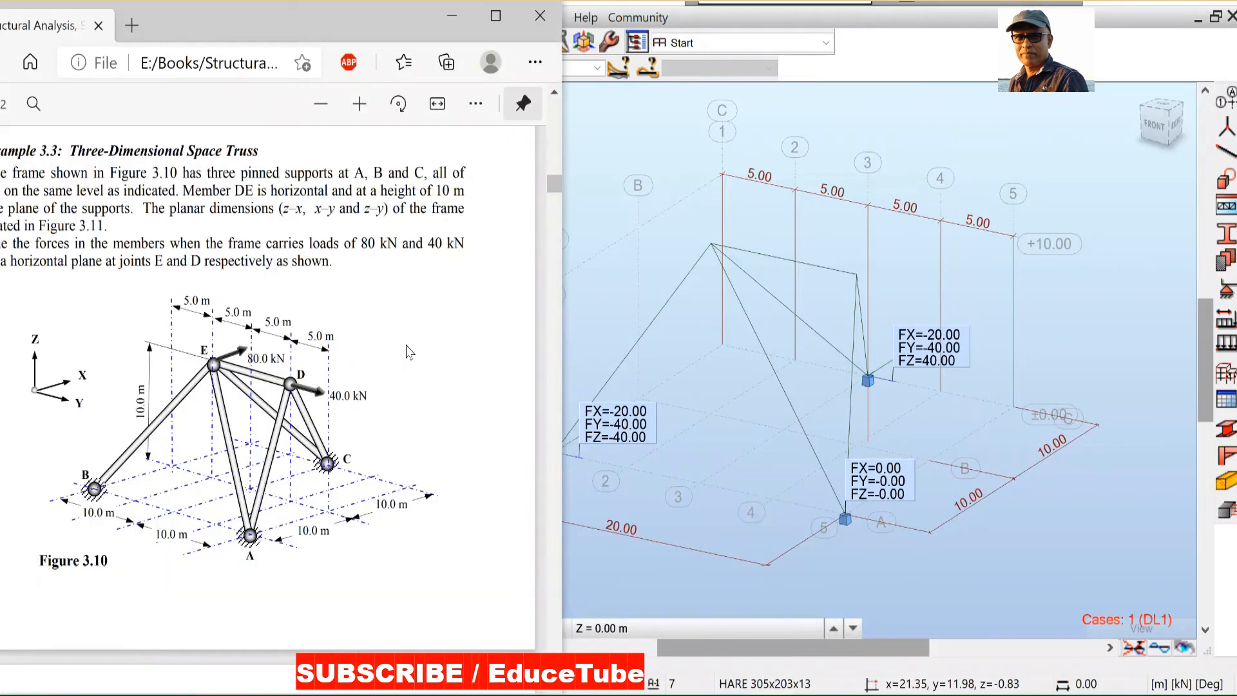
Step: Scroll the textbook PDF down to Table 3.2 of member forces and reactions
{"action": "scroll", "scroll_direction": "down", "scroll_amount": 3}
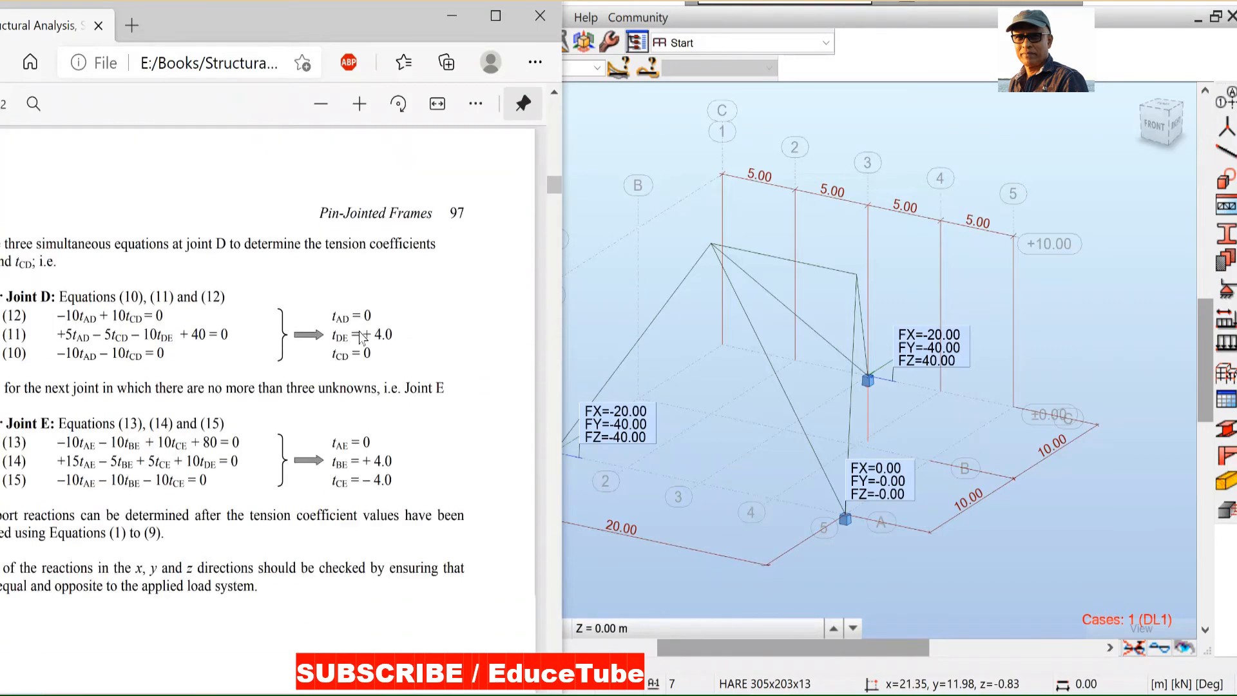
{"action": "scroll", "scroll_direction": "down", "scroll_amount": 3}
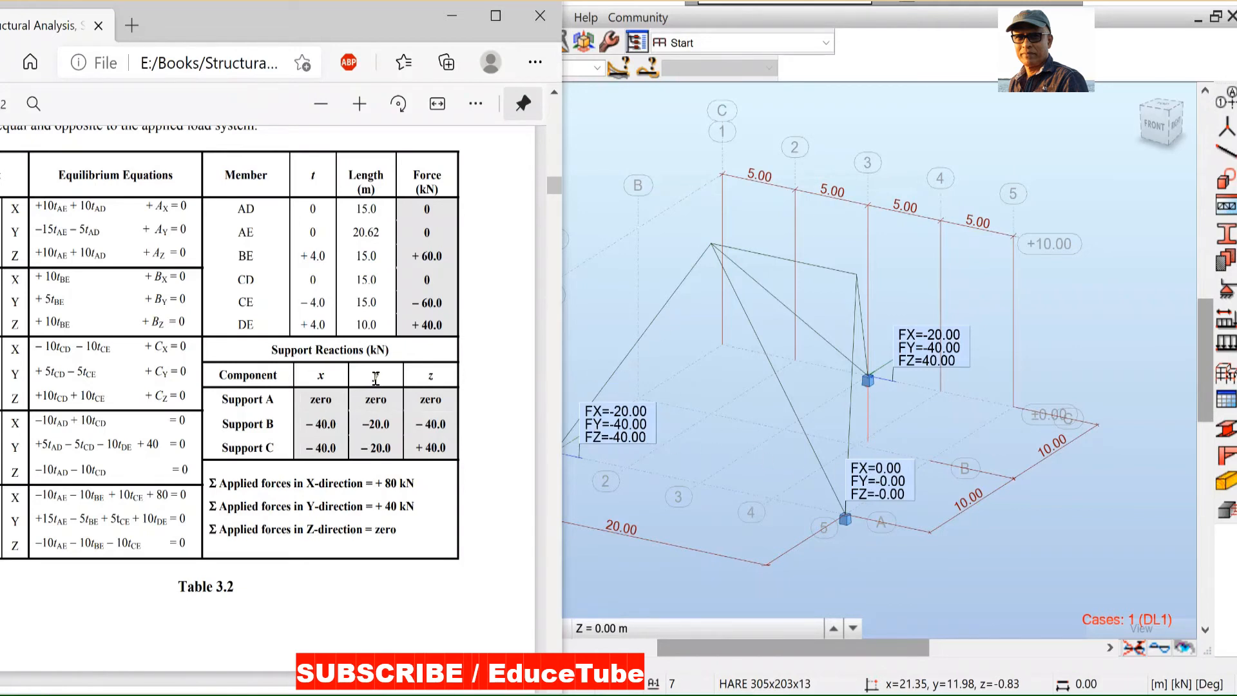
{"action": "mouse_move", "coordinate": [955, 547]}
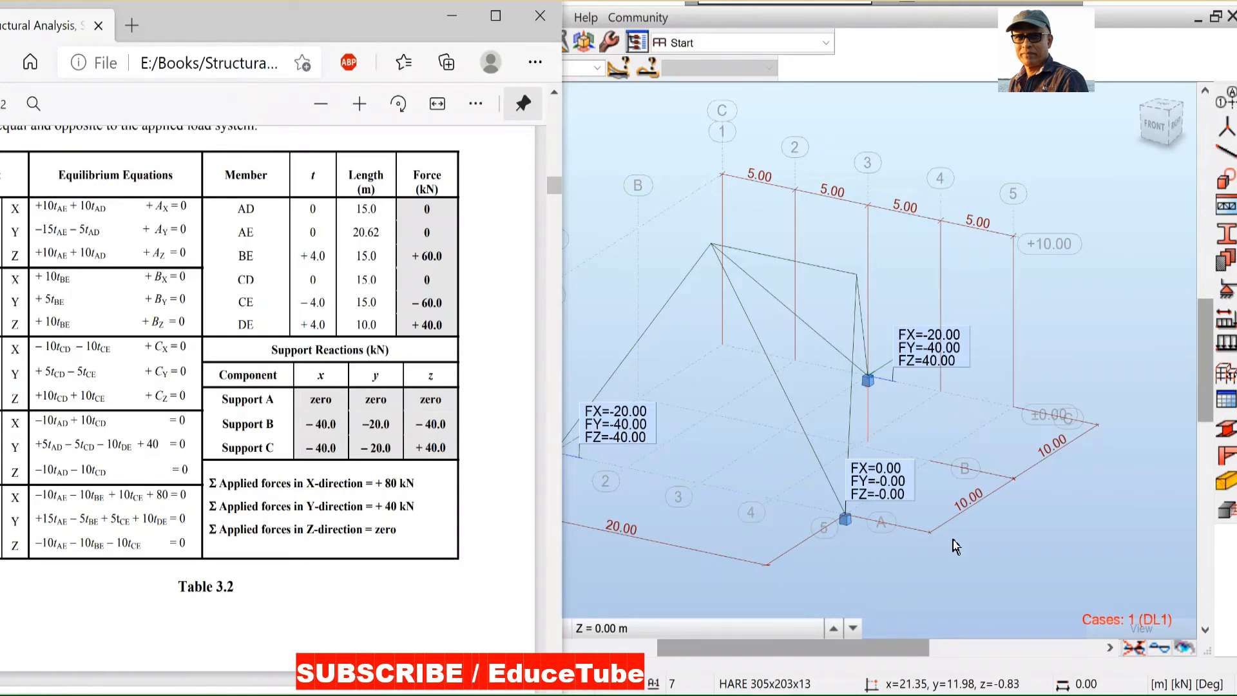
{"action": "mouse_move", "coordinate": [479, 513]}
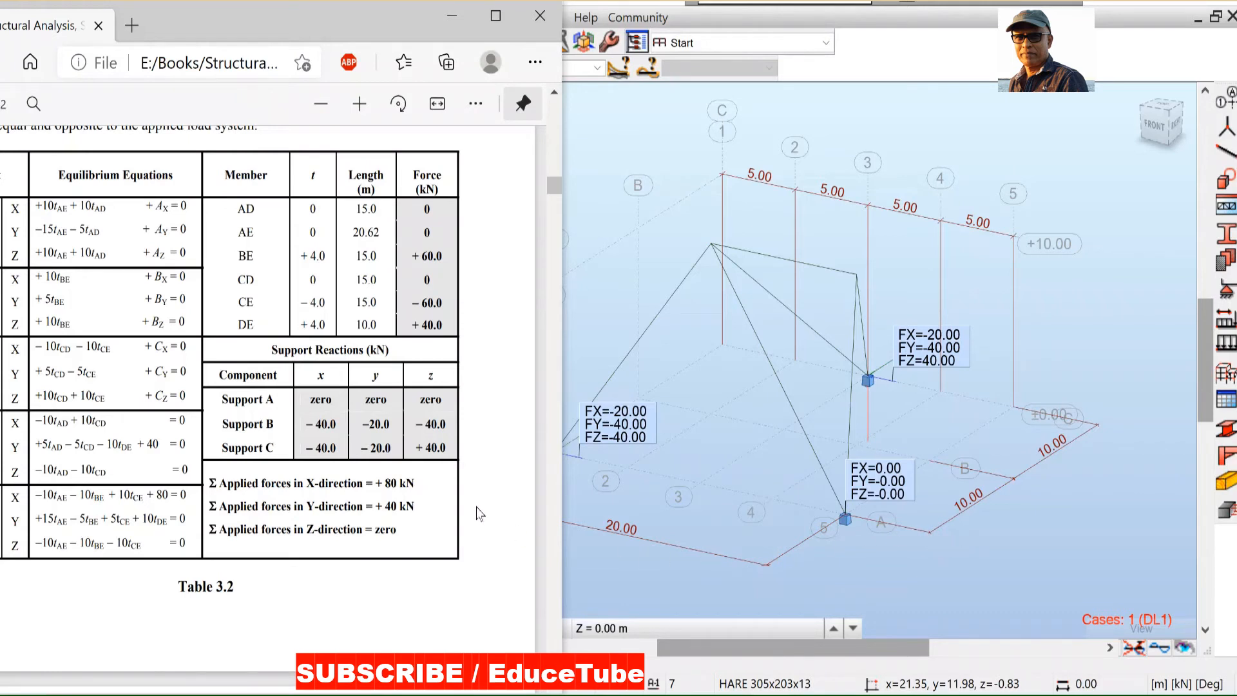
{"action": "mouse_move", "coordinate": [255, 423]}
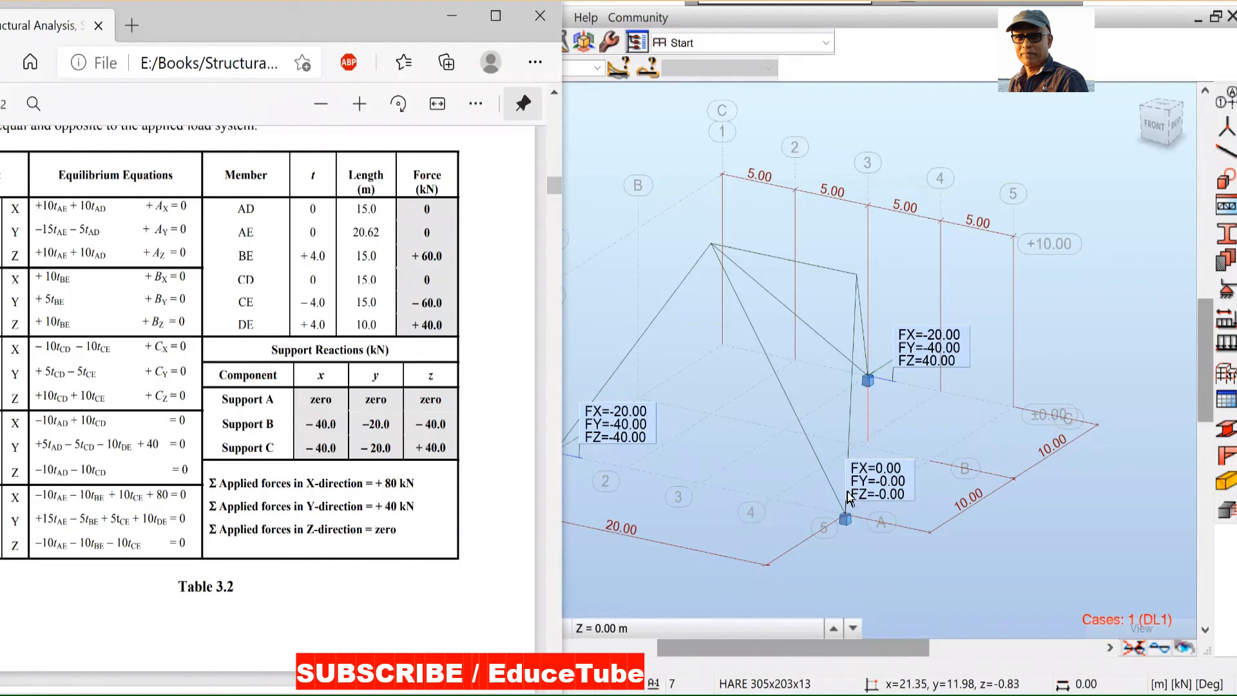
{"action": "mouse_move", "coordinate": [863, 502]}
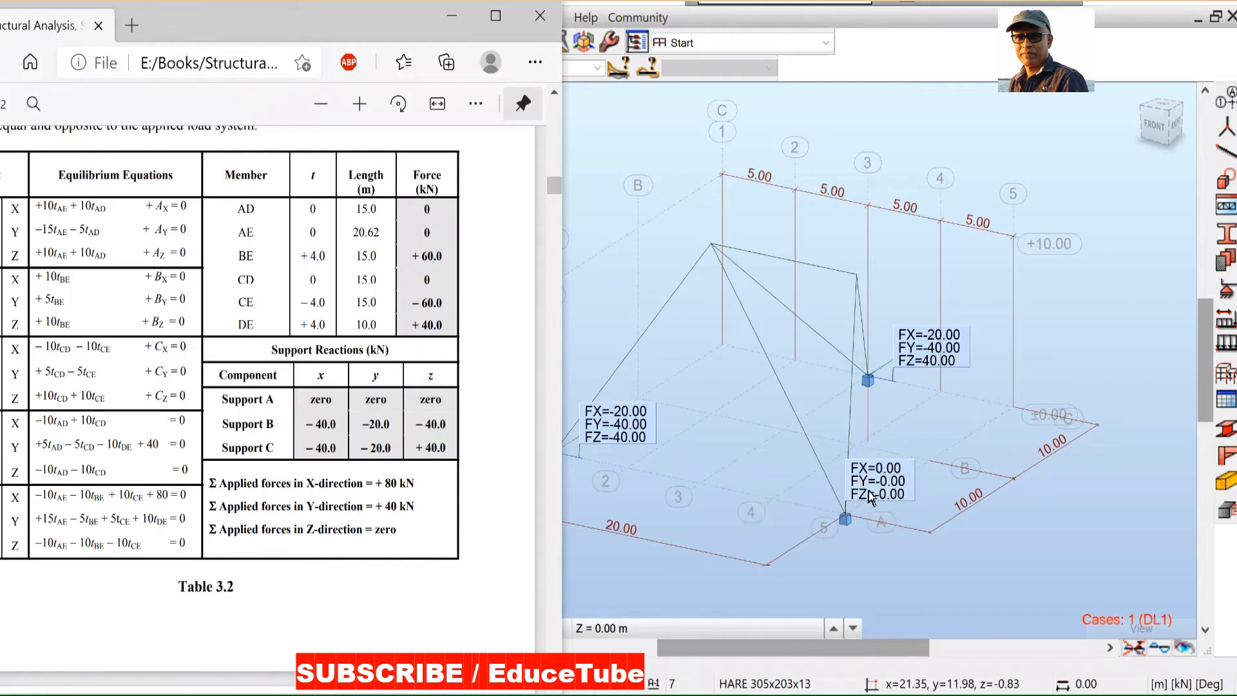
{"action": "mouse_move", "coordinate": [330, 405]}
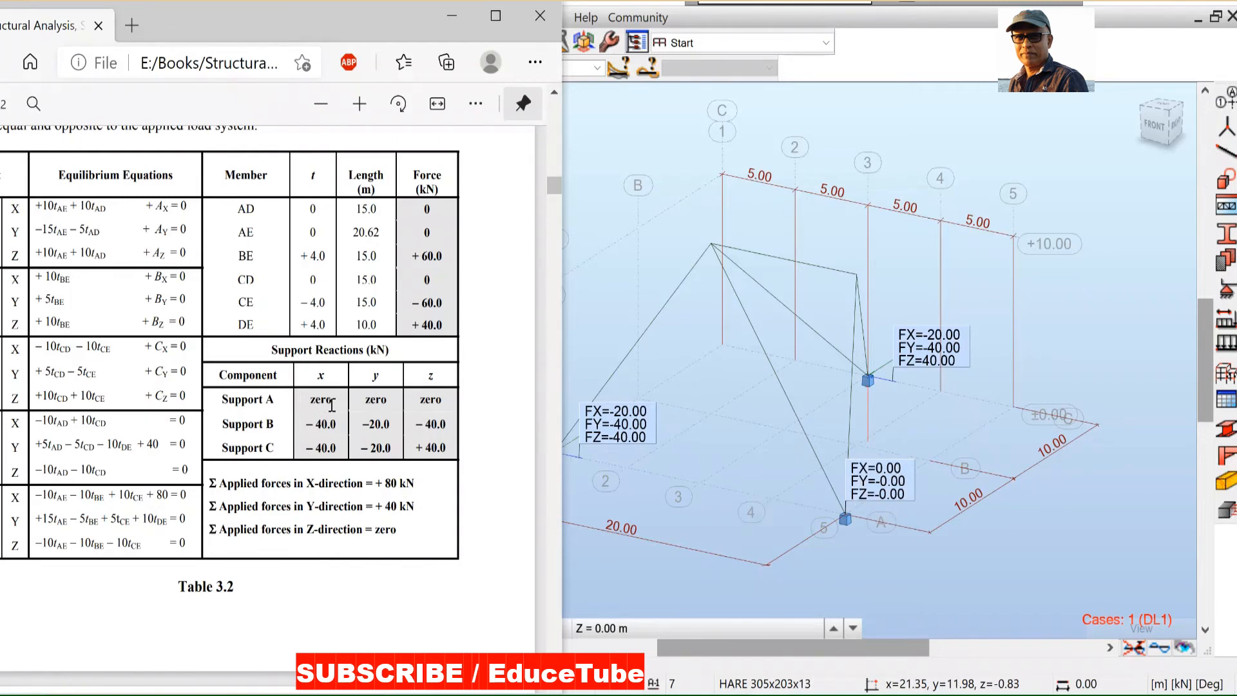
{"action": "mouse_move", "coordinate": [510, 616]}
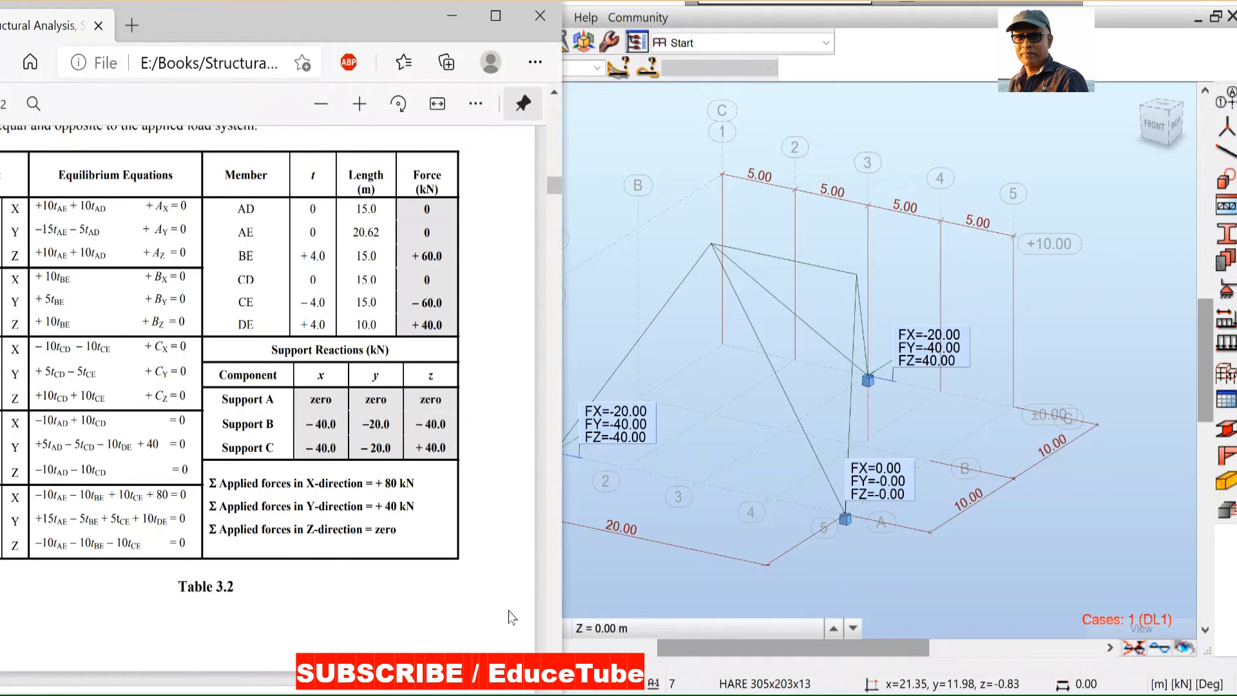
{"action": "mouse_move", "coordinate": [582, 470]}
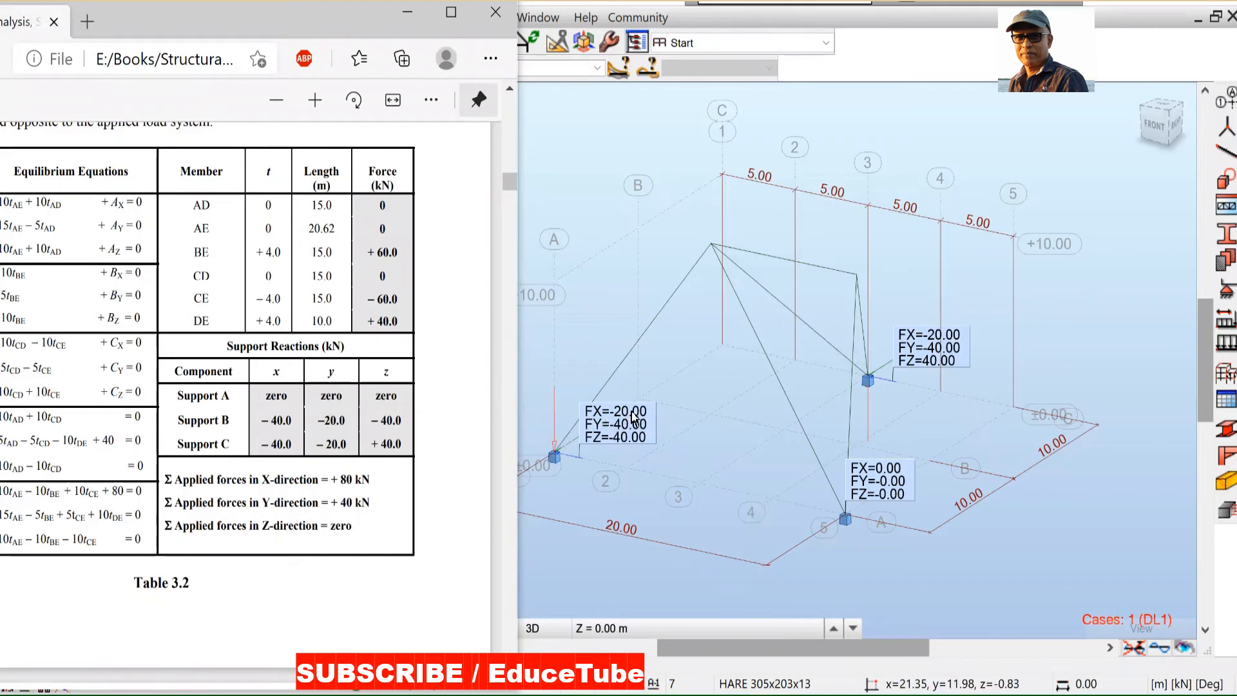
{"action": "mouse_move", "coordinate": [286, 427]}
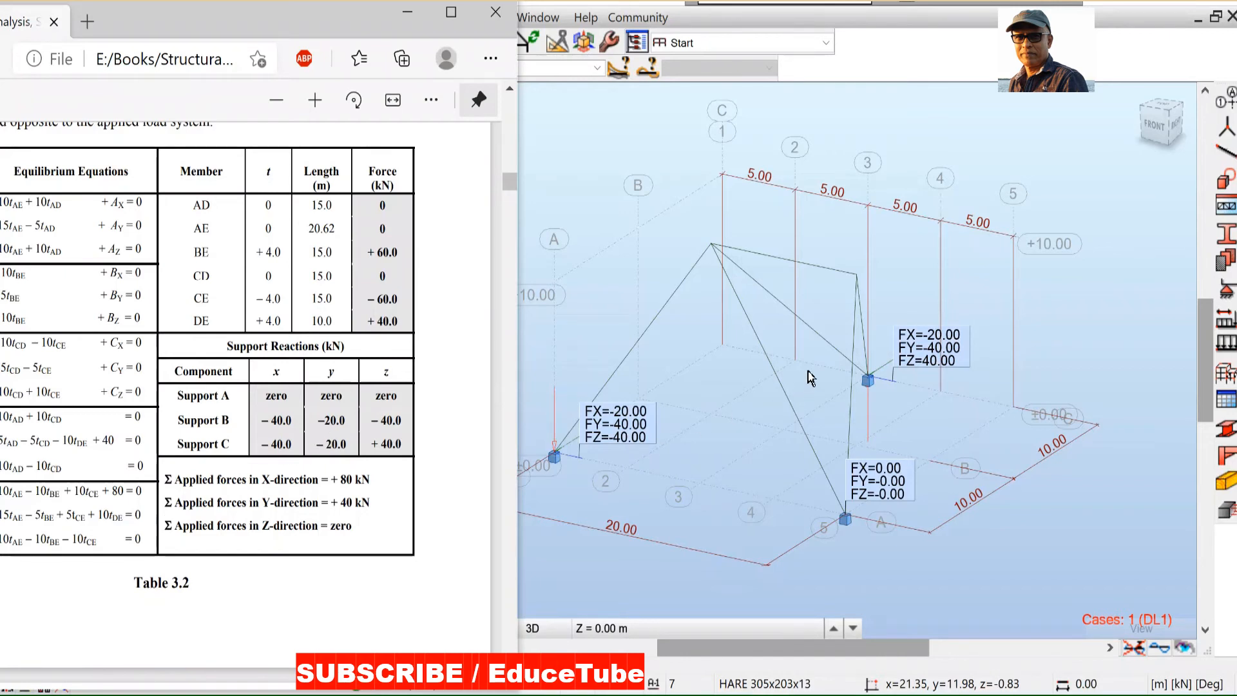
{"action": "mouse_move", "coordinate": [379, 356]}
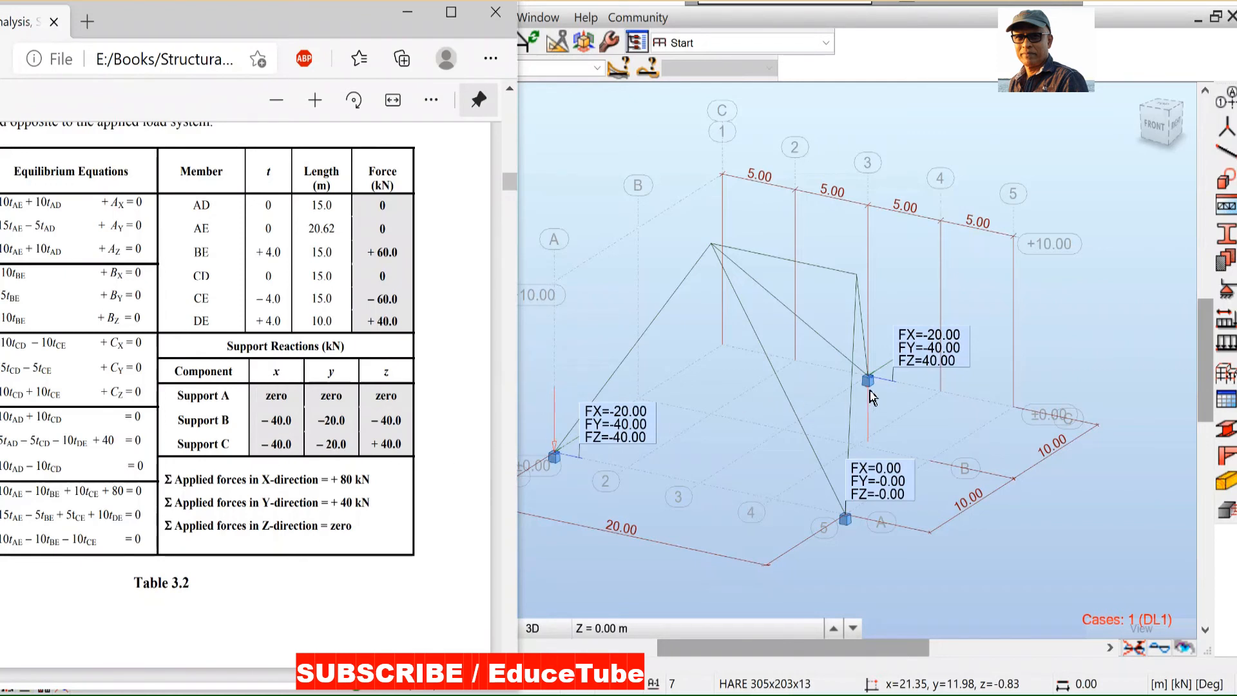
{"action": "mouse_move", "coordinate": [408, 374]}
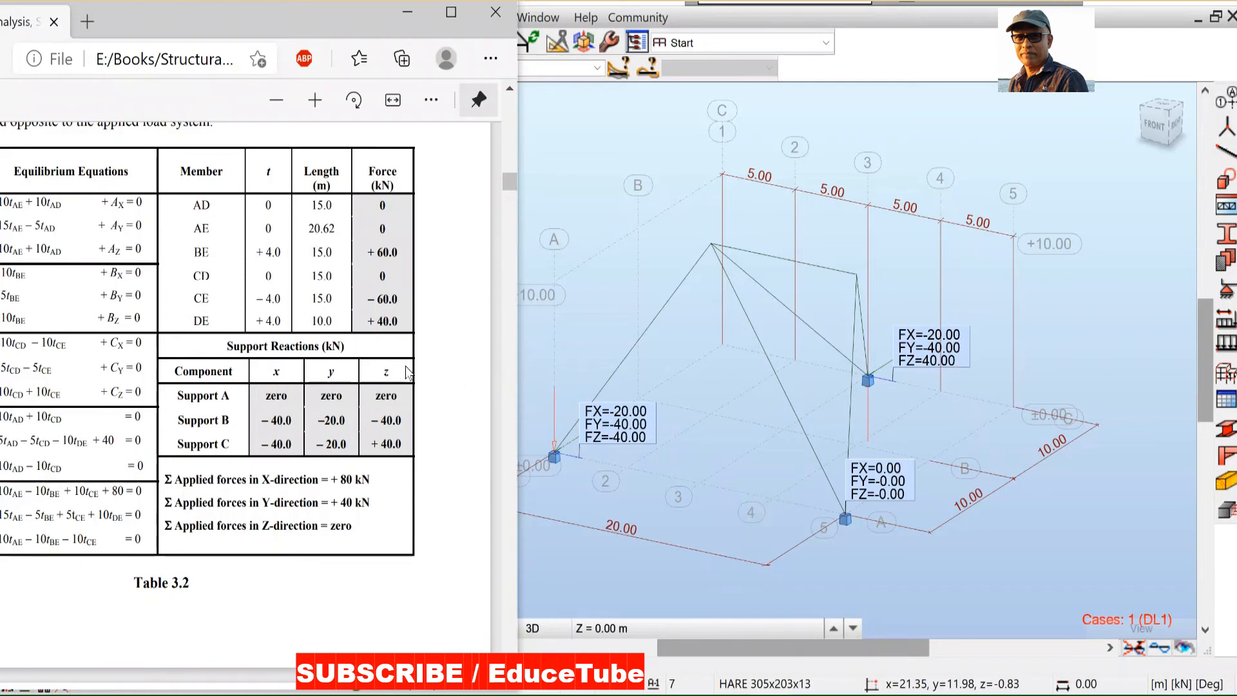
{"action": "mouse_move", "coordinate": [834, 402]}
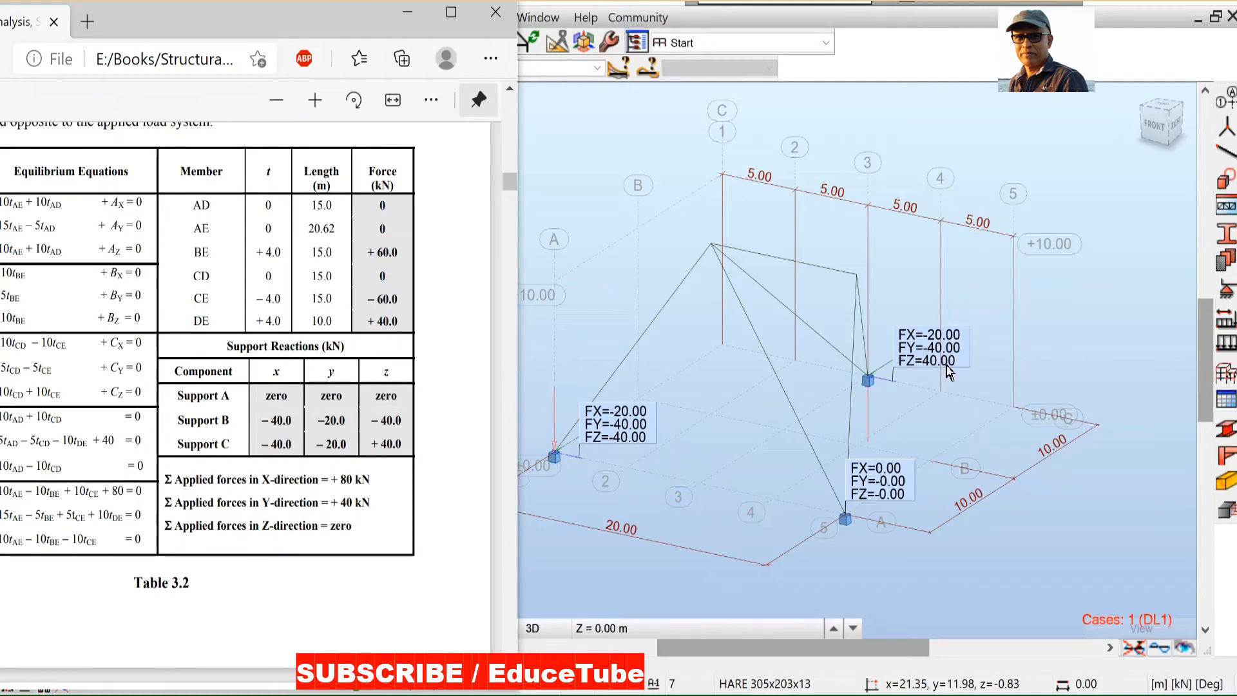
{"action": "mouse_move", "coordinate": [915, 359]}
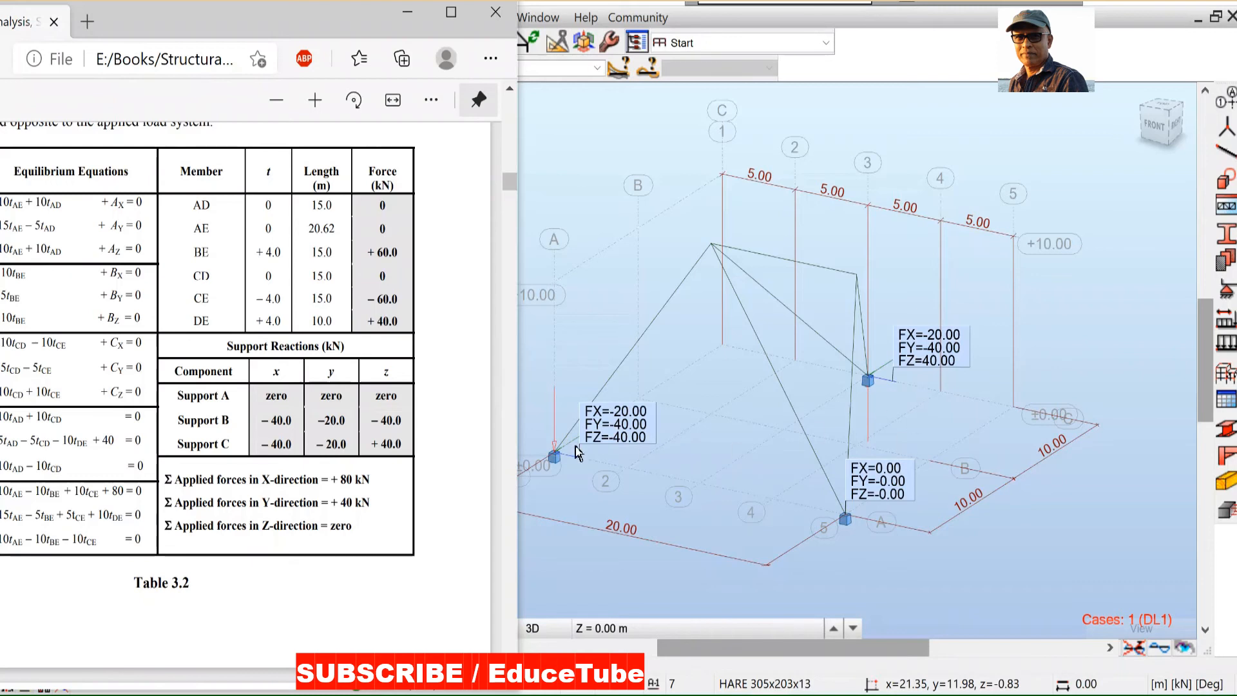
{"action": "mouse_move", "coordinate": [271, 471]}
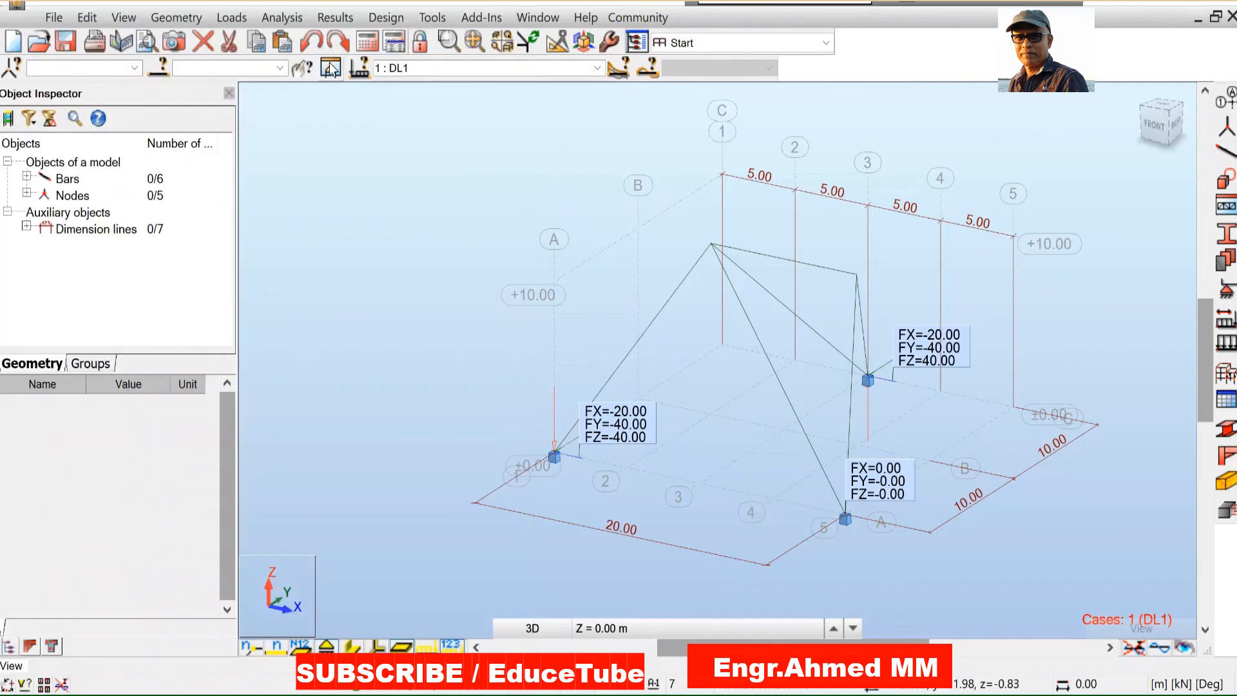
Step: Label the axial-force colour map with text values on every bar via Maps on Bars parameters
{"action": "left_click", "coordinate": [335, 17]}
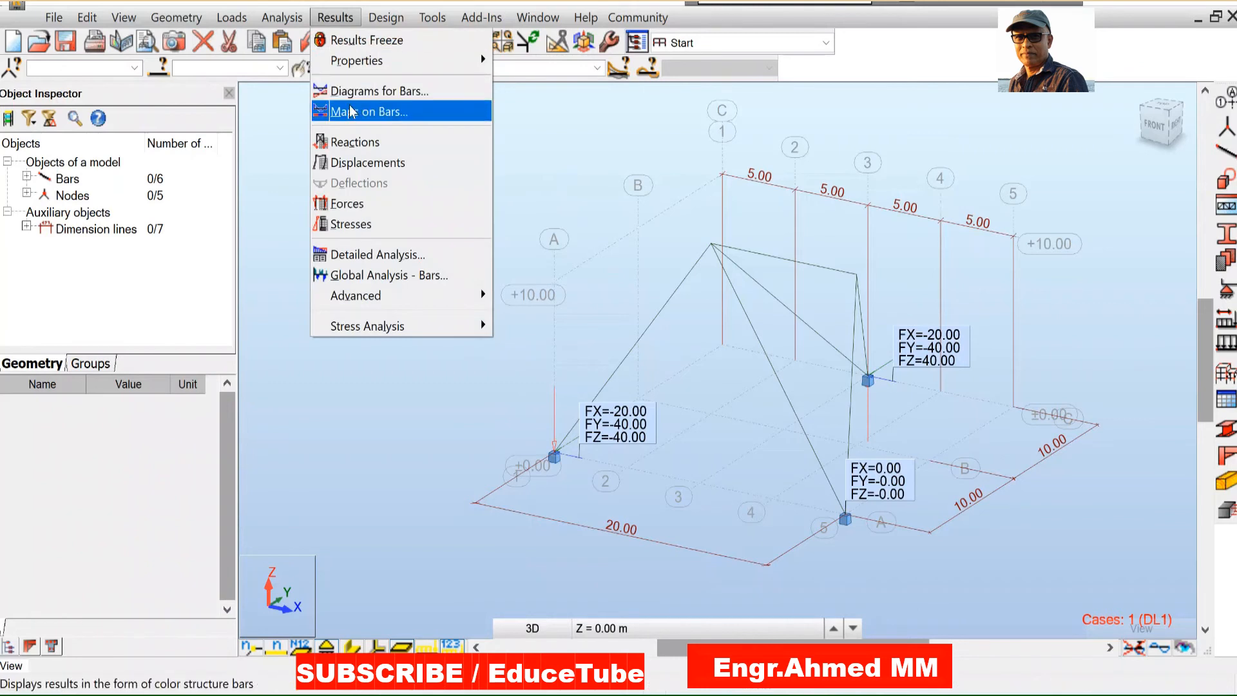
{"action": "left_click", "coordinate": [367, 110]}
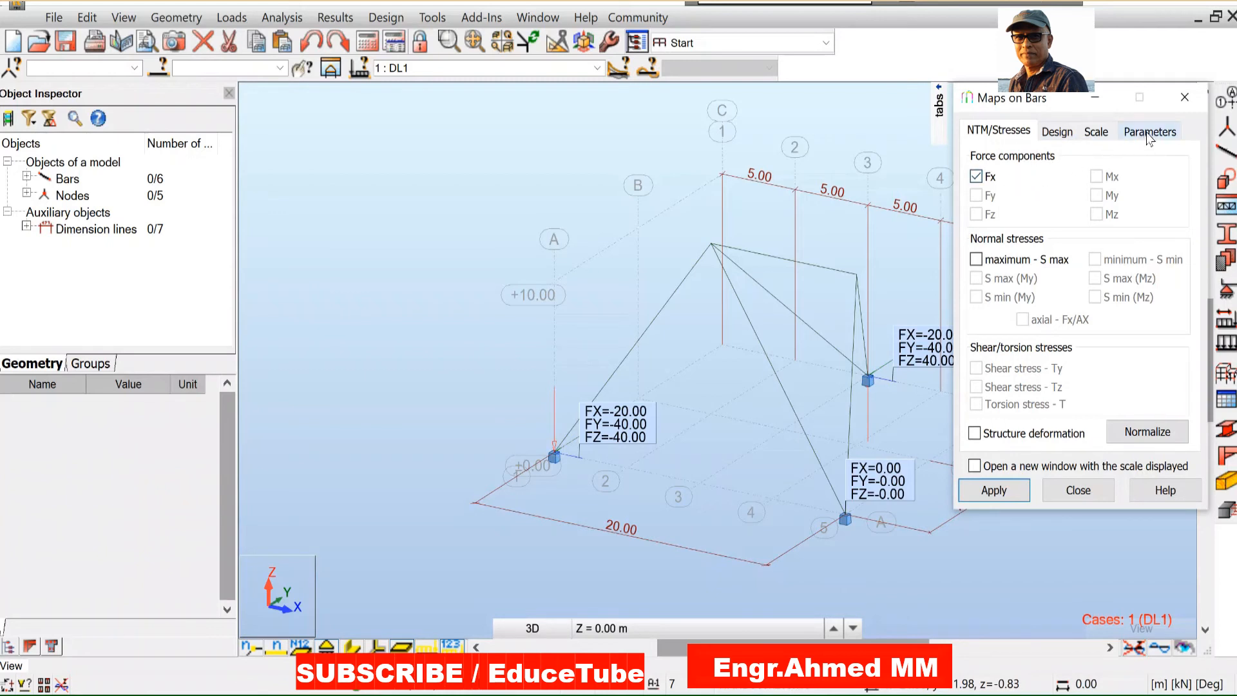
{"action": "left_click", "coordinate": [1149, 130]}
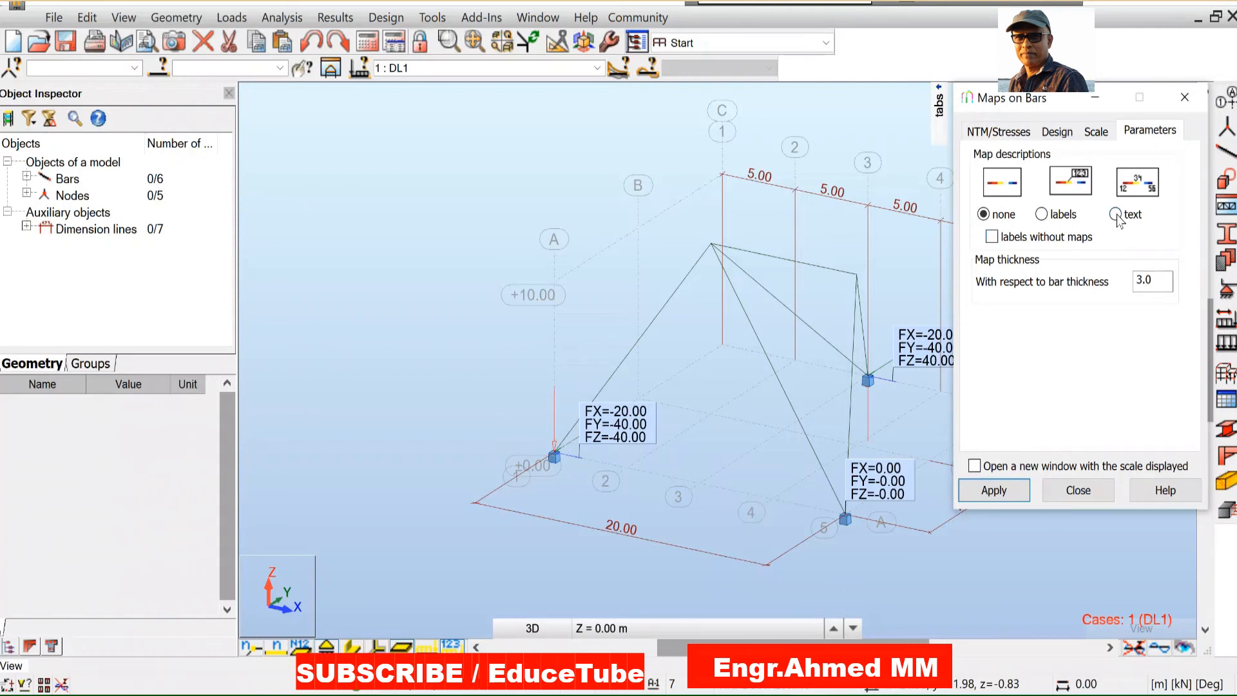
{"action": "left_click", "coordinate": [1116, 214]}
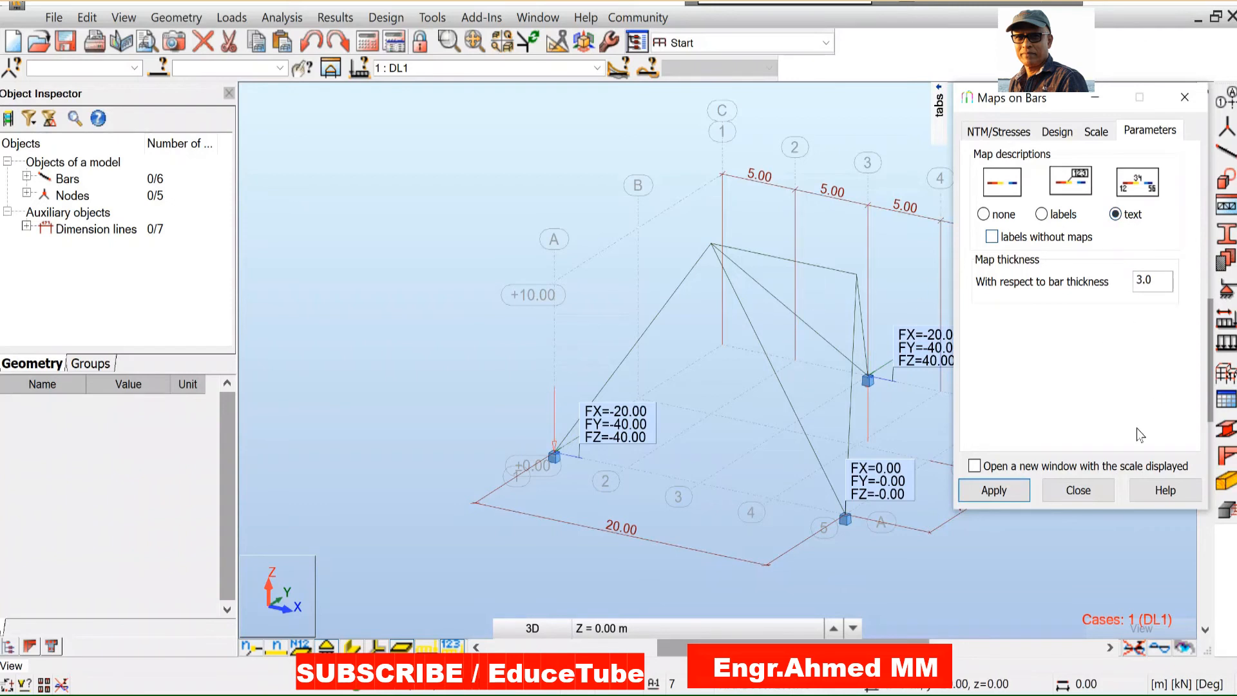
{"action": "left_click", "coordinate": [993, 490]}
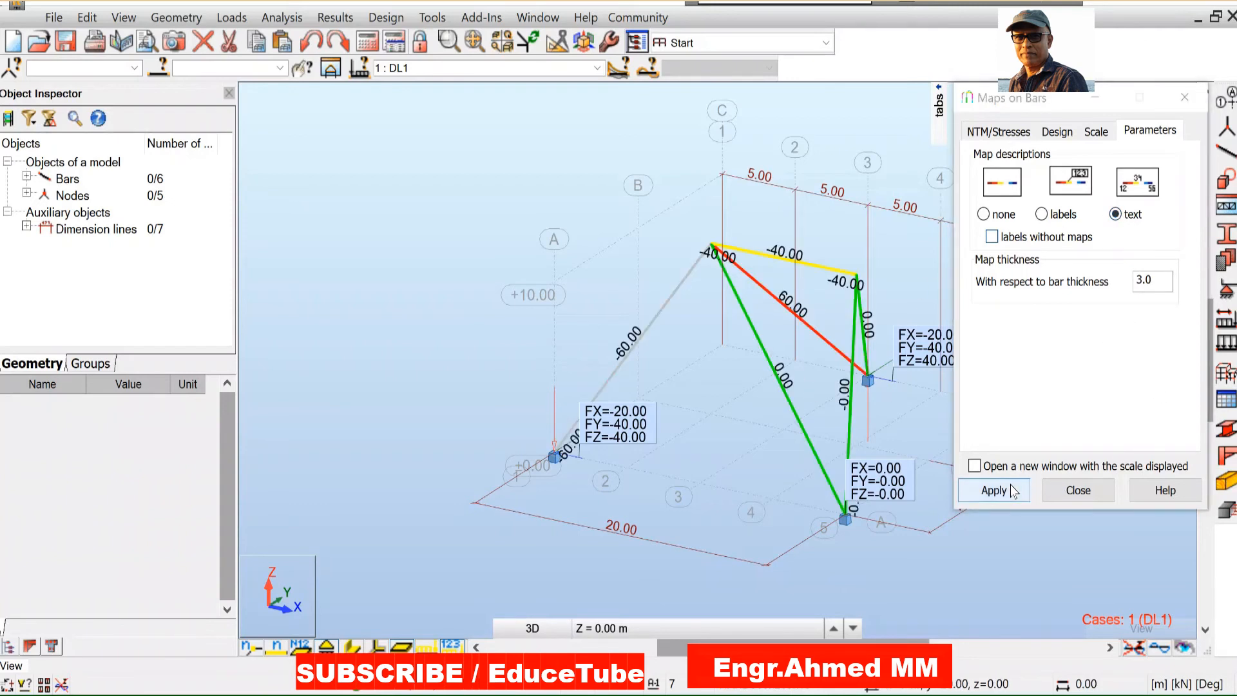
{"action": "left_click", "coordinate": [993, 490]}
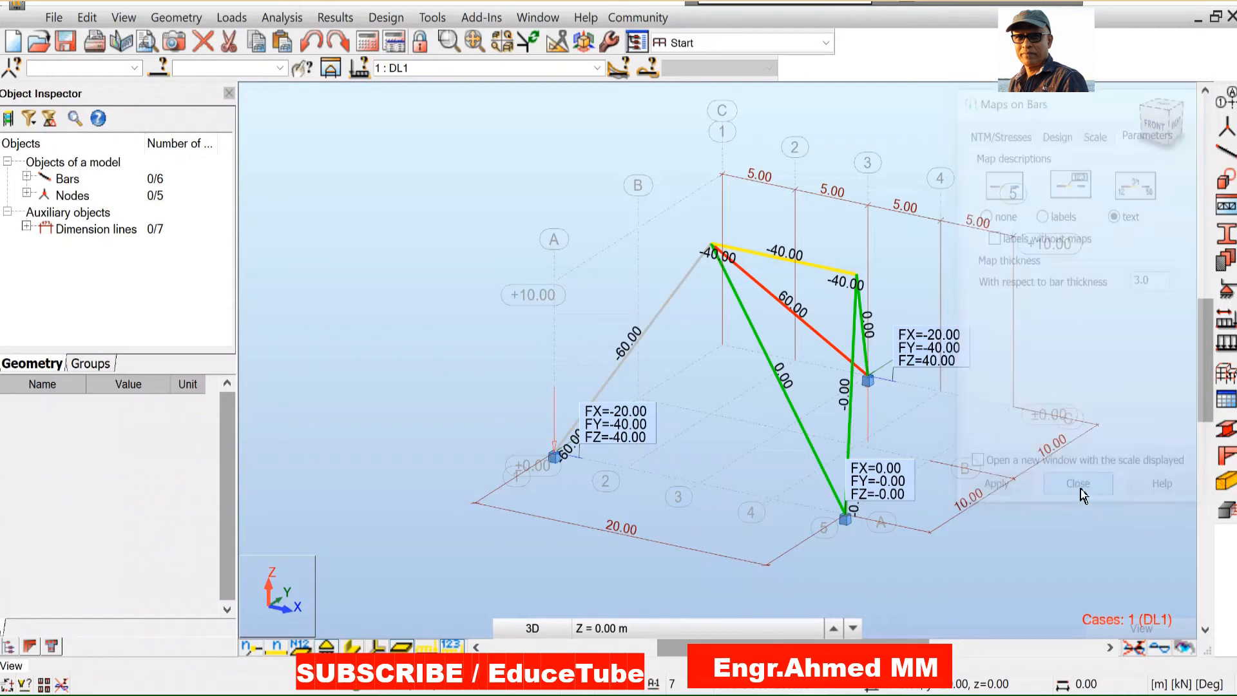
{"action": "left_click", "coordinate": [1077, 483]}
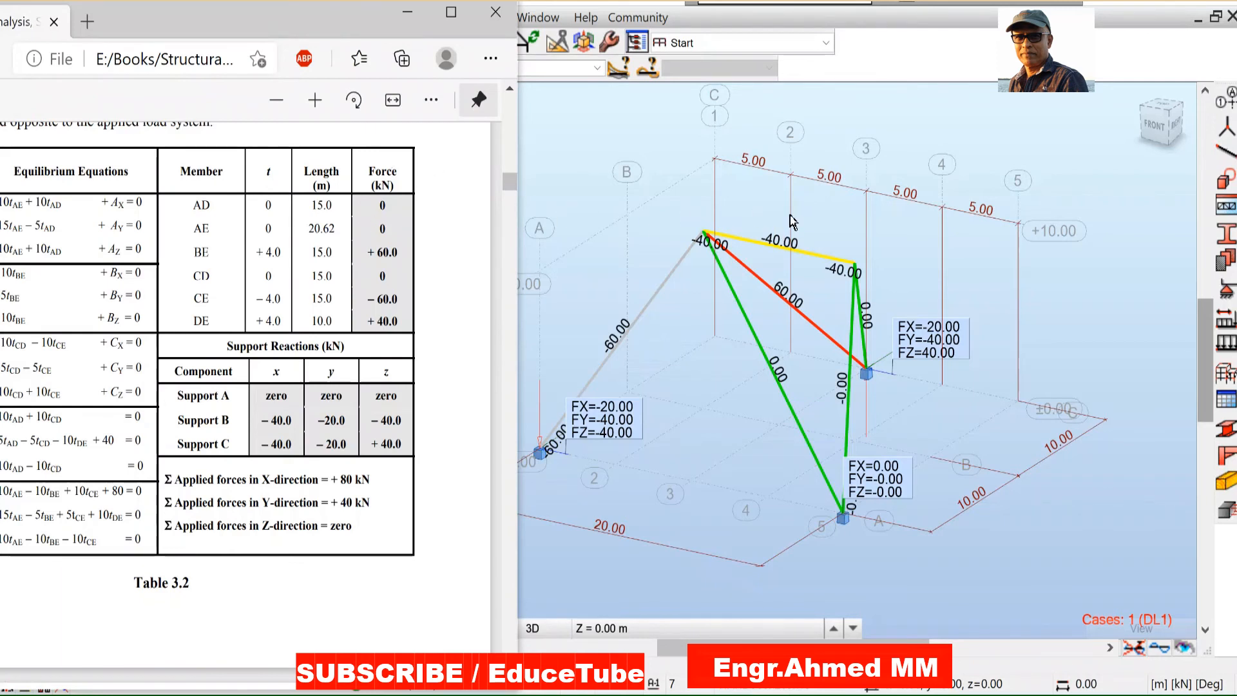
{"action": "mouse_move", "coordinate": [768, 252]}
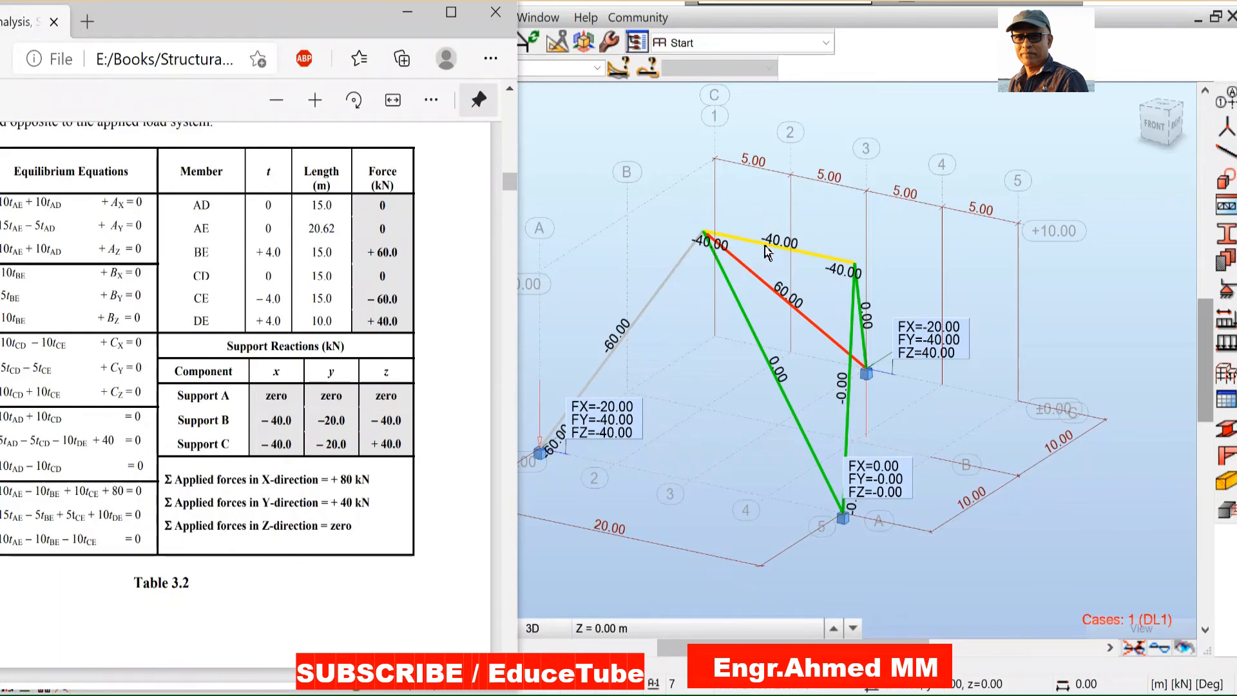
{"action": "mouse_move", "coordinate": [781, 251]}
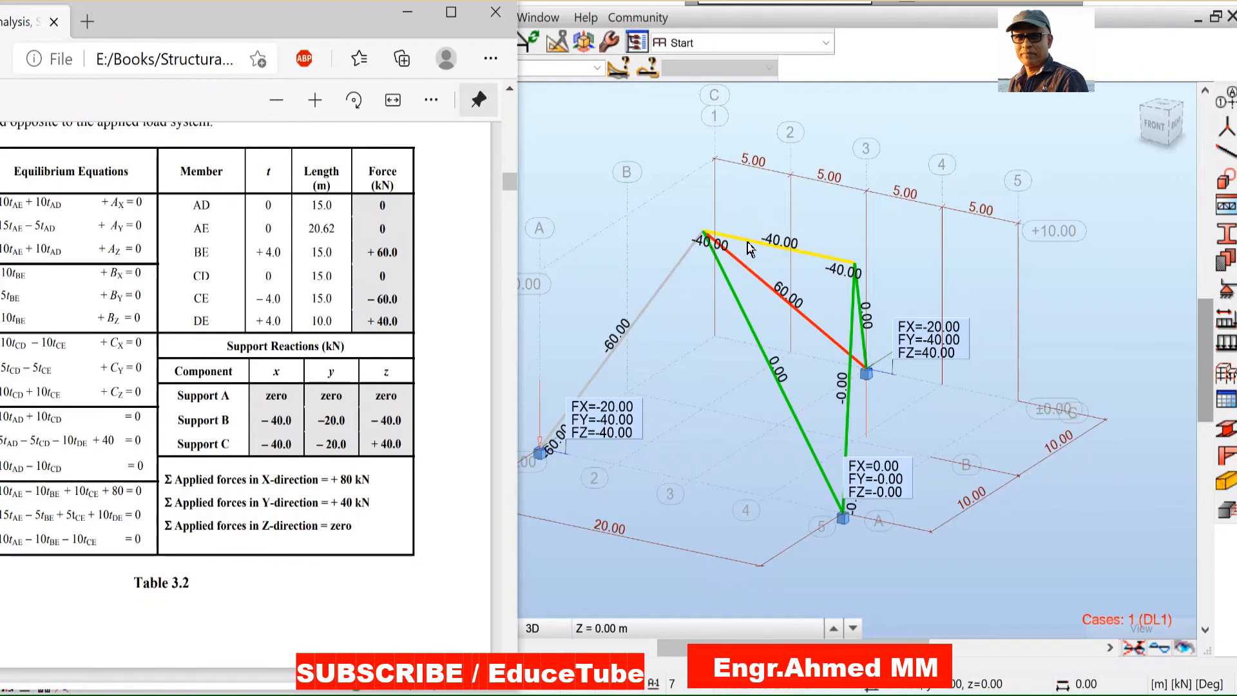
{"action": "mouse_move", "coordinate": [756, 287]}
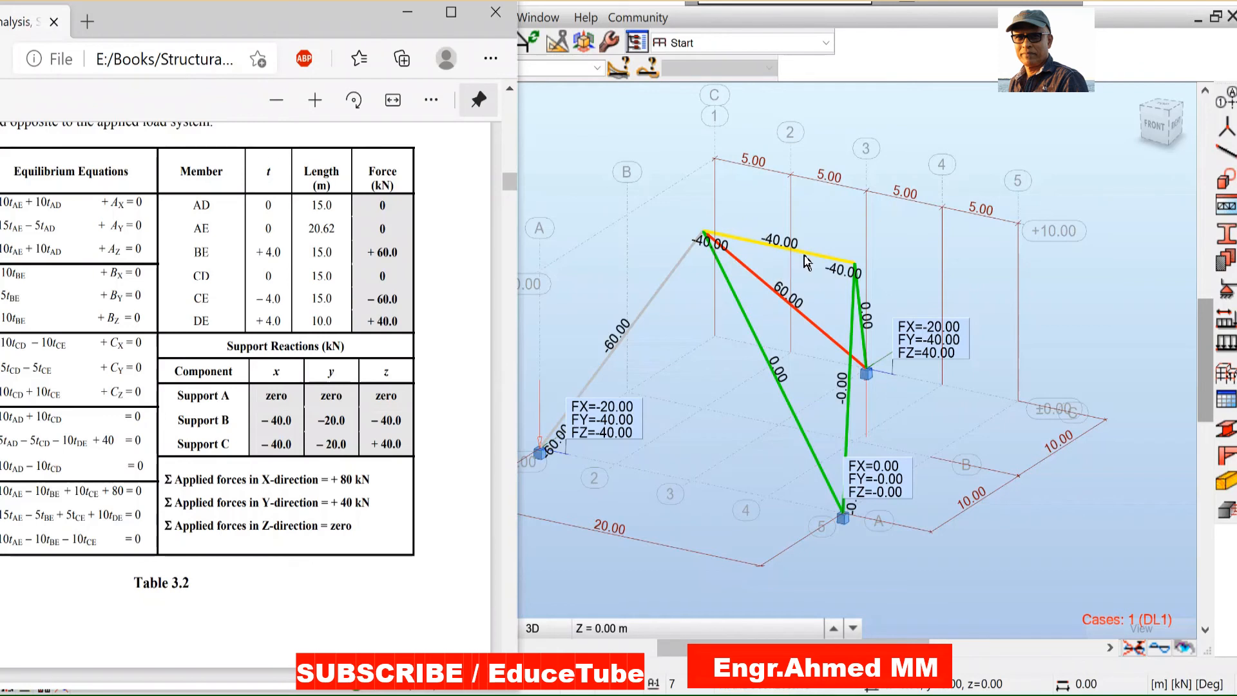
{"action": "mouse_move", "coordinate": [773, 254]}
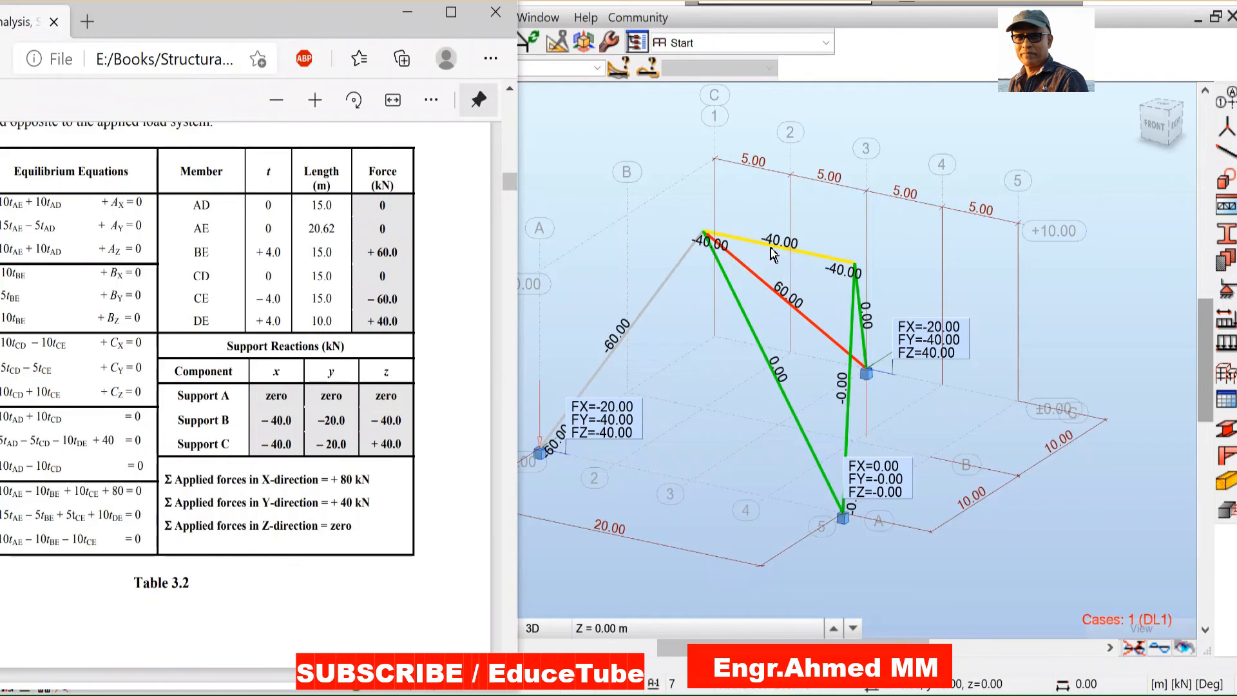
{"action": "mouse_move", "coordinate": [923, 398]}
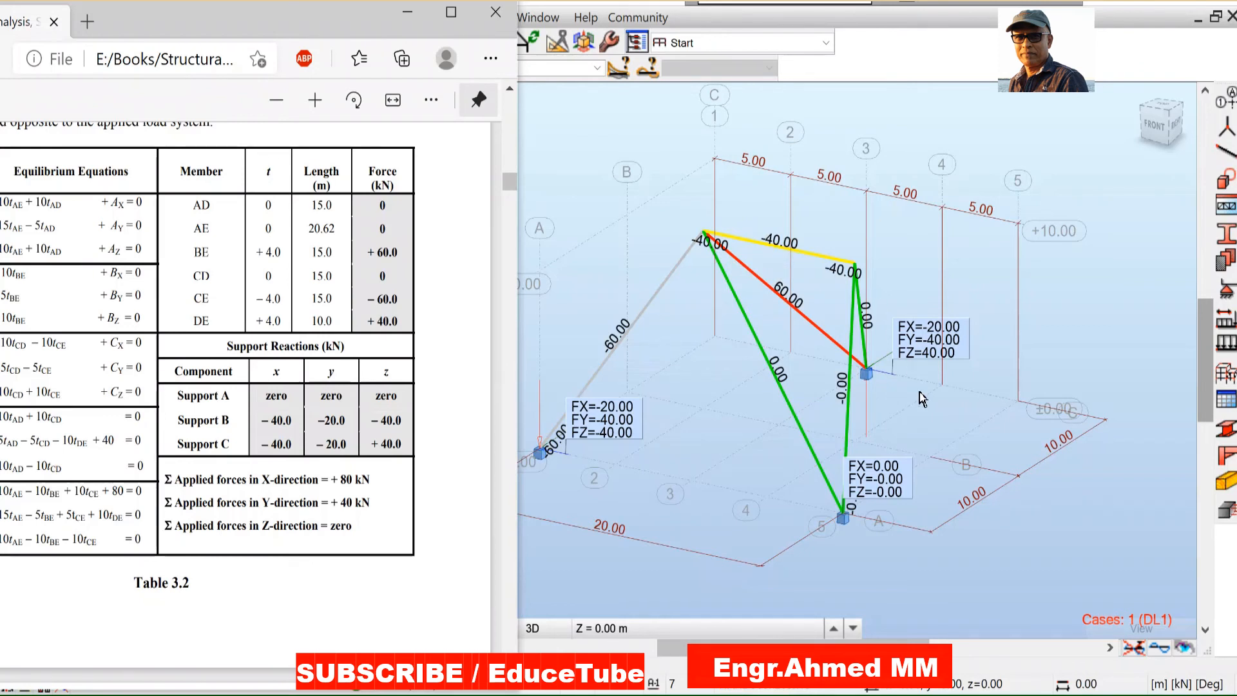
{"action": "mouse_move", "coordinate": [845, 525]}
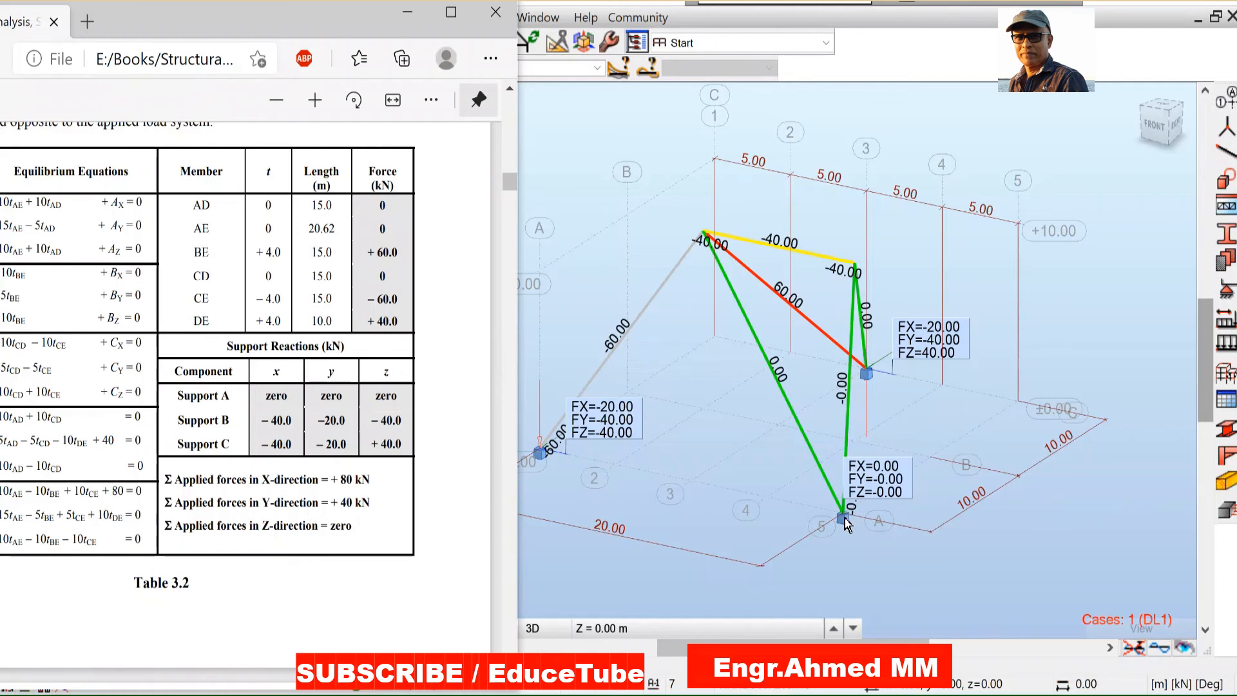
{"action": "mouse_move", "coordinate": [709, 241]}
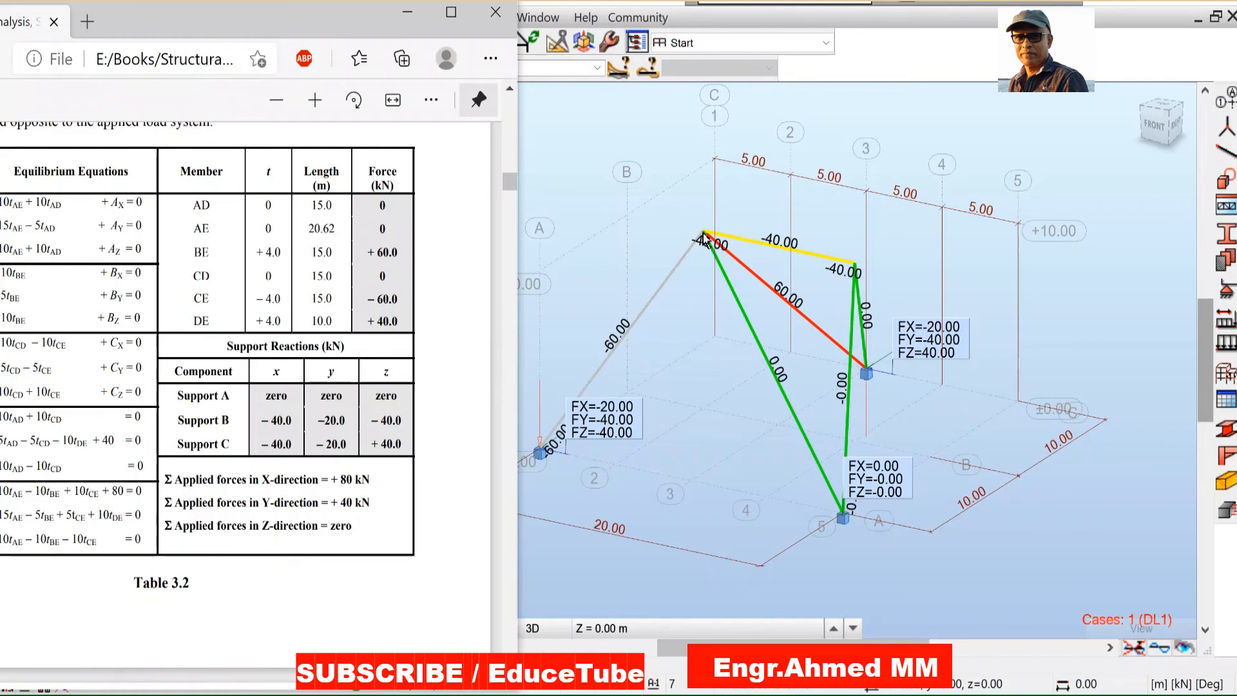
{"action": "mouse_move", "coordinate": [824, 422]}
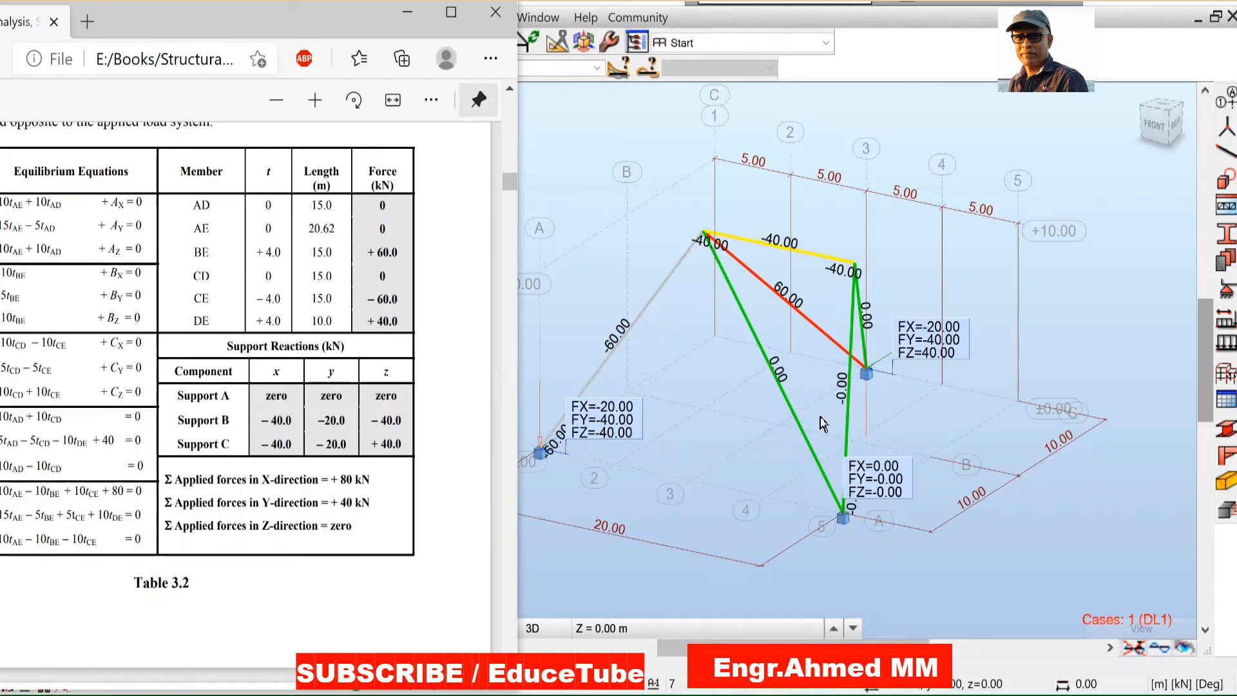
{"action": "mouse_move", "coordinate": [861, 279]}
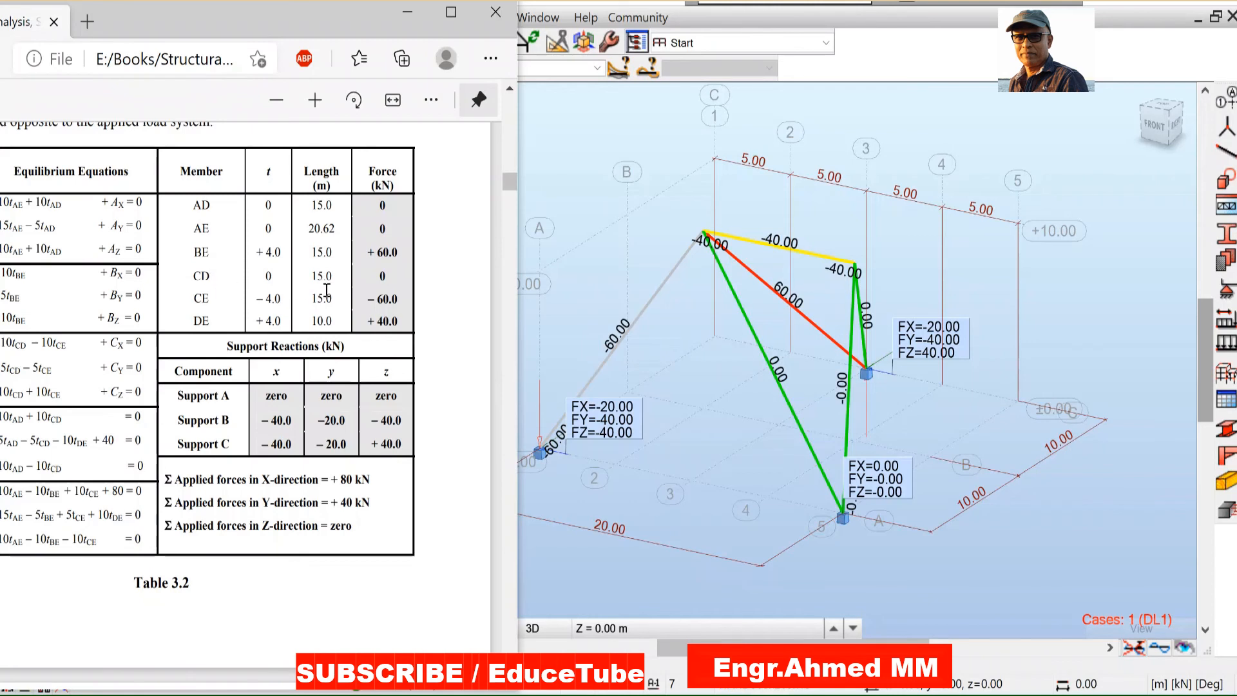
{"action": "mouse_move", "coordinate": [870, 373]}
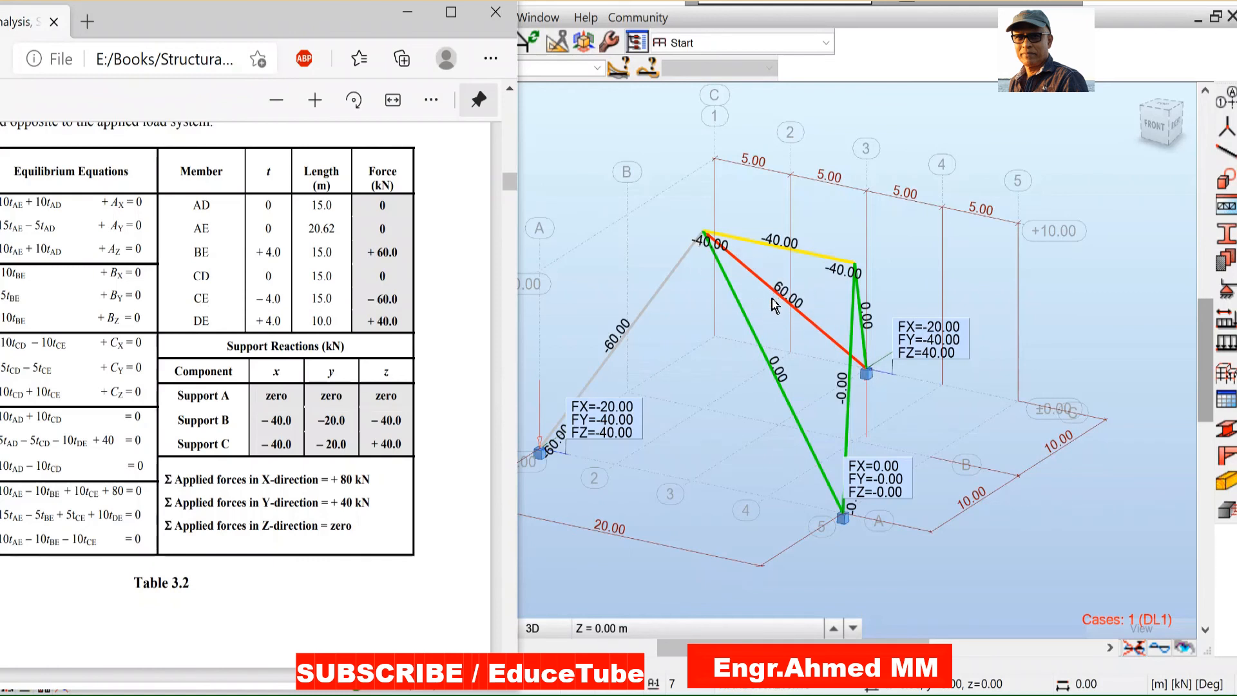
{"action": "mouse_move", "coordinate": [814, 297]}
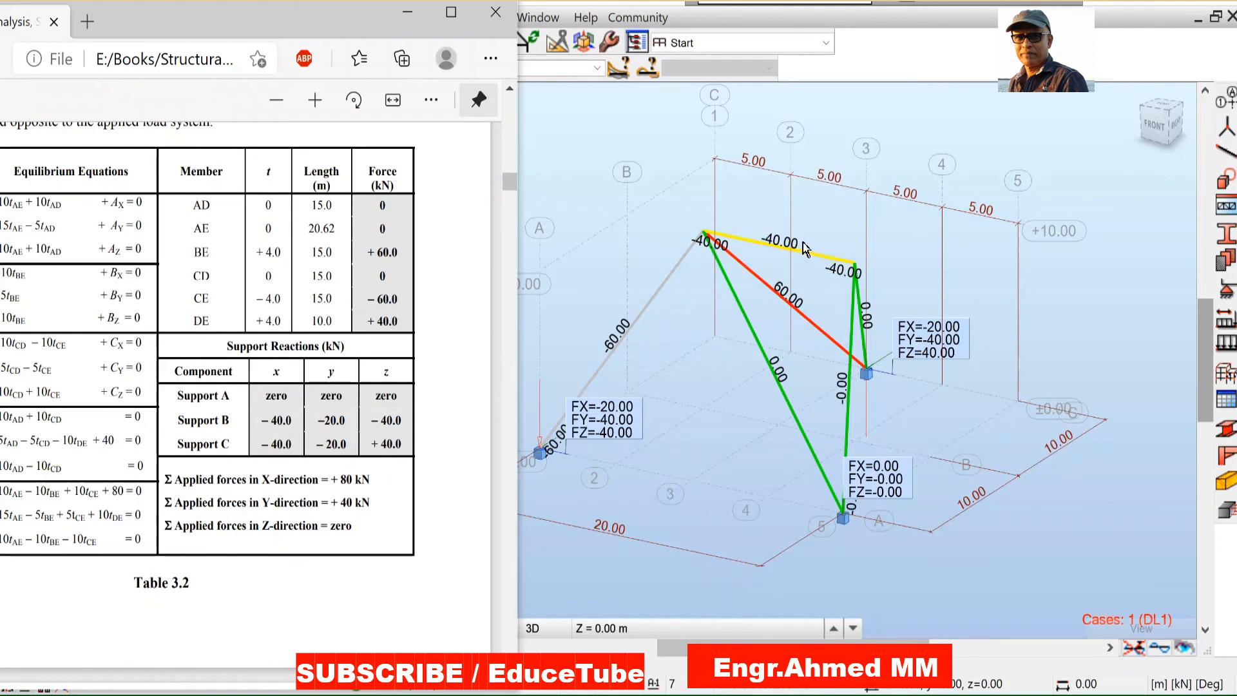
Step: Place the Robot results beside Table 3.2 to compare member forces and reactions
{"action": "left_click", "coordinate": [534, 627]}
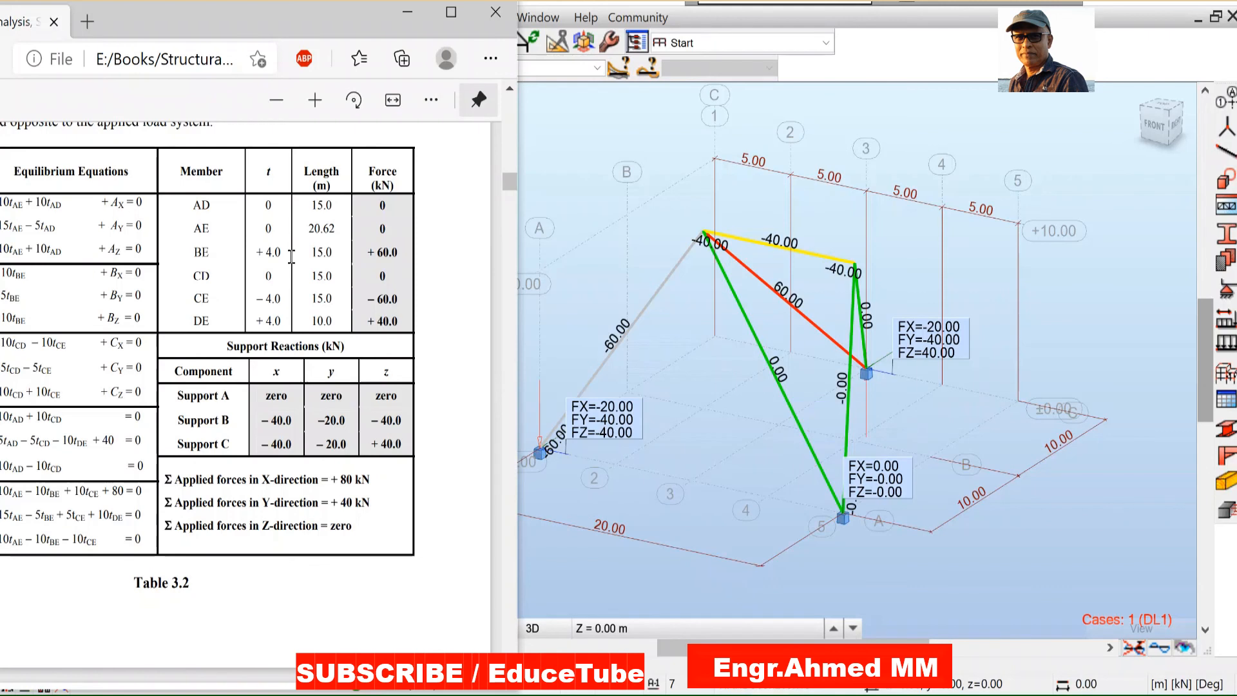
{"action": "mouse_move", "coordinate": [286, 337]}
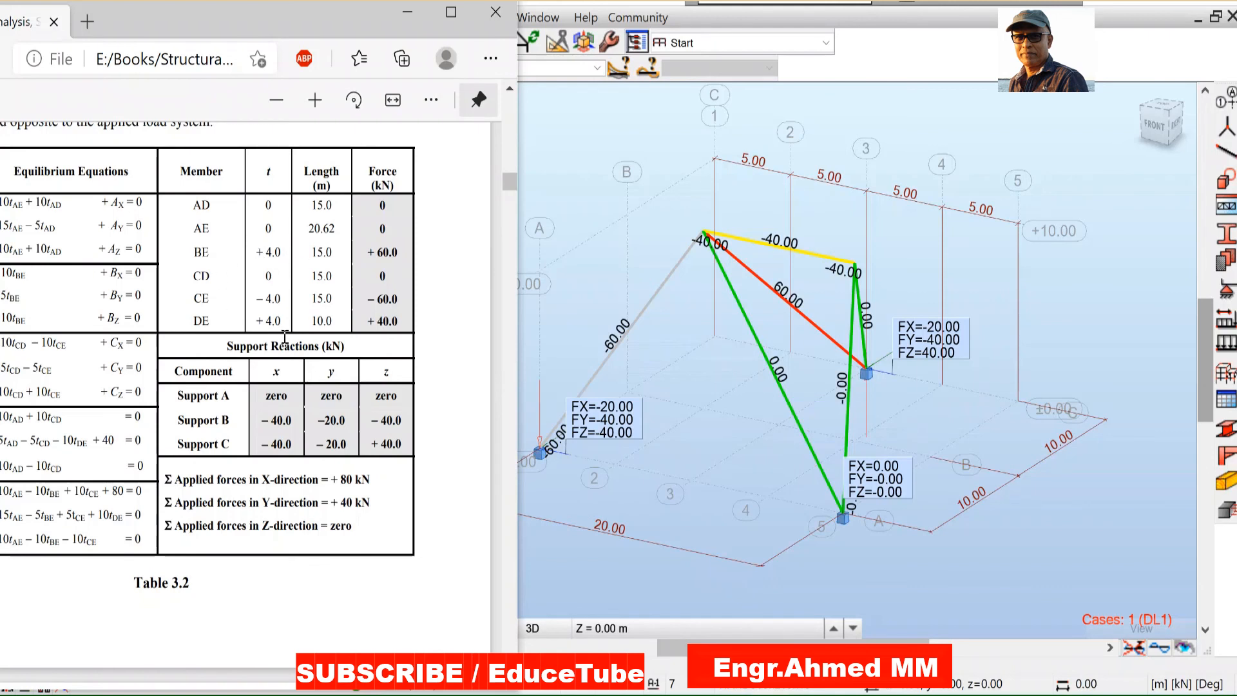
{"action": "mouse_move", "coordinate": [991, 329]}
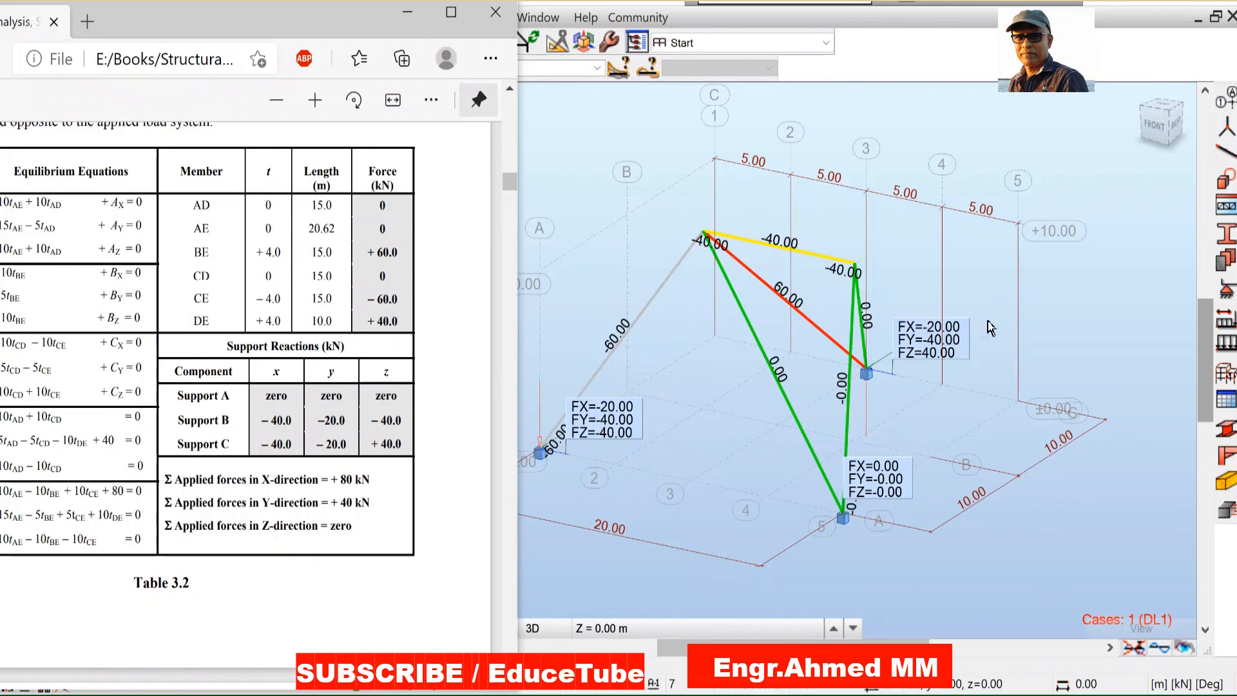
{"action": "mouse_move", "coordinate": [982, 267]}
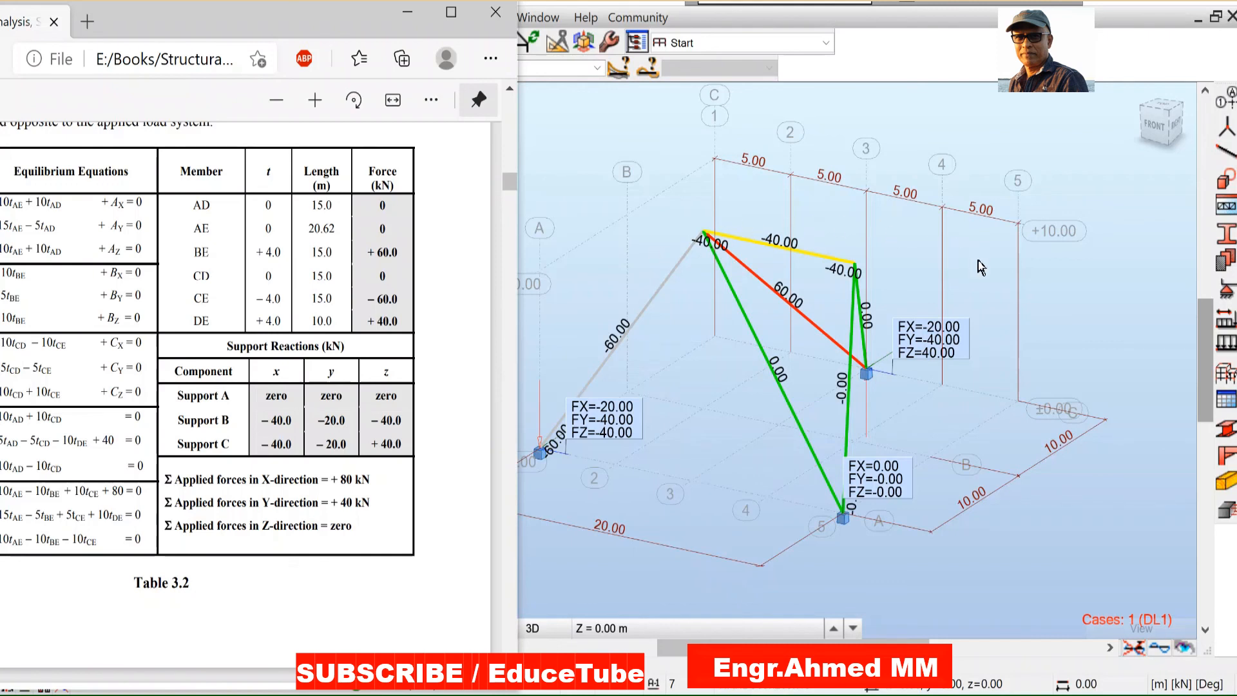
{"action": "mouse_move", "coordinate": [981, 457]}
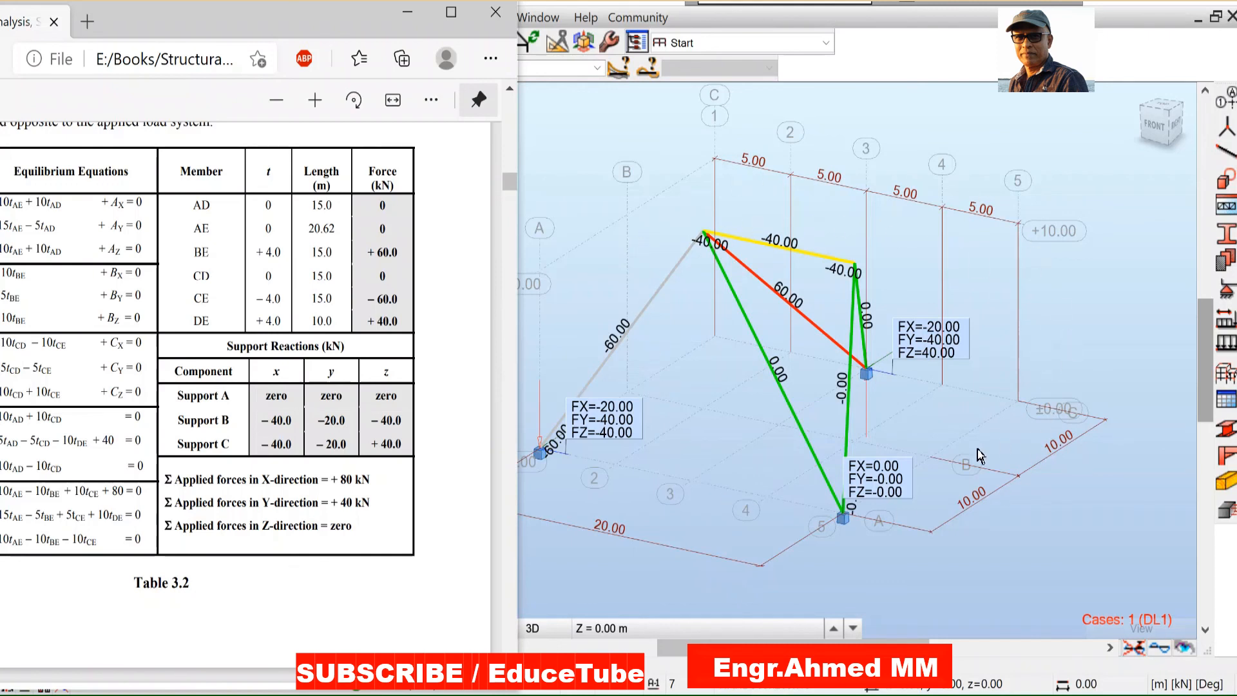
{"action": "mouse_move", "coordinate": [777, 438]}
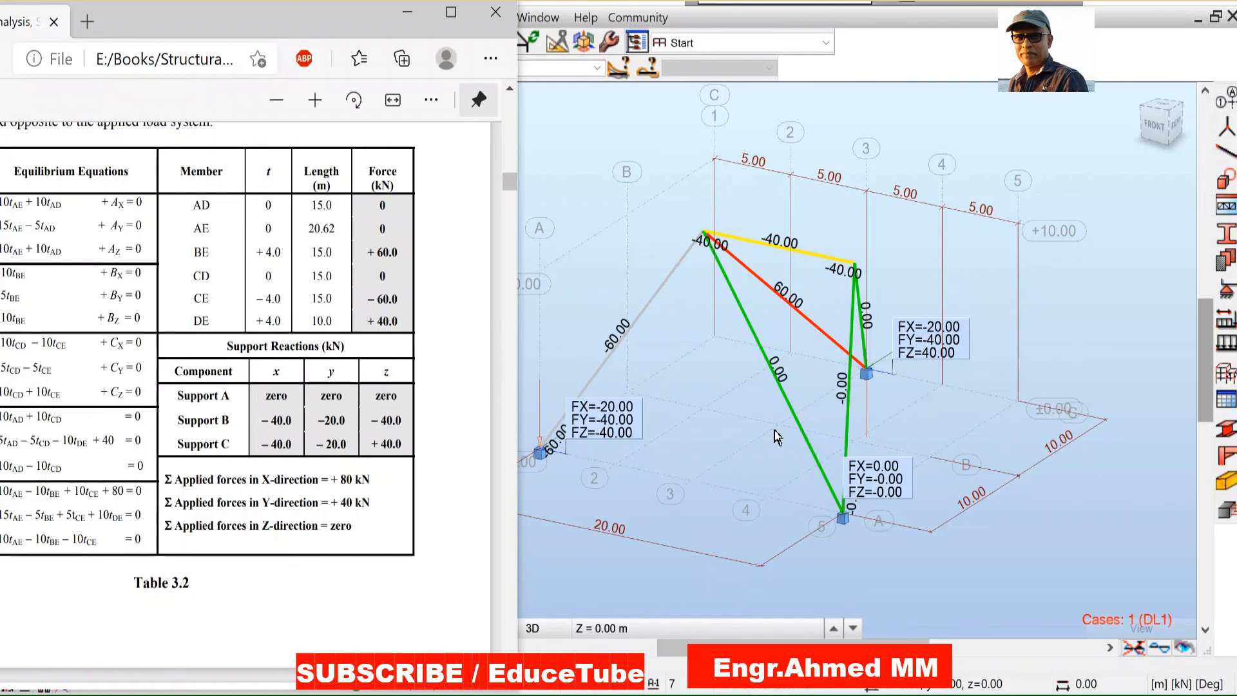
{"action": "mouse_move", "coordinate": [620, 254]}
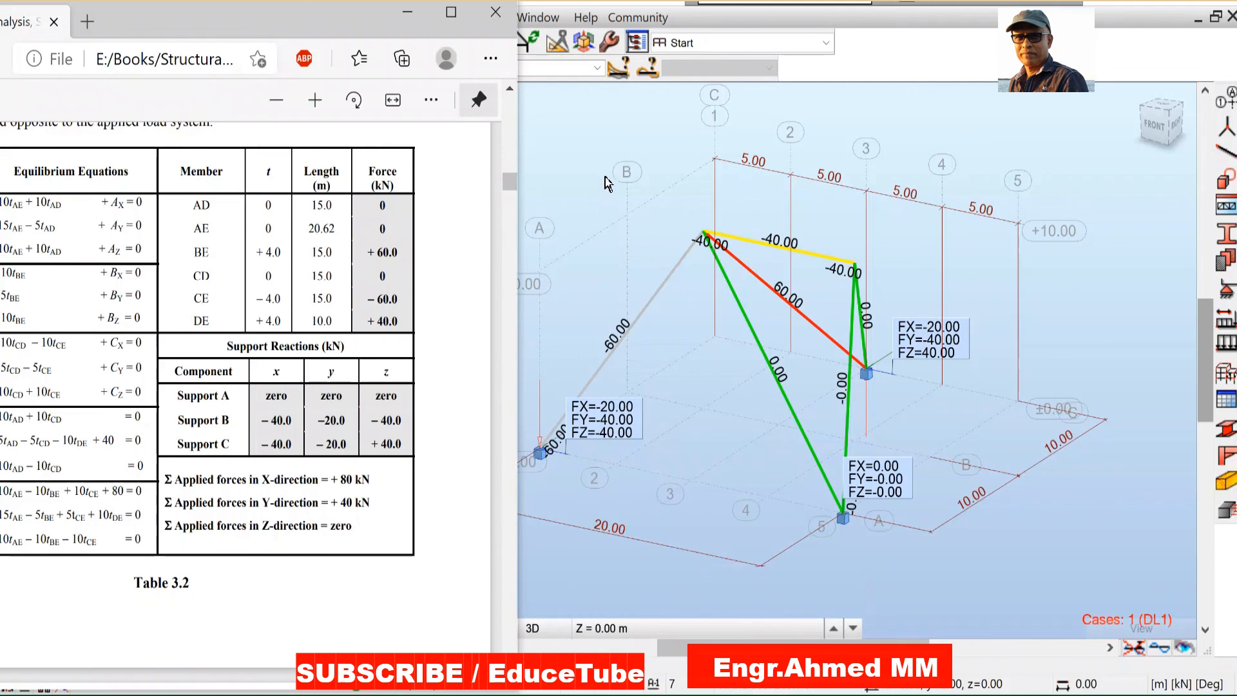
{"action": "mouse_move", "coordinate": [858, 229]}
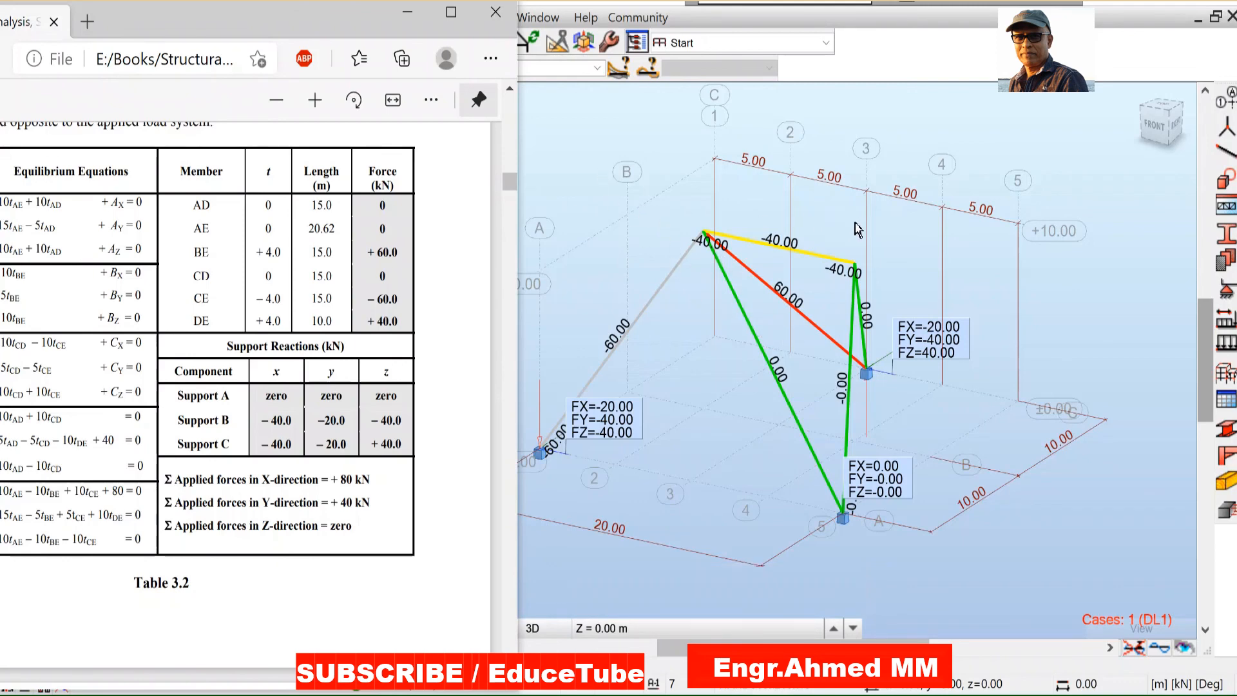
{"action": "mouse_move", "coordinate": [602, 219]}
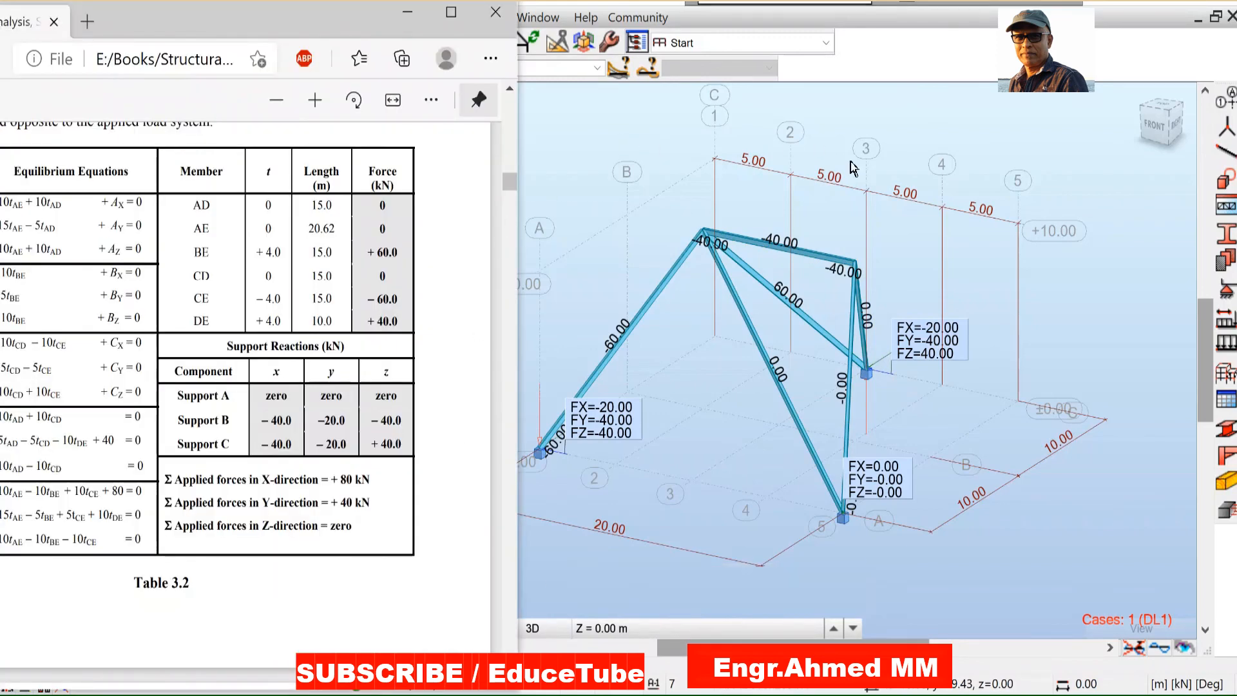
{"action": "mouse_move", "coordinate": [964, 367]}
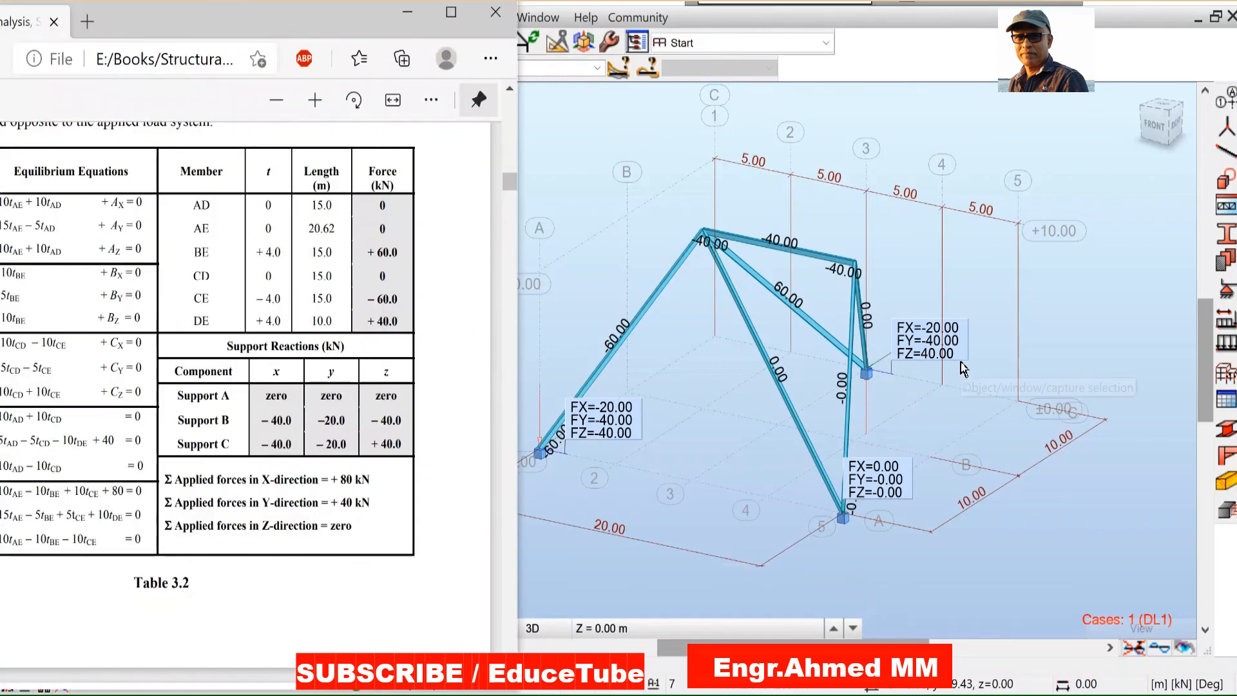
{"action": "mouse_move", "coordinate": [651, 283]}
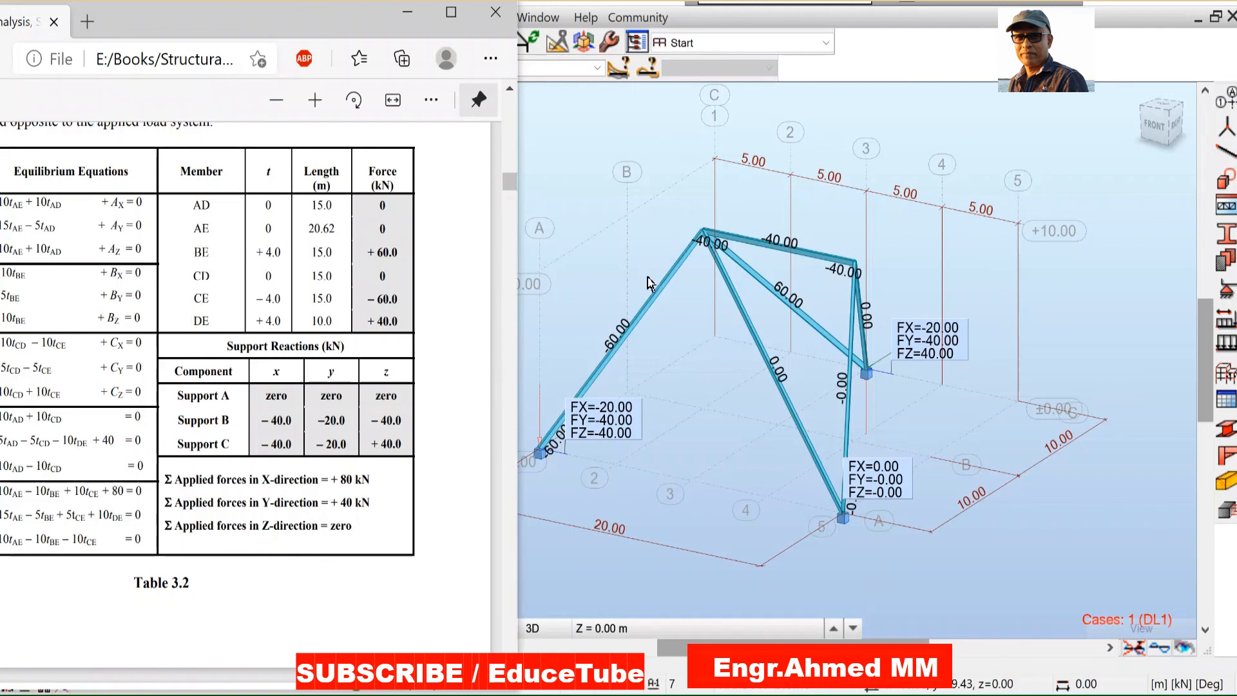